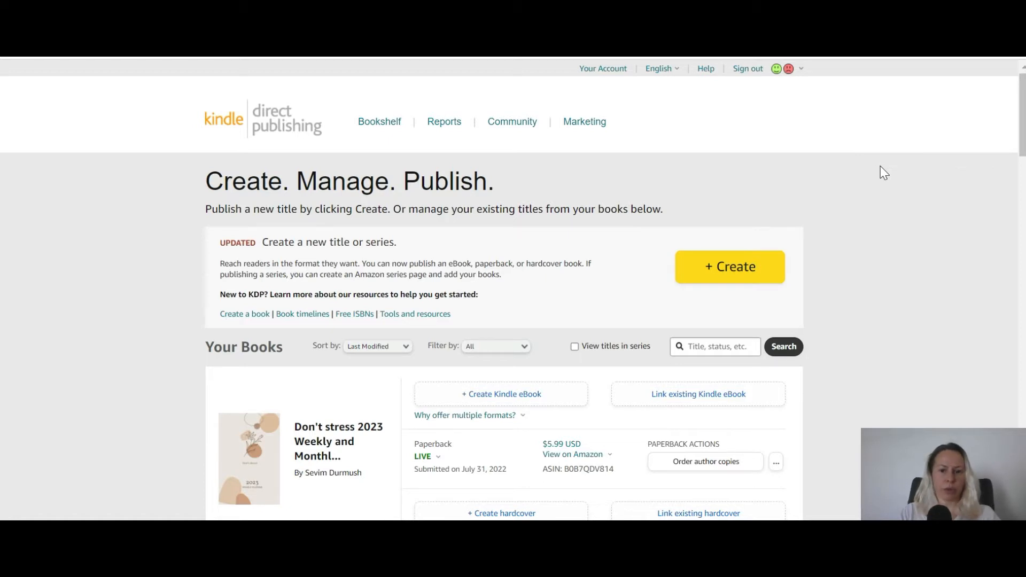
{"action": "mouse_move", "coordinate": [853, 176]}
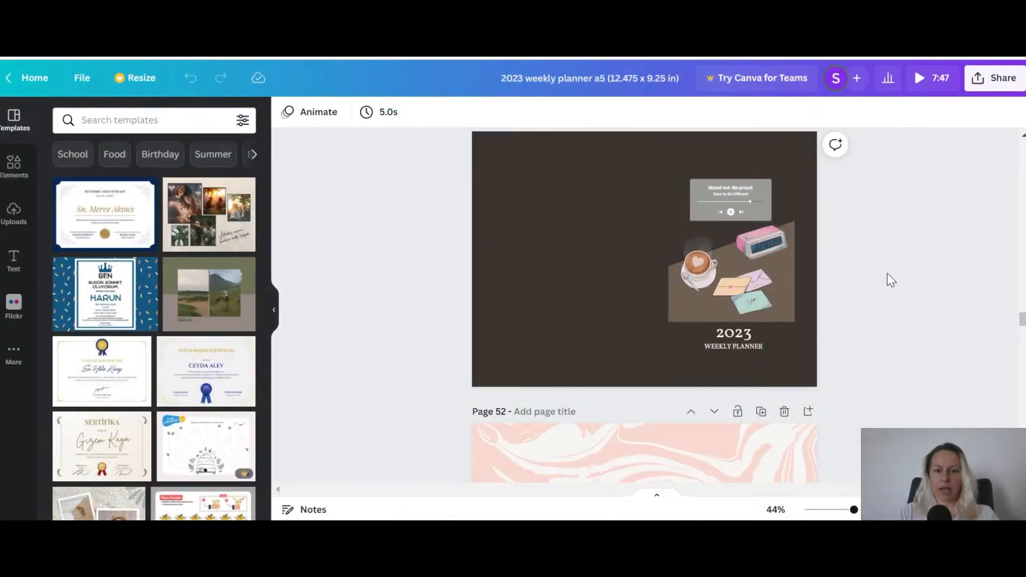
{"action": "mouse_move", "coordinate": [884, 272]}
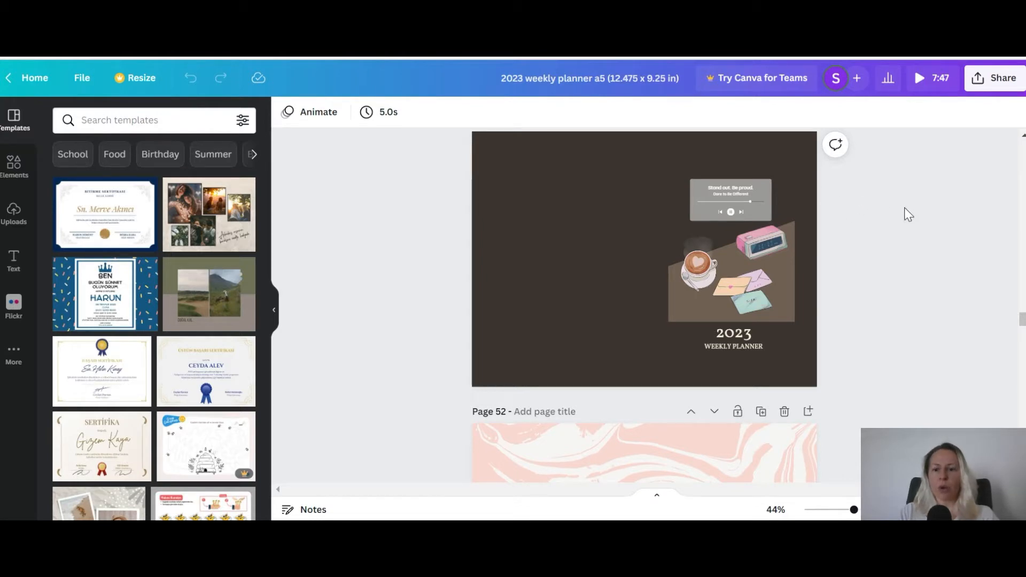
Download only page 51, the dark coffee-desk planner cover, as a PDF Standard file
{"action": "left_click", "coordinate": [643, 258]}
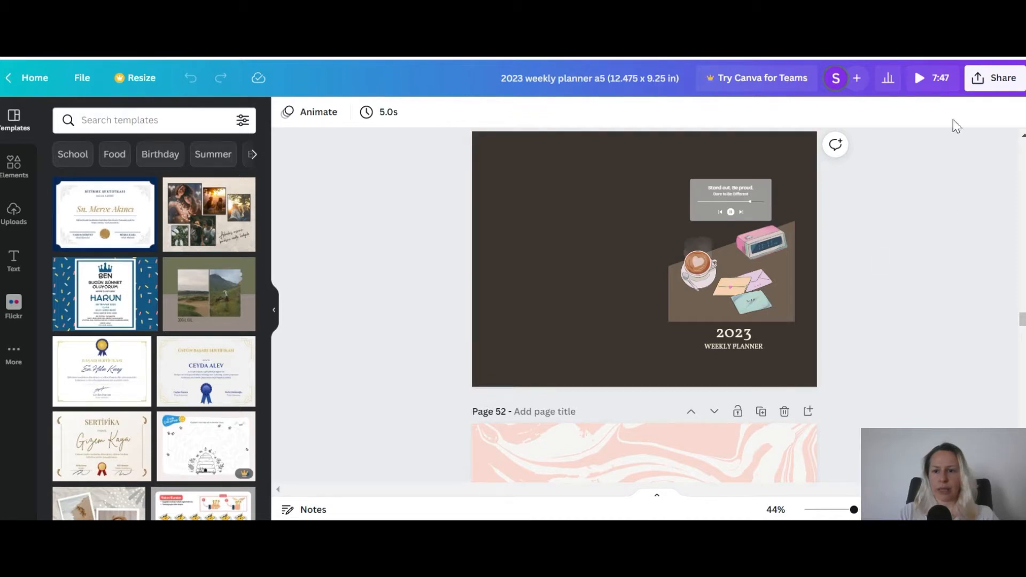
{"action": "left_click", "coordinate": [991, 78]}
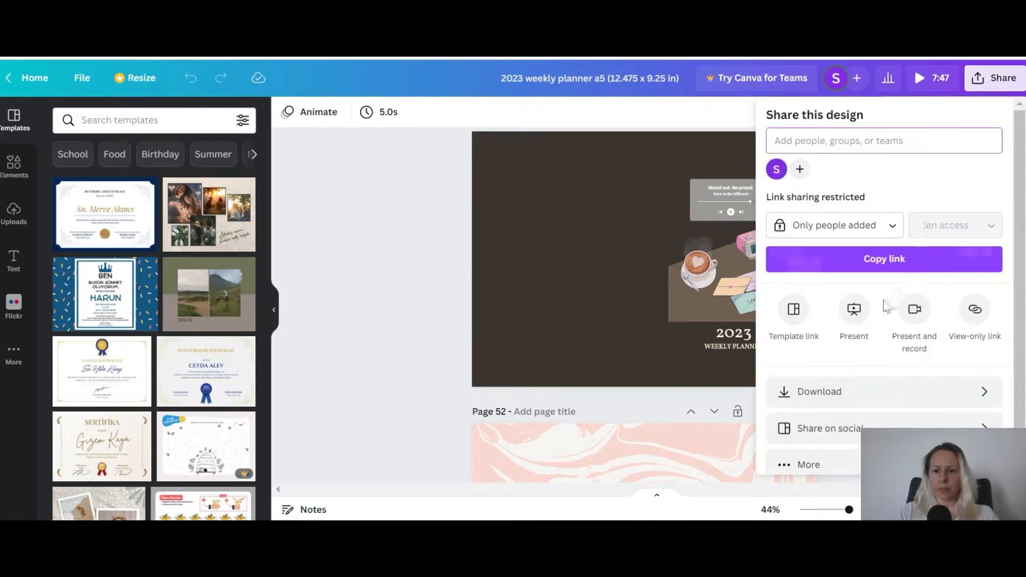
{"action": "left_click", "coordinate": [819, 392]}
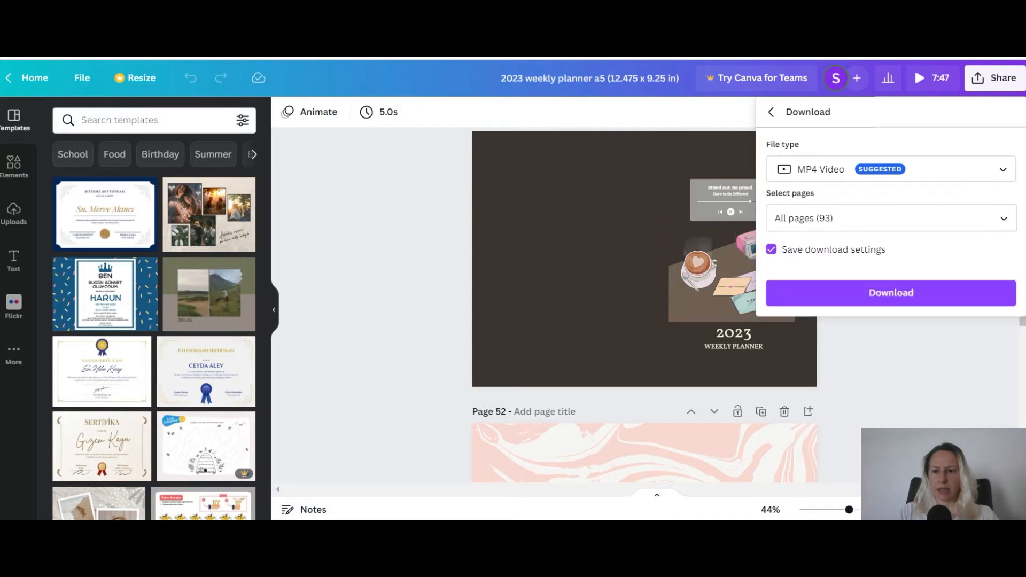
{"action": "left_click", "coordinate": [890, 168]}
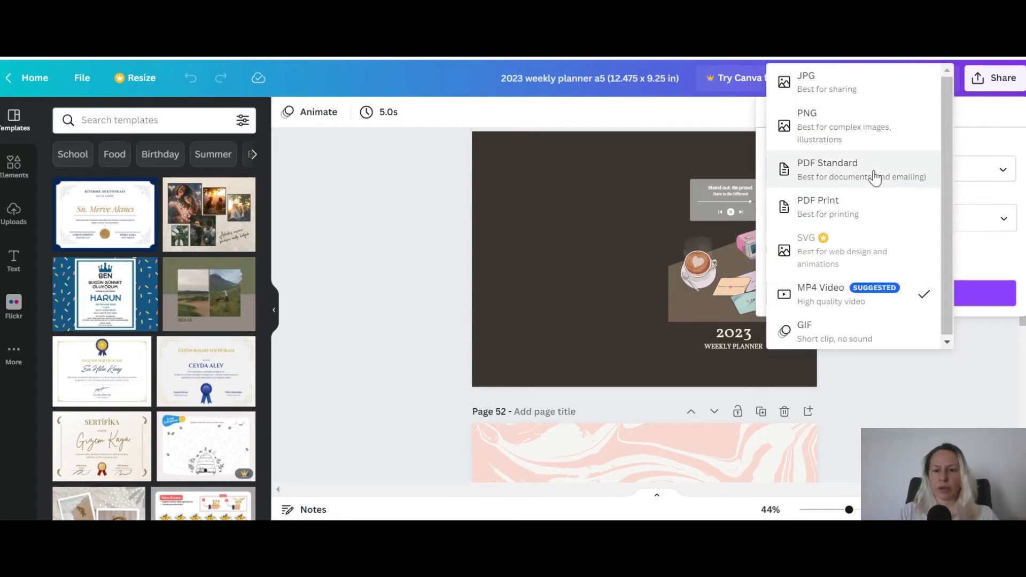
{"action": "left_click", "coordinate": [827, 169]}
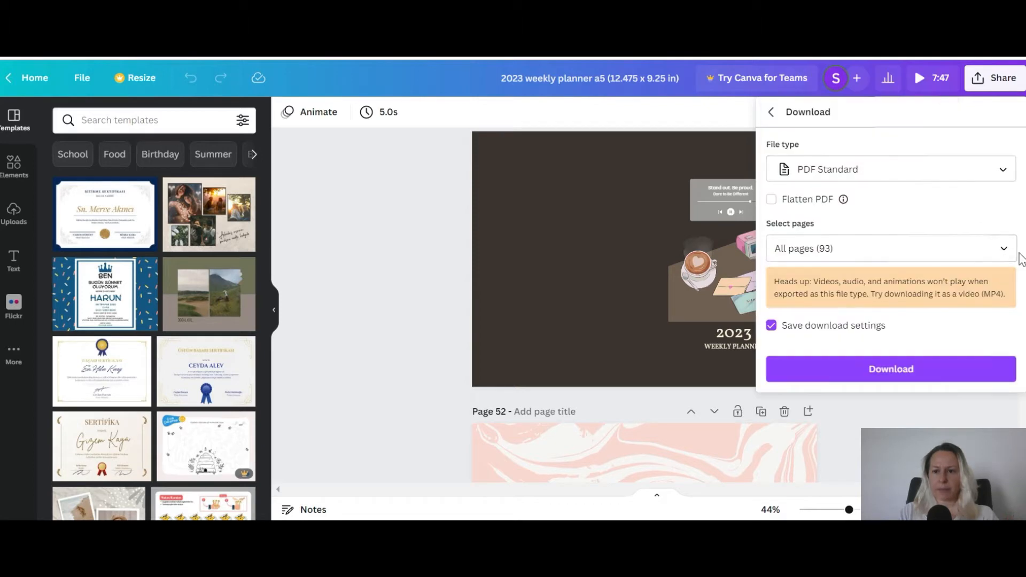
{"action": "left_click", "coordinate": [891, 248]}
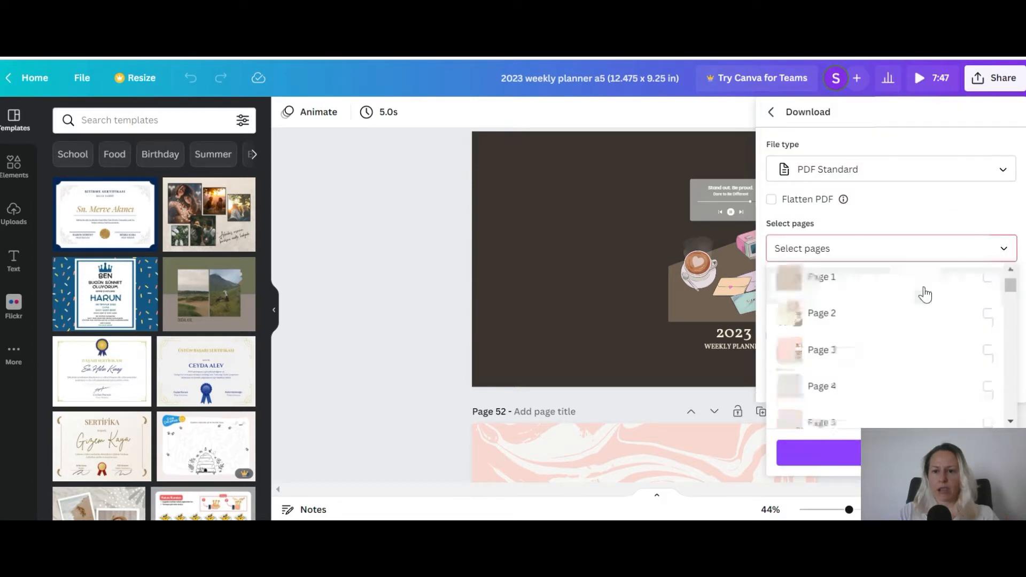
{"action": "scroll", "scroll_direction": "down", "scroll_amount": 3}
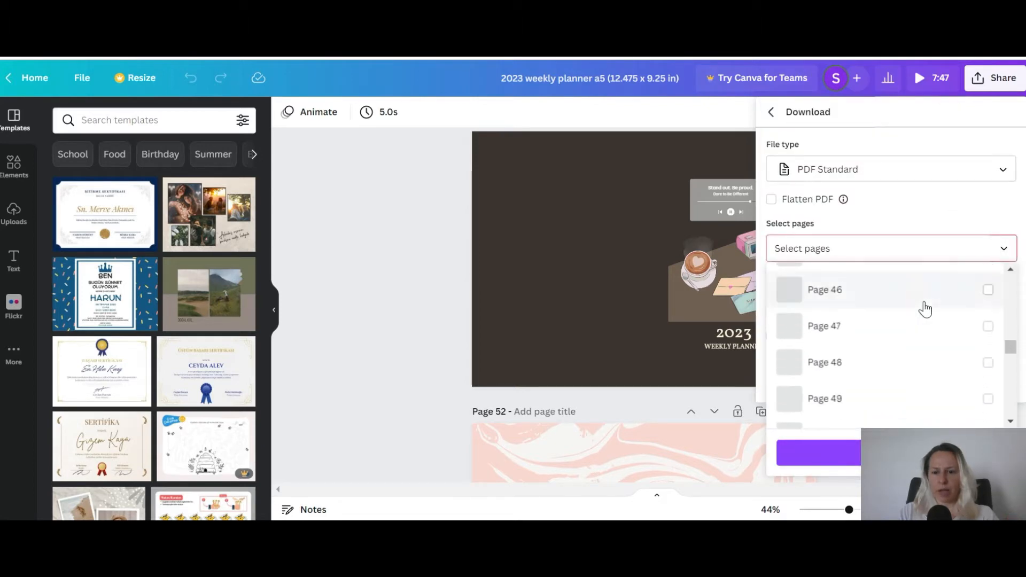
{"action": "scroll", "scroll_direction": "down", "scroll_amount": 3}
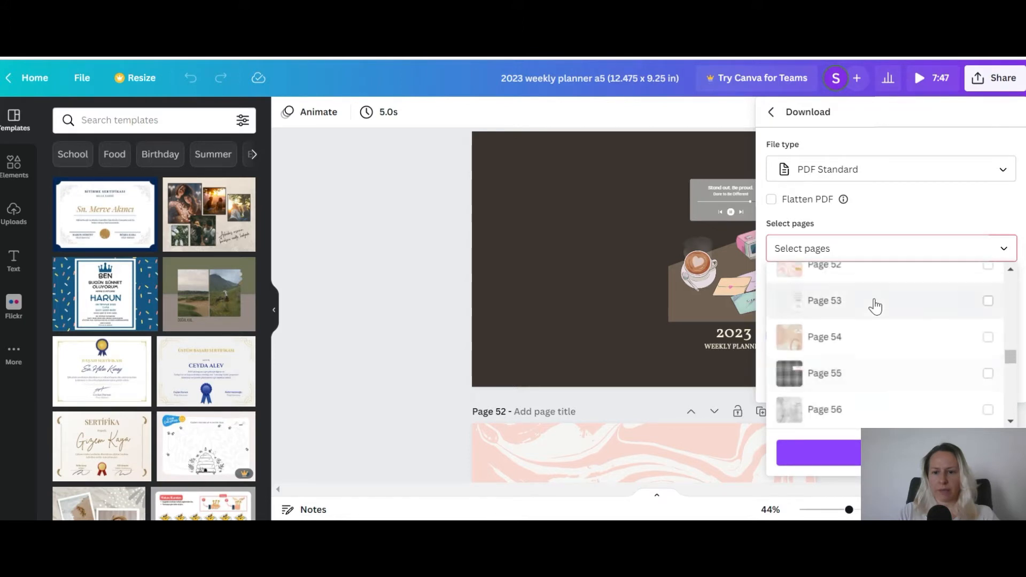
{"action": "left_click", "coordinate": [985, 309]}
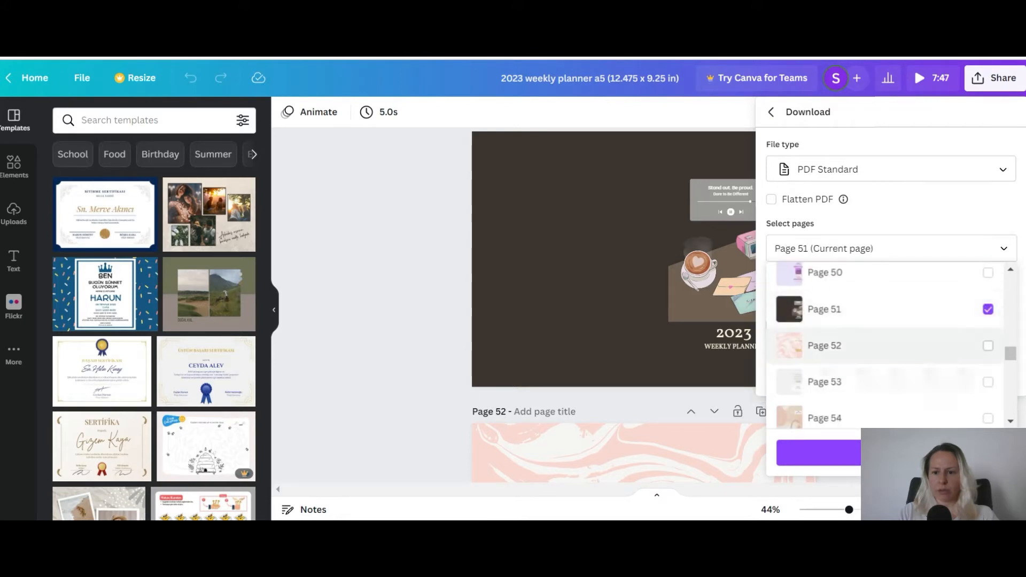
{"action": "left_click", "coordinate": [891, 248]}
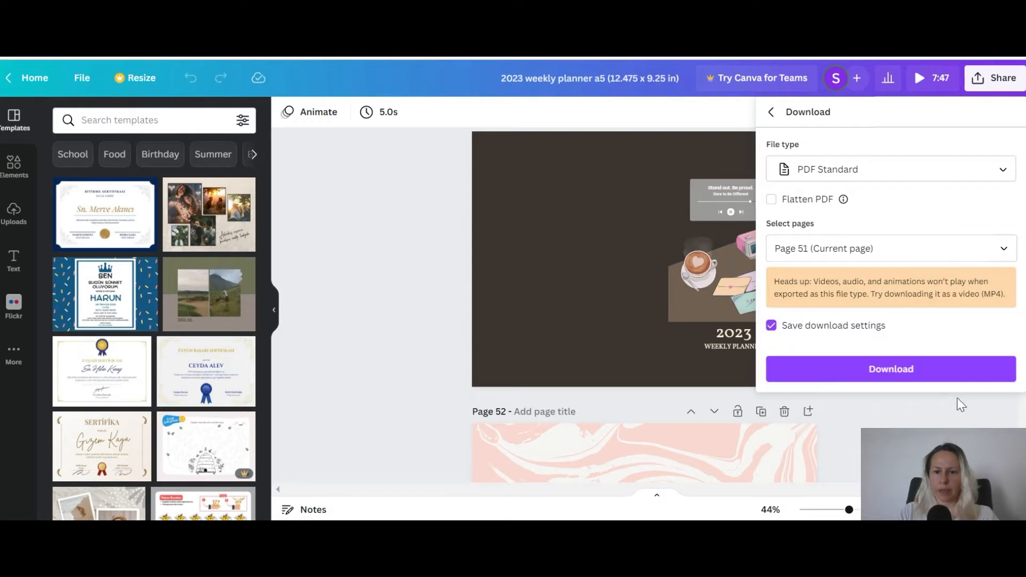
{"action": "left_click", "coordinate": [891, 369]}
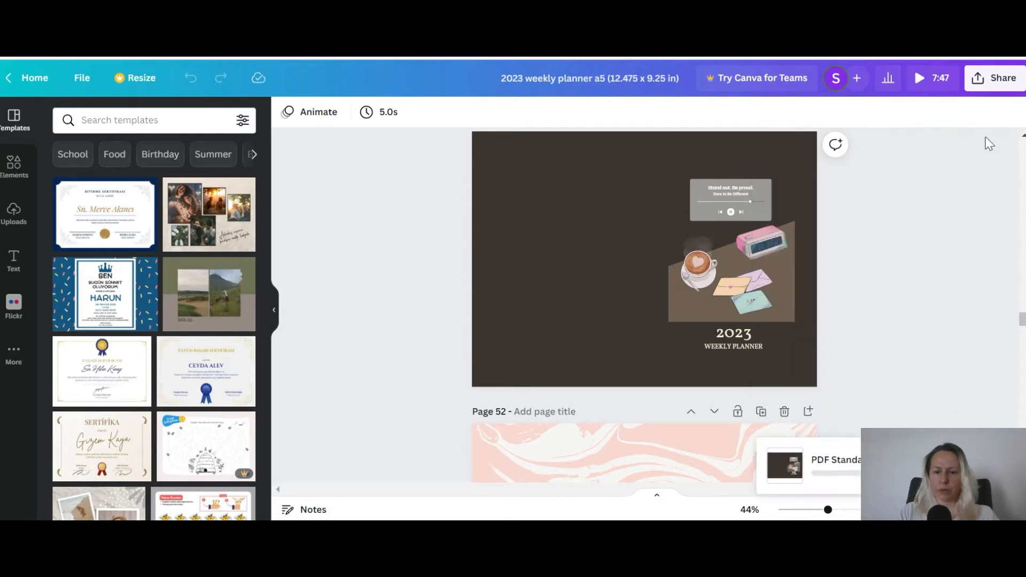
{"action": "left_click", "coordinate": [998, 78]}
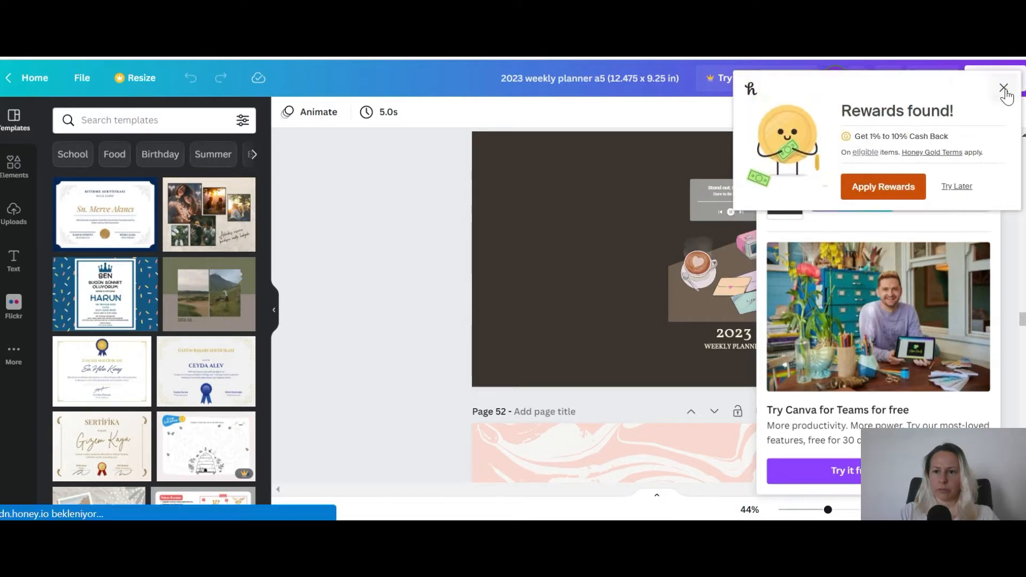
Download only page 52 as a PDF Standard file
{"action": "left_click", "coordinate": [988, 89]}
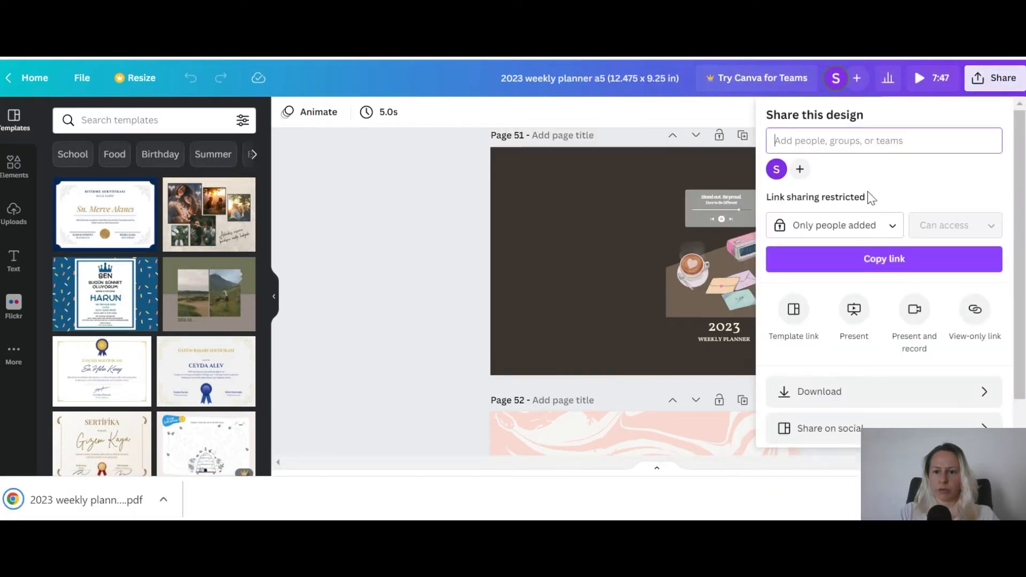
{"action": "left_click", "coordinate": [819, 392]}
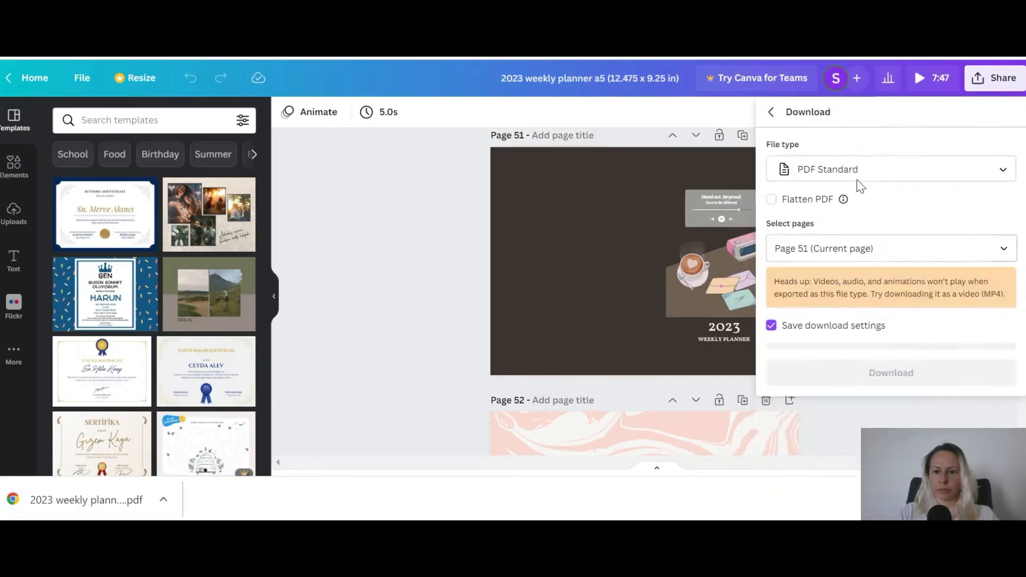
{"action": "left_click", "coordinate": [890, 169]}
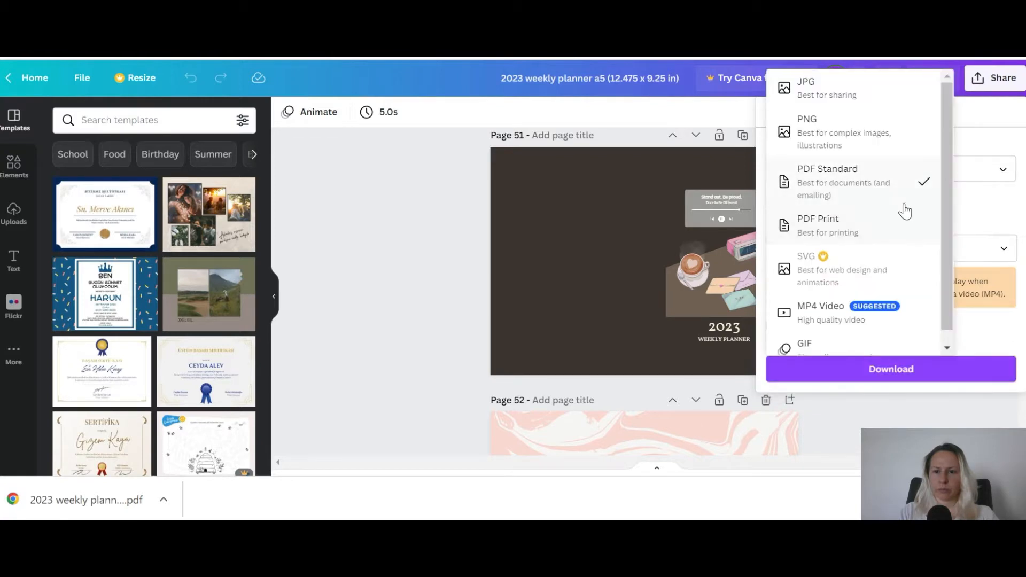
{"action": "left_click", "coordinate": [828, 182]}
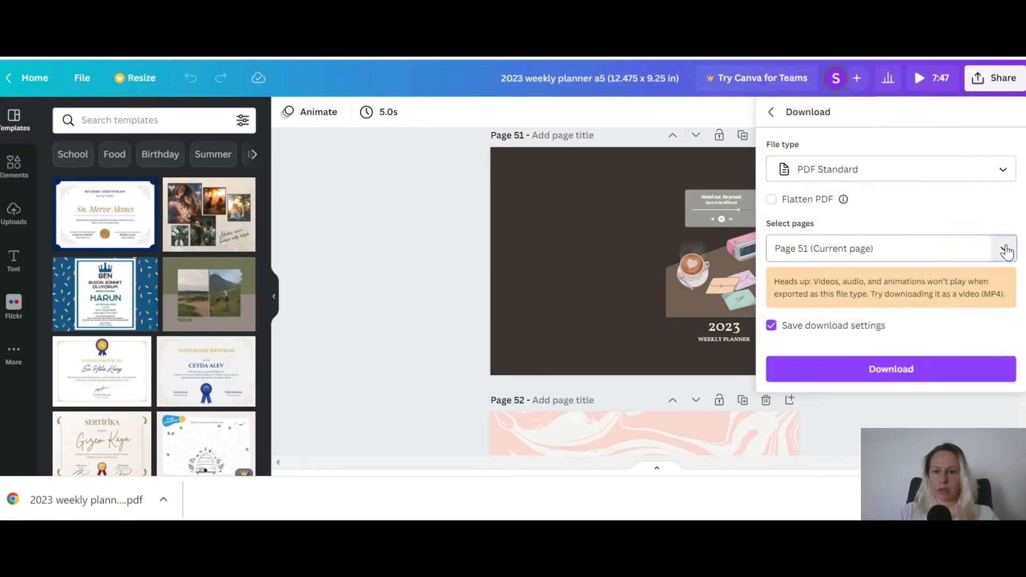
{"action": "left_click", "coordinate": [1007, 249]}
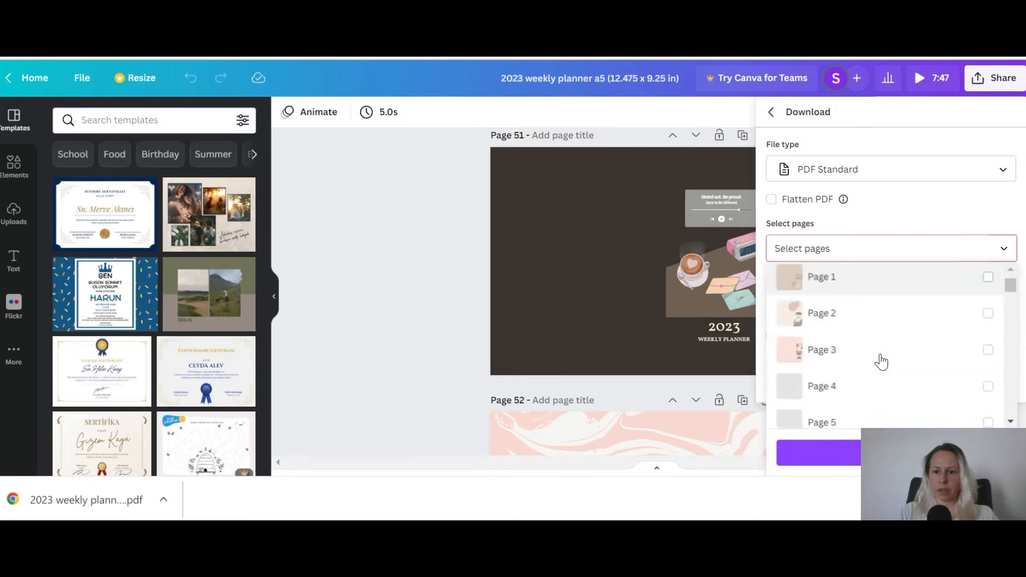
{"action": "scroll", "scroll_direction": "down", "scroll_amount": 3}
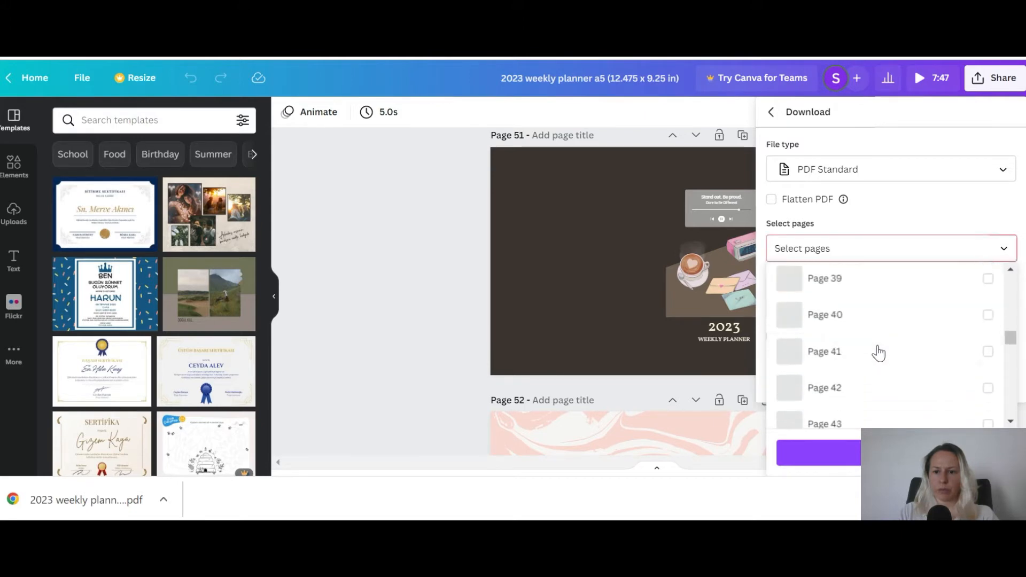
{"action": "scroll", "scroll_direction": "down", "scroll_amount": 3}
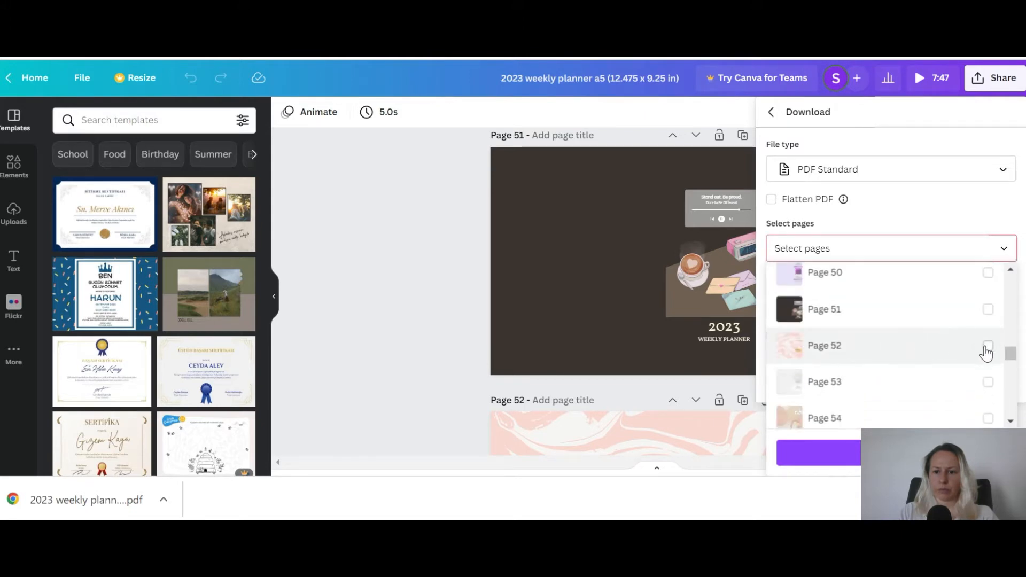
{"action": "left_click", "coordinate": [985, 350]}
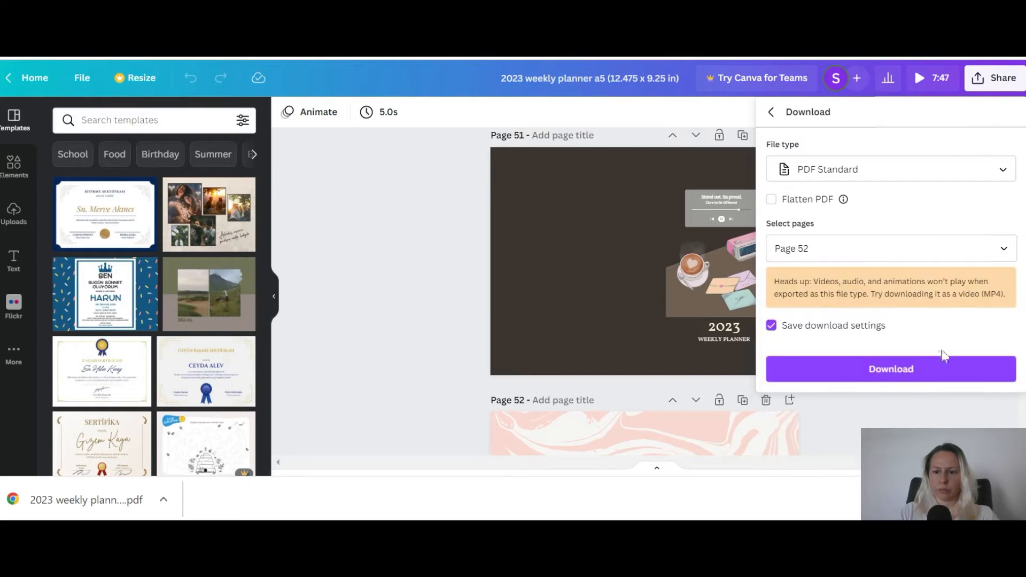
{"action": "left_click", "coordinate": [770, 112]}
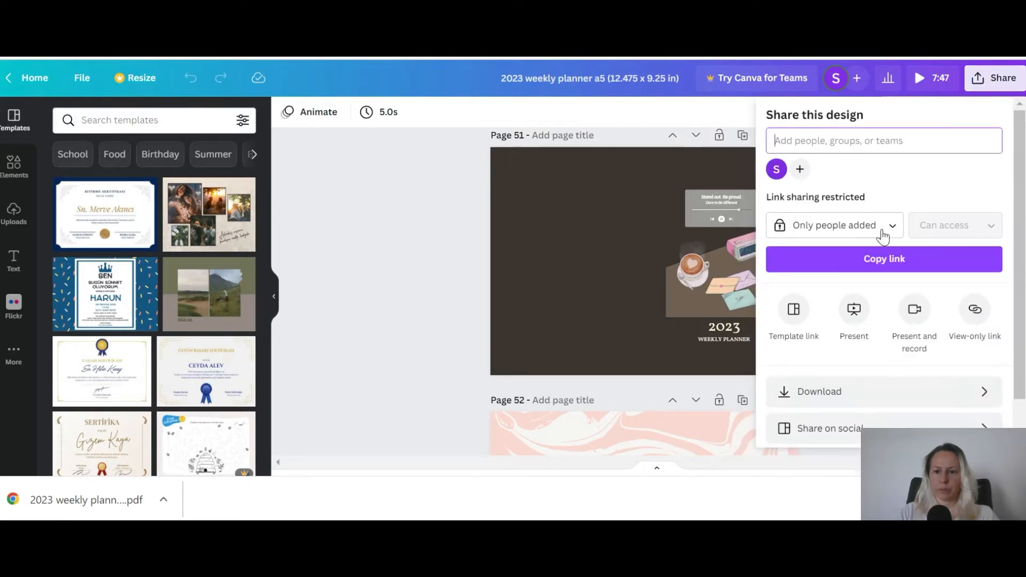
Swap the page selection from 52 to 53 and download it as PDF
{"action": "left_click", "coordinate": [819, 391]}
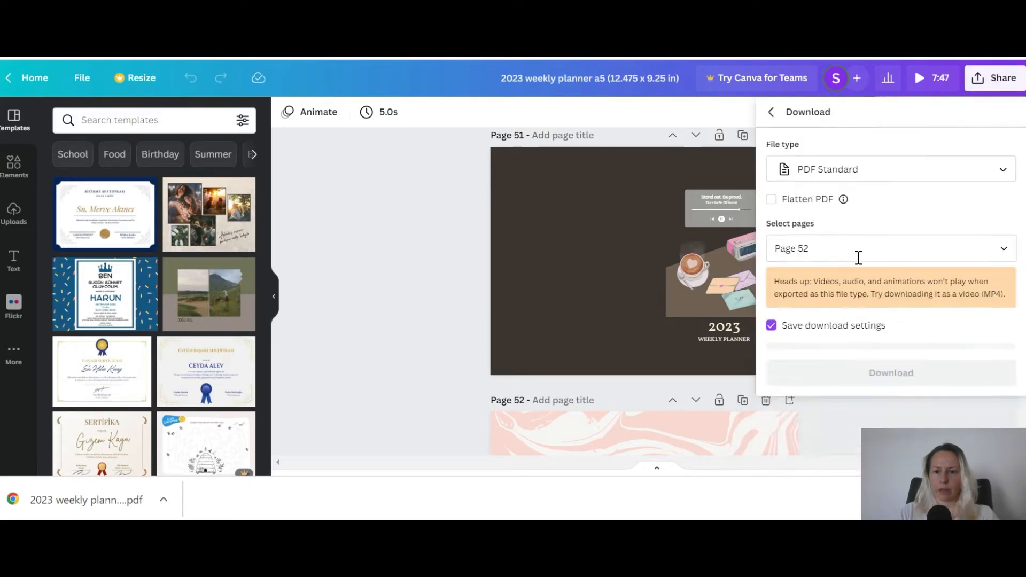
{"action": "left_click", "coordinate": [891, 249]}
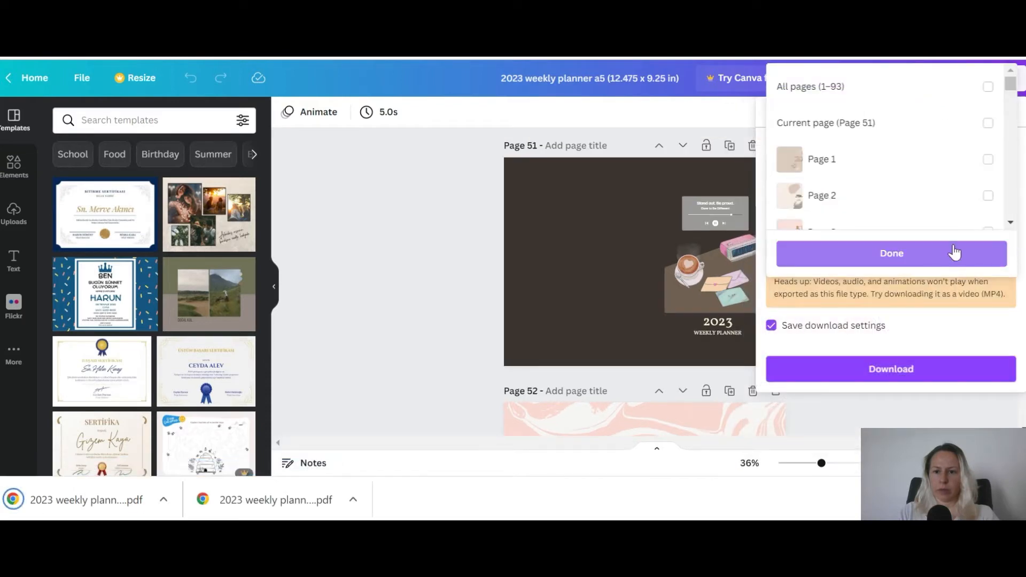
{"action": "scroll", "scroll_direction": "down", "scroll_amount": 3}
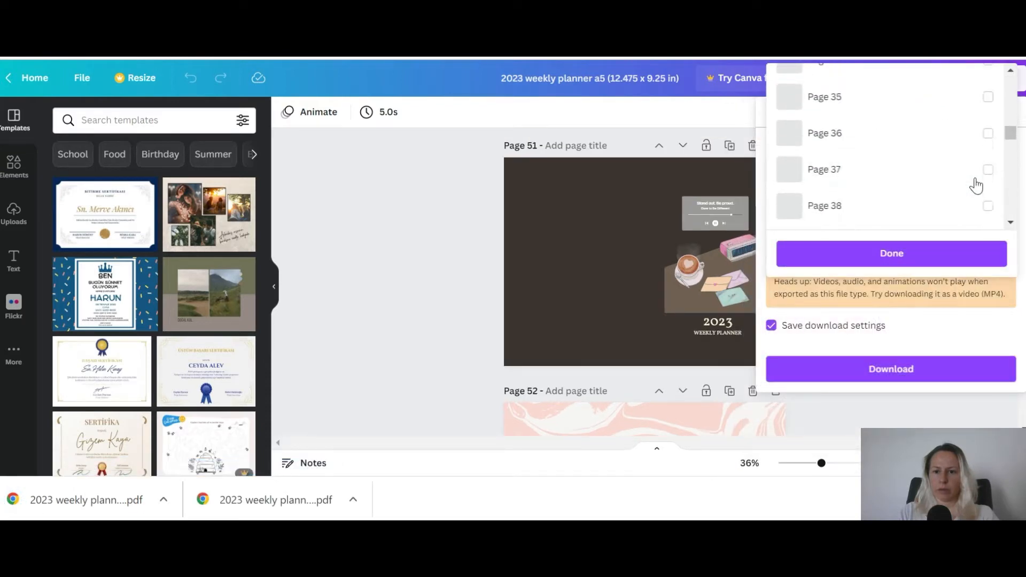
{"action": "scroll", "scroll_direction": "down", "scroll_amount": 3}
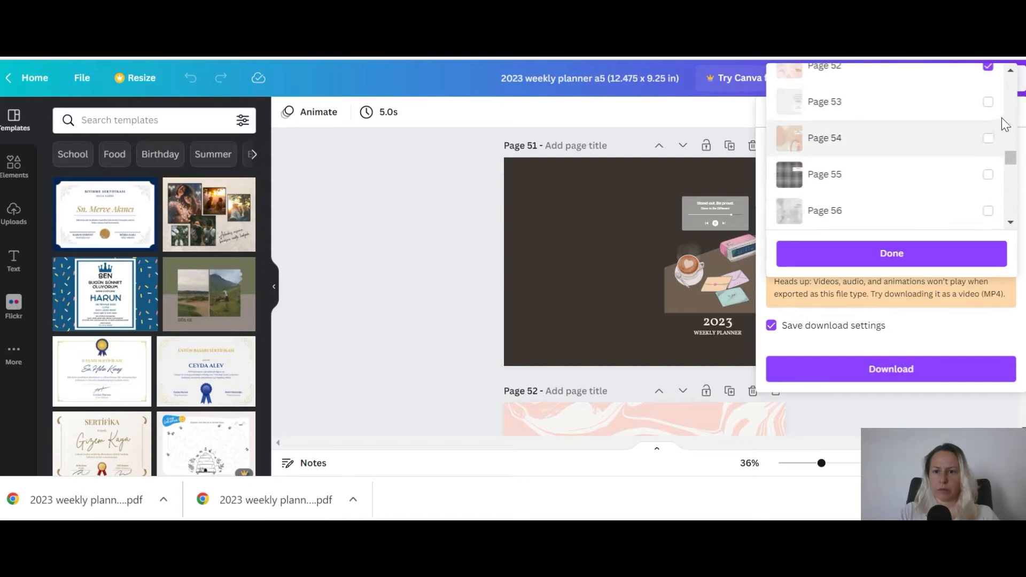
{"action": "left_click", "coordinate": [987, 67]}
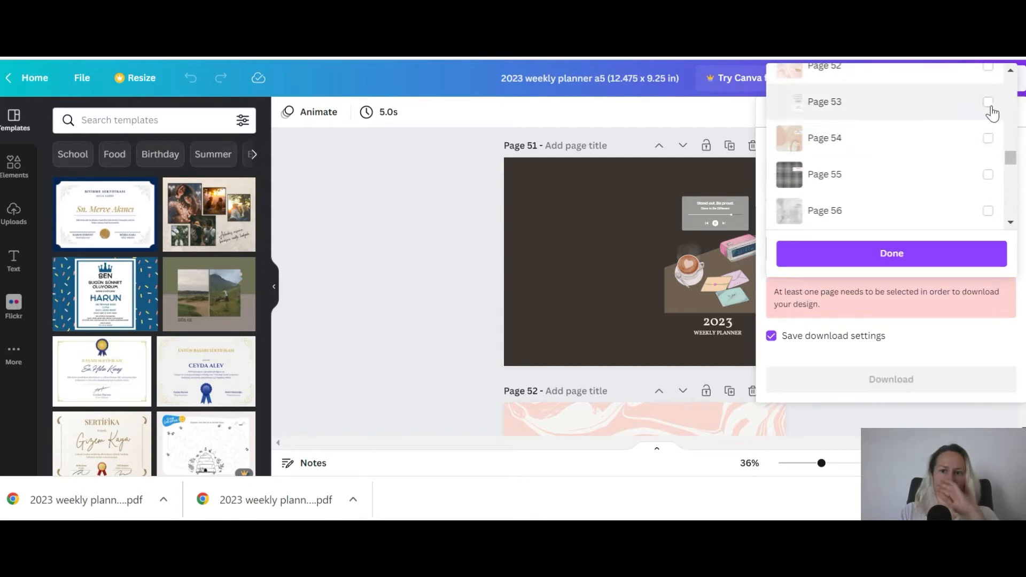
{"action": "left_click", "coordinate": [987, 101]}
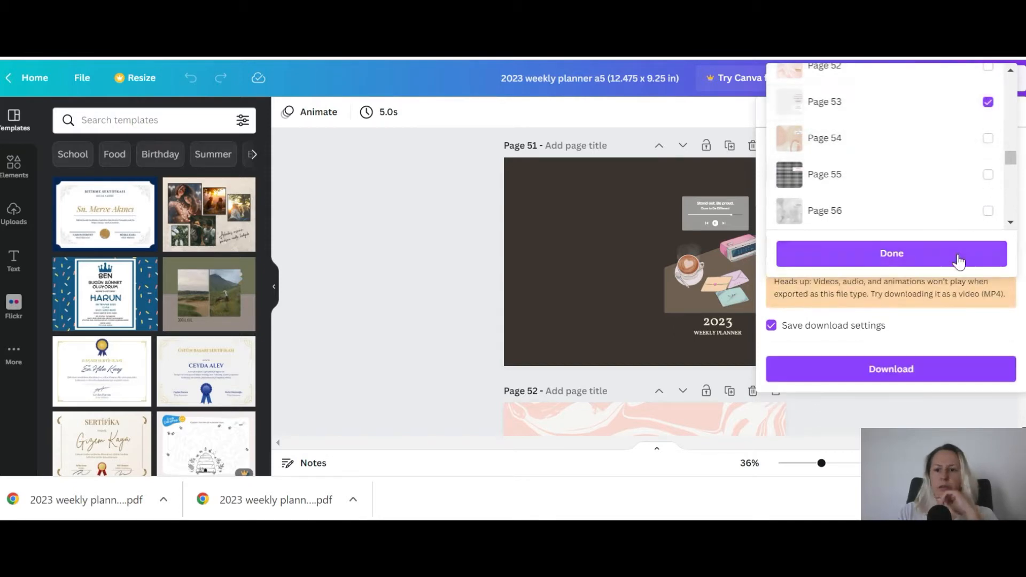
{"action": "left_click", "coordinate": [891, 369]}
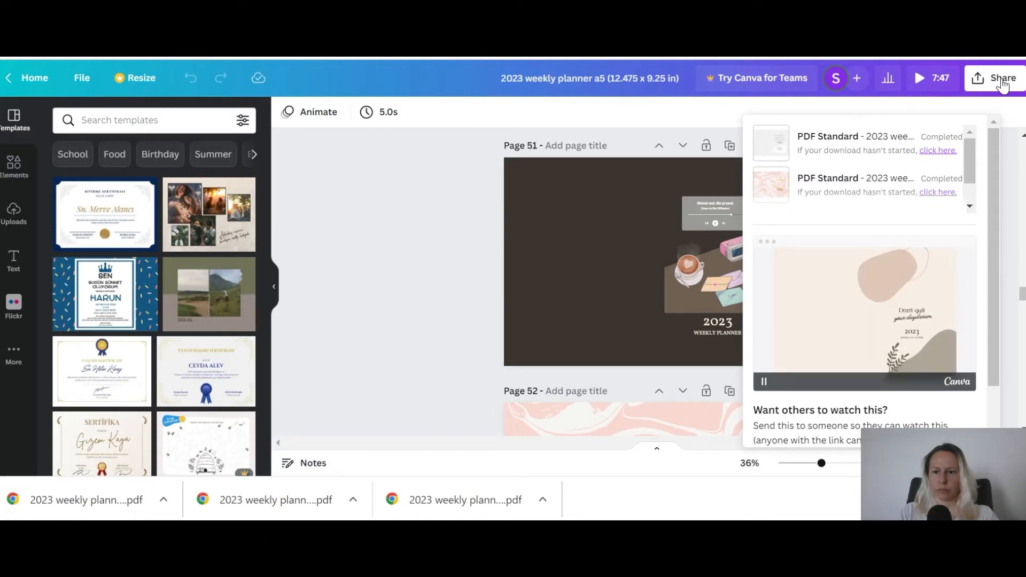
Download page 54 on its own as a standard PDF
{"action": "left_click", "coordinate": [1001, 77]}
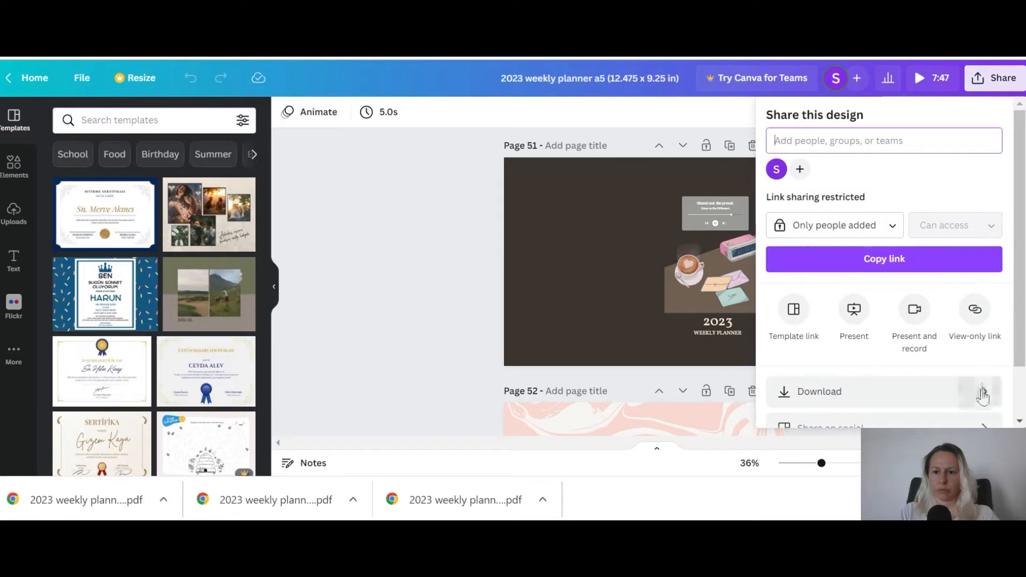
{"action": "left_click", "coordinate": [819, 392]}
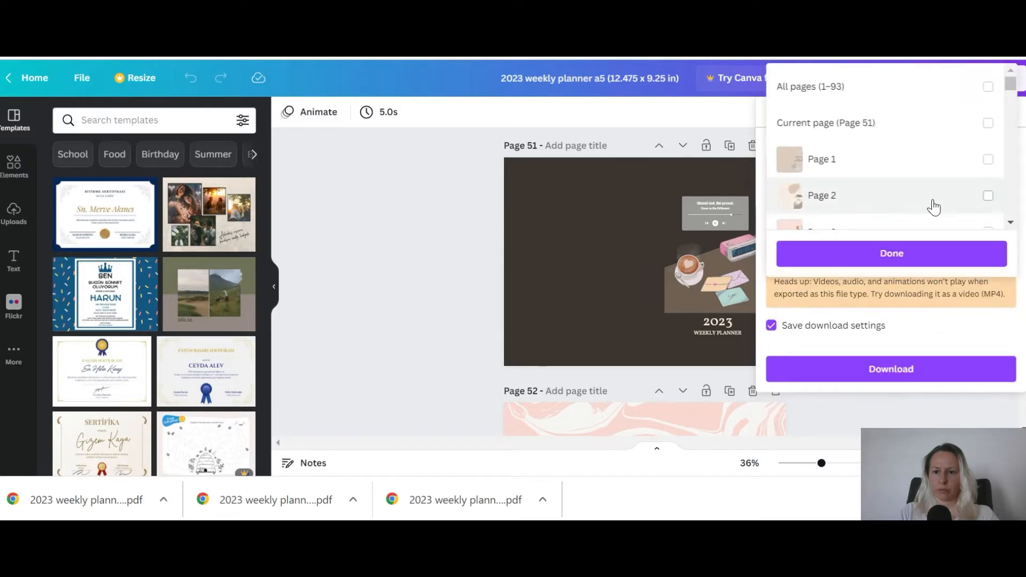
{"action": "scroll", "scroll_direction": "down", "scroll_amount": 3}
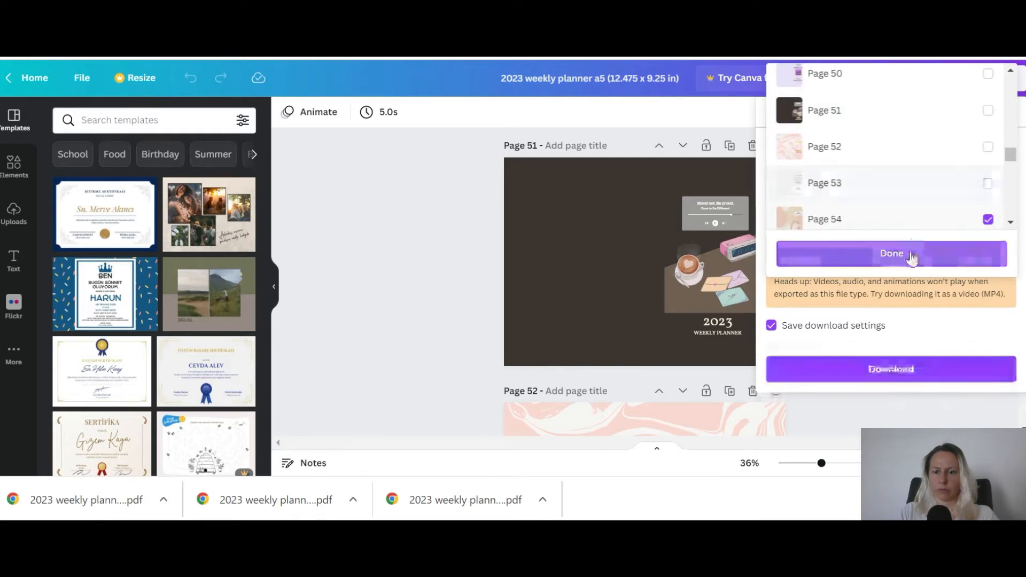
{"action": "left_click", "coordinate": [891, 253]}
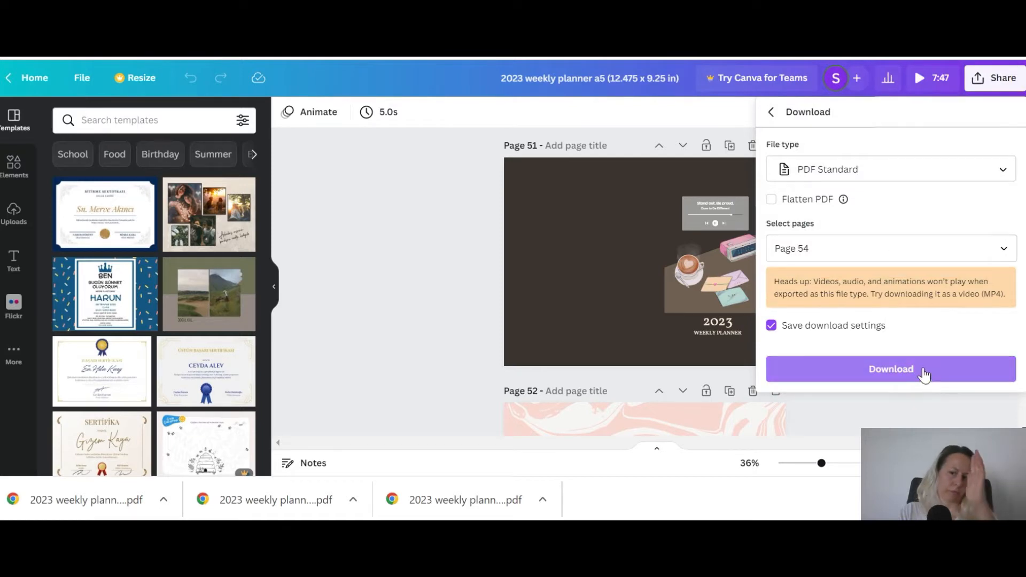
{"action": "left_click", "coordinate": [890, 368]}
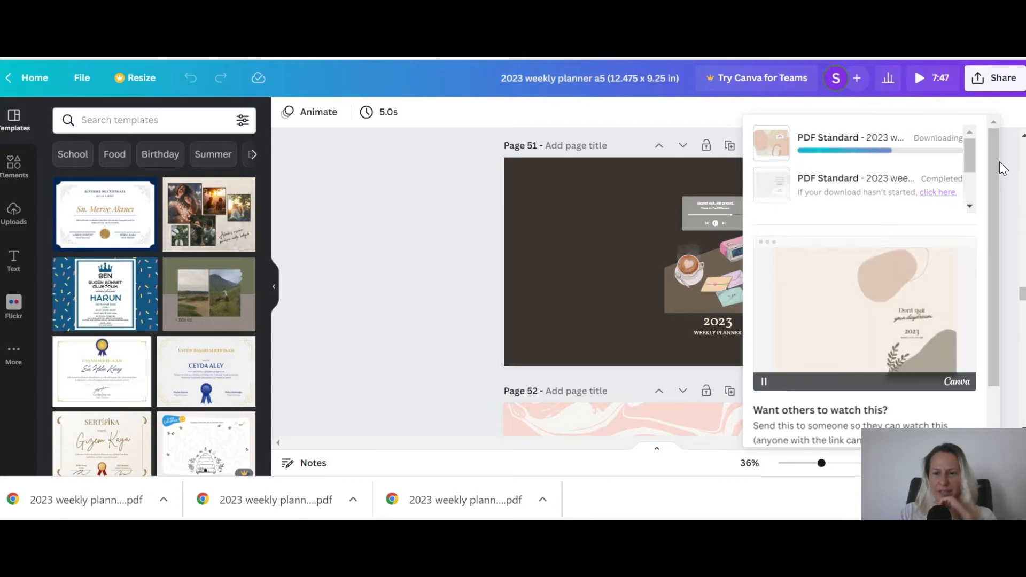
Select page 55 for a separate PDF export
{"action": "left_click", "coordinate": [995, 78]}
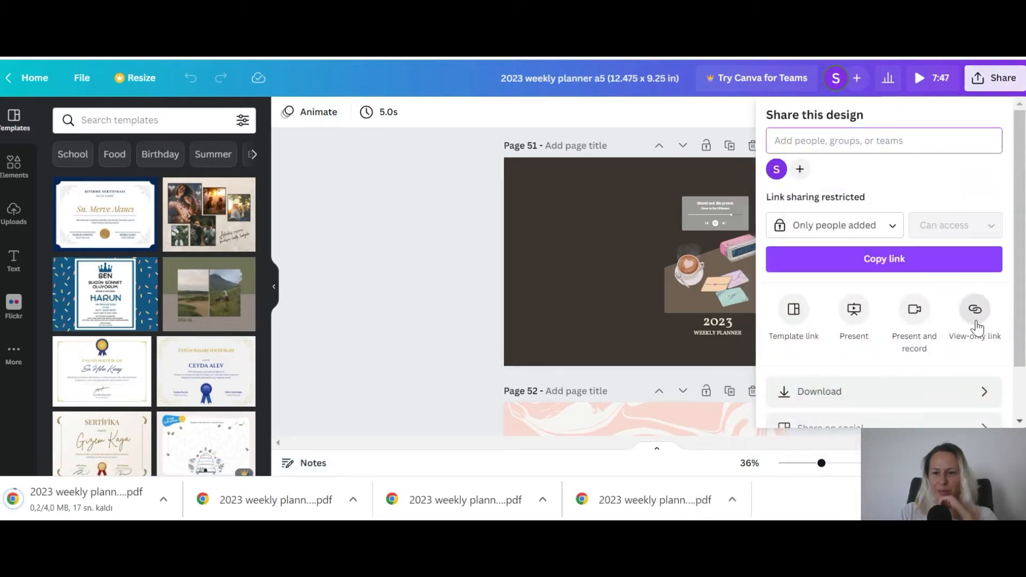
{"action": "left_click", "coordinate": [819, 392]}
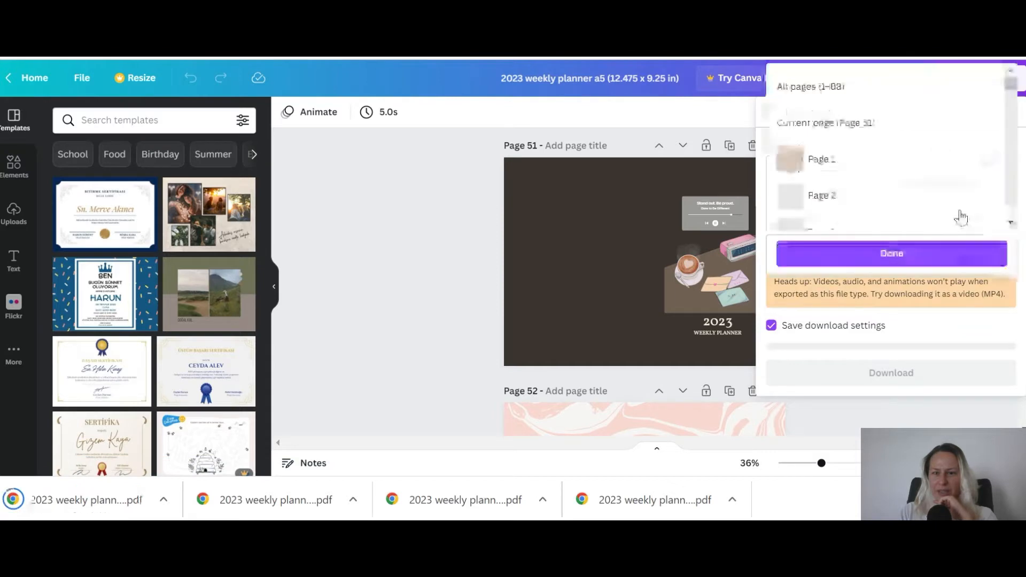
{"action": "scroll", "scroll_direction": "down", "scroll_amount": 3}
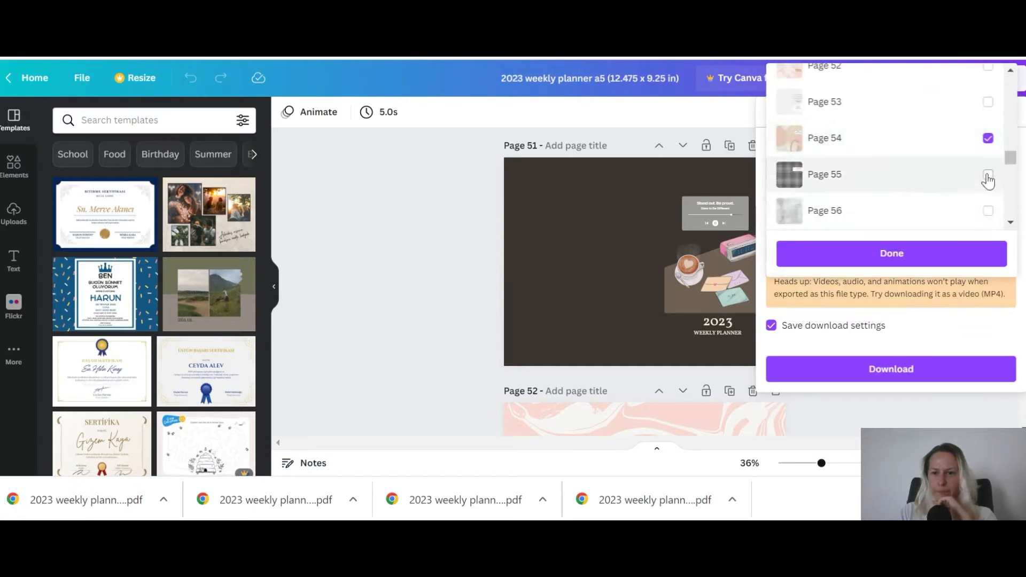
{"action": "left_click", "coordinate": [987, 175]}
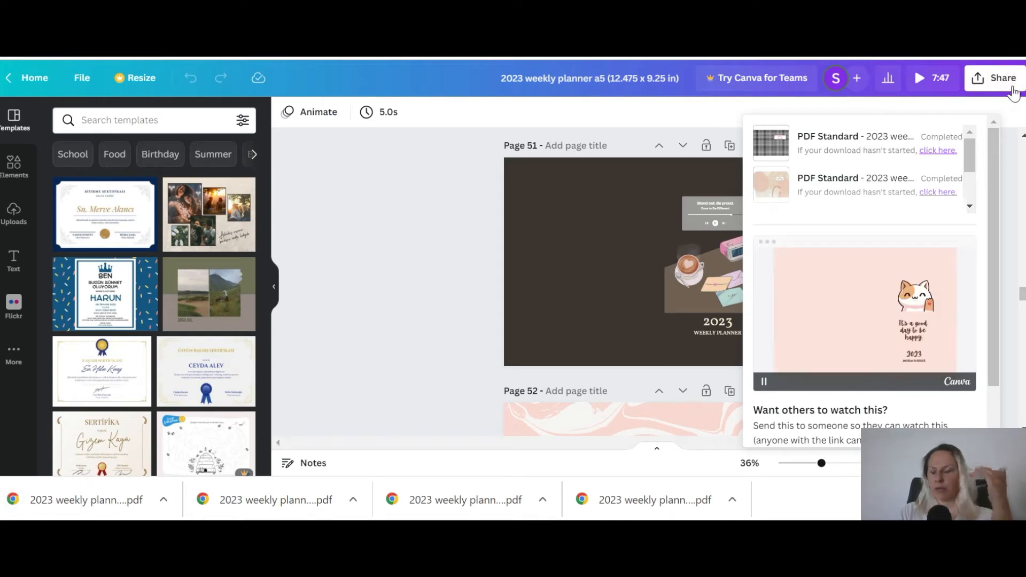
Download page 56 alone as a standard PDF
{"action": "left_click", "coordinate": [996, 77]}
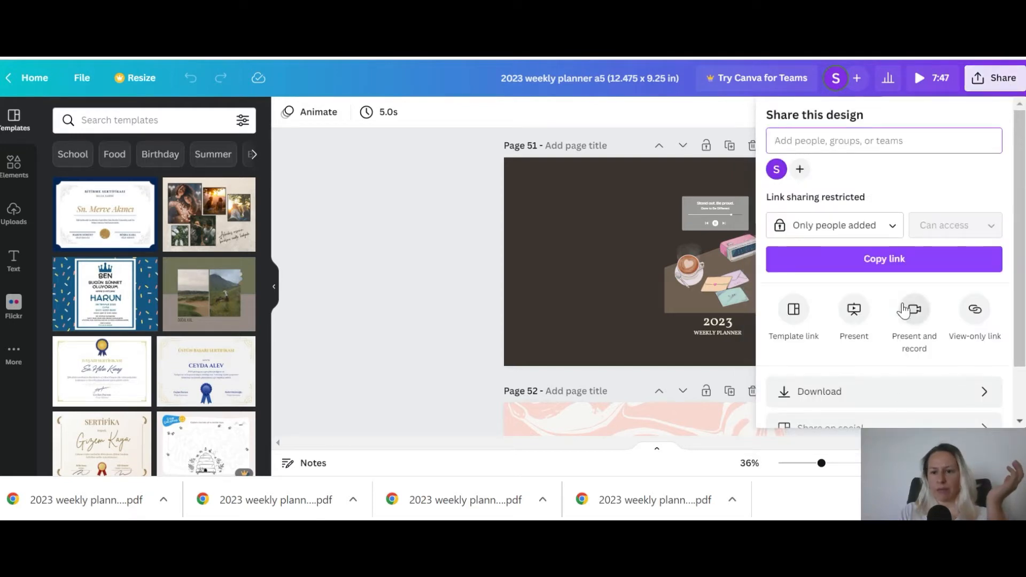
{"action": "left_click", "coordinate": [819, 392]}
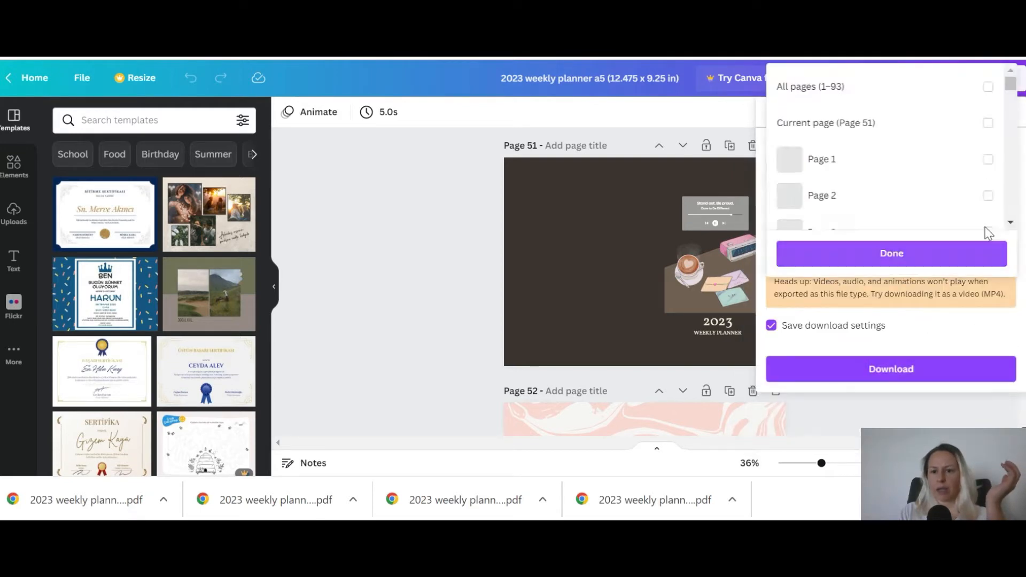
{"action": "scroll", "scroll_direction": "down", "scroll_amount": 3}
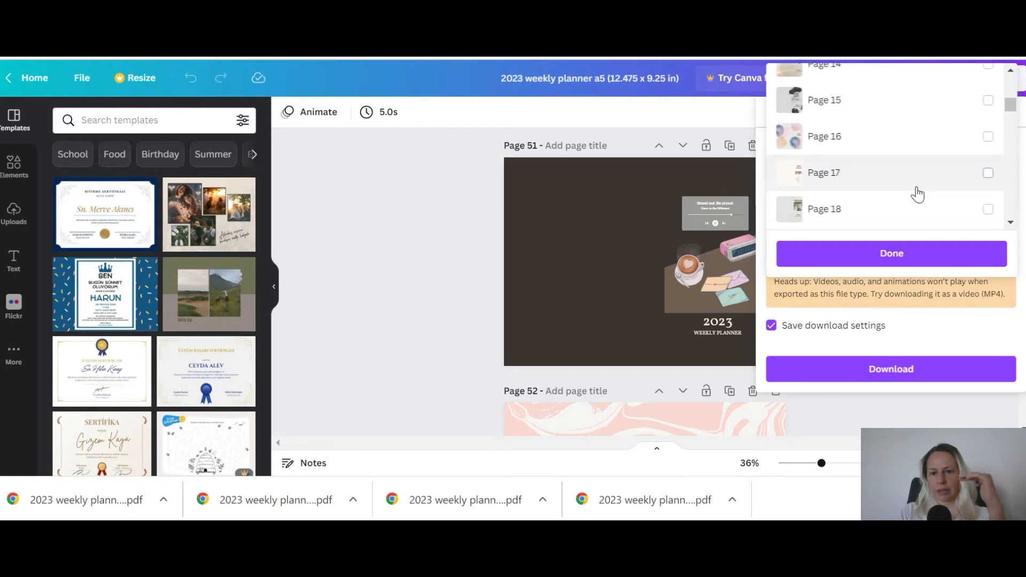
{"action": "mouse_move", "coordinate": [934, 182]}
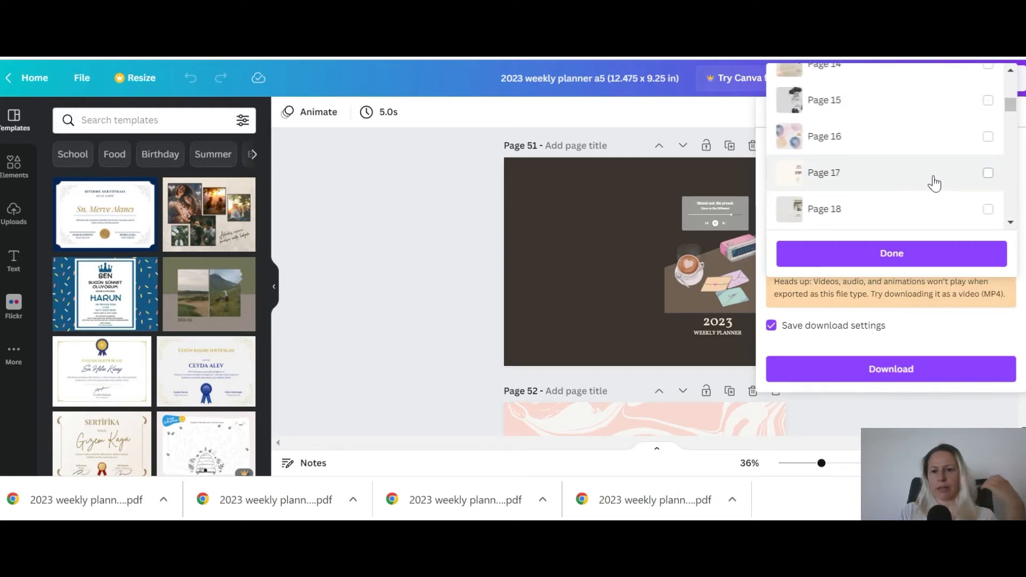
{"action": "scroll", "scroll_direction": "down", "scroll_amount": 3}
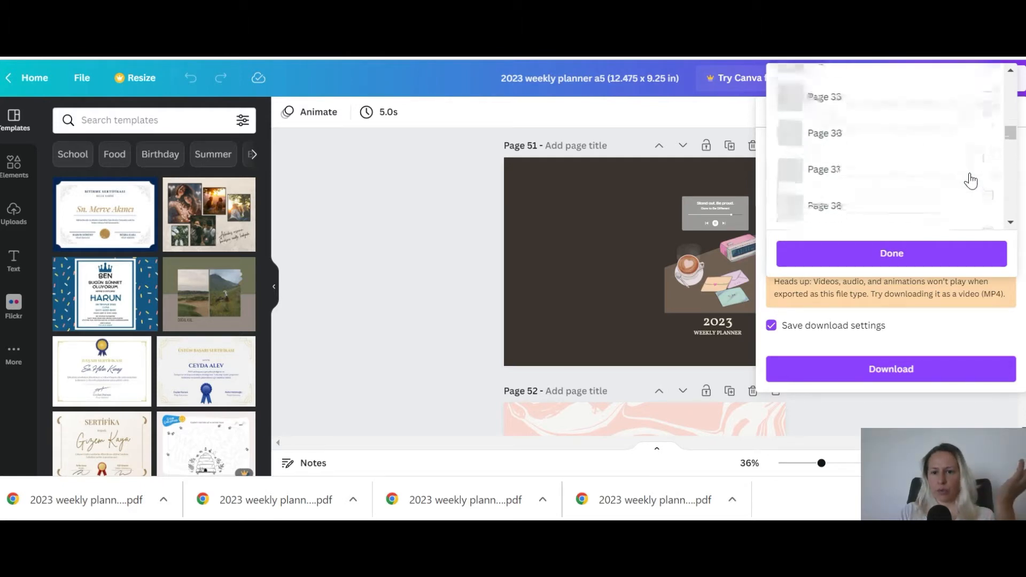
{"action": "scroll", "scroll_direction": "down", "scroll_amount": 3}
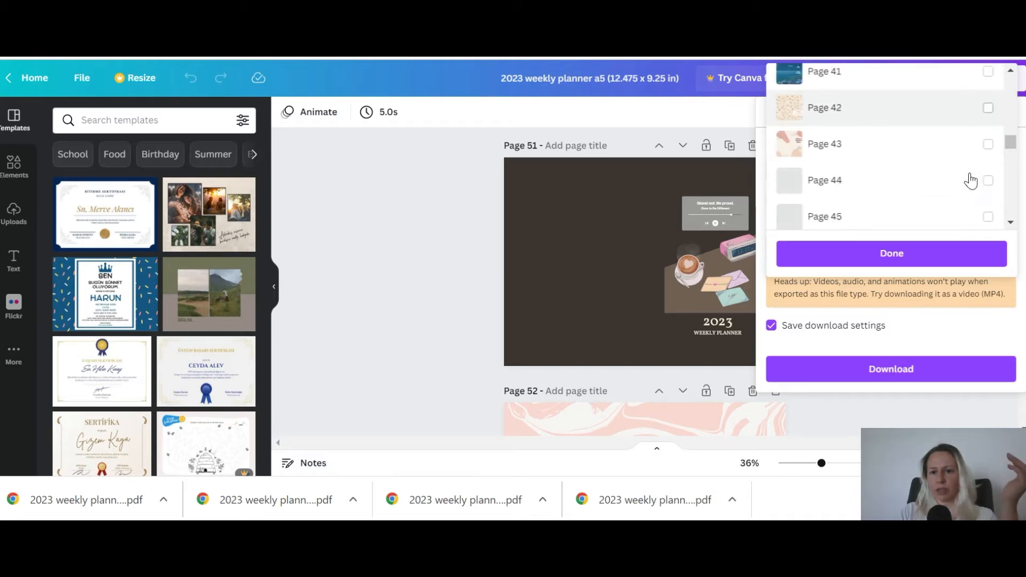
{"action": "scroll", "scroll_direction": "down", "scroll_amount": 3}
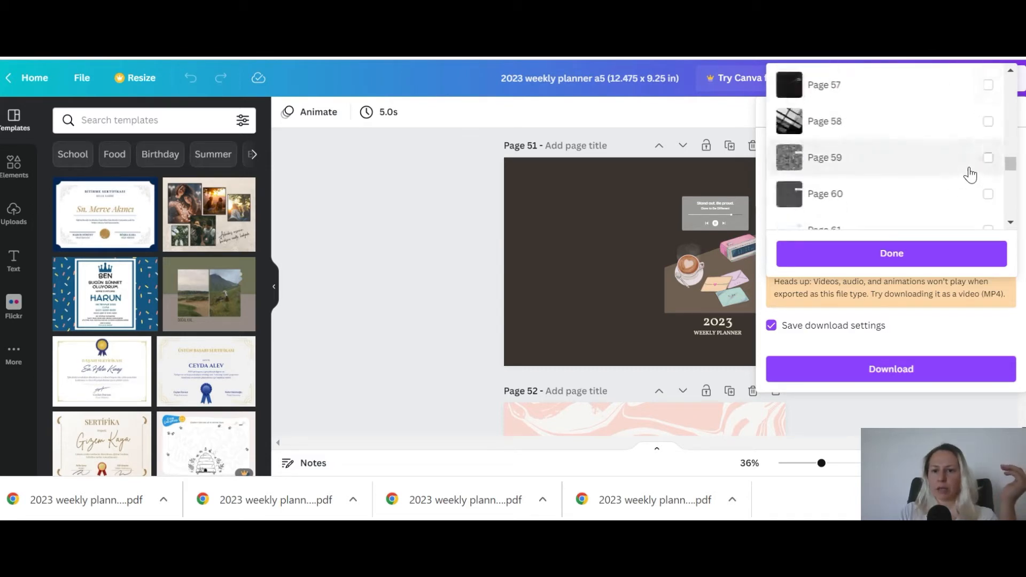
{"action": "left_click", "coordinate": [988, 129]}
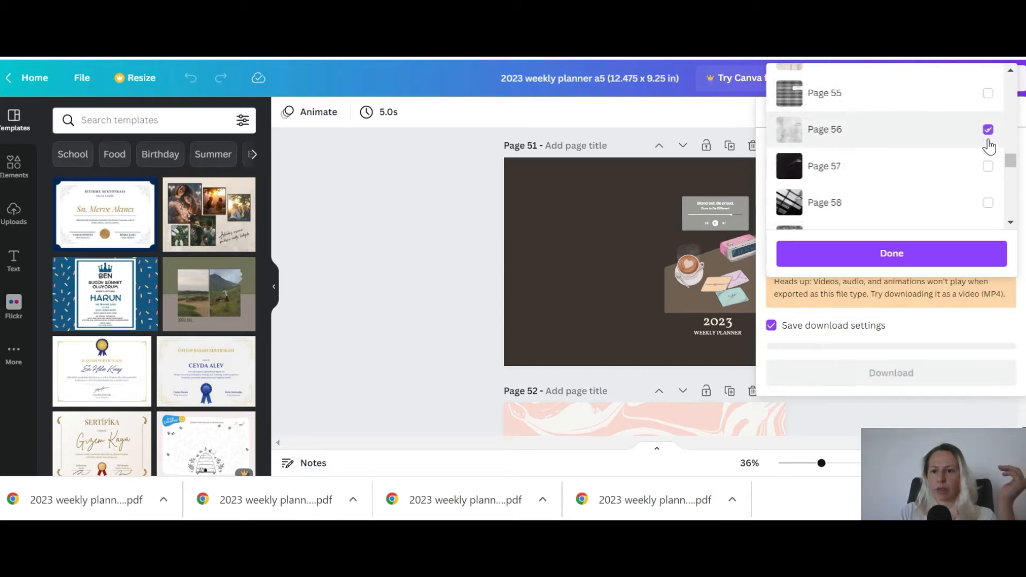
{"action": "left_click", "coordinate": [891, 253]}
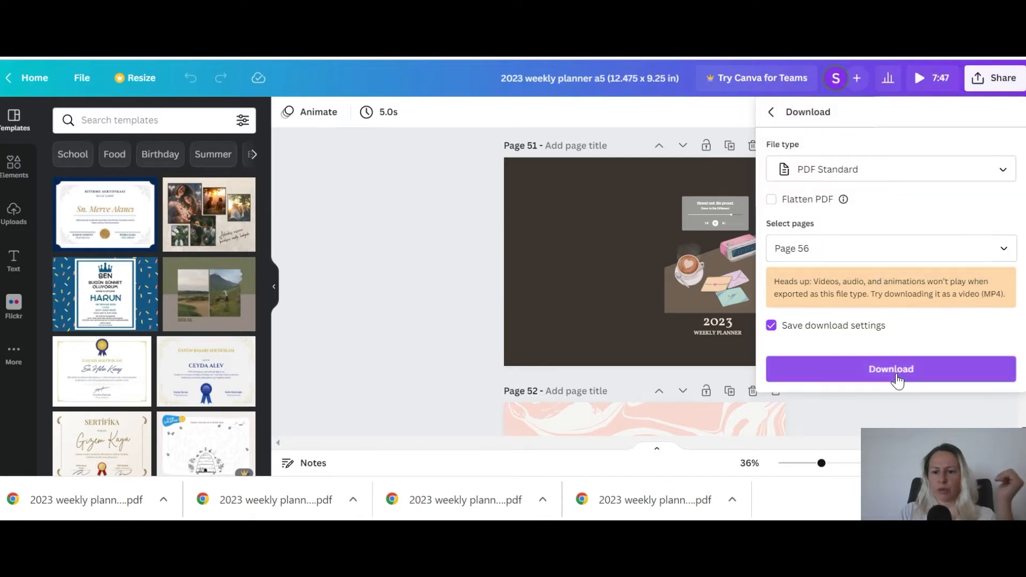
{"action": "left_click", "coordinate": [891, 369]}
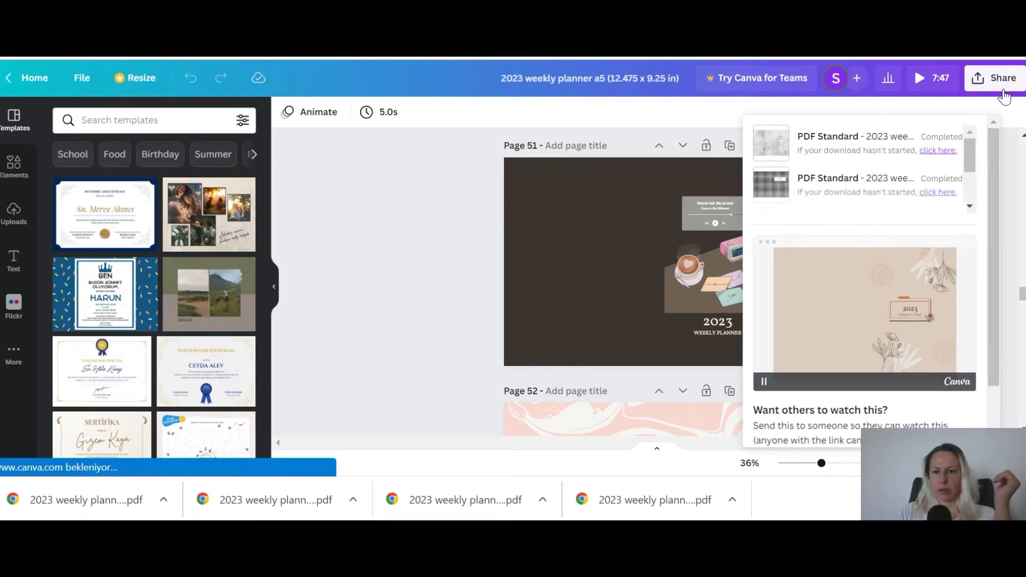
Switch the export to page 57 and download it as PDF
{"action": "left_click", "coordinate": [998, 78]}
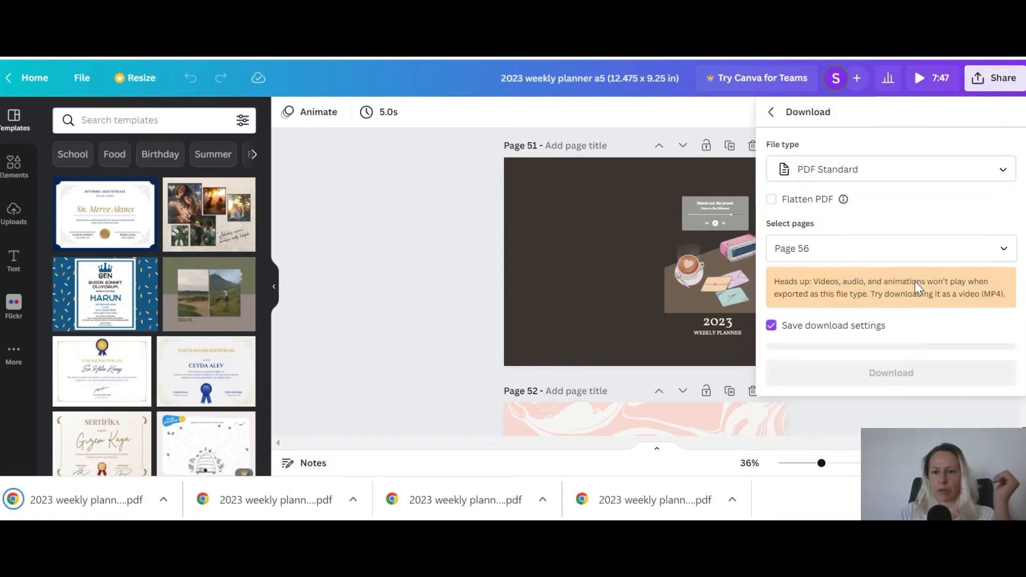
{"action": "left_click", "coordinate": [891, 249]}
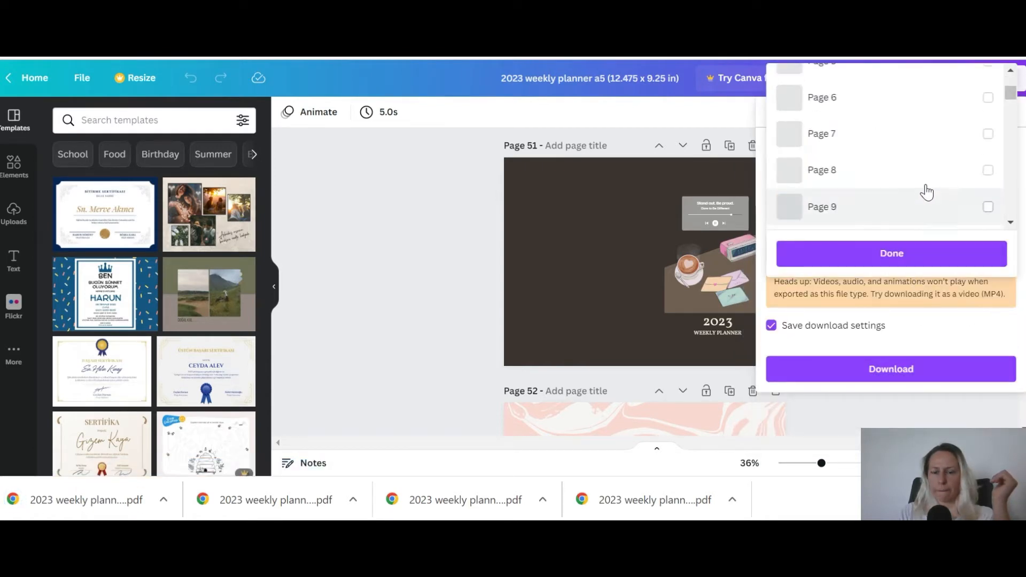
{"action": "scroll", "scroll_direction": "down", "scroll_amount": 3}
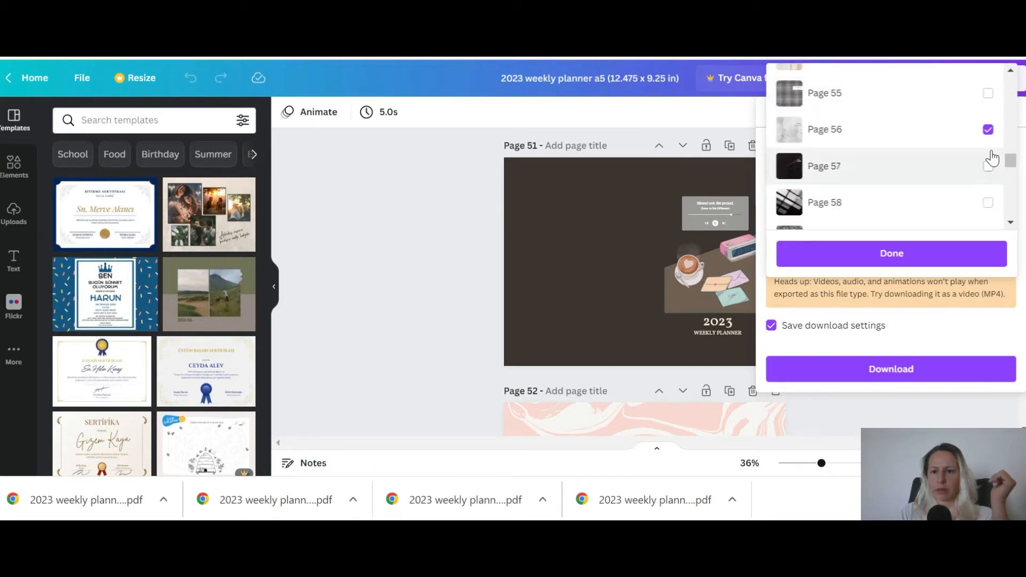
{"action": "left_click", "coordinate": [891, 253]}
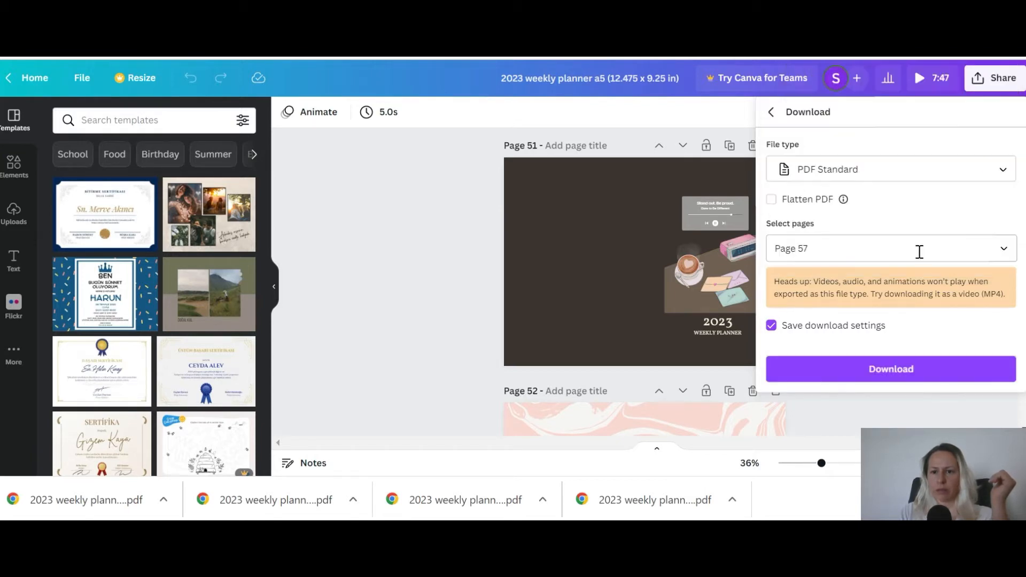
{"action": "left_click", "coordinate": [890, 369]}
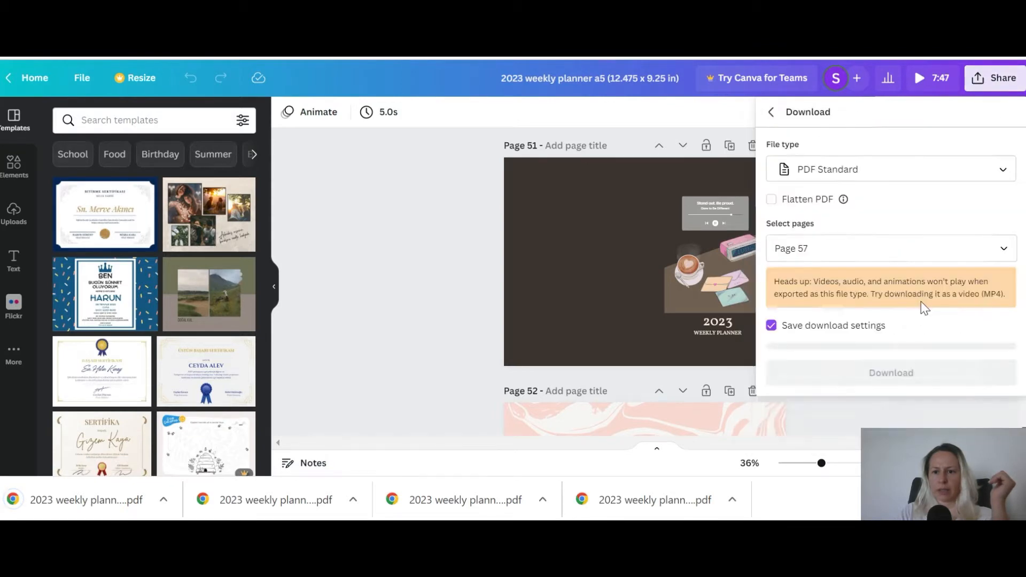
Select page 58 for its own PDF export
{"action": "left_click", "coordinate": [889, 248]}
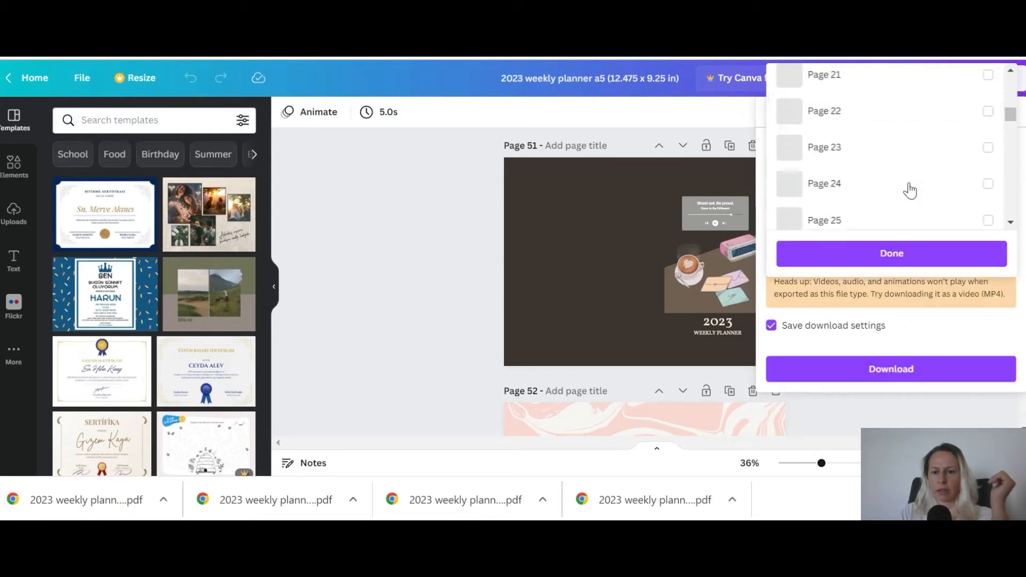
{"action": "scroll", "scroll_direction": "down", "scroll_amount": 3}
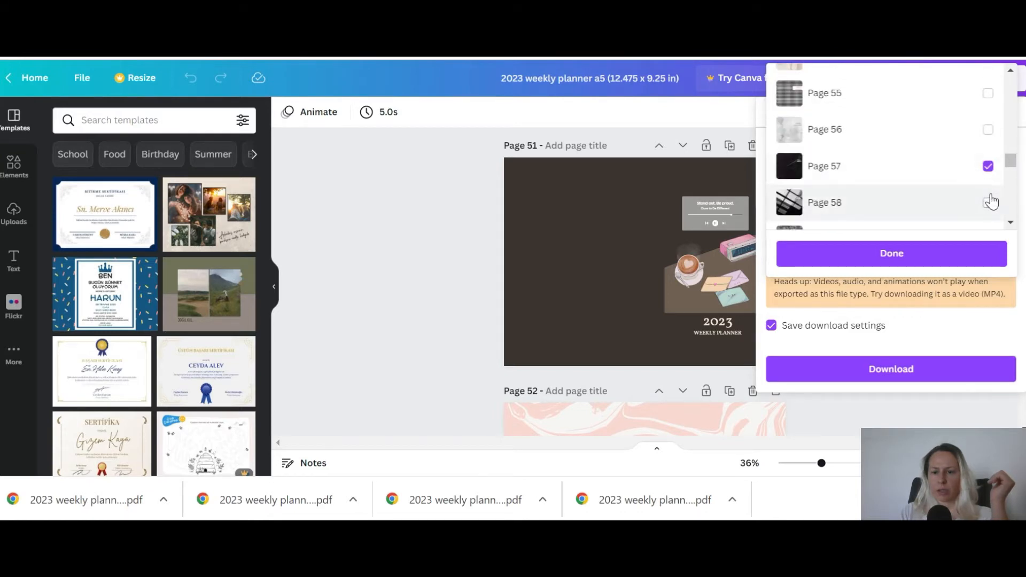
{"action": "left_click", "coordinate": [987, 202]}
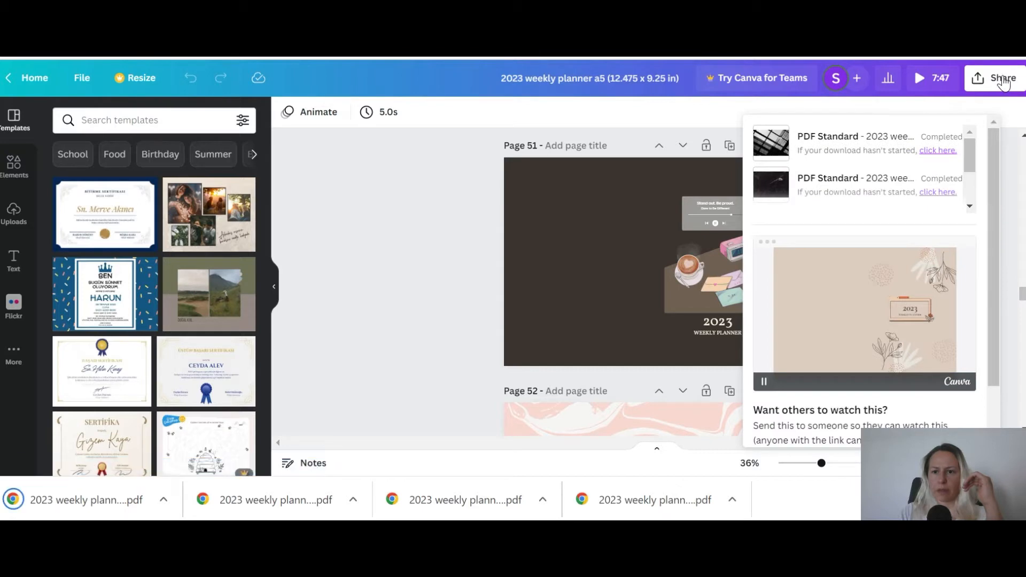
Download page 59 as a separate standard PDF
{"action": "left_click", "coordinate": [1004, 79]}
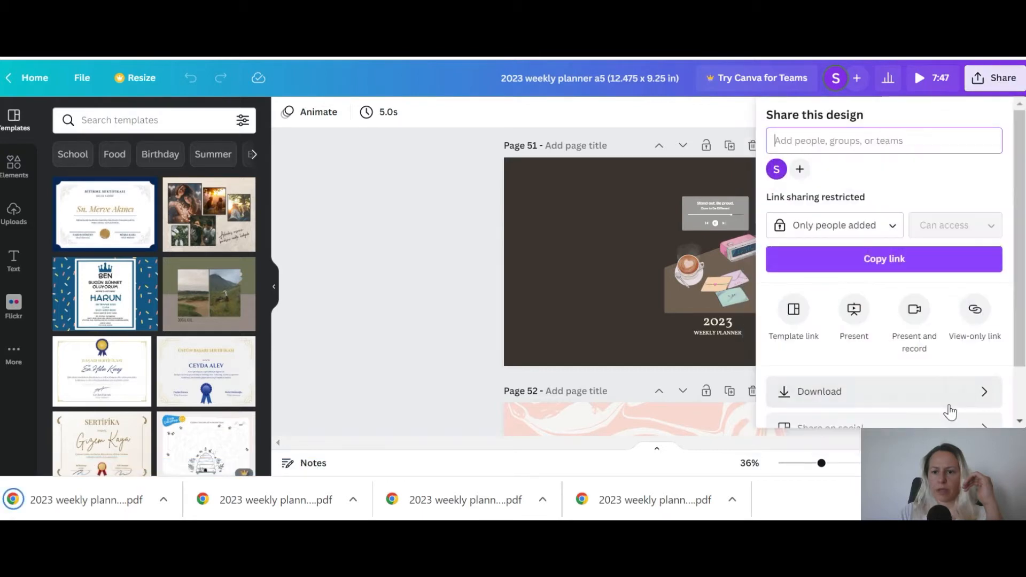
{"action": "left_click", "coordinate": [819, 392]}
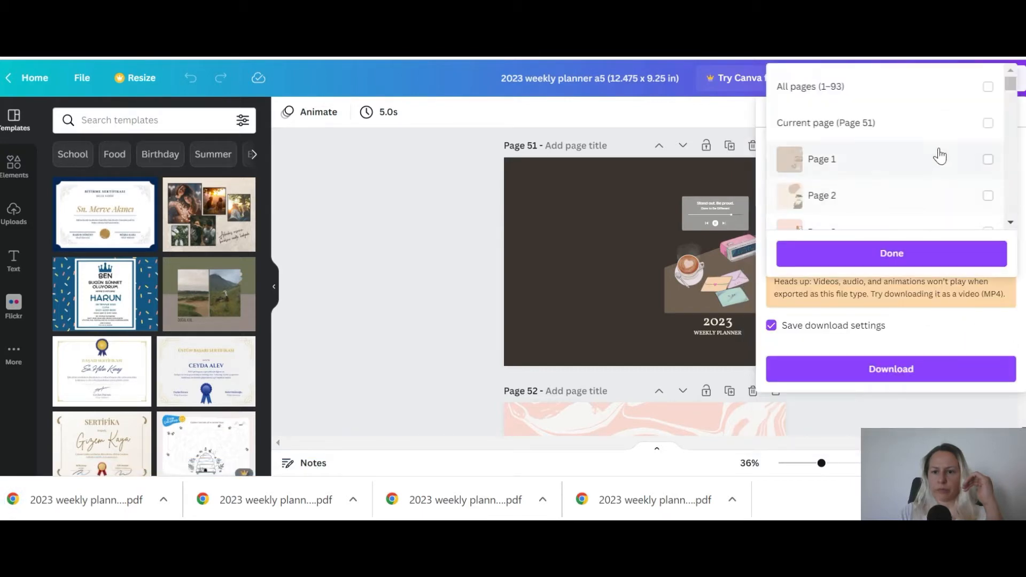
{"action": "scroll", "scroll_direction": "down", "scroll_amount": 3}
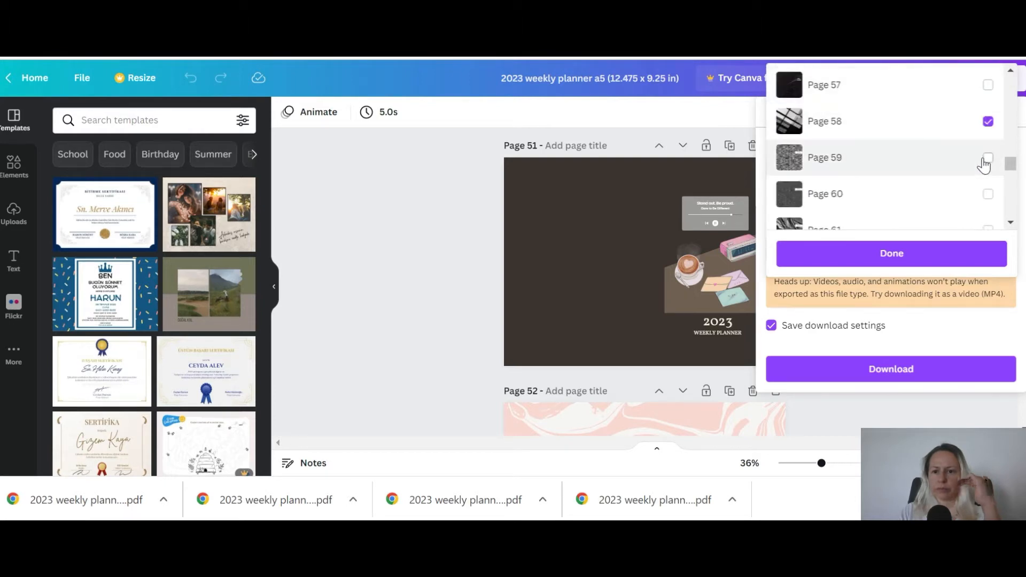
{"action": "left_click", "coordinate": [891, 253]}
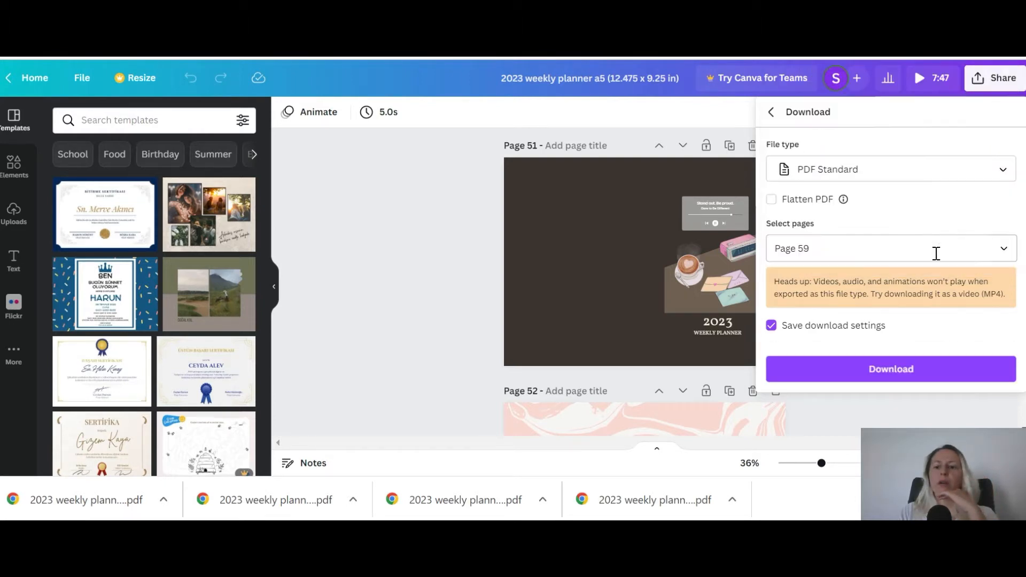
{"action": "left_click", "coordinate": [890, 369]}
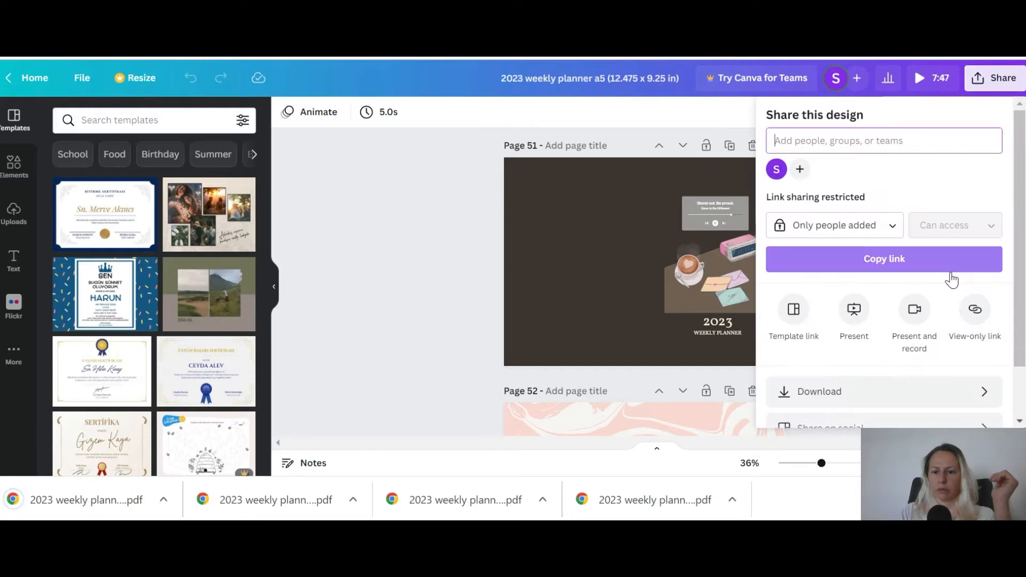
Download page 60 as a separate standard PDF
{"action": "left_click", "coordinate": [819, 391]}
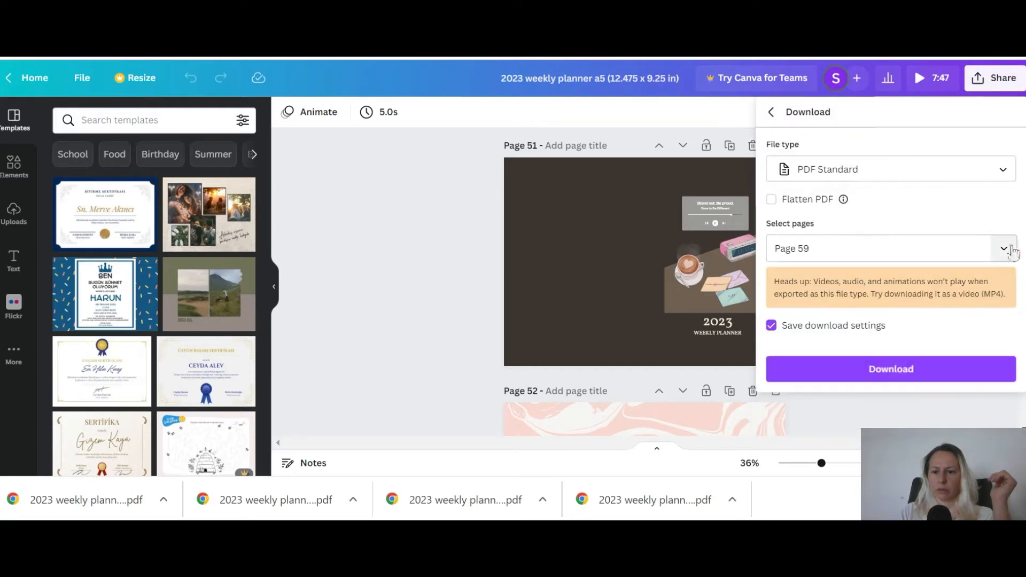
{"action": "left_click", "coordinate": [1013, 262]}
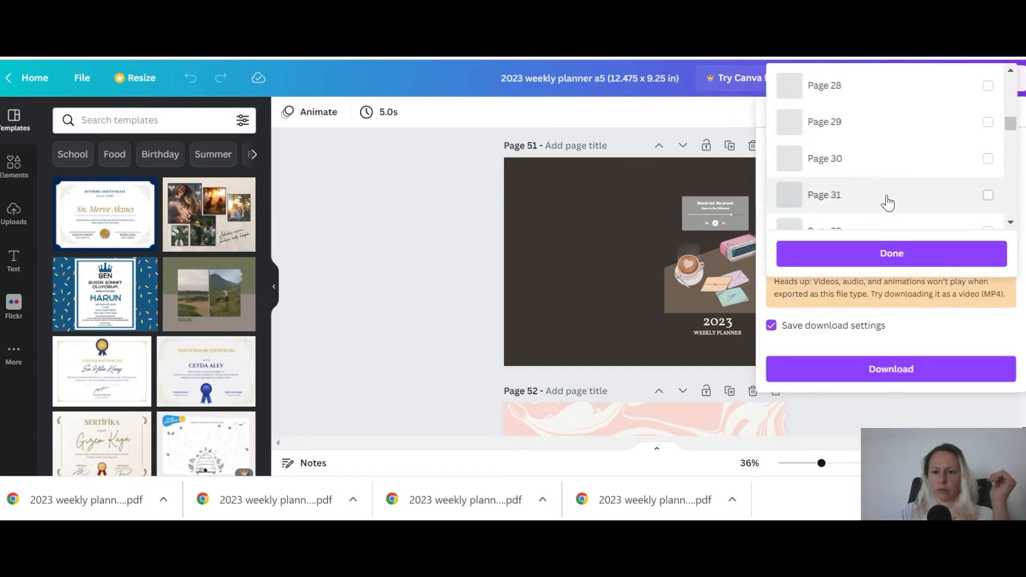
{"action": "scroll", "scroll_direction": "down", "scroll_amount": 3}
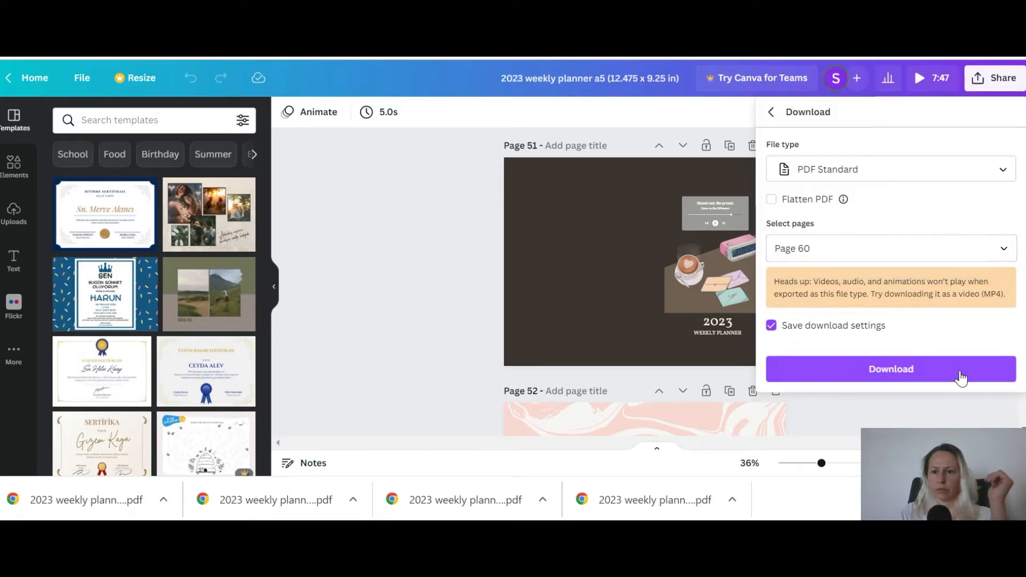
{"action": "left_click", "coordinate": [891, 369]}
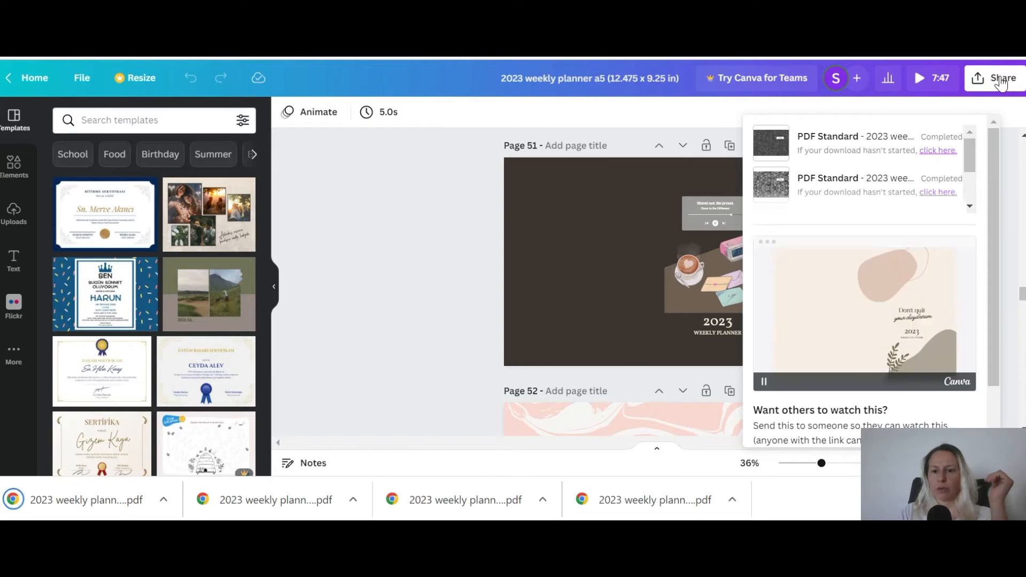
Reopen the download options and scroll through the page list
{"action": "left_click", "coordinate": [1004, 78]}
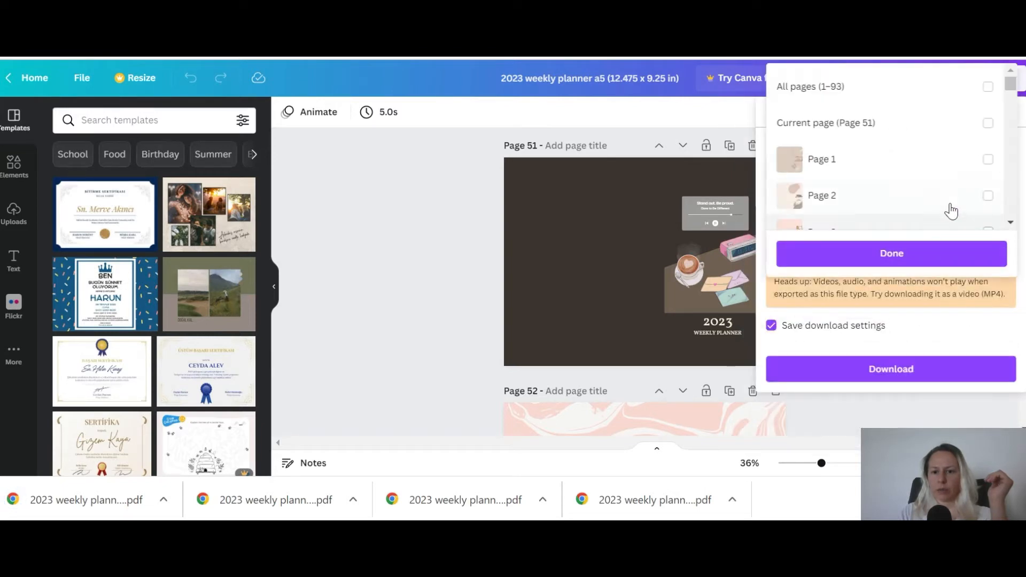
{"action": "scroll", "scroll_direction": "down", "scroll_amount": 3}
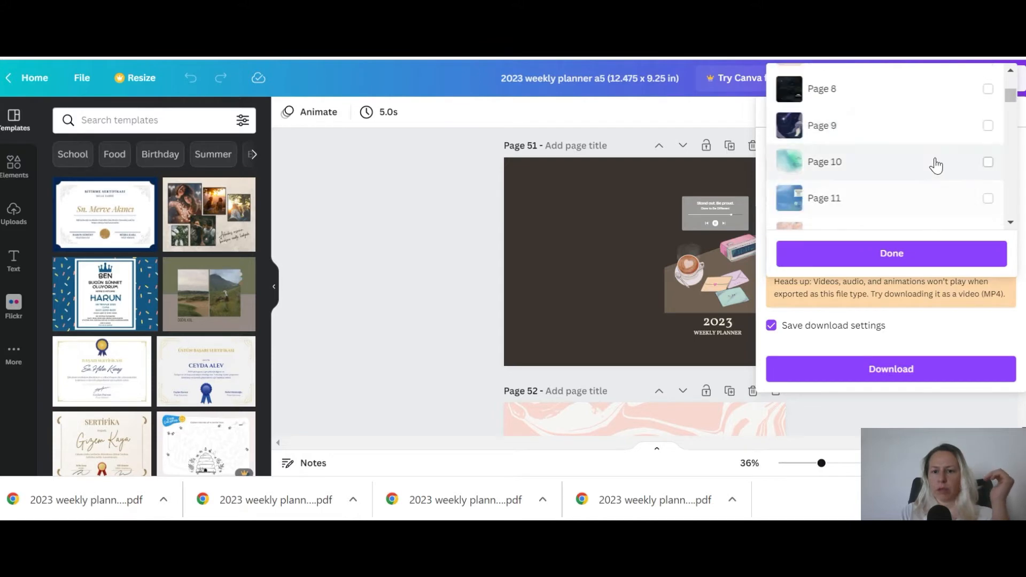
{"action": "scroll", "scroll_direction": "down", "scroll_amount": 3}
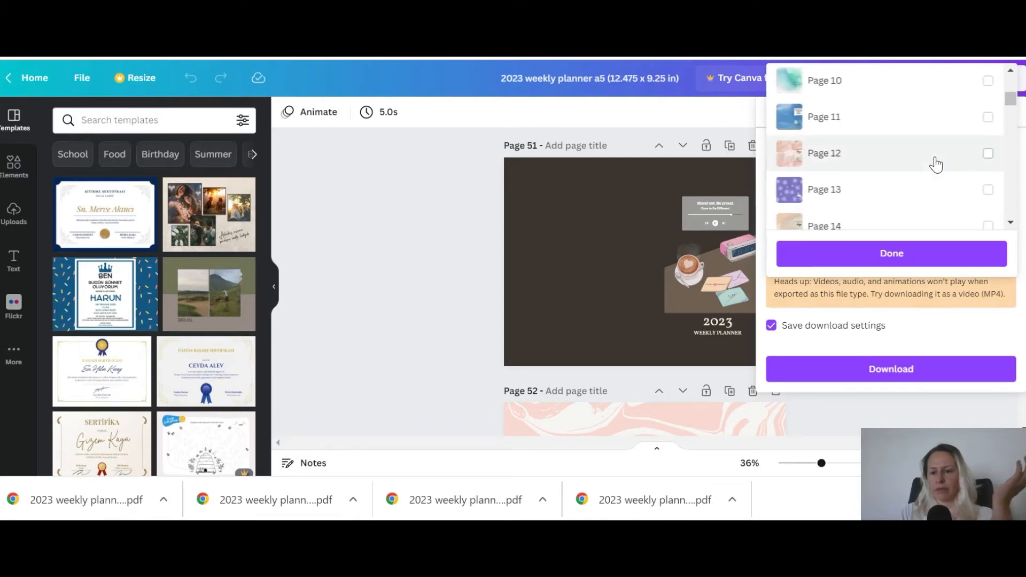
{"action": "scroll", "scroll_direction": "down", "scroll_amount": 3}
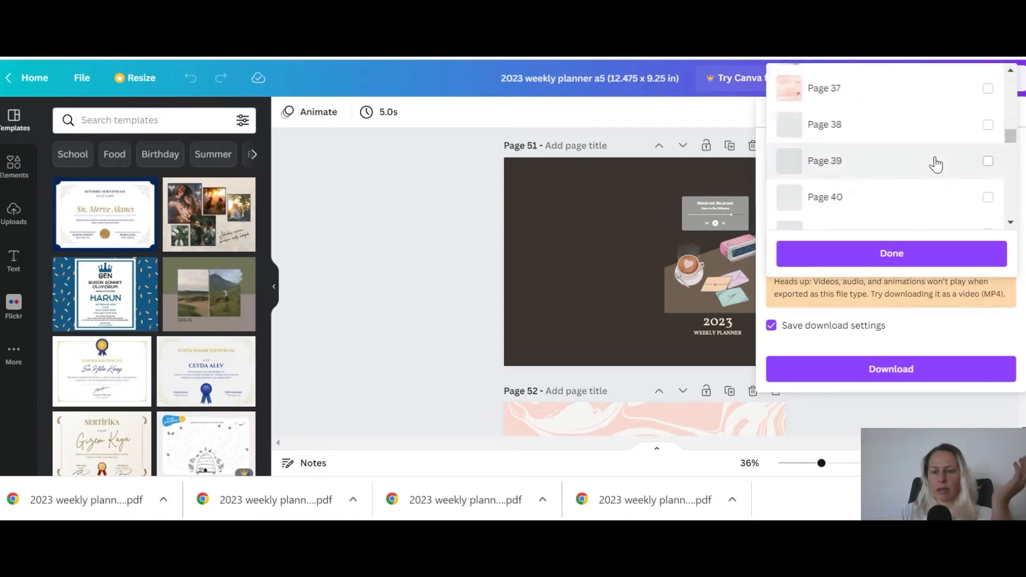
{"action": "scroll", "scroll_direction": "down", "scroll_amount": 3}
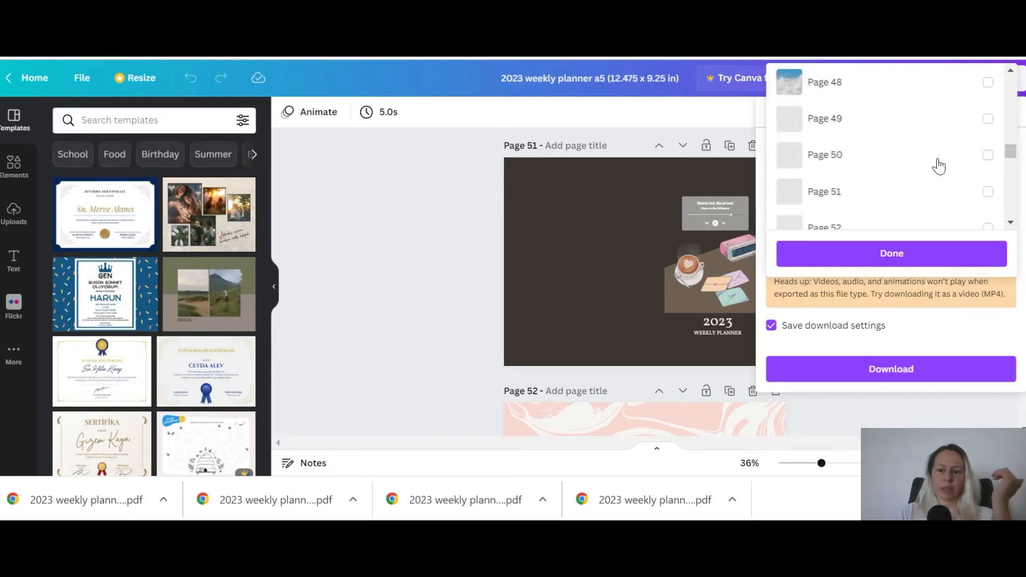
{"action": "scroll", "scroll_direction": "down", "scroll_amount": 3}
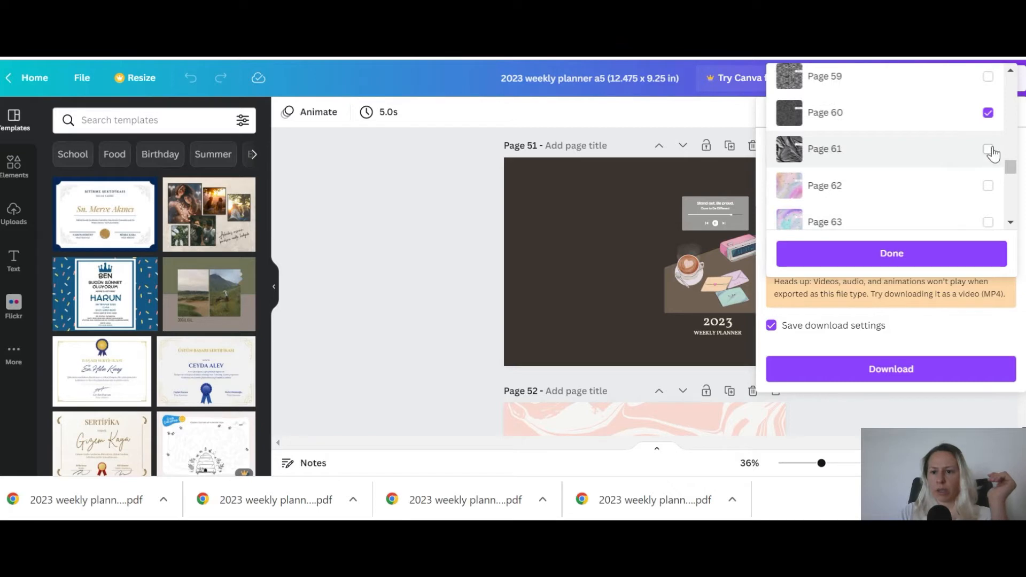
Download page 61 as a separate standard PDF
{"action": "left_click", "coordinate": [891, 253]}
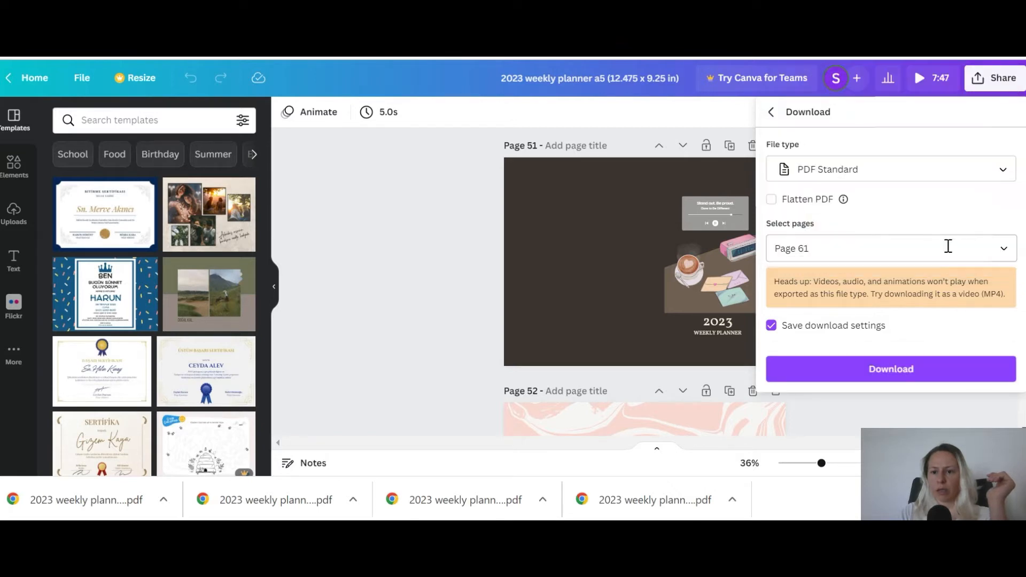
{"action": "left_click", "coordinate": [890, 369]}
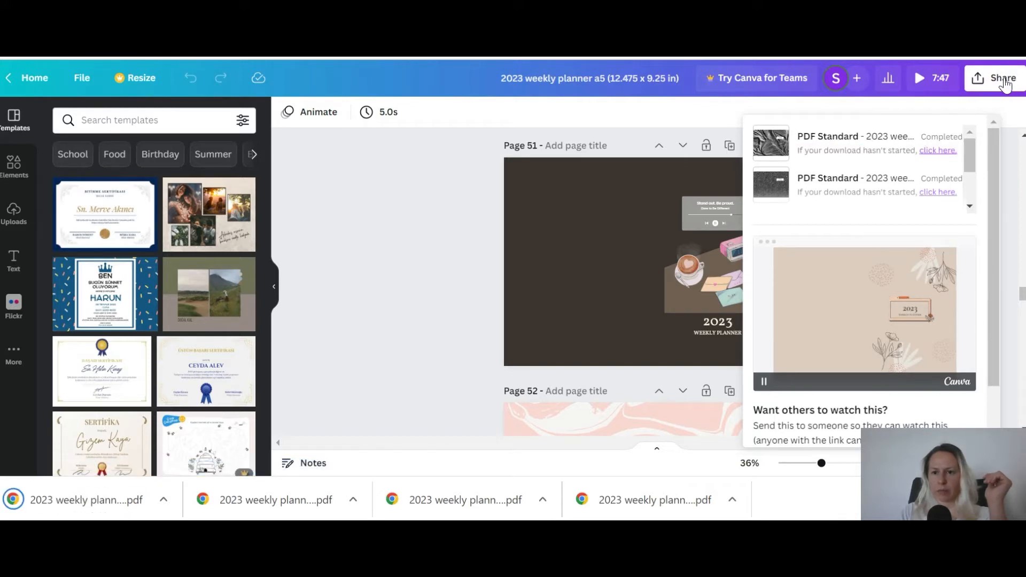
{"action": "left_click", "coordinate": [1002, 78]}
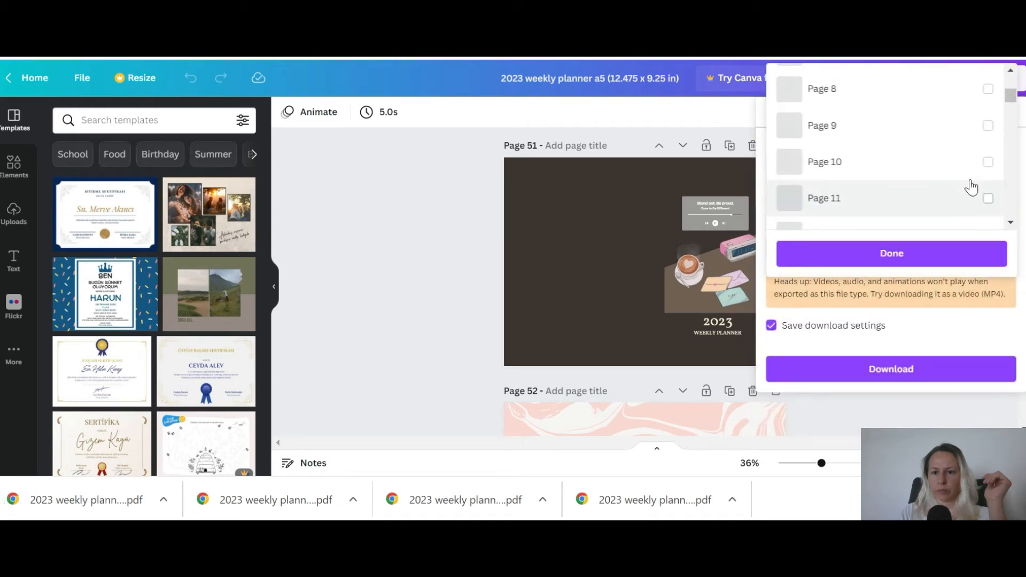
{"action": "scroll", "scroll_direction": "down", "scroll_amount": 3}
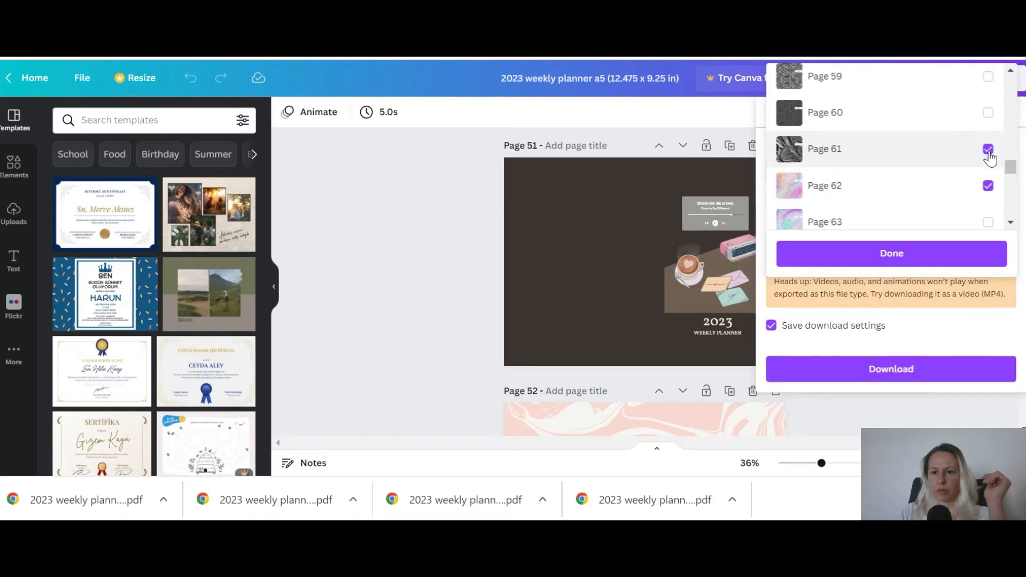
Change the page selection to export pages 62 and 63 as separate PDFs
{"action": "left_click", "coordinate": [891, 369]}
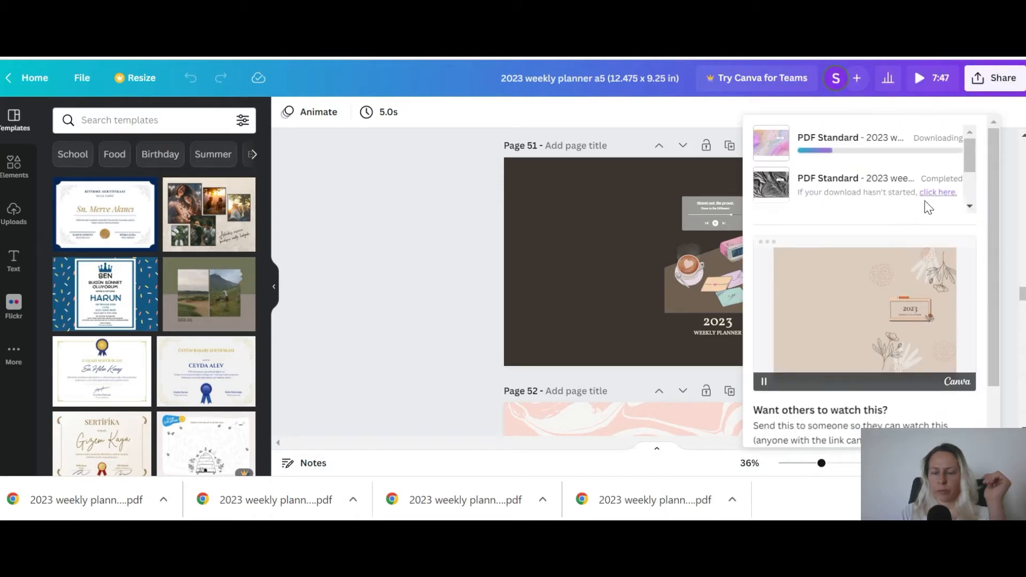
{"action": "left_click", "coordinate": [938, 150]}
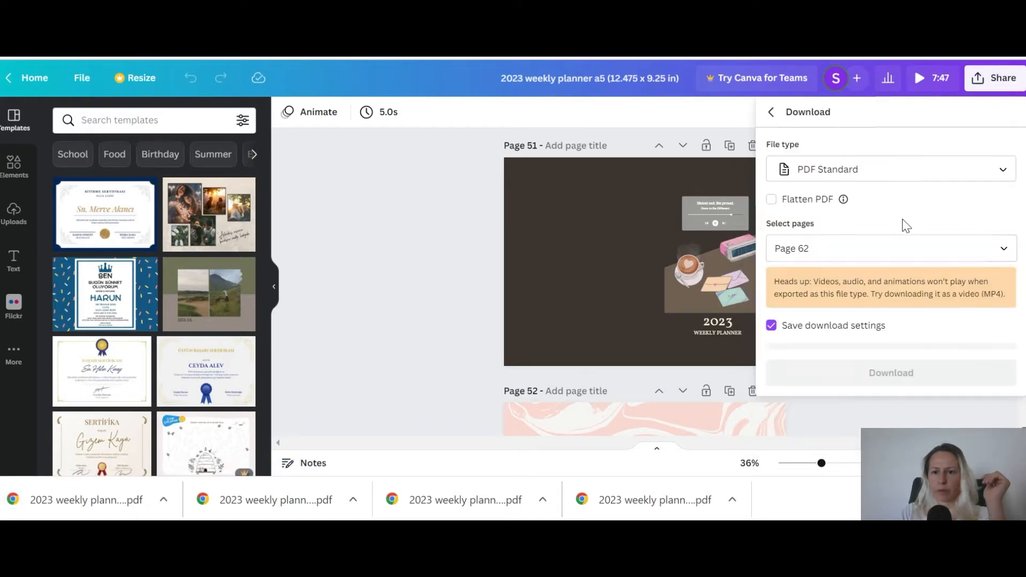
{"action": "left_click", "coordinate": [891, 248]}
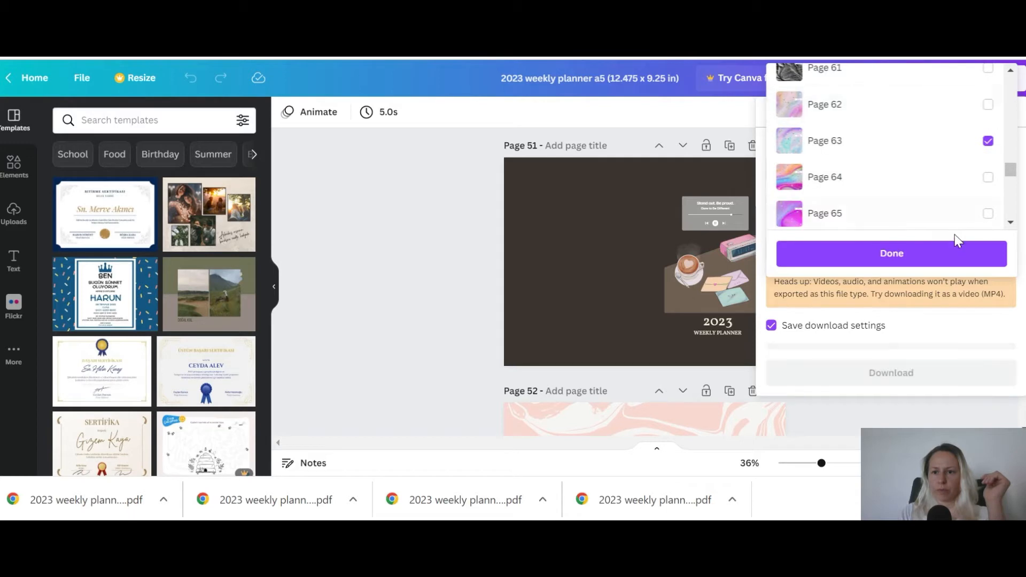
{"action": "left_click", "coordinate": [892, 253]}
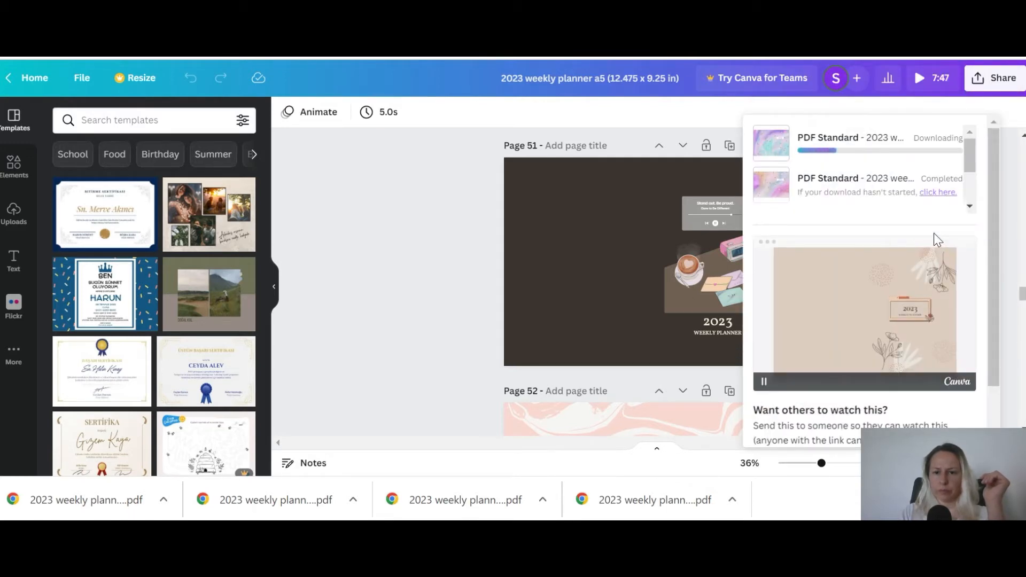
Download page 64 as a separate standard PDF
{"action": "left_click", "coordinate": [994, 78]}
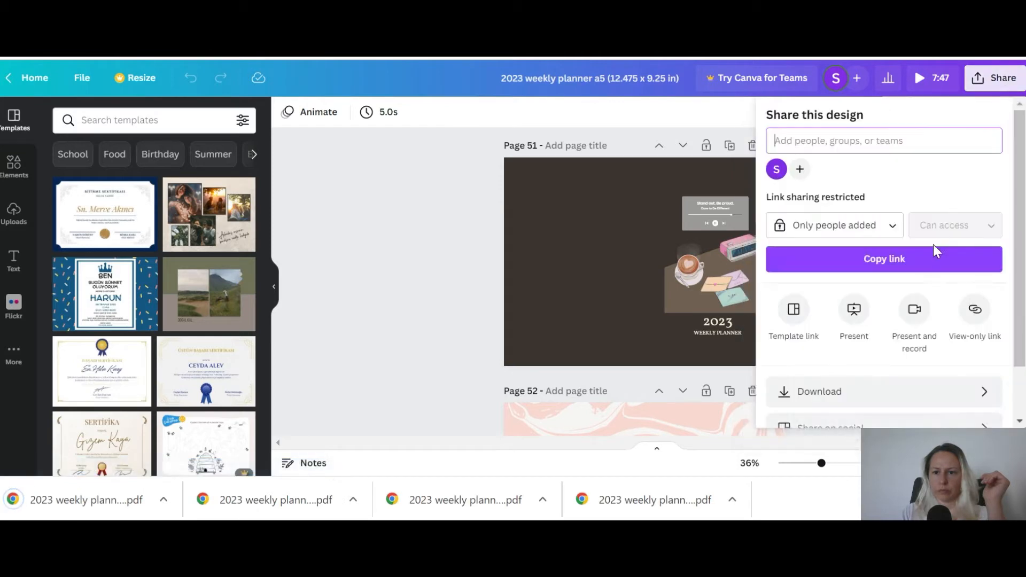
{"action": "left_click", "coordinate": [819, 392]}
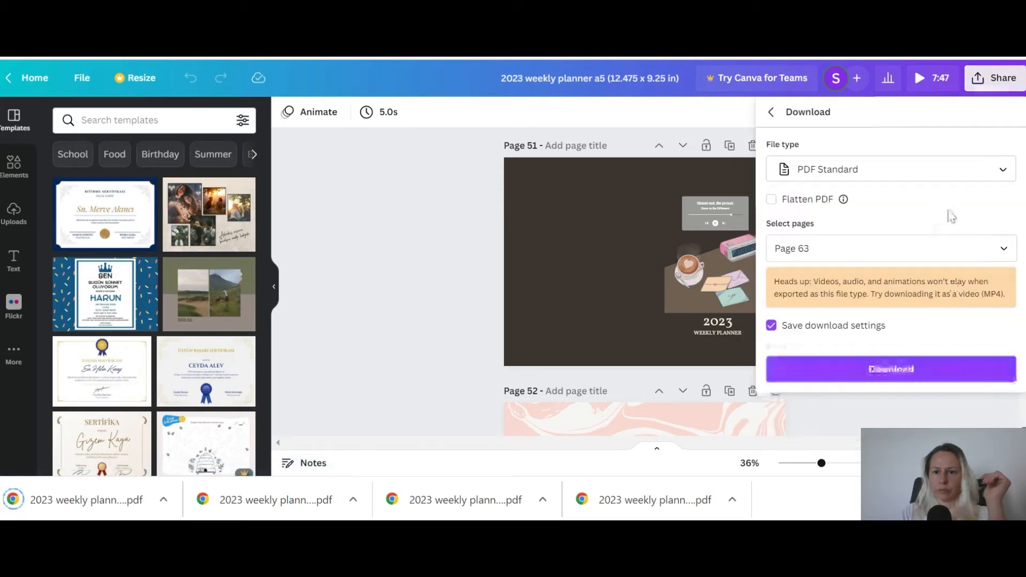
{"action": "left_click", "coordinate": [890, 248]}
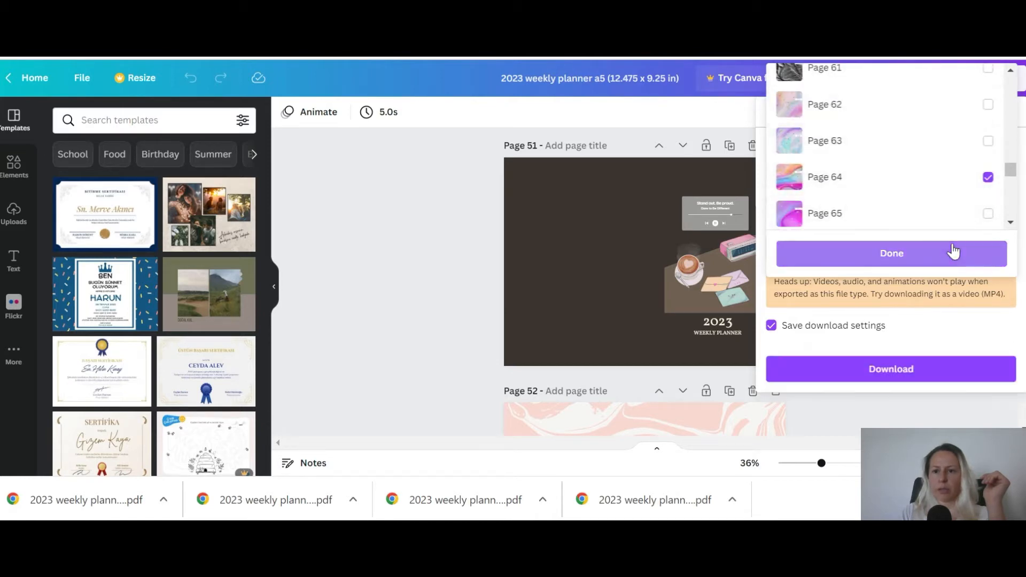
{"action": "left_click", "coordinate": [891, 253]}
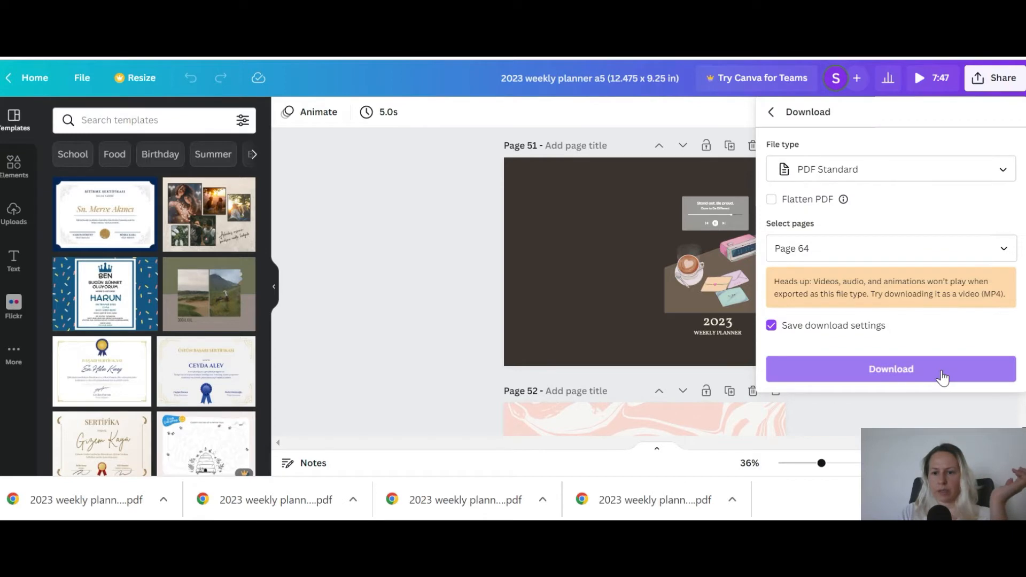
{"action": "left_click", "coordinate": [891, 369]}
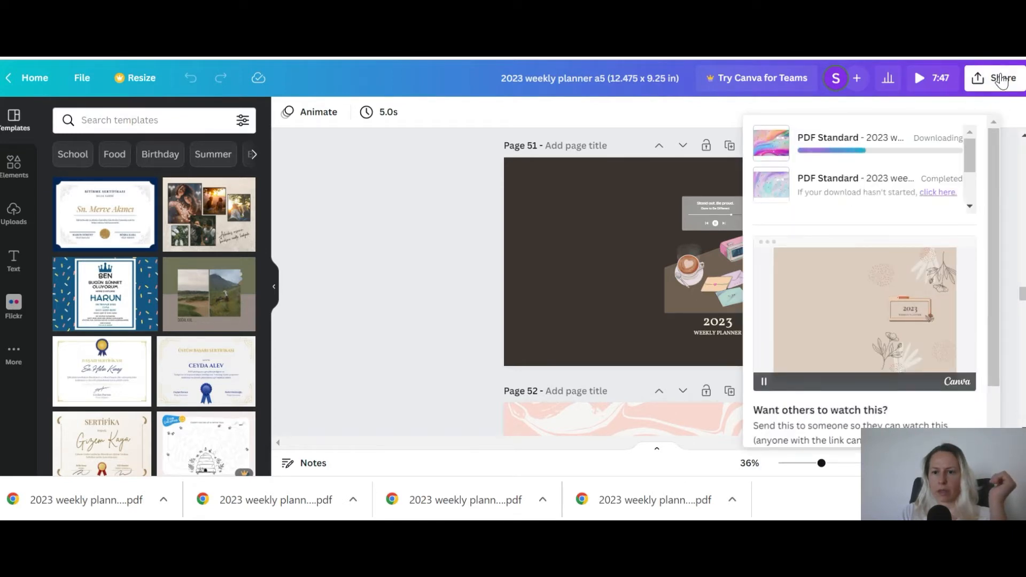
Download page 65 as a separate standard PDF
{"action": "left_click", "coordinate": [1001, 78]}
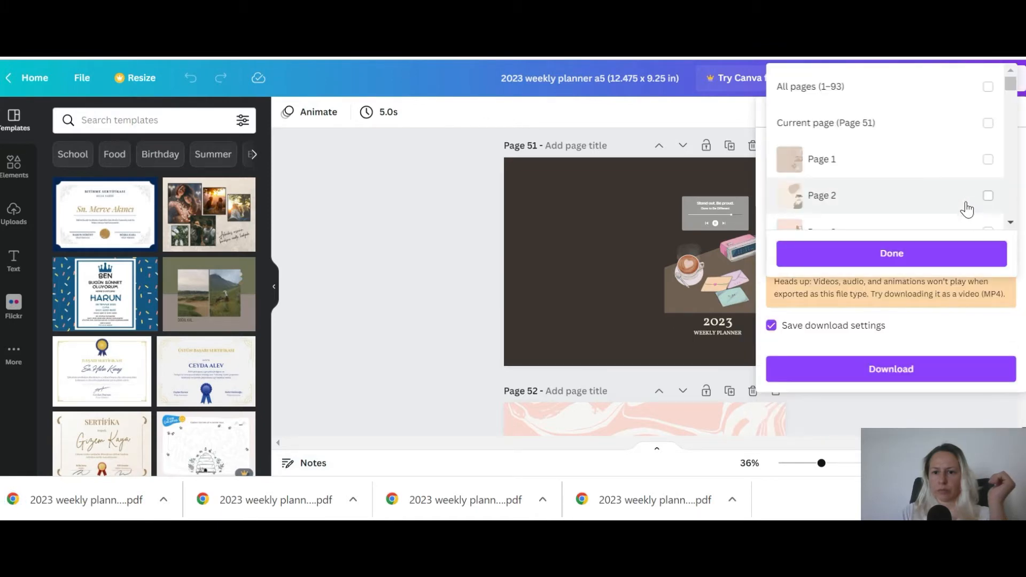
{"action": "scroll", "scroll_direction": "down", "scroll_amount": 3}
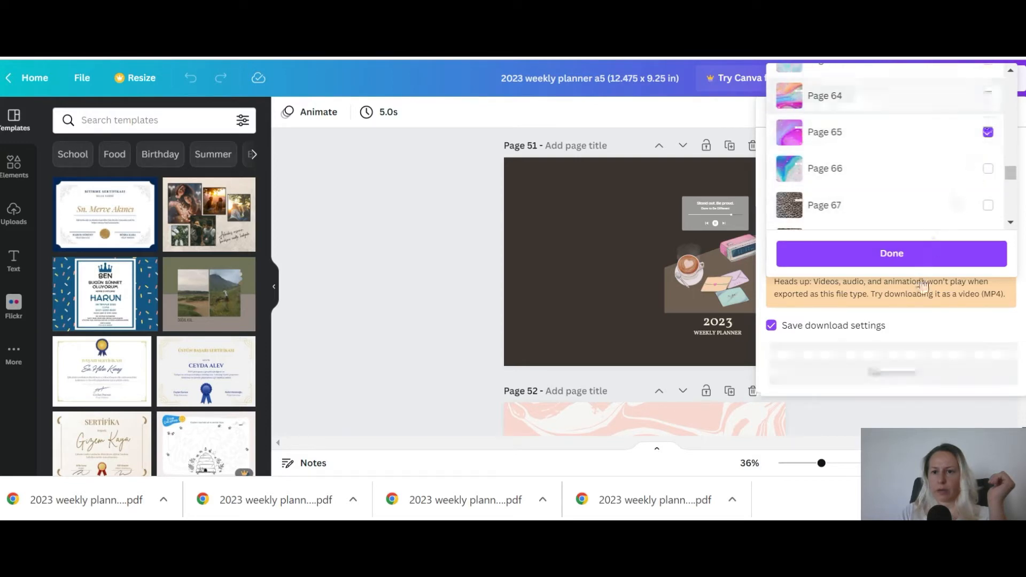
{"action": "left_click", "coordinate": [891, 254]}
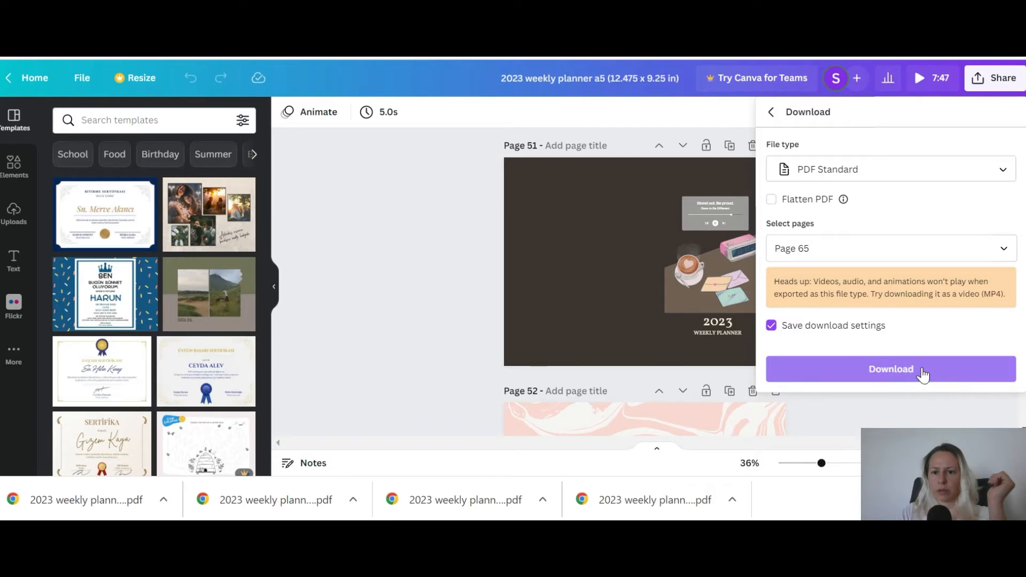
{"action": "left_click", "coordinate": [891, 368]}
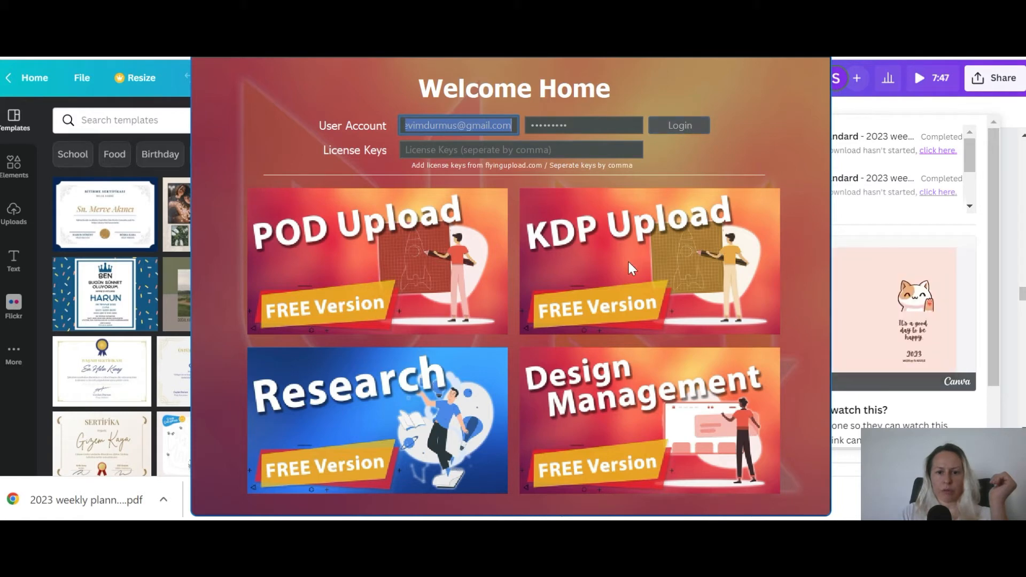
Open KDP Upload from the Welcome Home screen and enter the listing editor
{"action": "left_click", "coordinate": [680, 125]}
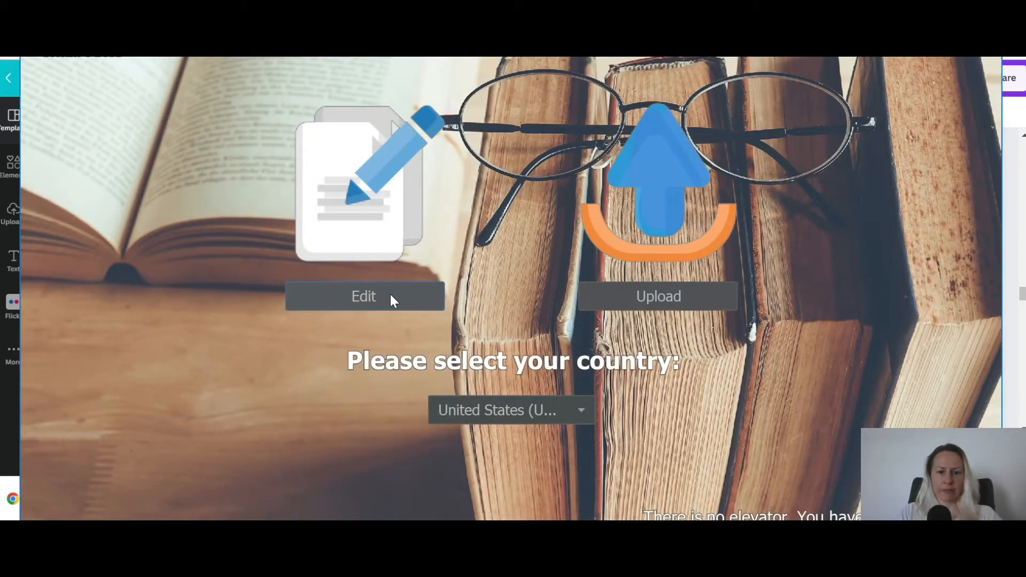
{"action": "mouse_move", "coordinate": [629, 223]}
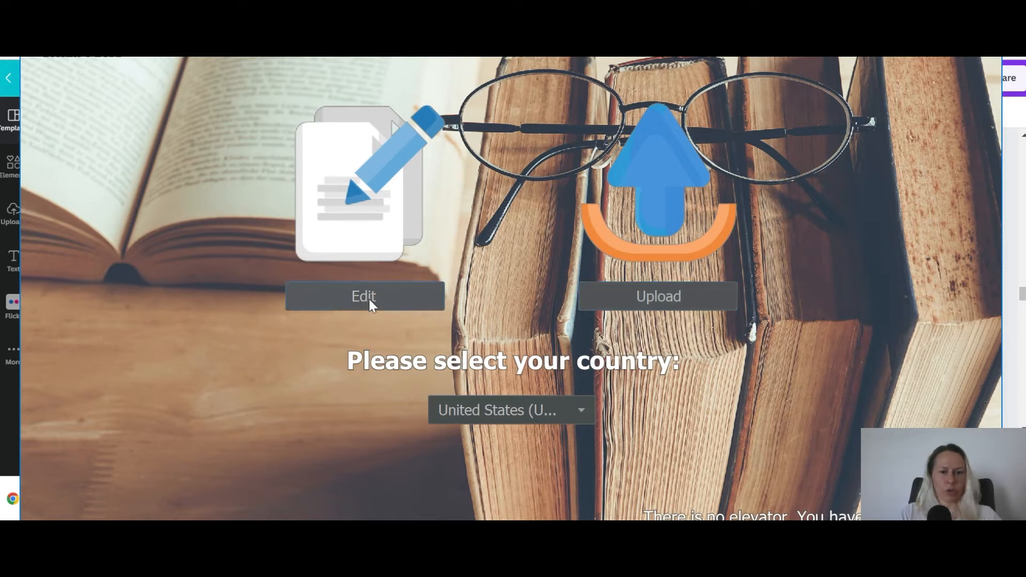
{"action": "left_click", "coordinate": [366, 296]}
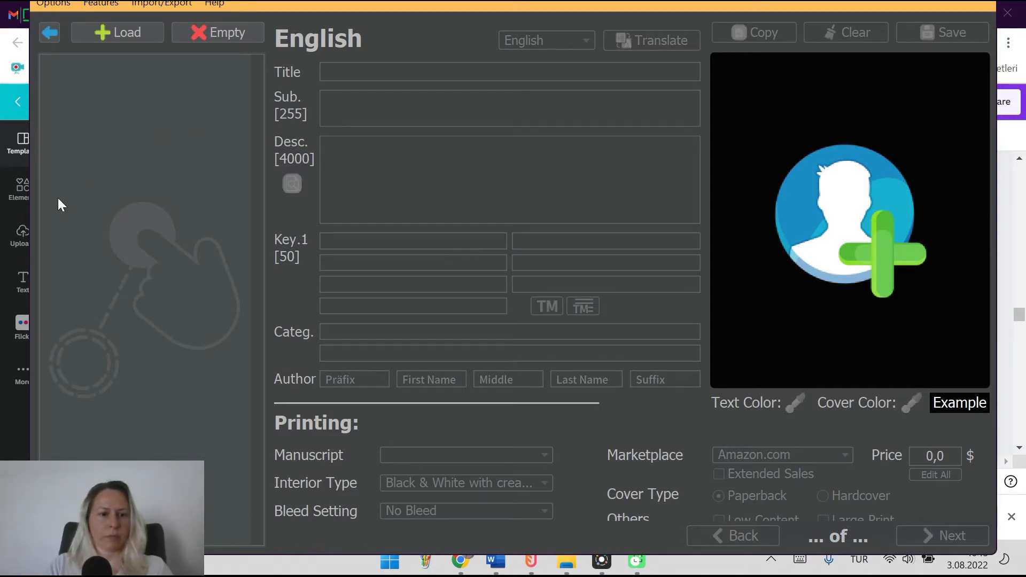
{"action": "mouse_move", "coordinate": [131, 46]}
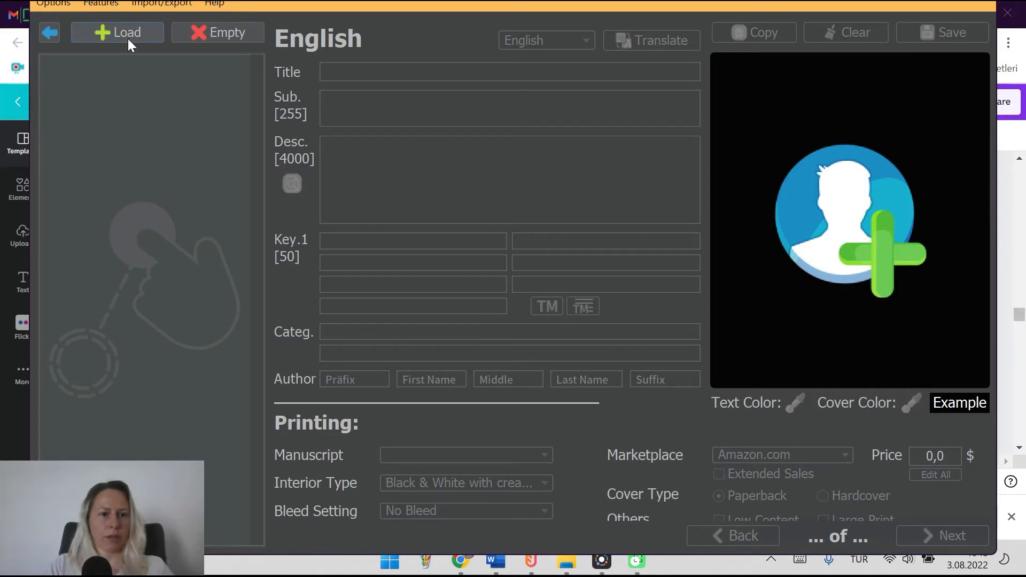
{"action": "left_click", "coordinate": [118, 32]}
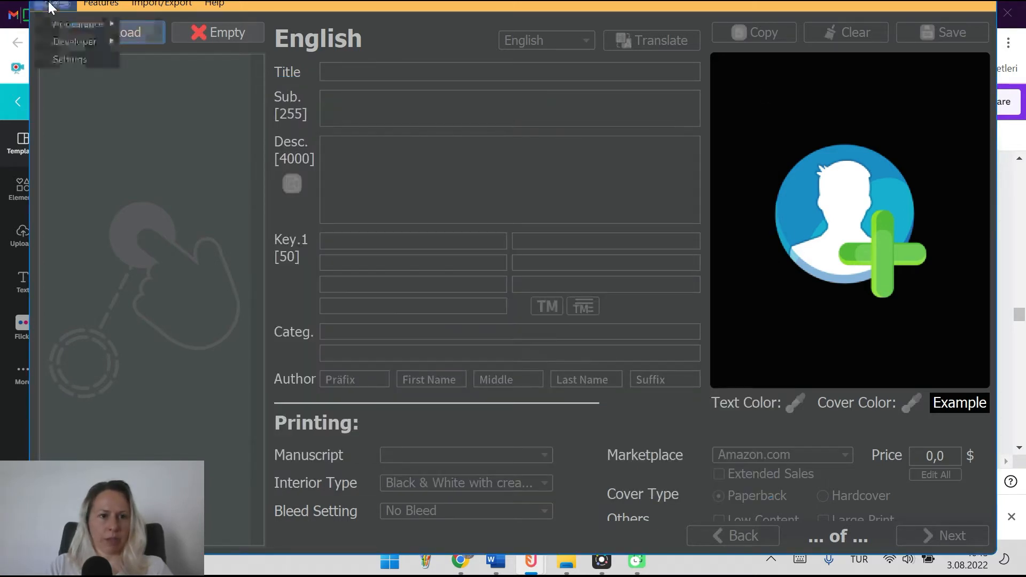
{"action": "mouse_move", "coordinate": [69, 60]}
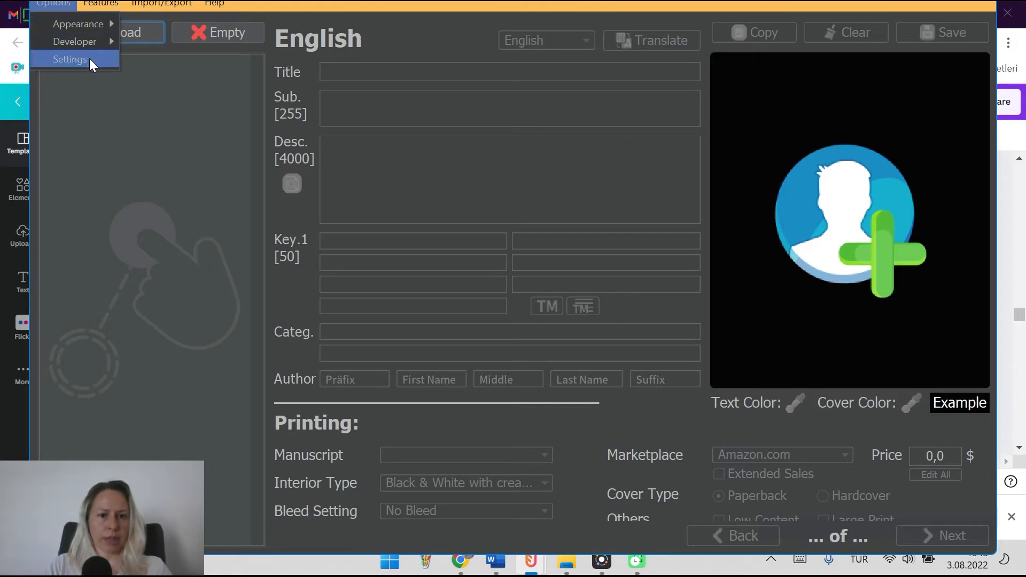
{"action": "left_click", "coordinate": [72, 60]}
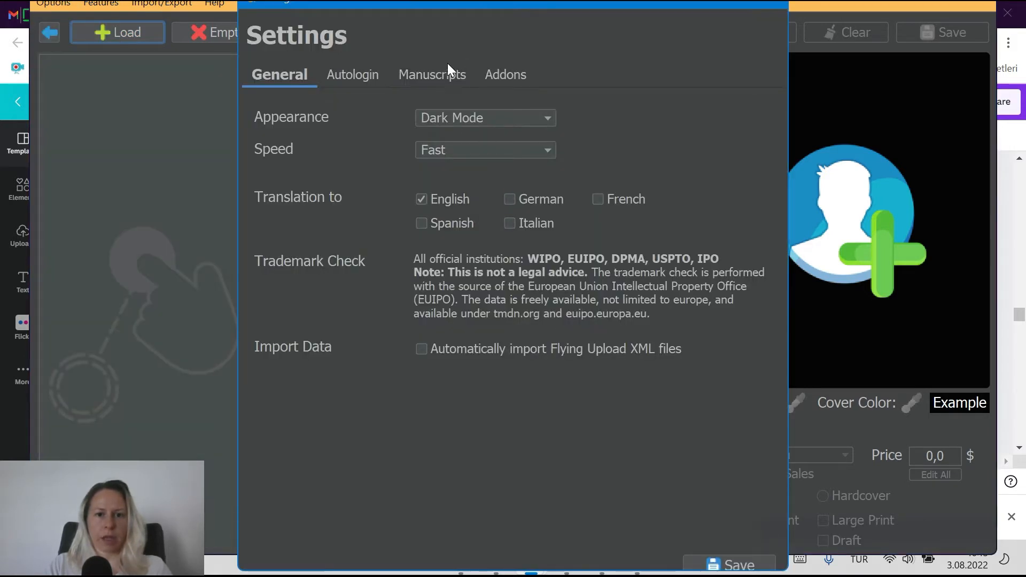
{"action": "left_click", "coordinate": [432, 74]}
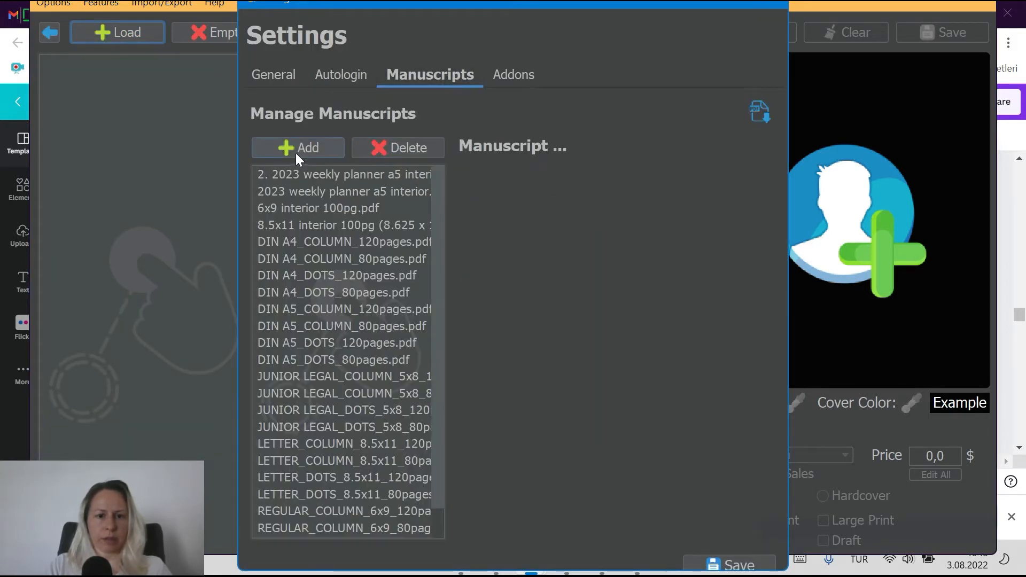
{"action": "mouse_move", "coordinate": [268, 303]}
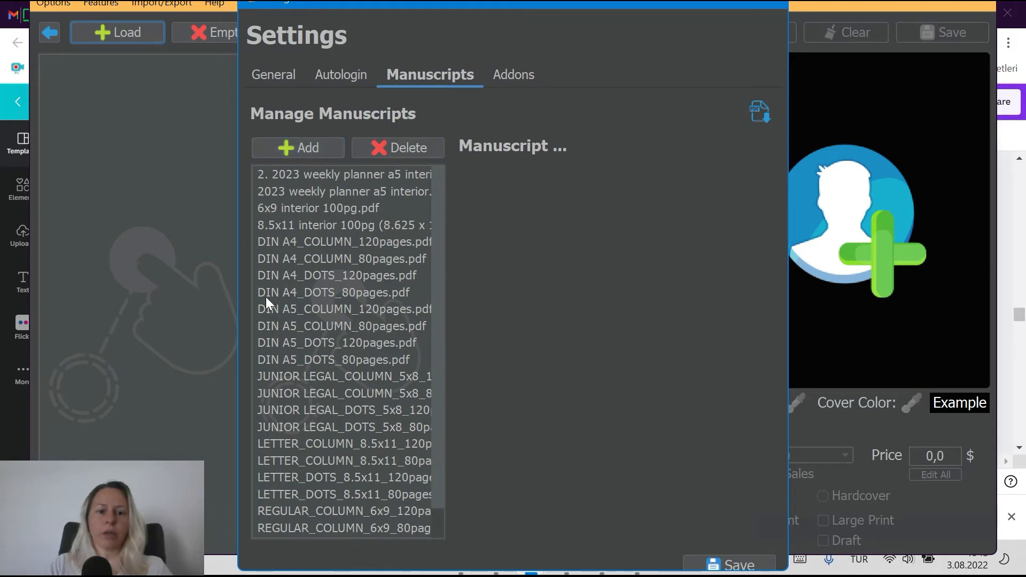
{"action": "scroll", "scroll_direction": "down", "scroll_amount": 3}
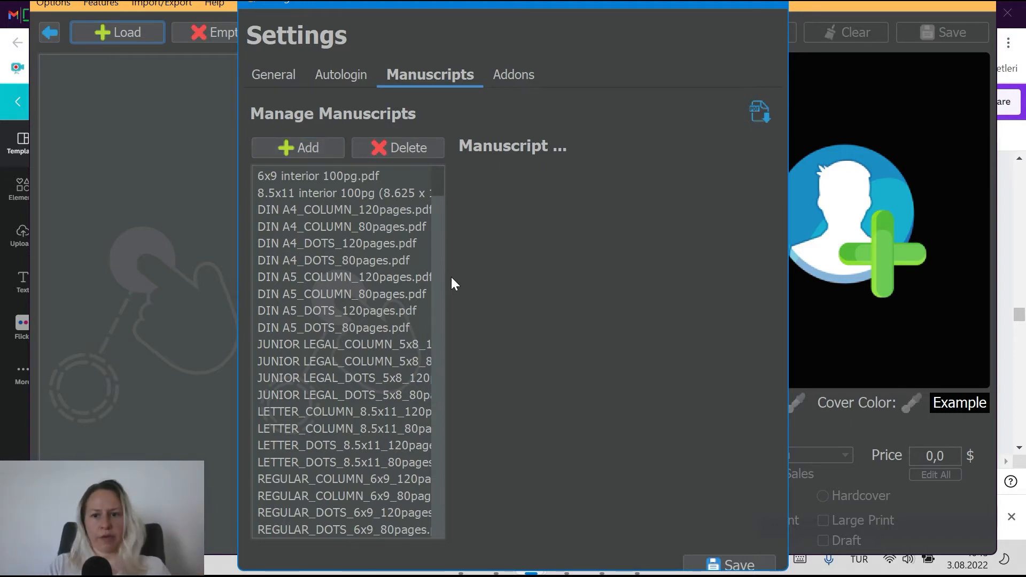
{"action": "mouse_move", "coordinate": [463, 262]}
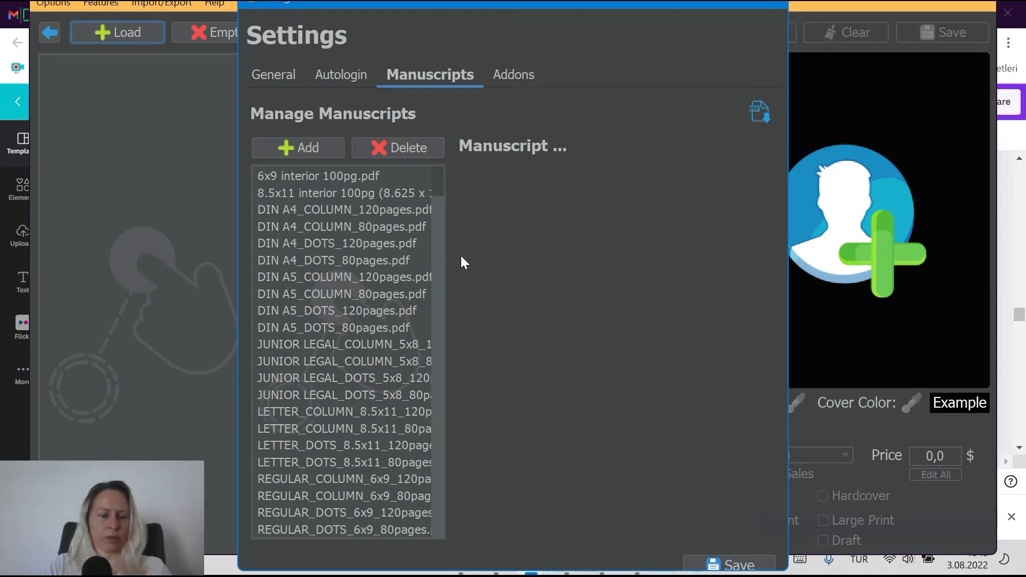
{"action": "mouse_move", "coordinate": [737, 68]}
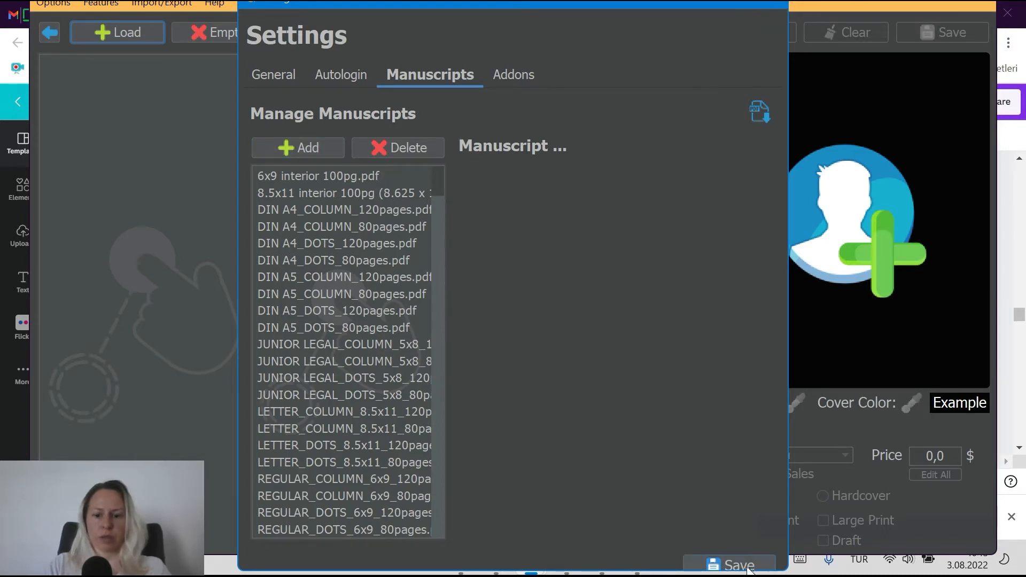
{"action": "left_click", "coordinate": [732, 564]}
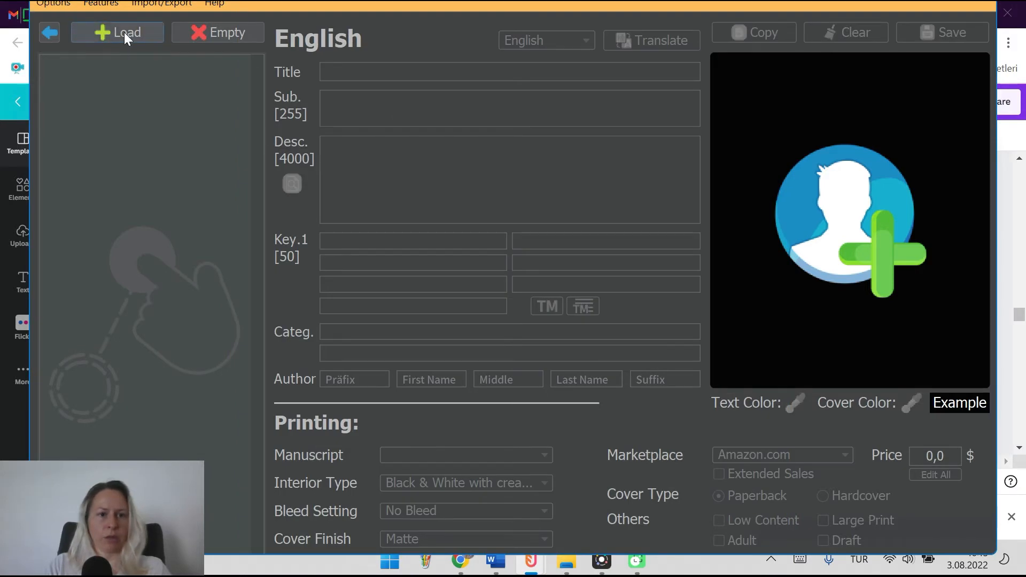
Load planner PDFs (50) through (64) from Downloads as fifteen books
{"action": "left_click", "coordinate": [118, 32]}
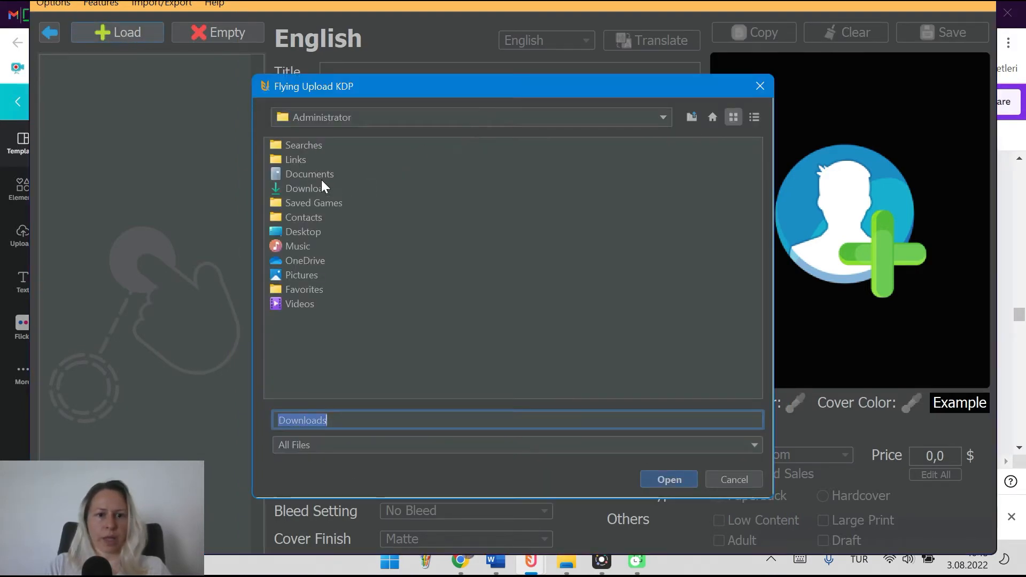
{"action": "left_click", "coordinate": [306, 188]}
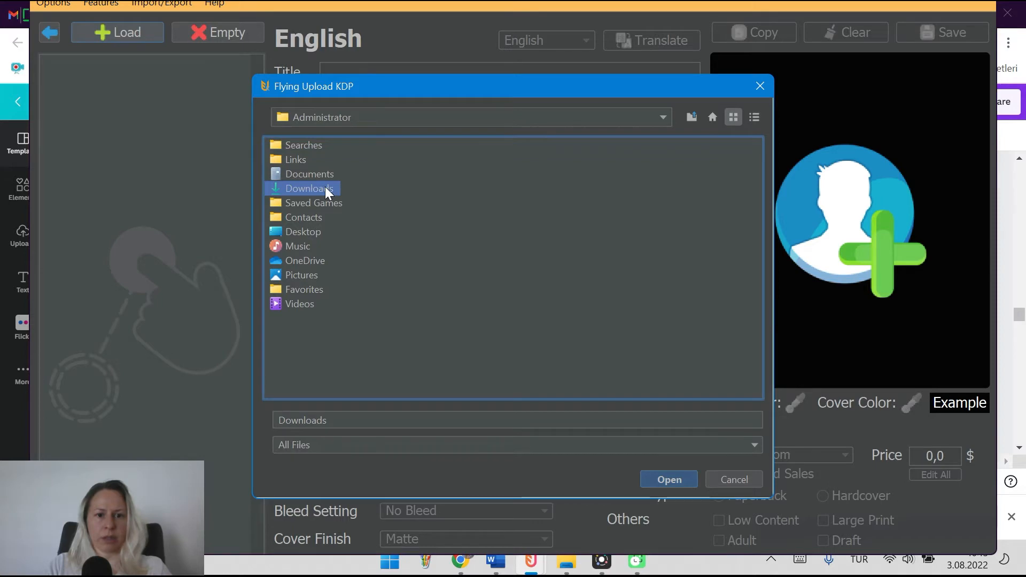
{"action": "double_click", "coordinate": [306, 188]}
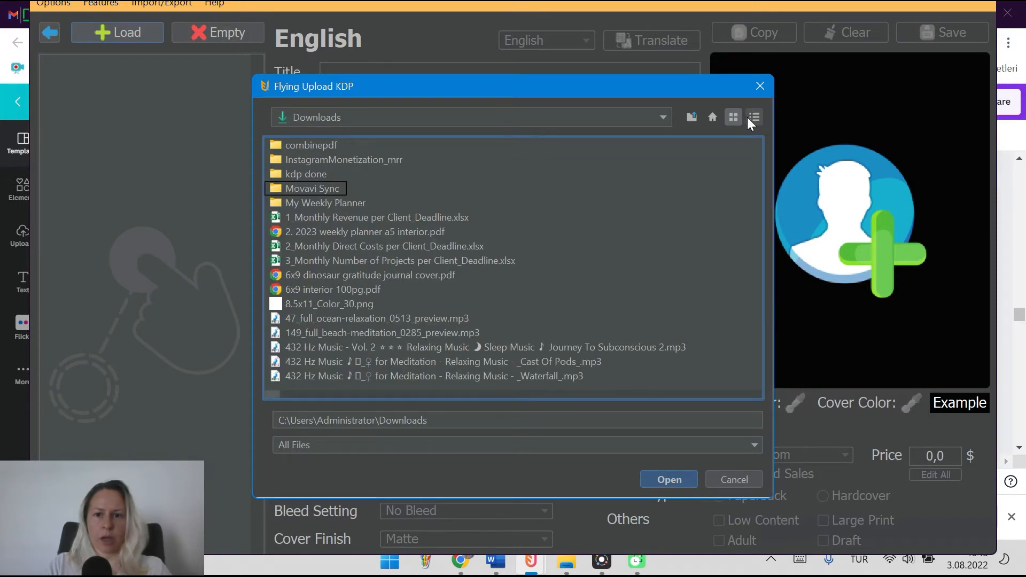
{"action": "left_click", "coordinate": [754, 116]}
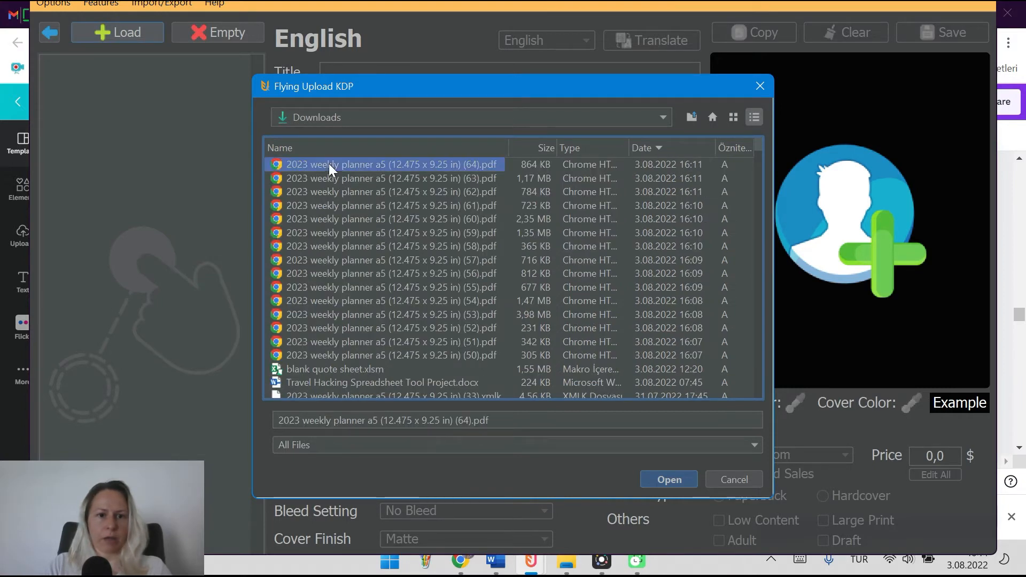
{"action": "left_click", "coordinate": [389, 356]}
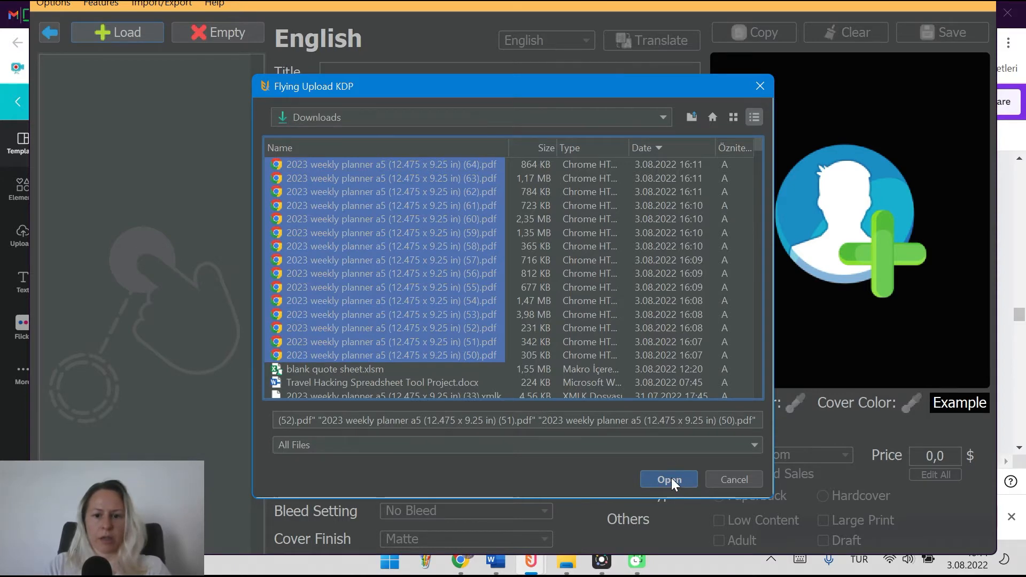
{"action": "mouse_move", "coordinate": [678, 486]}
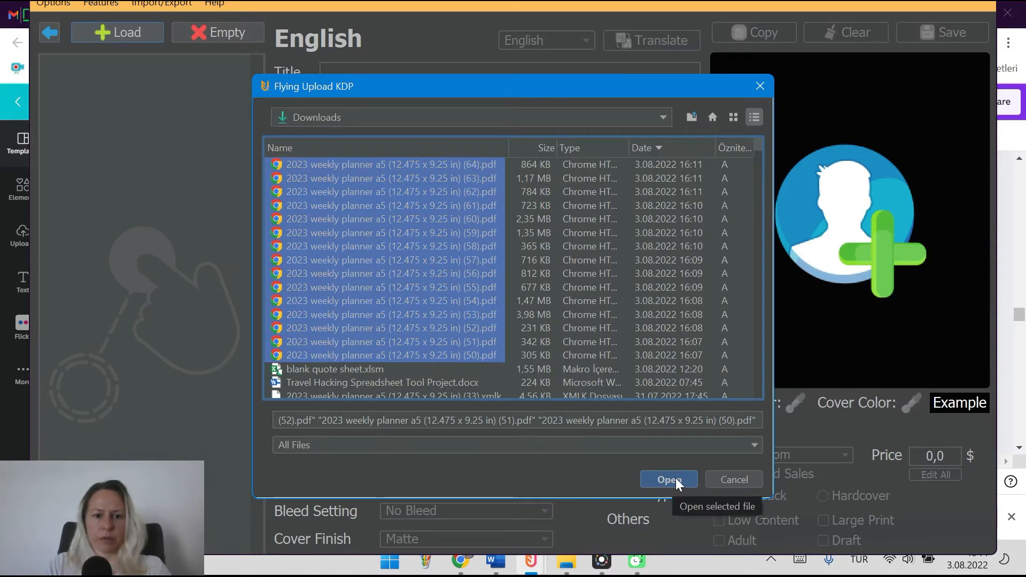
{"action": "left_click", "coordinate": [668, 479]}
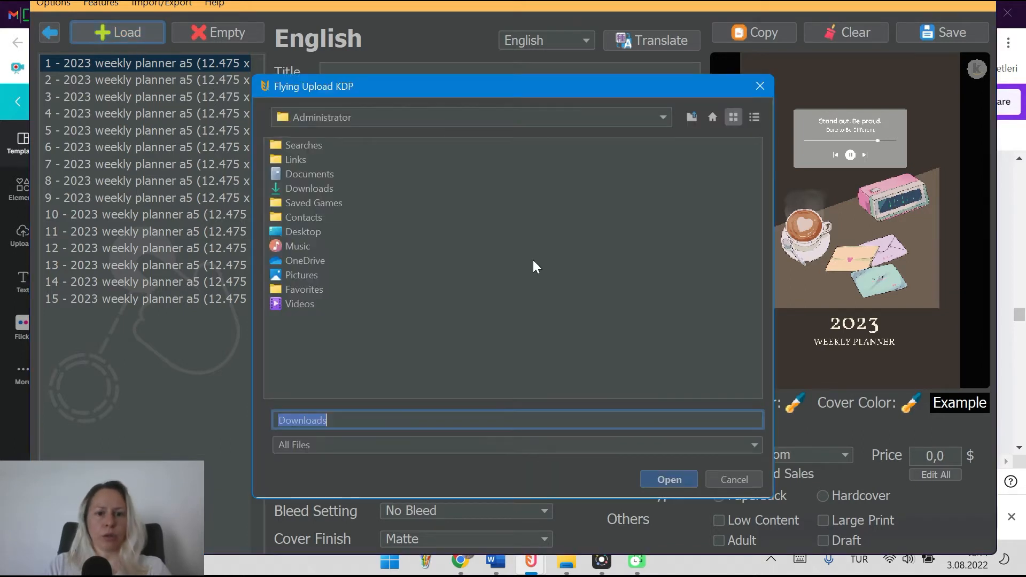
{"action": "mouse_move", "coordinate": [306, 180]}
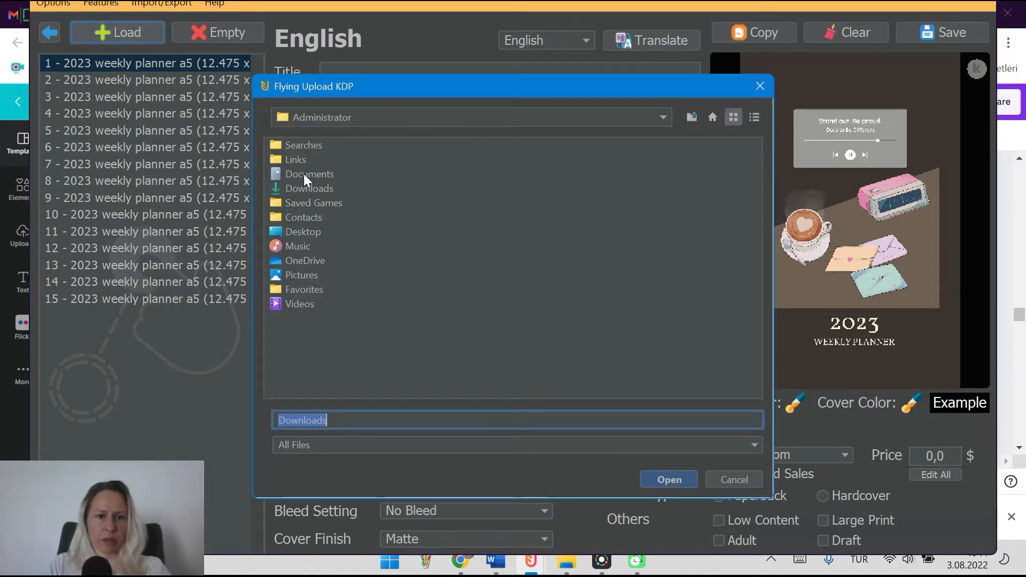
Open the (49) planner metadata file from Downloads
{"action": "left_click", "coordinate": [310, 188]}
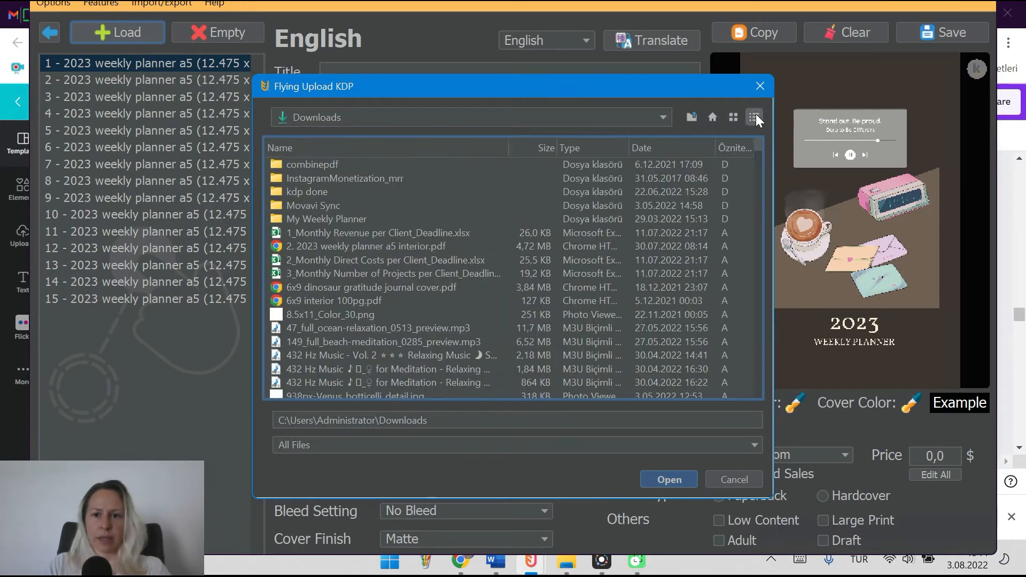
{"action": "left_click", "coordinate": [641, 148]}
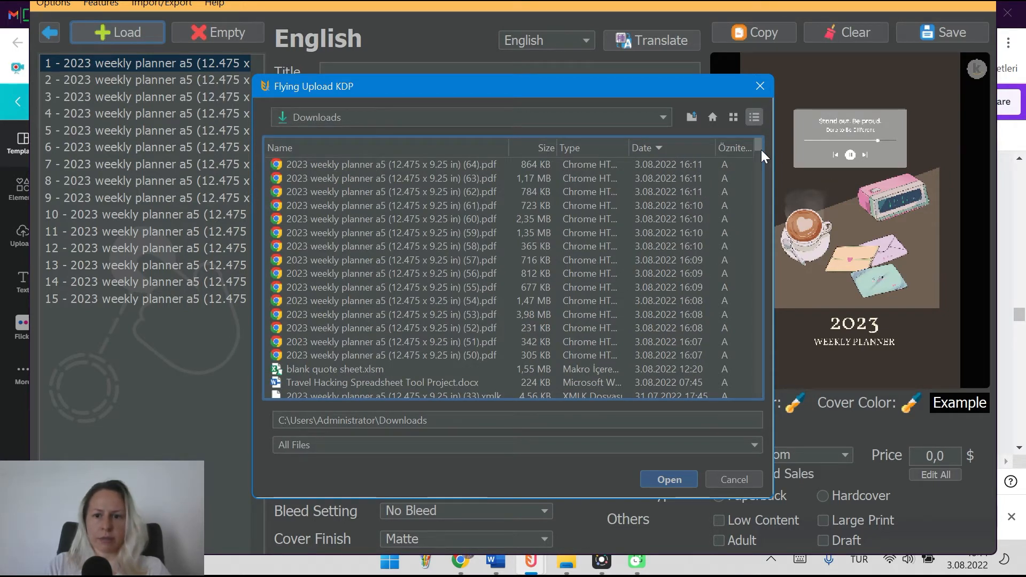
{"action": "scroll", "scroll_direction": "down", "scroll_amount": 3}
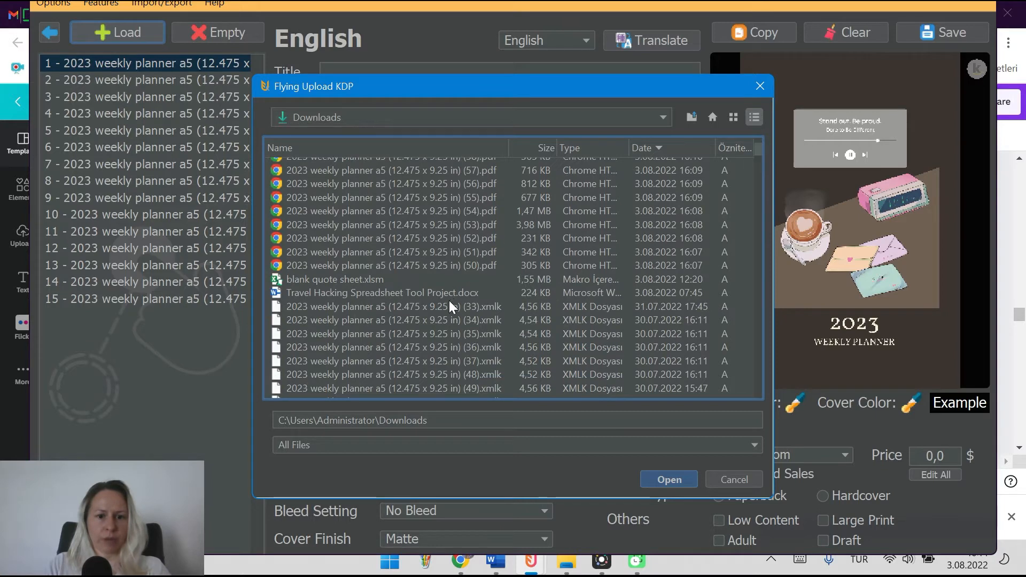
{"action": "mouse_move", "coordinate": [445, 394]}
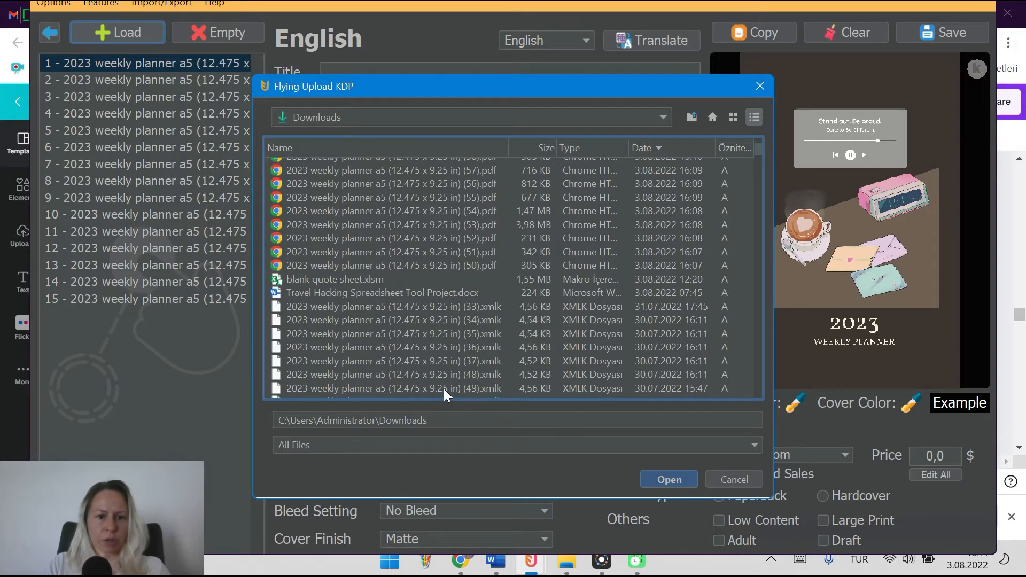
{"action": "left_click", "coordinate": [392, 388]}
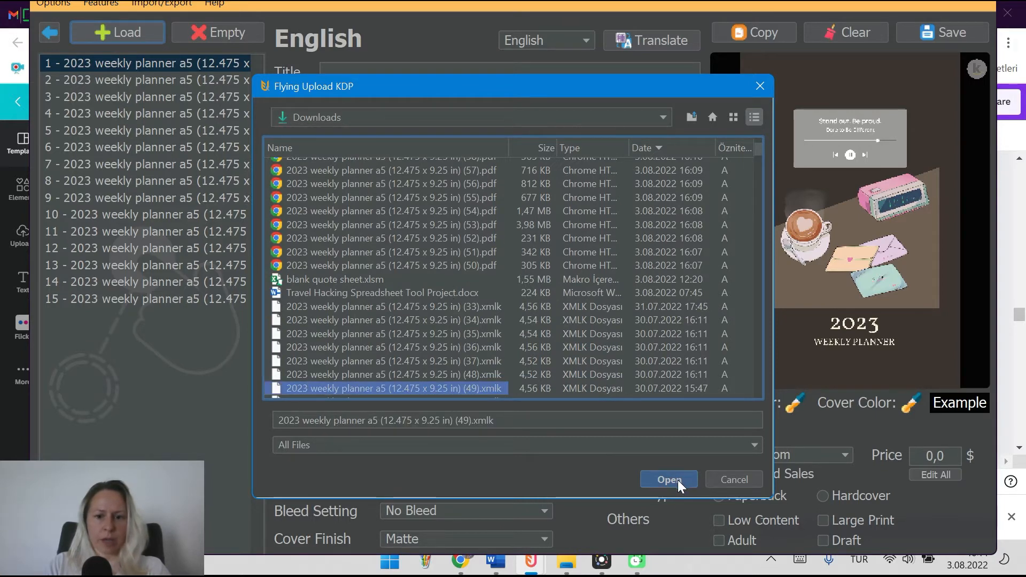
{"action": "left_click", "coordinate": [668, 479]}
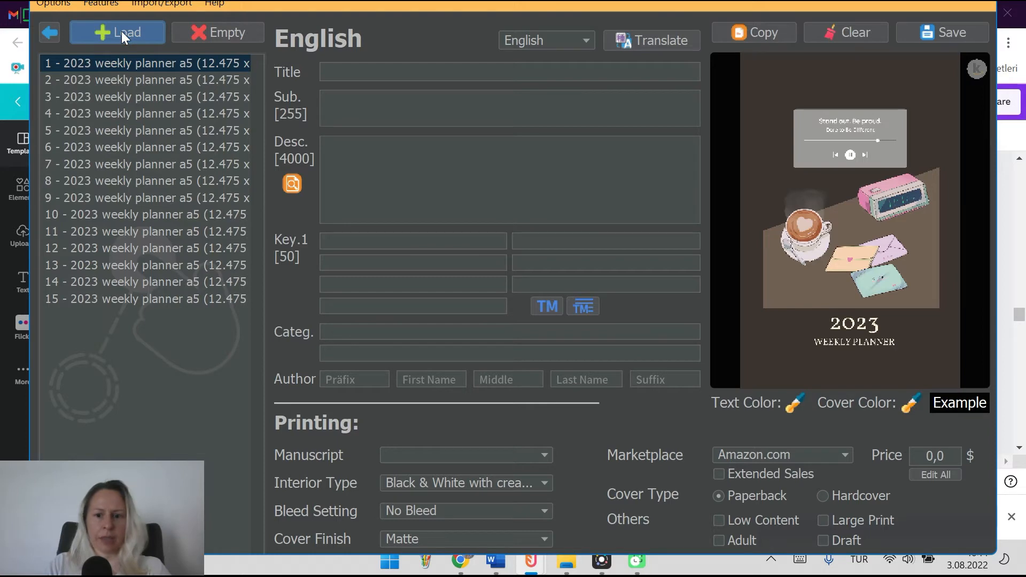
Load the (49) cover PDF together with its (49).xmlk metadata file
{"action": "left_click", "coordinate": [117, 33]}
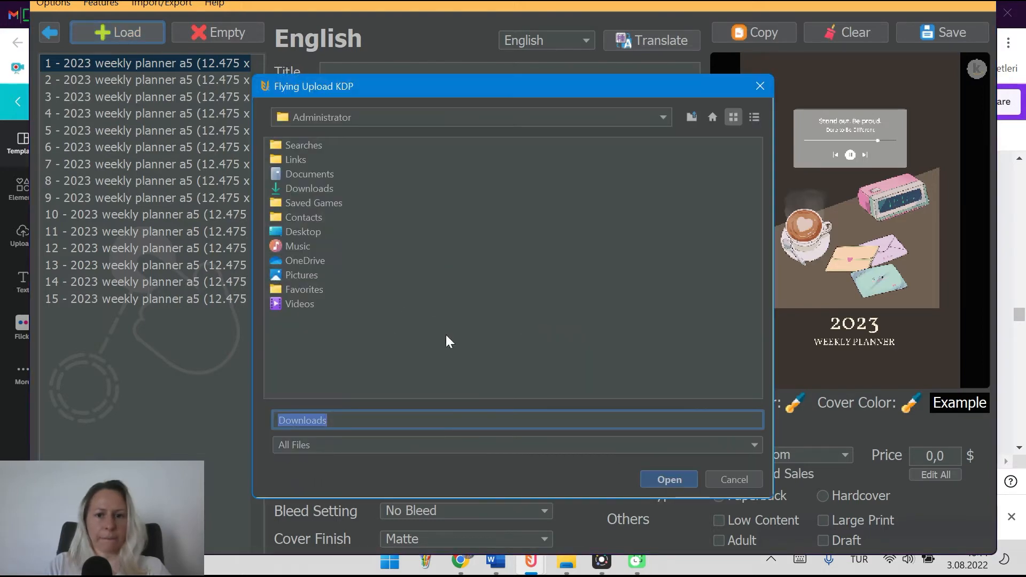
{"action": "left_click", "coordinate": [754, 117]}
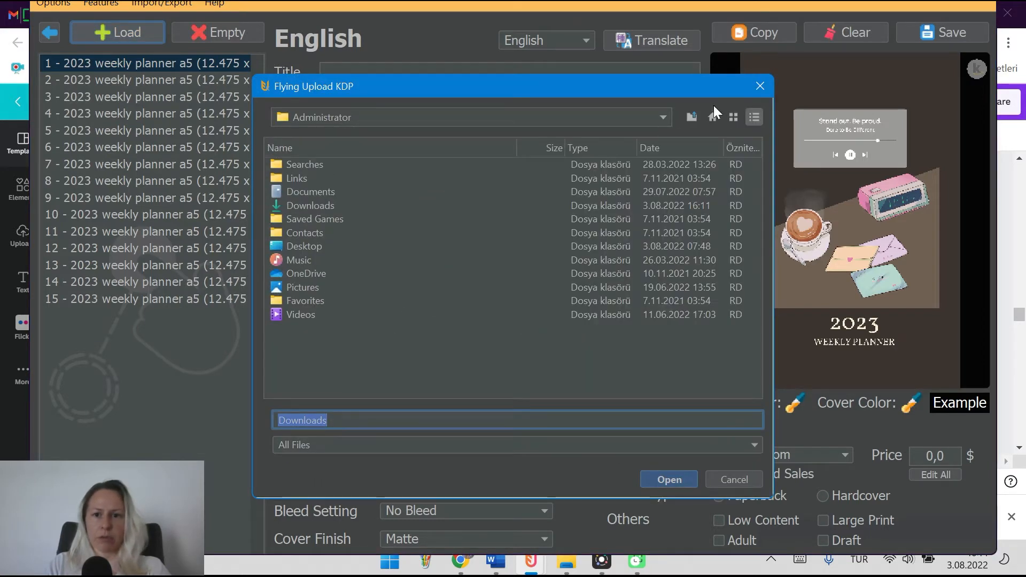
{"action": "double_click", "coordinate": [310, 205]}
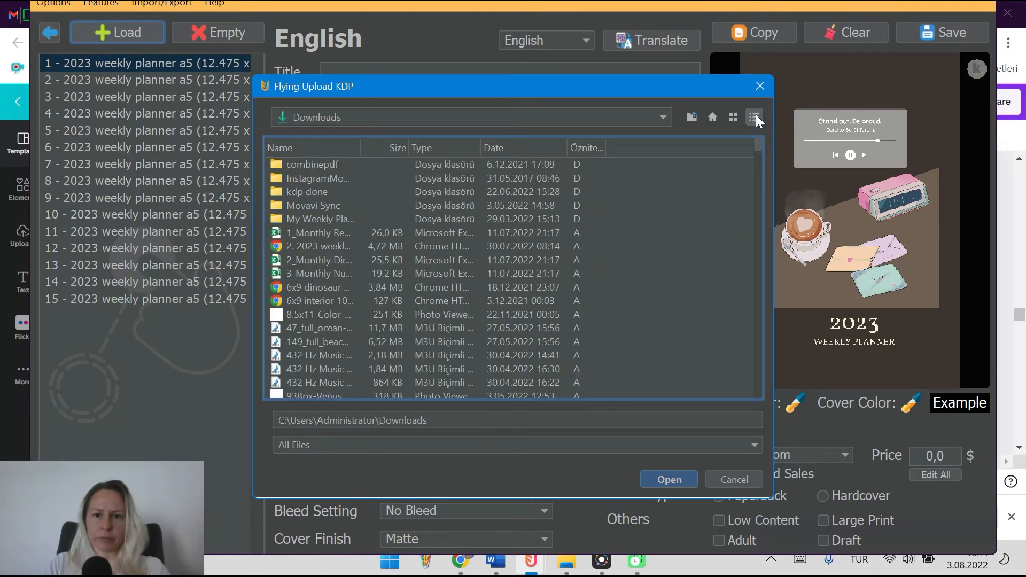
{"action": "mouse_move", "coordinate": [574, 168]}
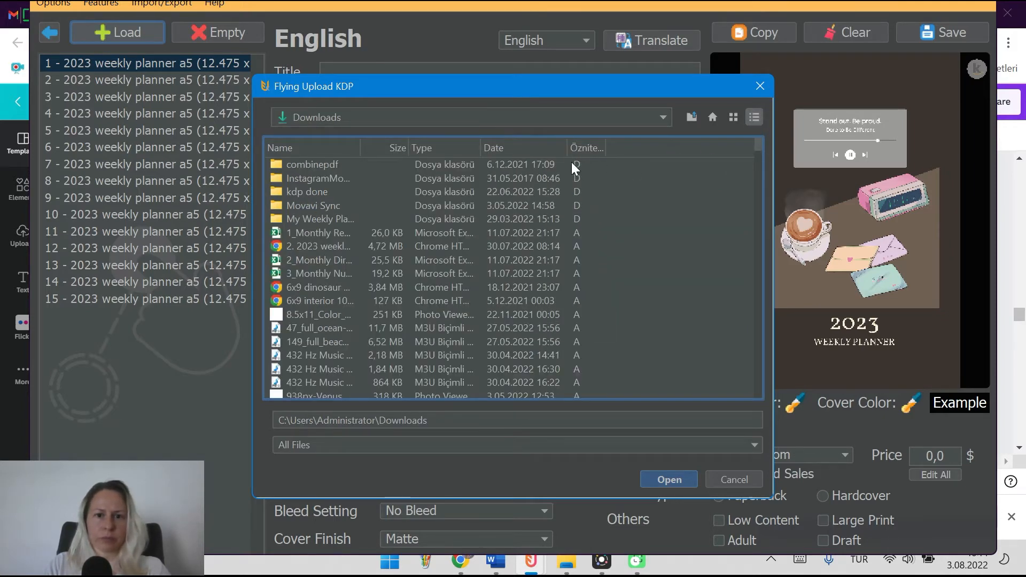
{"action": "left_click", "coordinate": [494, 148]}
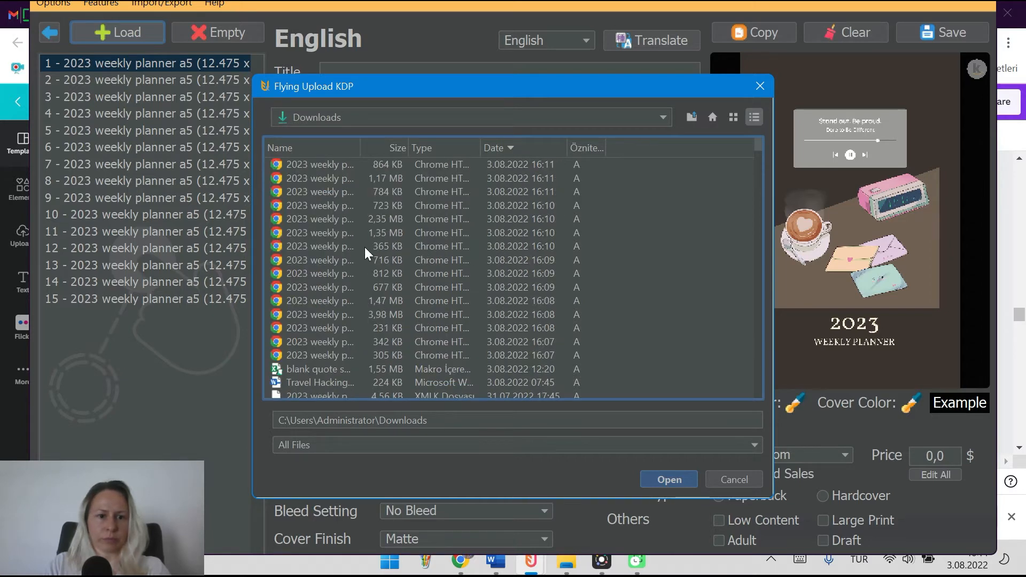
{"action": "scroll", "scroll_direction": "down", "scroll_amount": 3}
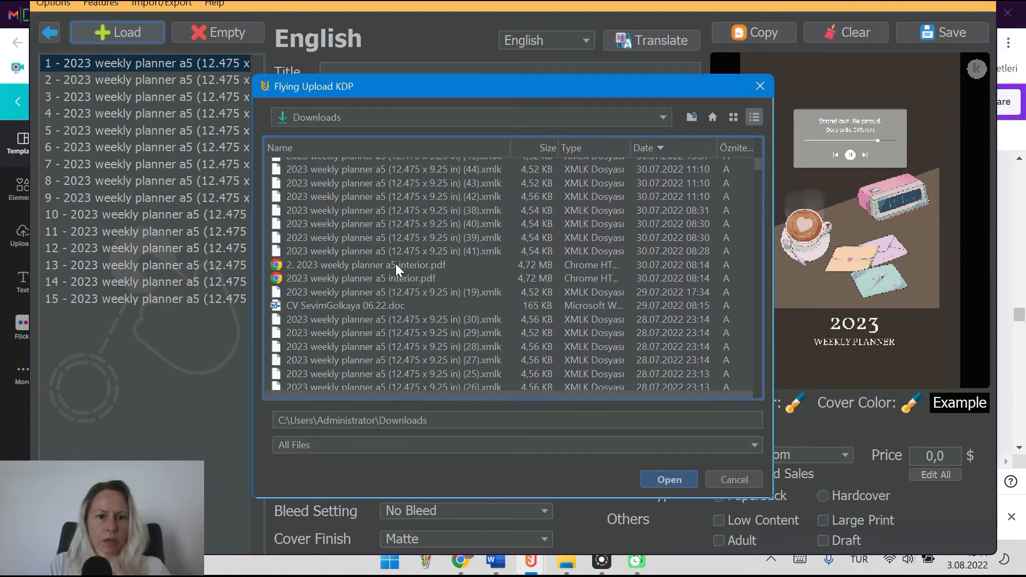
{"action": "scroll", "scroll_direction": "down", "scroll_amount": 3}
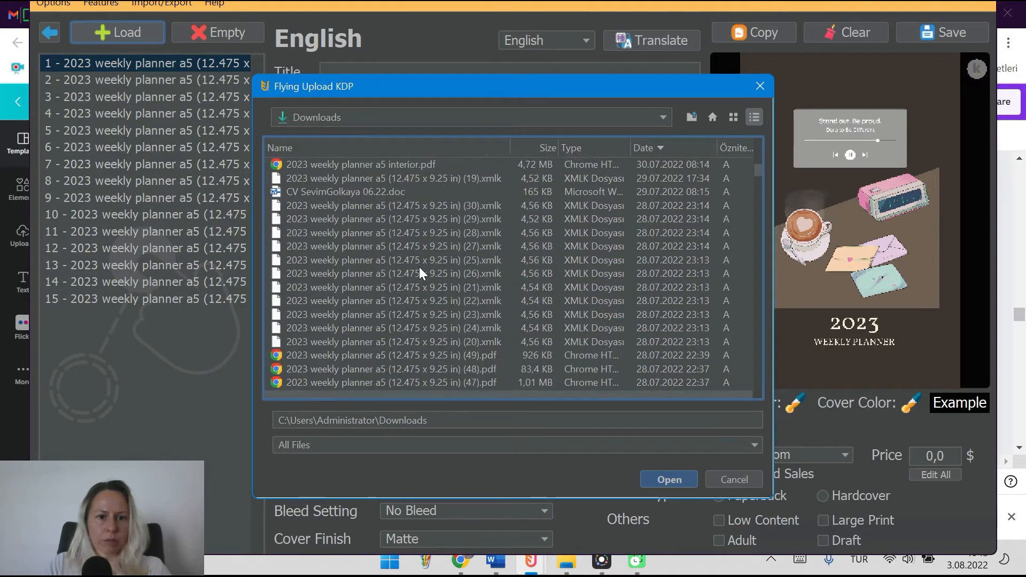
{"action": "left_click", "coordinate": [362, 233]}
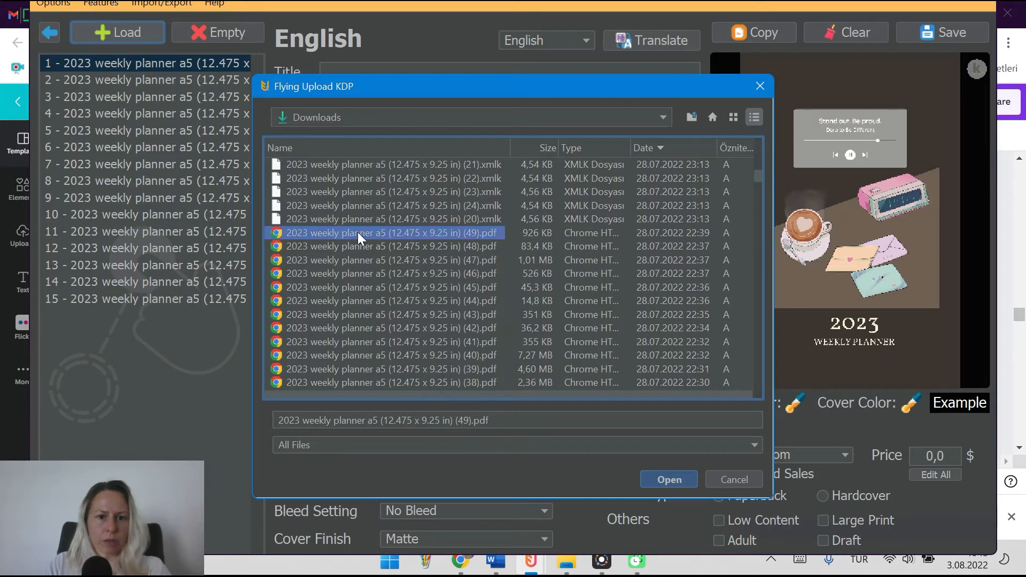
{"action": "mouse_move", "coordinate": [759, 184]}
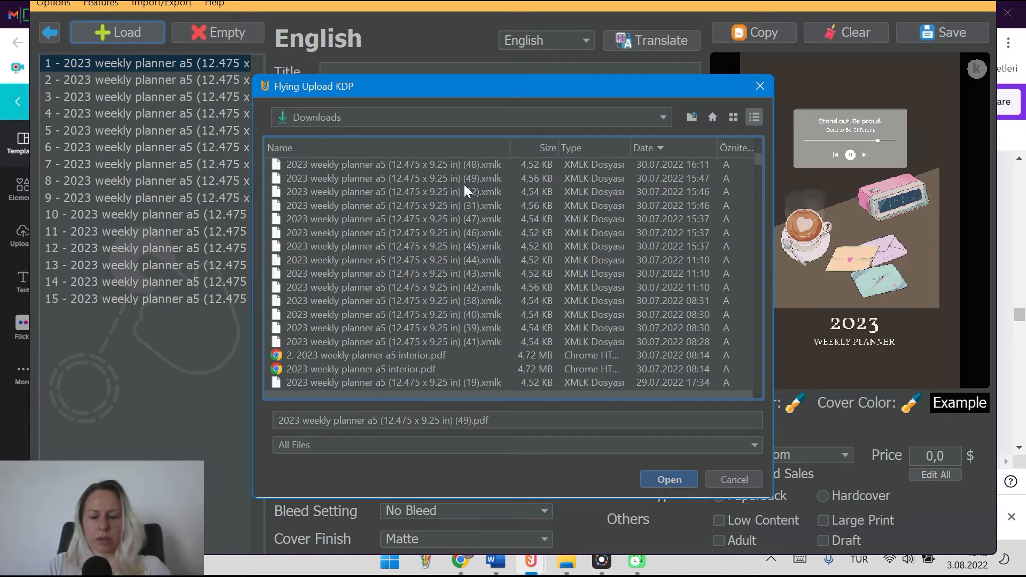
{"action": "left_click", "coordinate": [416, 178]}
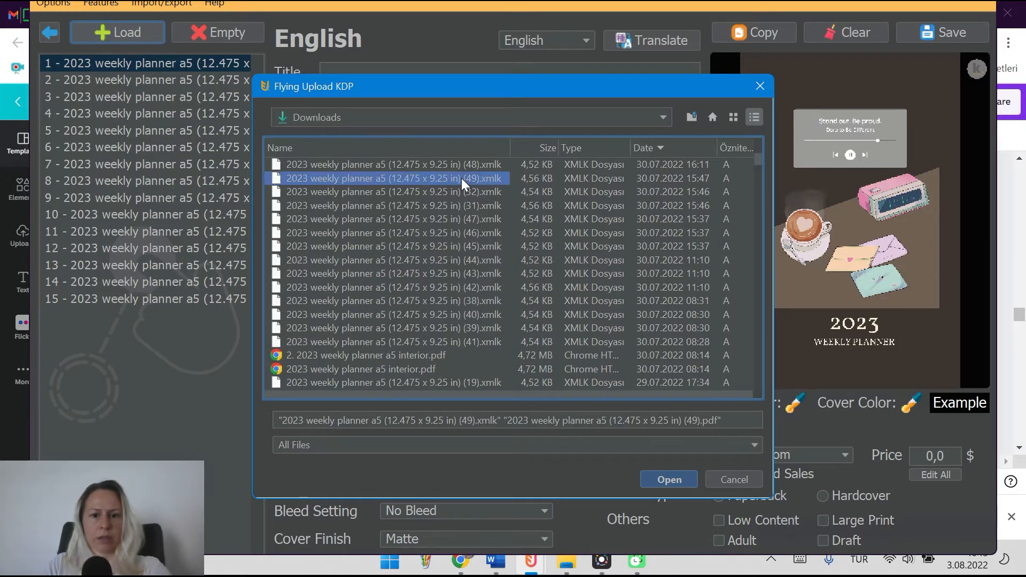
{"action": "left_click", "coordinate": [668, 479]}
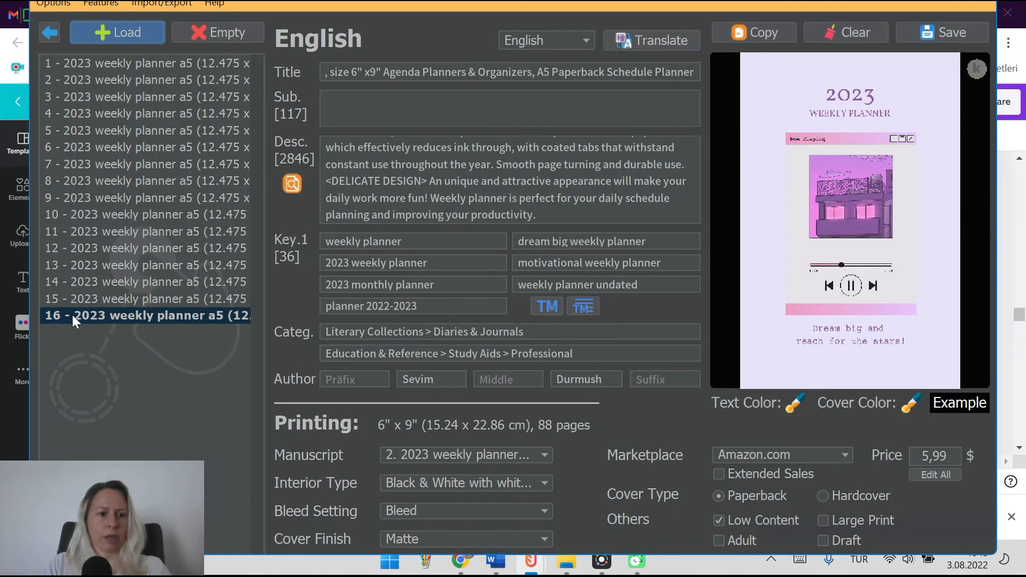
{"action": "mouse_move", "coordinate": [74, 328]}
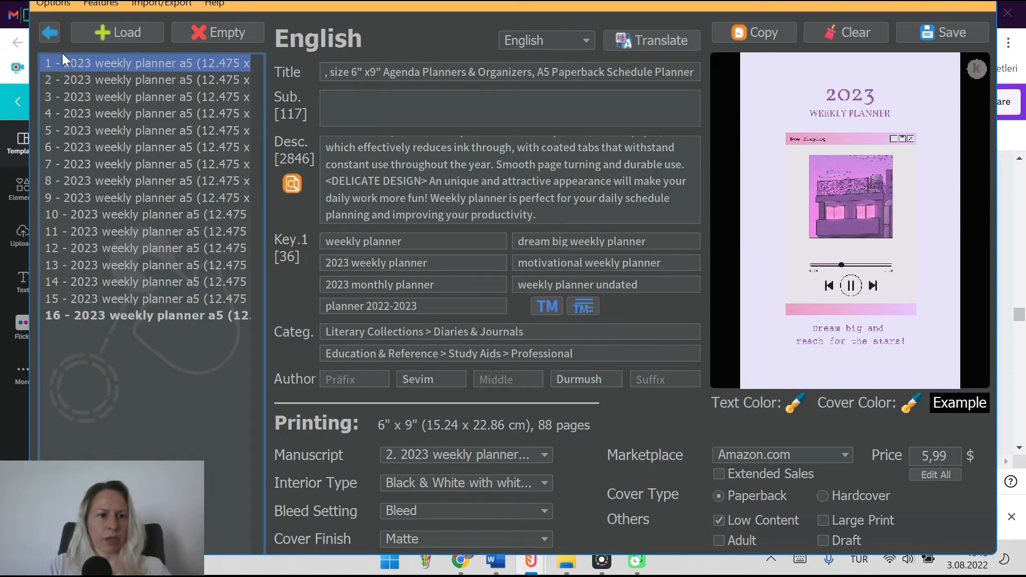
{"action": "left_click", "coordinate": [145, 315]}
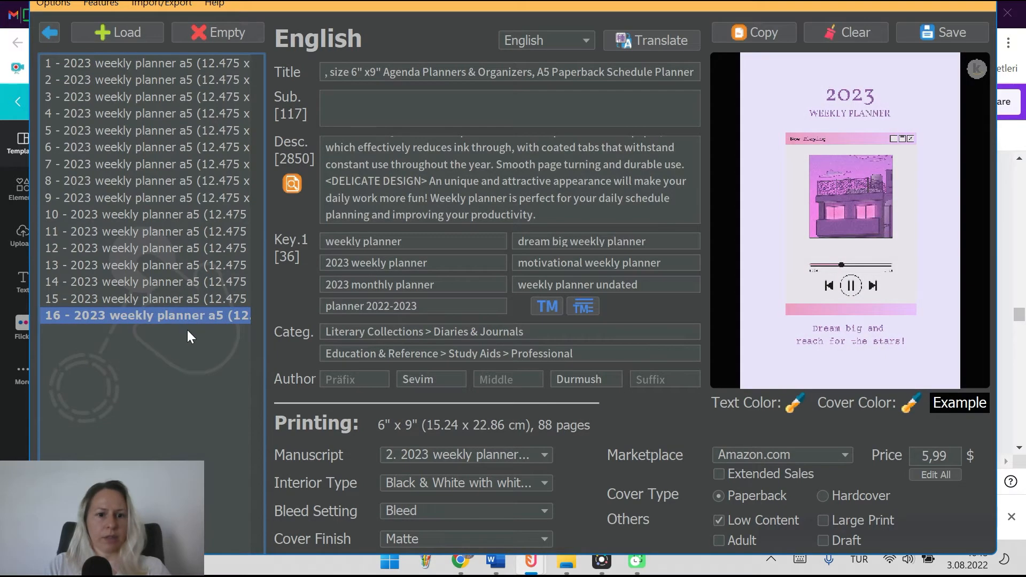
{"action": "mouse_move", "coordinate": [193, 280]}
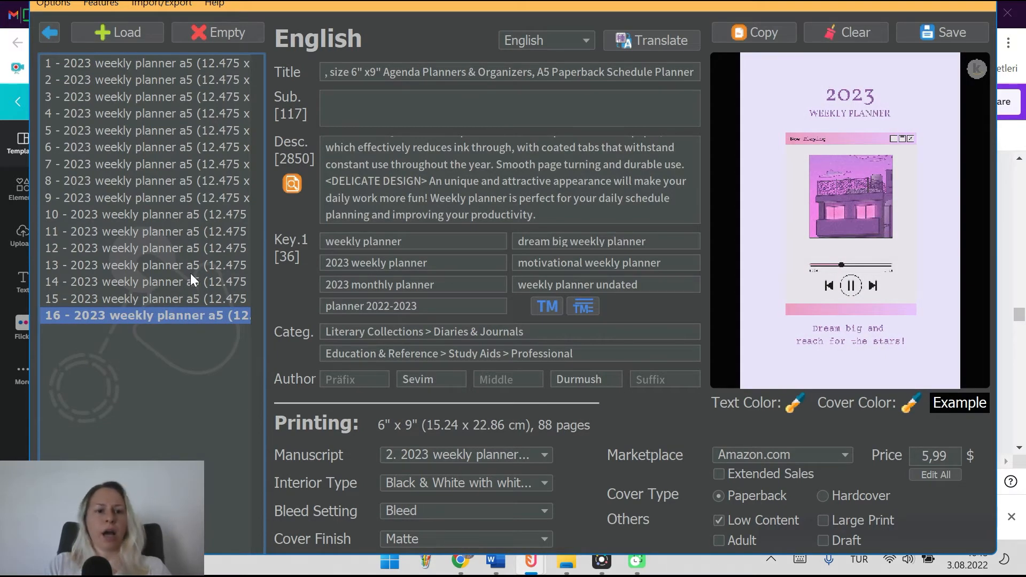
{"action": "left_click", "coordinate": [144, 62]}
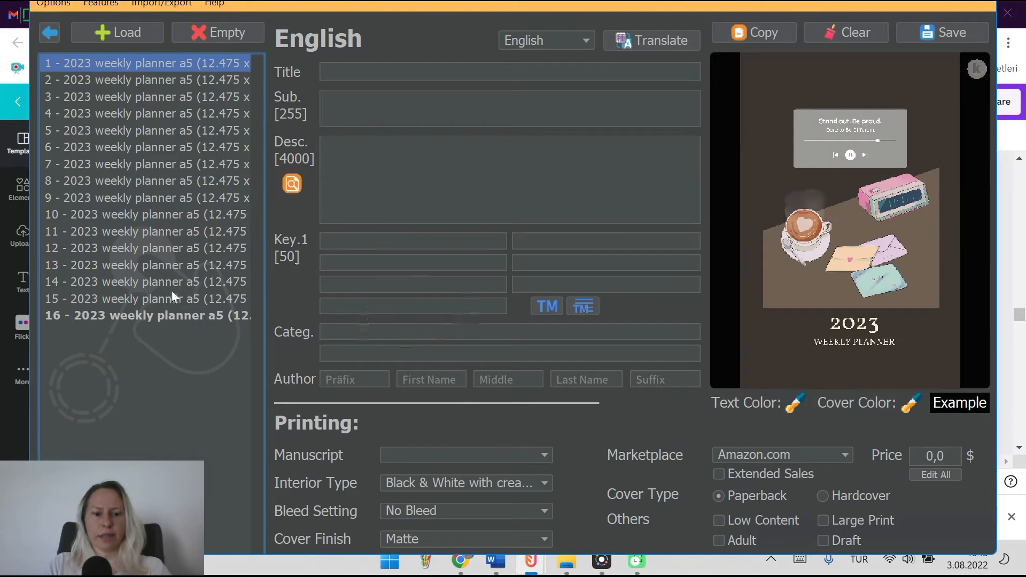
{"action": "left_click", "coordinate": [147, 315]}
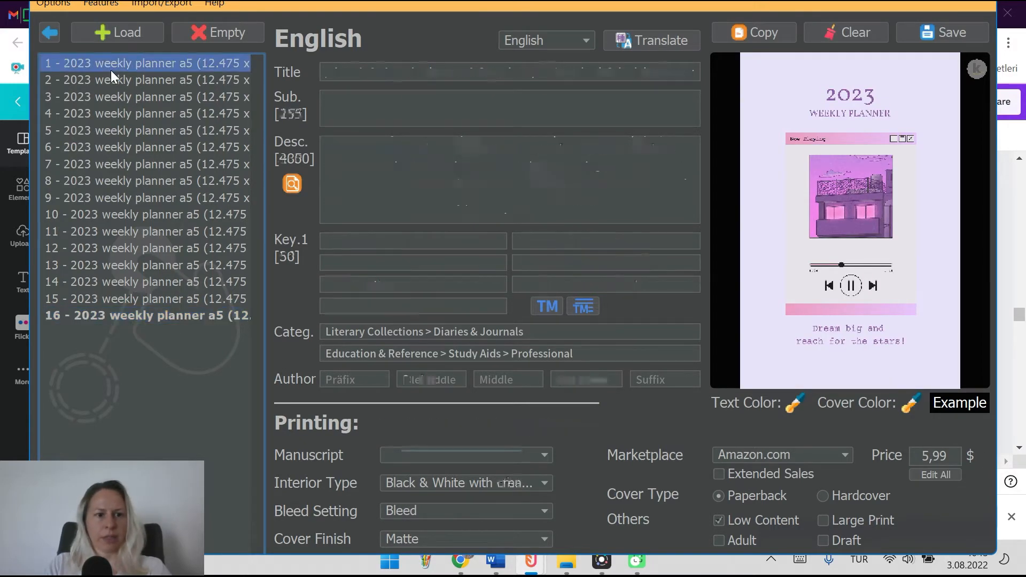
{"action": "left_click", "coordinate": [145, 79]}
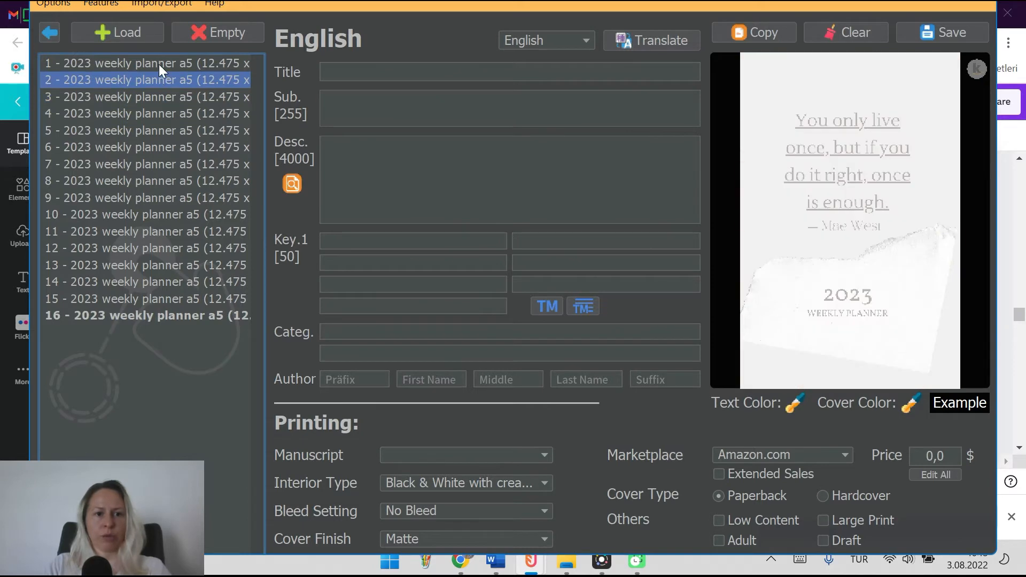
{"action": "left_click", "coordinate": [134, 63]}
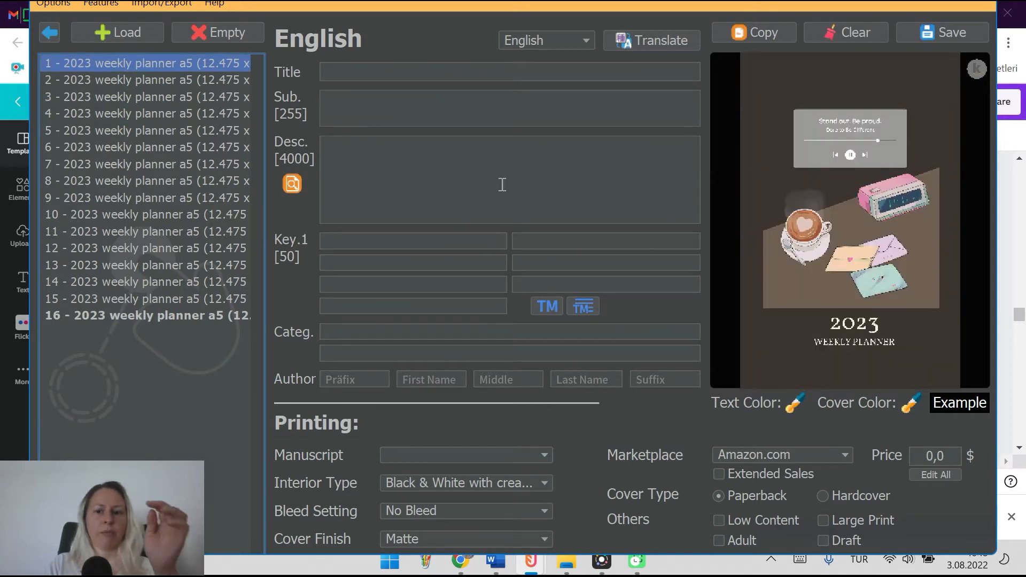
{"action": "mouse_move", "coordinate": [191, 319]}
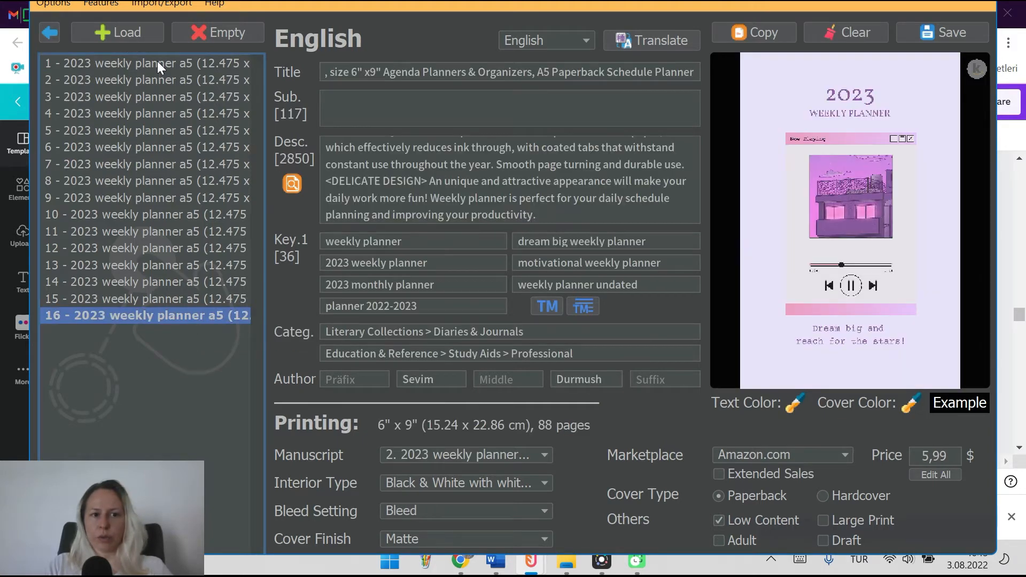
{"action": "left_click", "coordinate": [145, 63]}
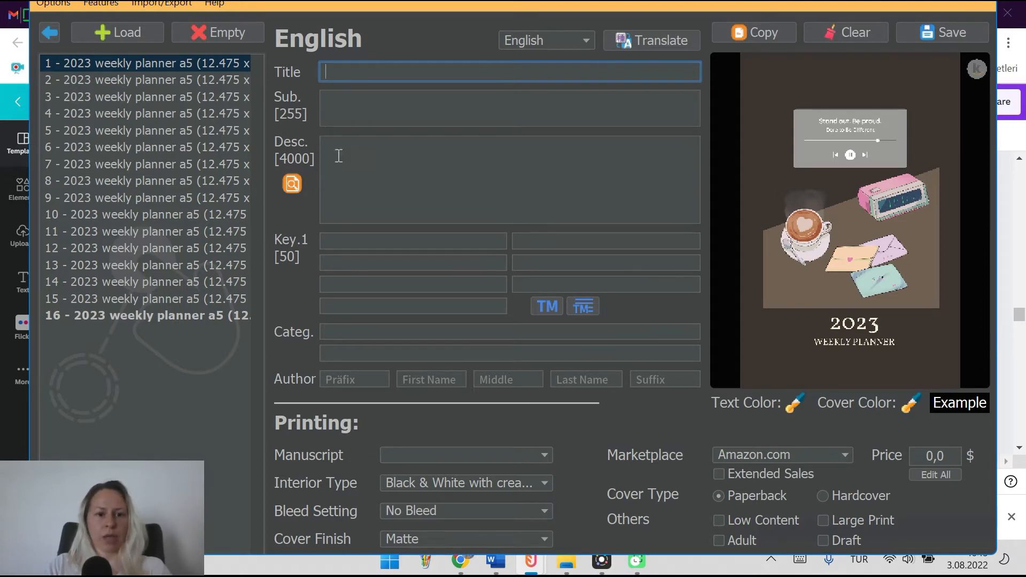
{"action": "left_click", "coordinate": [145, 315]}
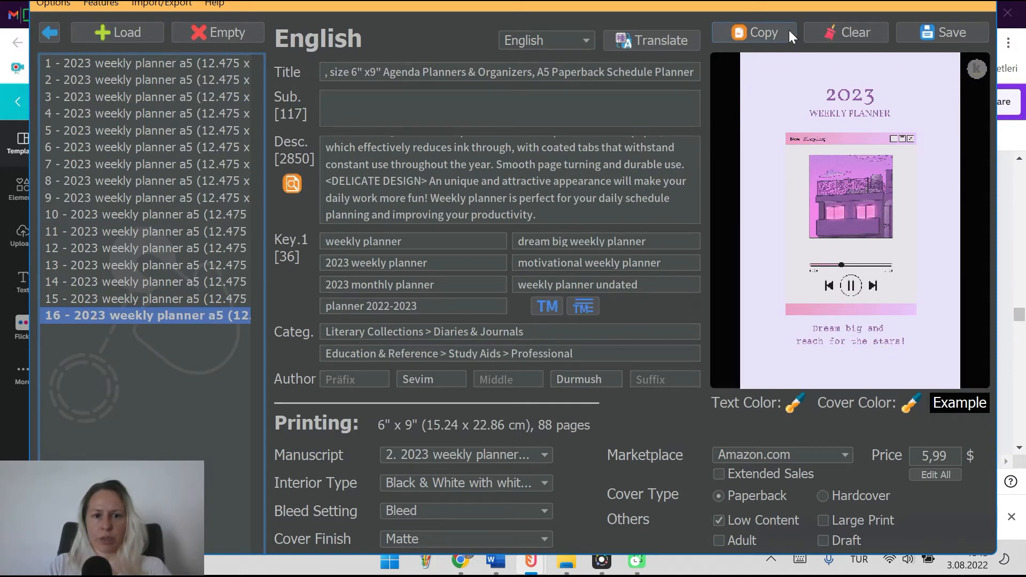
Copy design 15's listing into design 16, then design 16's into design 1, and check categories
{"action": "left_click", "coordinate": [755, 32]}
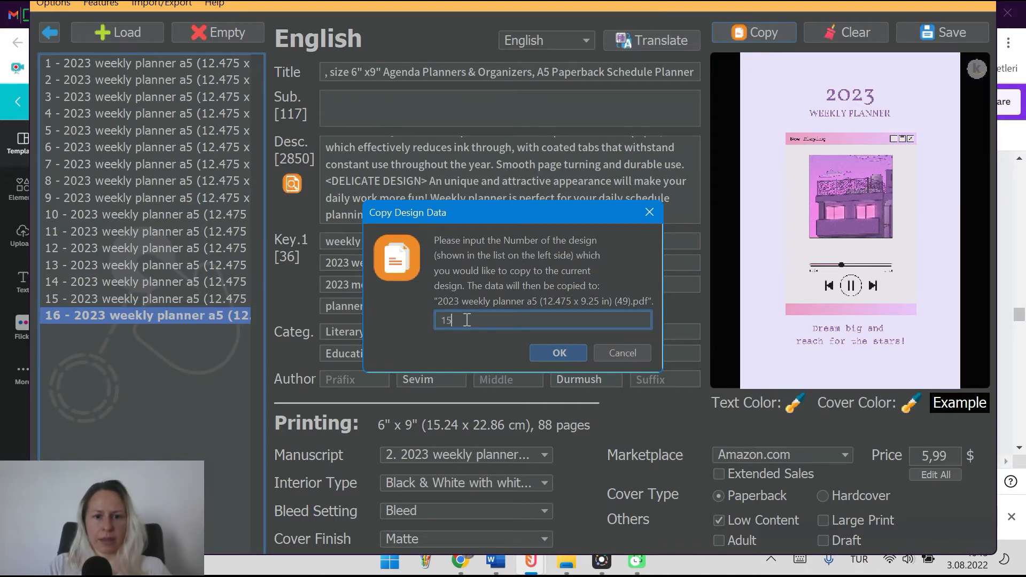
{"action": "left_click", "coordinate": [558, 353]}
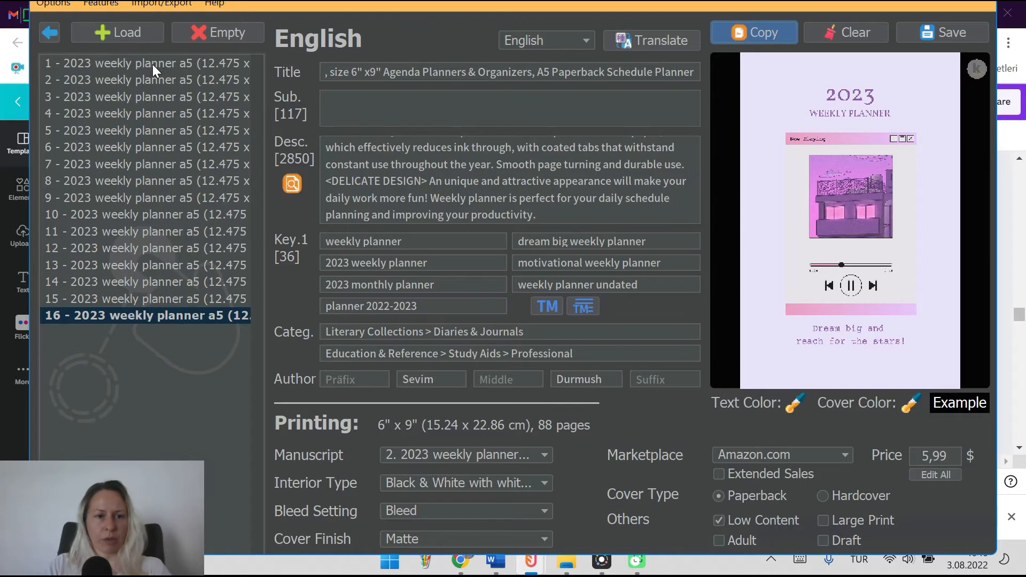
{"action": "left_click", "coordinate": [144, 63]}
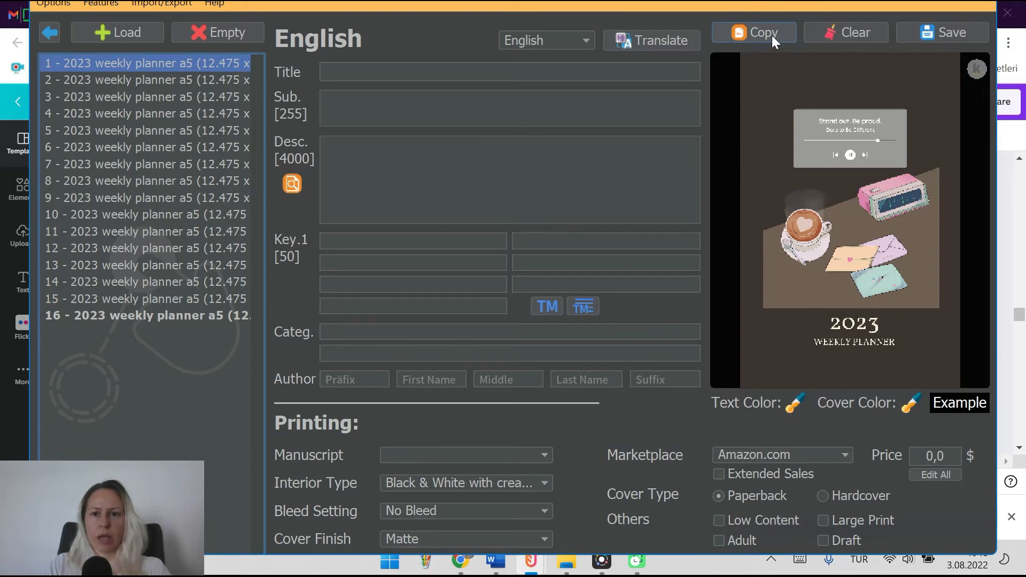
{"action": "left_click", "coordinate": [753, 33]}
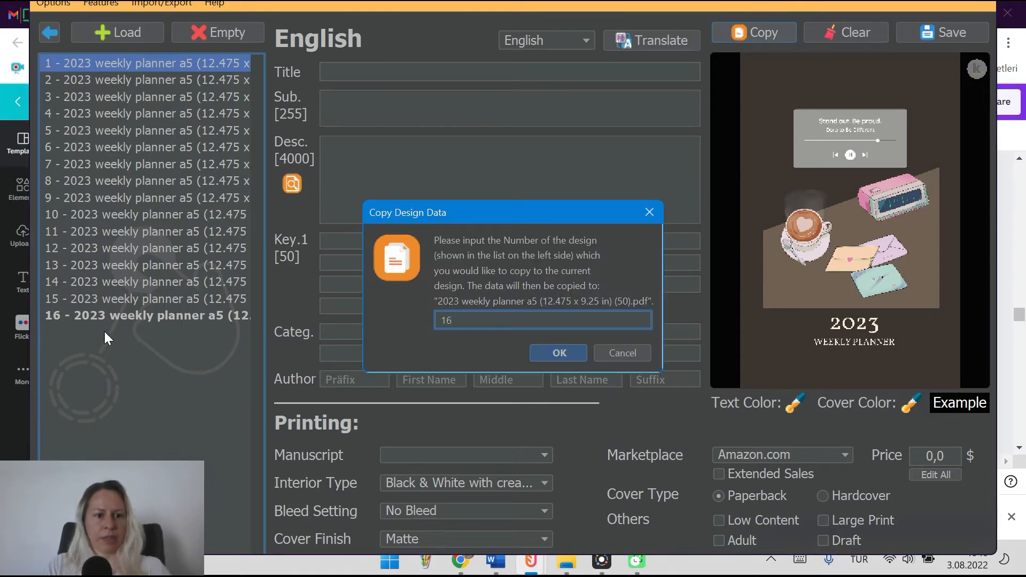
{"action": "left_click", "coordinate": [558, 353]}
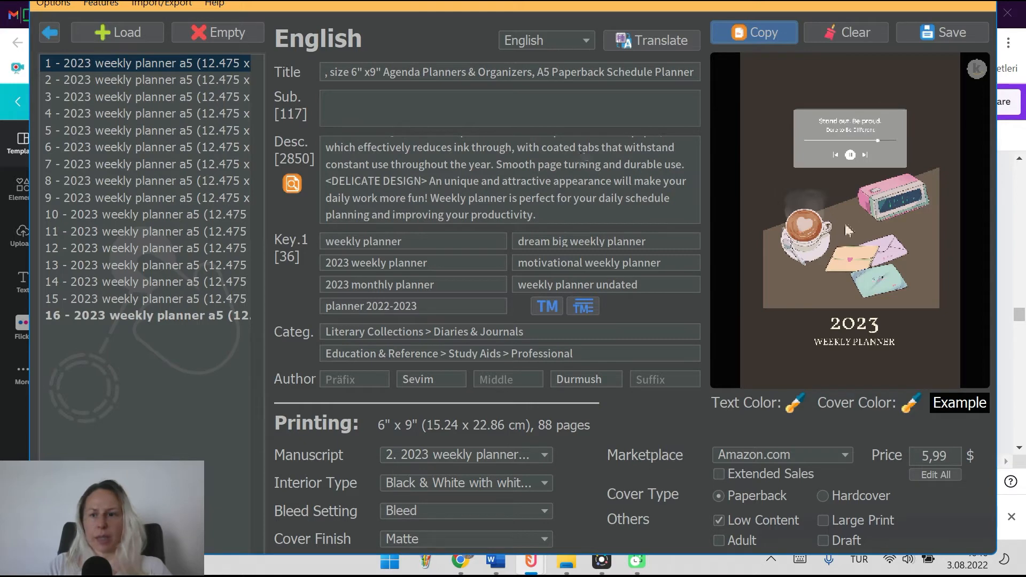
{"action": "mouse_move", "coordinate": [289, 92]}
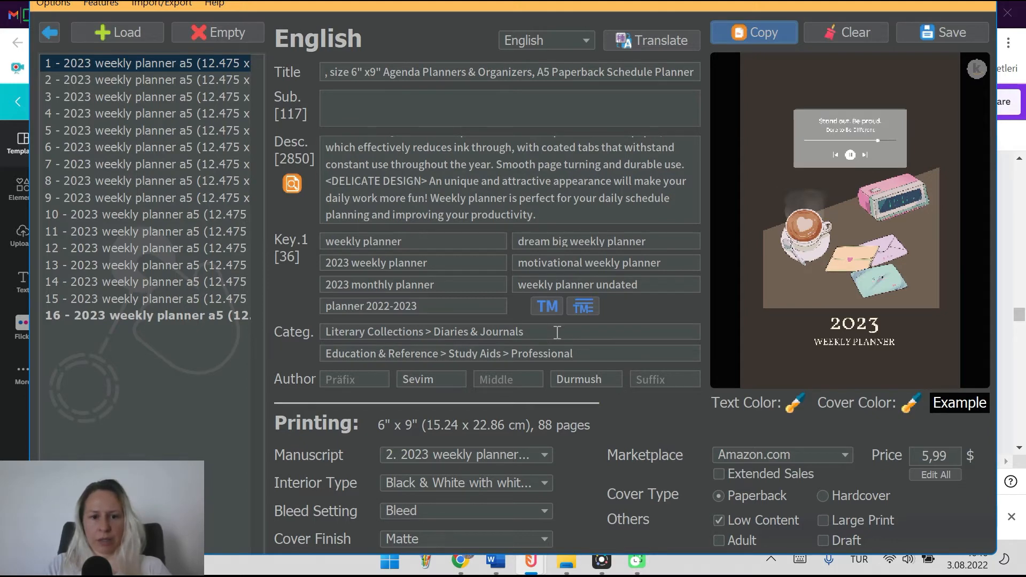
{"action": "left_click", "coordinate": [558, 332]}
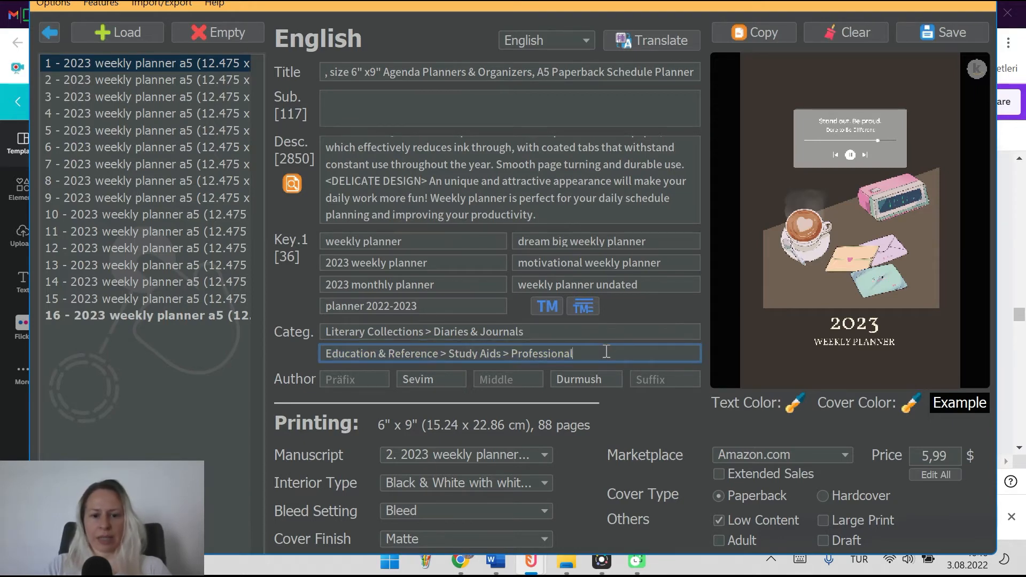
{"action": "mouse_move", "coordinate": [457, 573]}
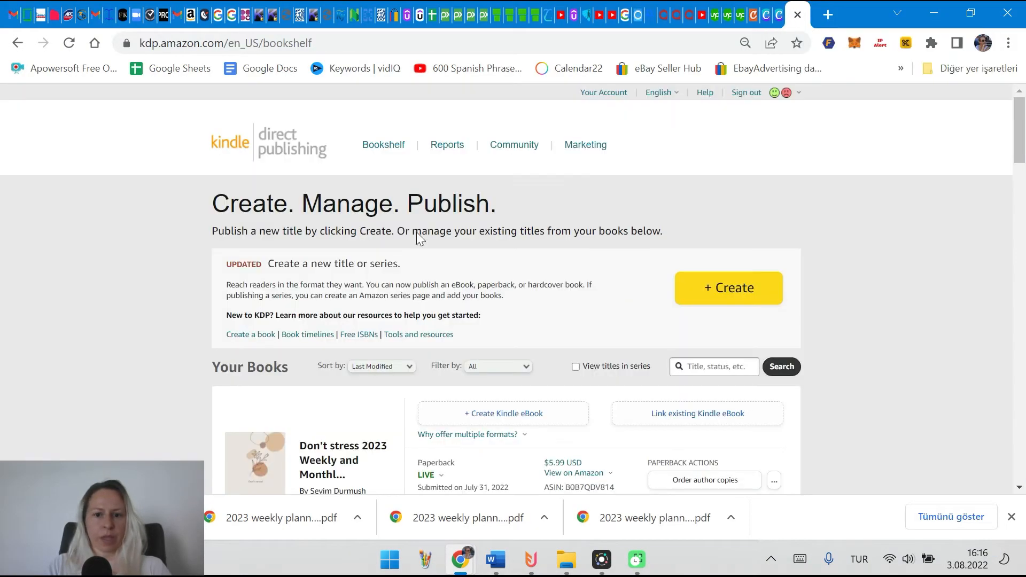
Start a new KDP paperback and browse the Nonfiction list in its category picker
{"action": "left_click", "coordinate": [728, 287]}
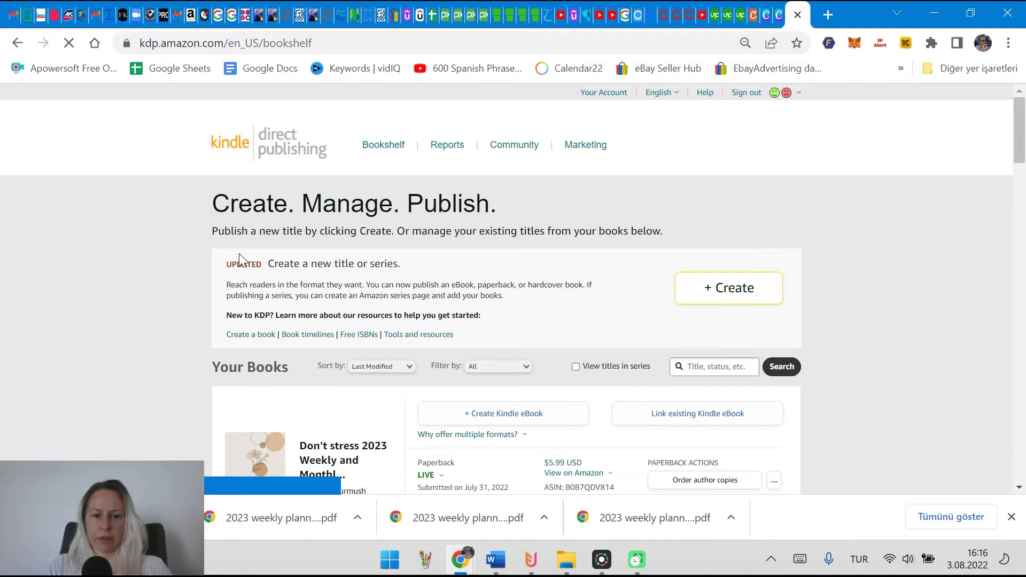
{"action": "left_click", "coordinate": [729, 288]}
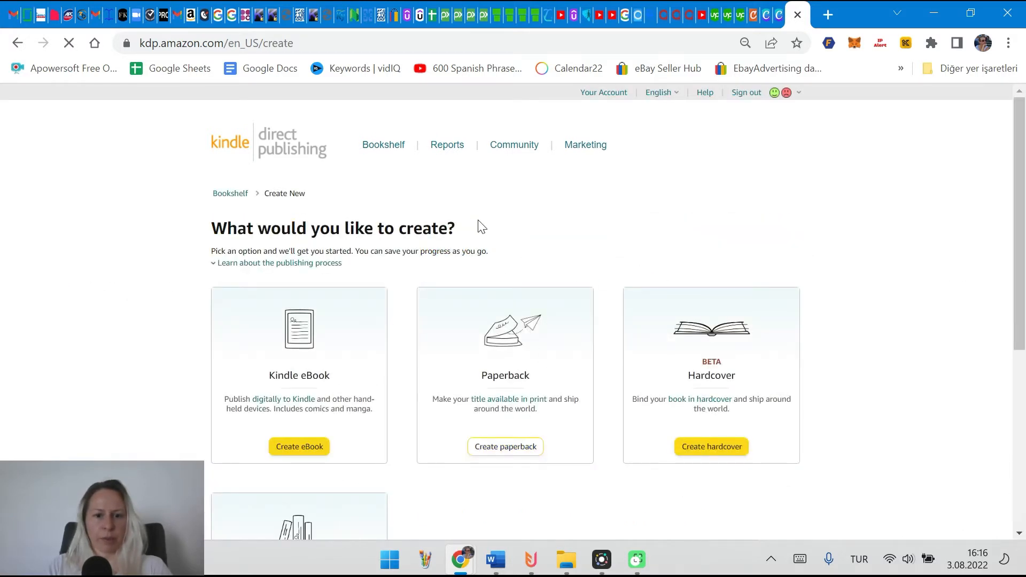
{"action": "left_click", "coordinate": [505, 447]}
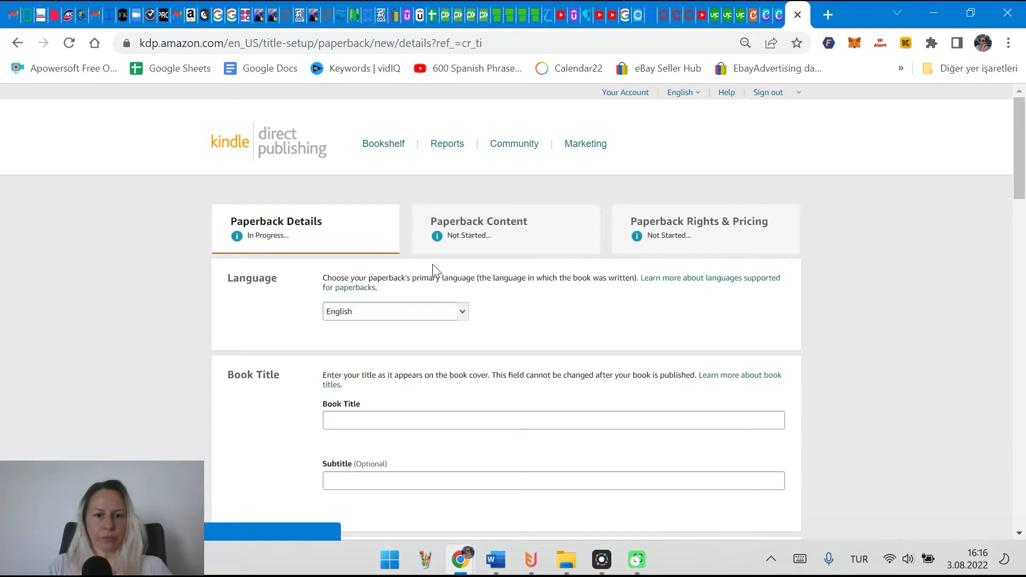
{"action": "scroll", "scroll_direction": "down", "scroll_amount": 3}
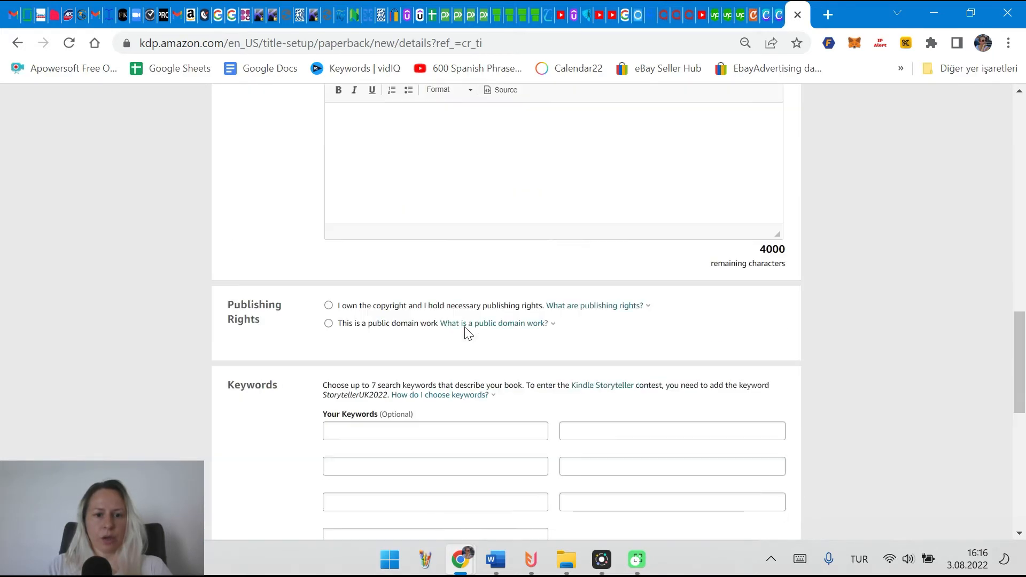
{"action": "scroll", "scroll_direction": "down", "scroll_amount": 3}
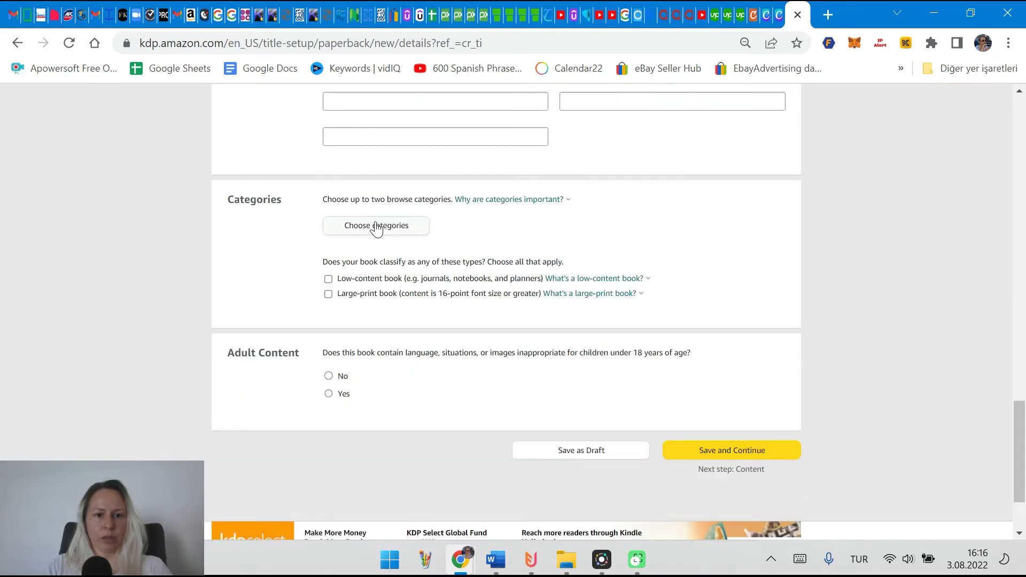
{"action": "left_click", "coordinate": [375, 225]}
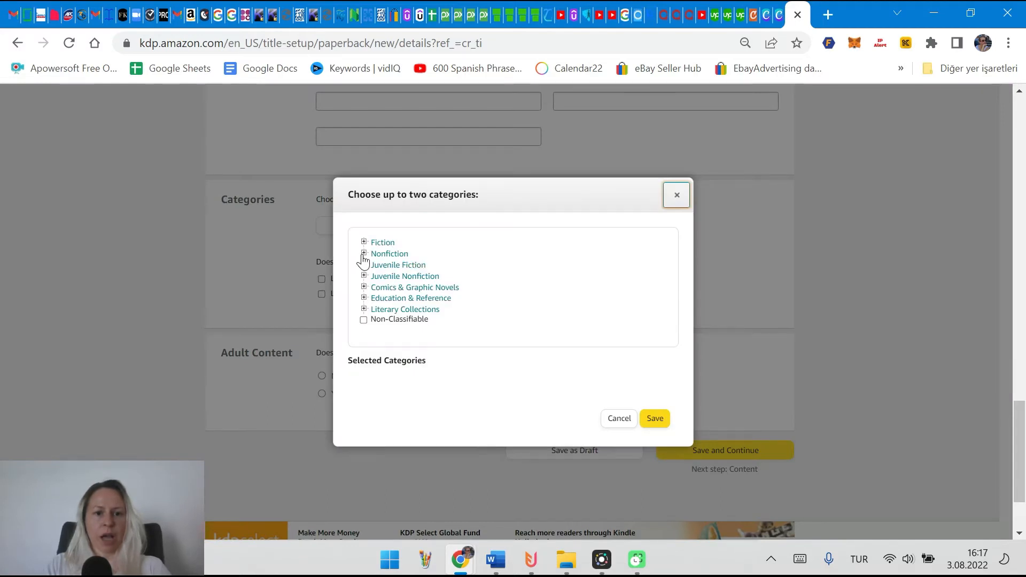
{"action": "left_click", "coordinate": [364, 253]}
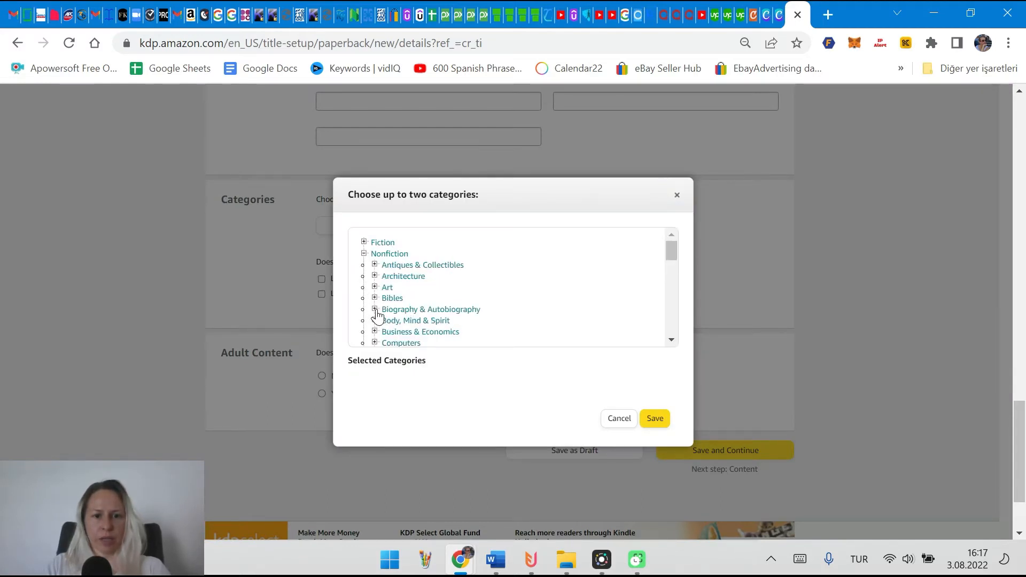
{"action": "left_click", "coordinate": [374, 309]}
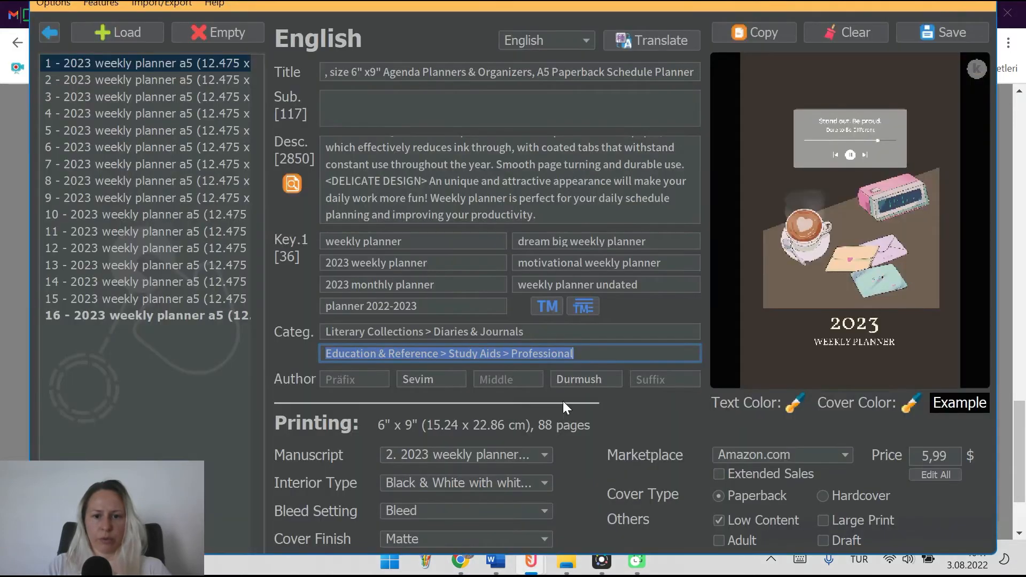
Check design 1's copied author first name and interior type setting
{"action": "left_click", "coordinate": [585, 353]}
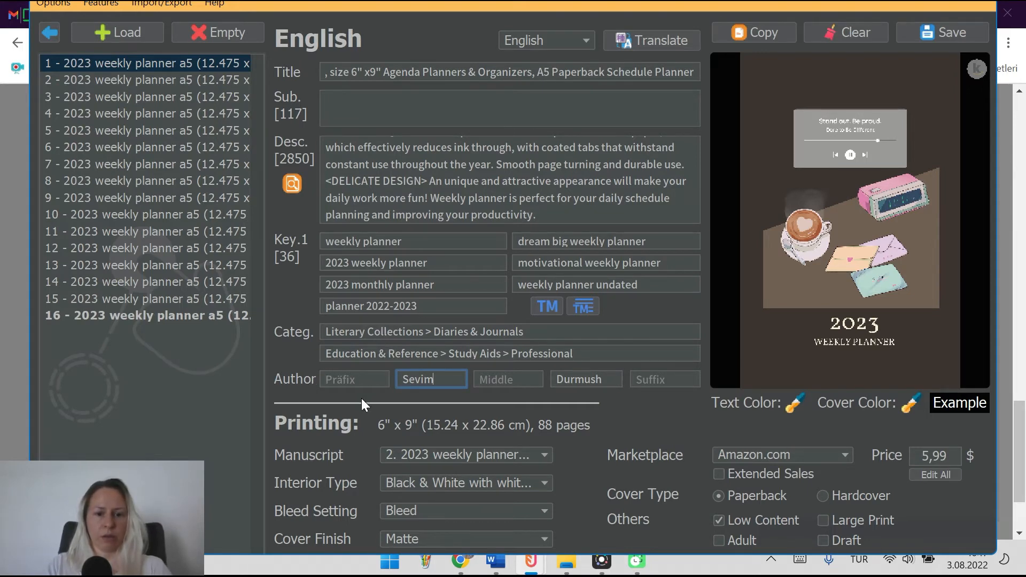
{"action": "mouse_move", "coordinate": [325, 499]}
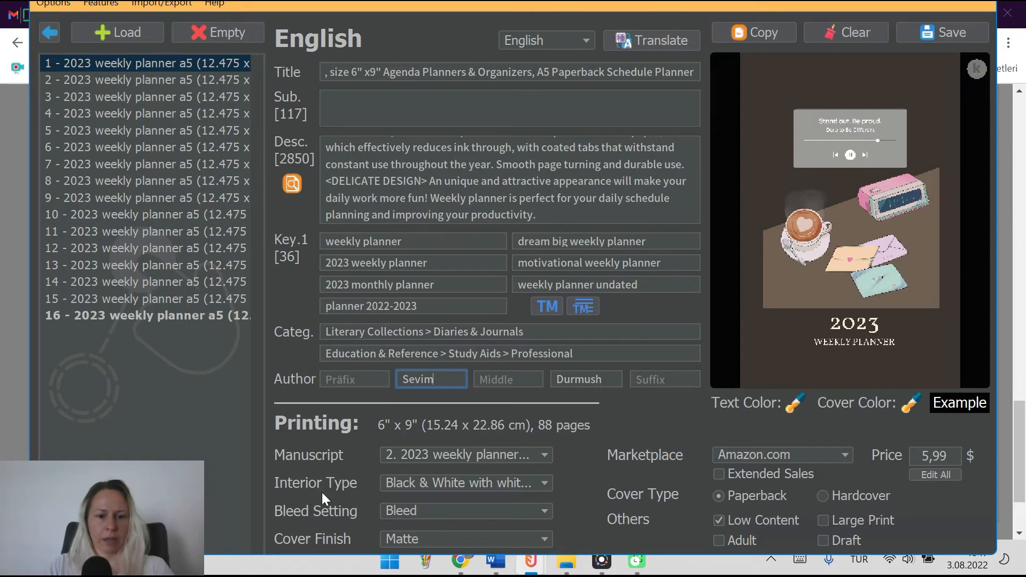
{"action": "left_click", "coordinate": [466, 483]}
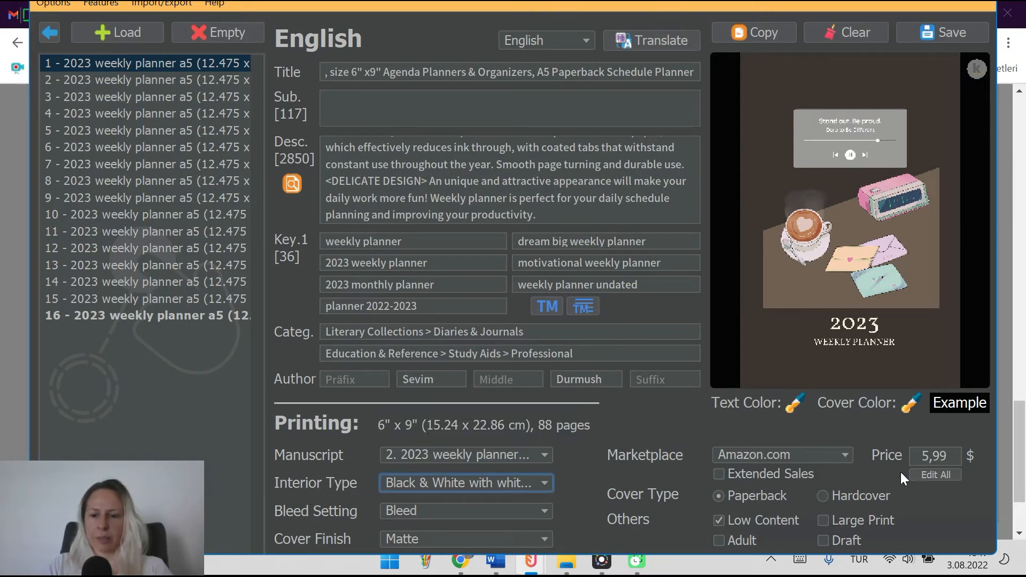
{"action": "mouse_move", "coordinate": [951, 484]}
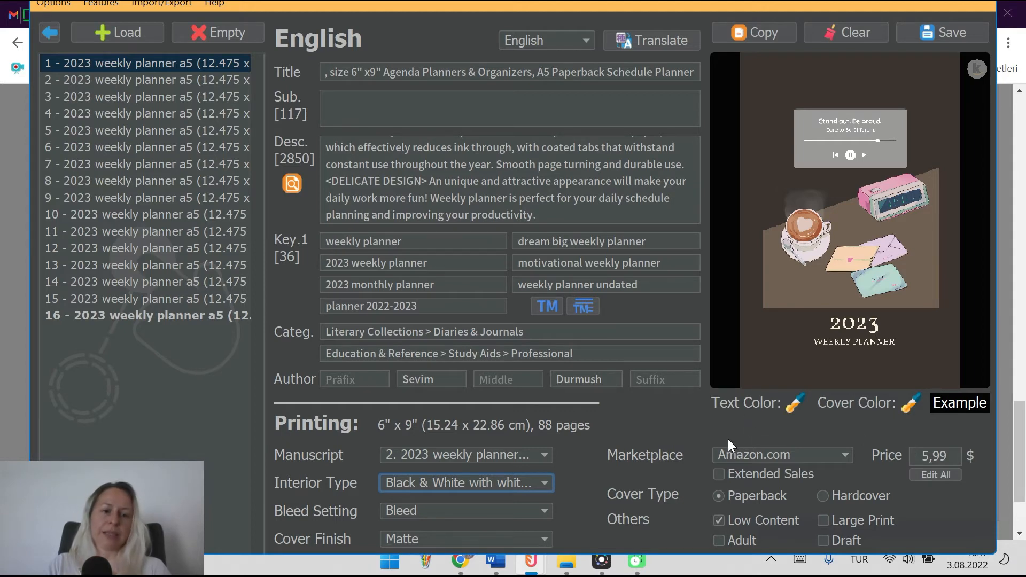
{"action": "mouse_move", "coordinate": [765, 418]}
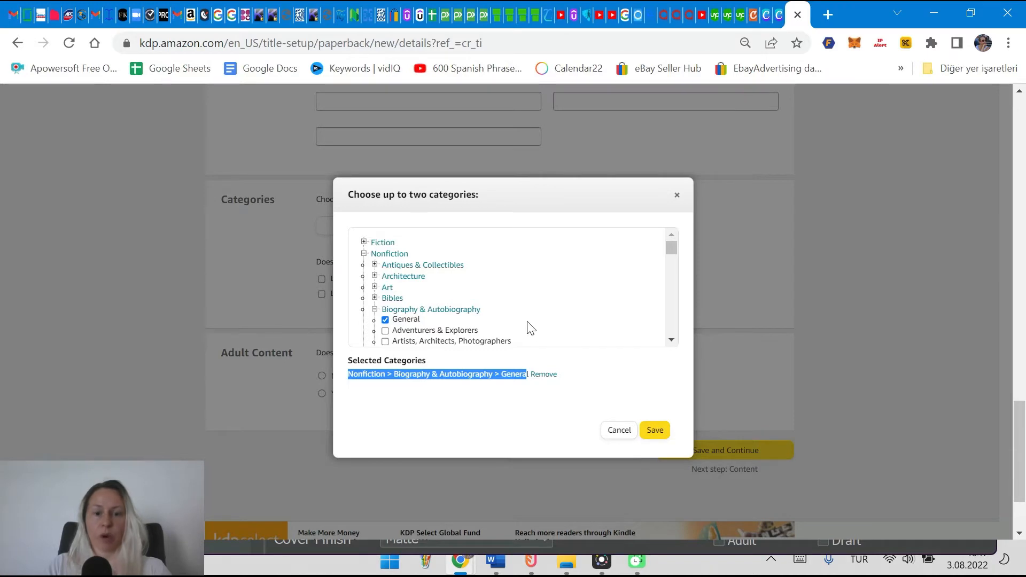
{"action": "mouse_move", "coordinate": [482, 278]}
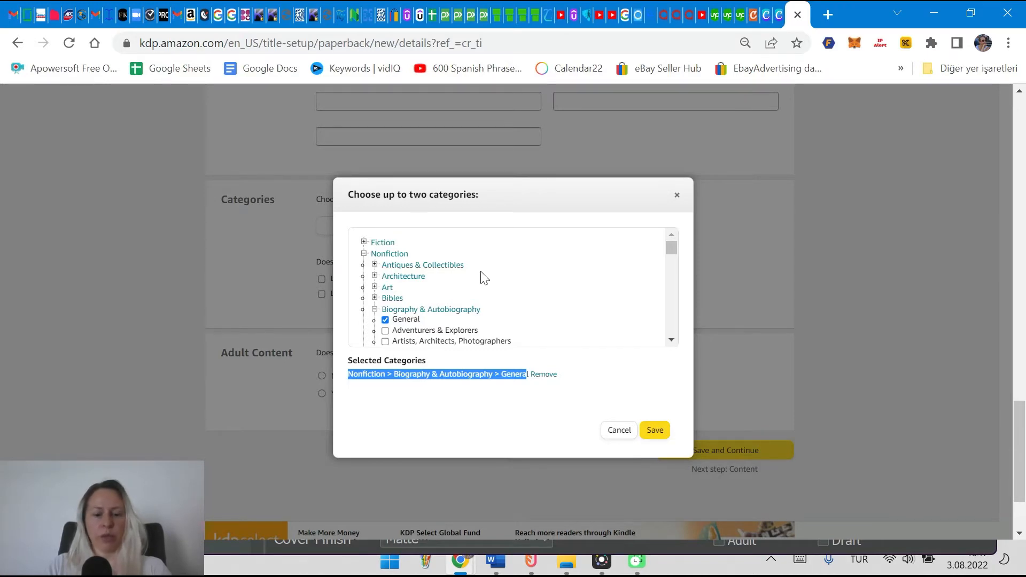
{"action": "mouse_move", "coordinate": [636, 405]}
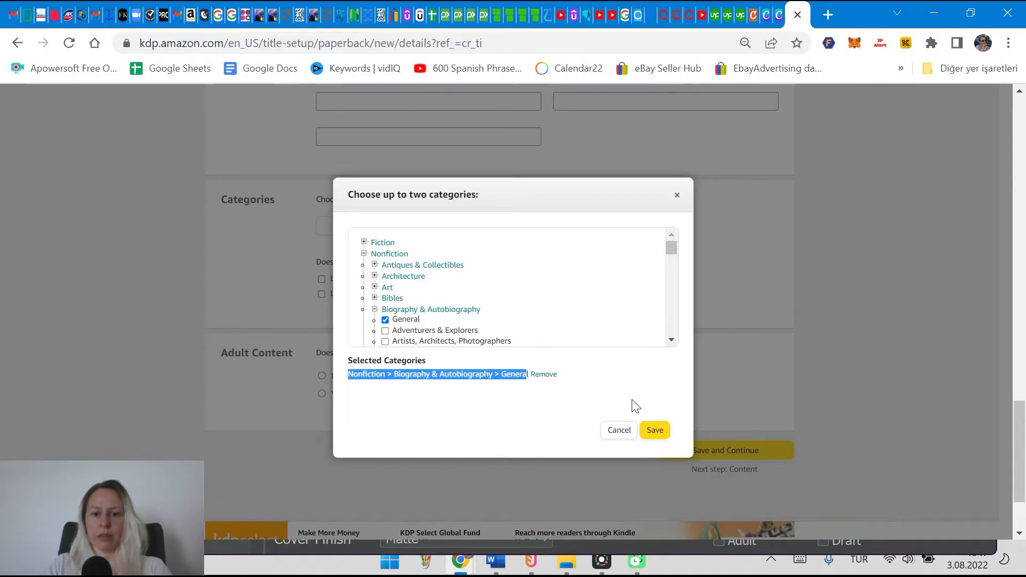
Close the KDP category chooser and scroll through the paperback details form
{"action": "left_click", "coordinate": [654, 430]}
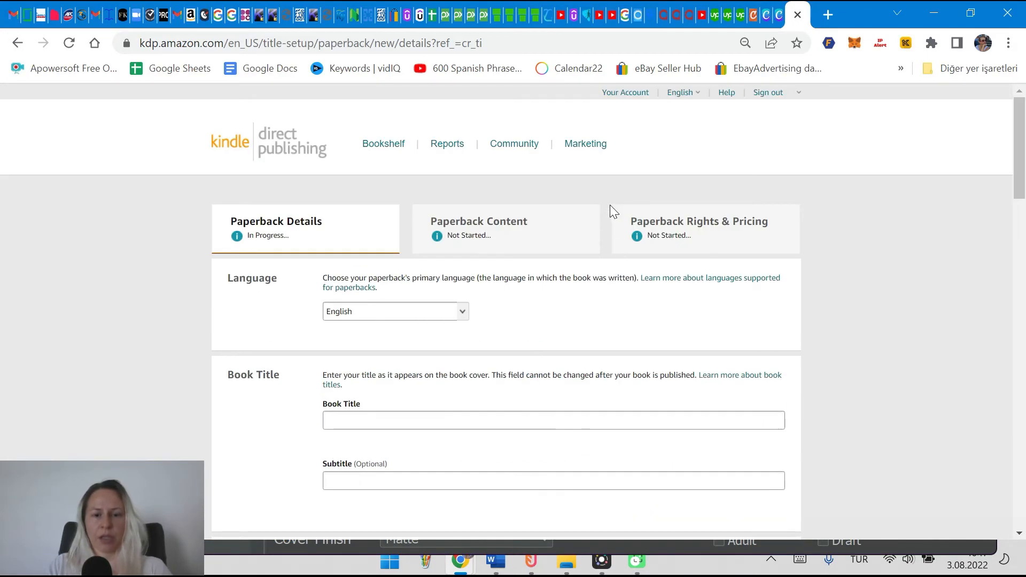
{"action": "mouse_move", "coordinate": [630, 256]}
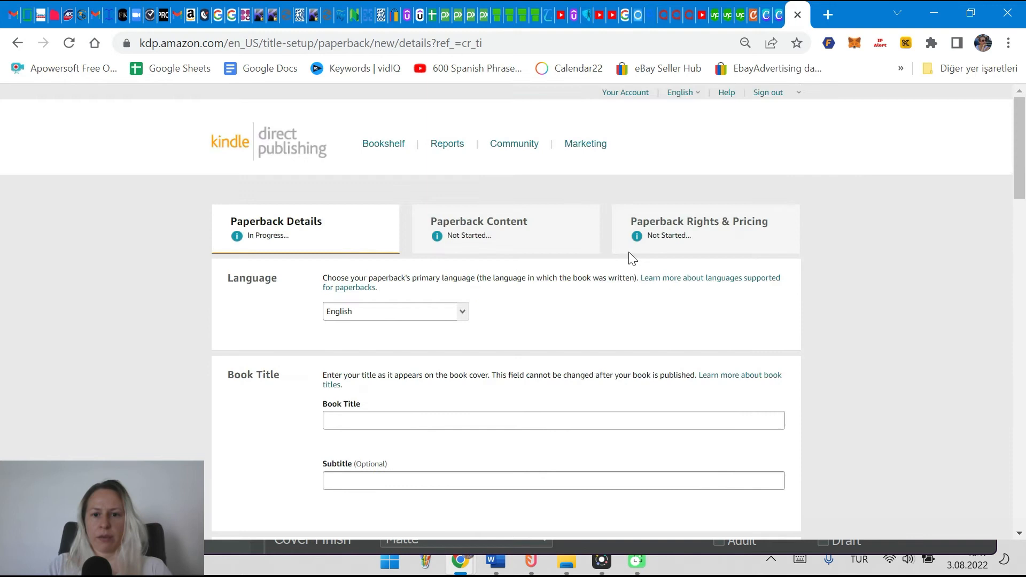
{"action": "mouse_move", "coordinate": [701, 250]}
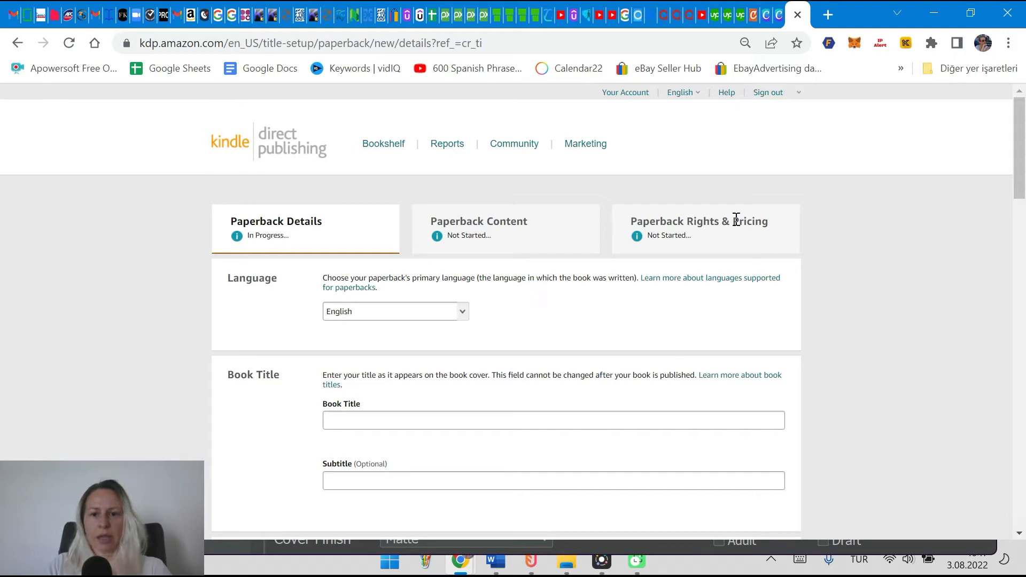
{"action": "scroll", "scroll_direction": "down", "scroll_amount": 3}
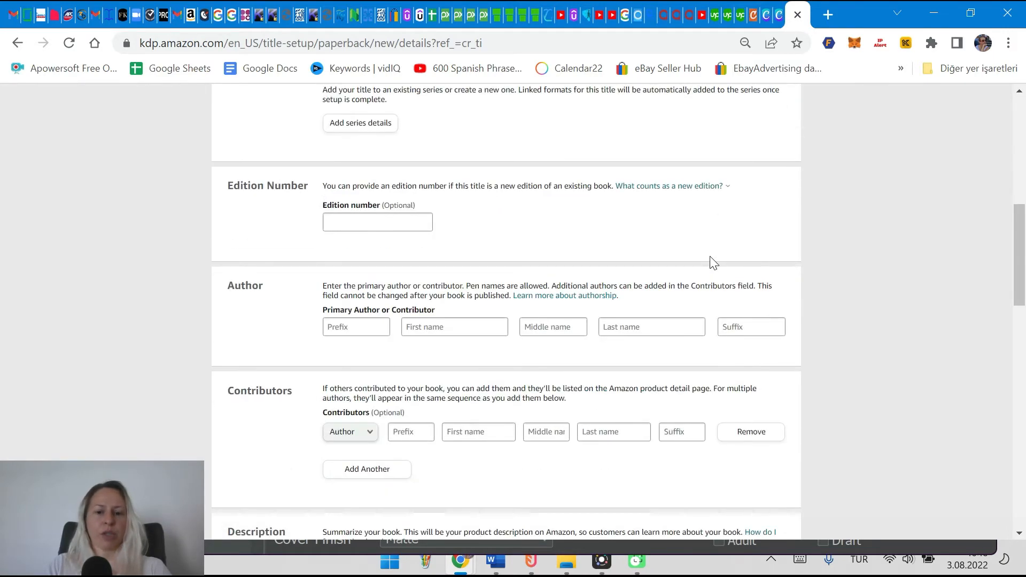
{"action": "mouse_move", "coordinate": [670, 318]}
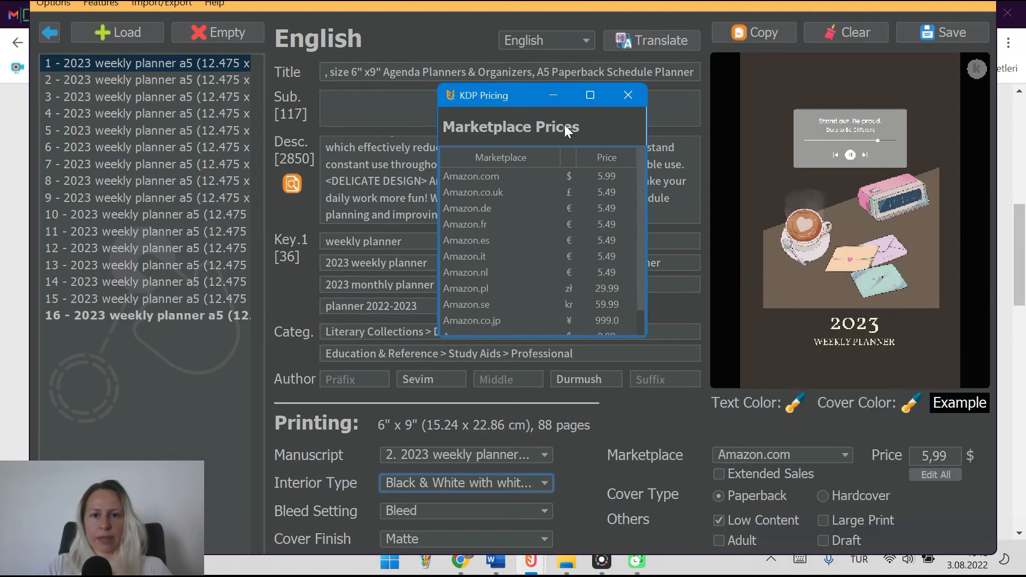
Close the KDP Pricing window after checking the $5.99 Amazon.com price
{"action": "left_click", "coordinate": [590, 94]}
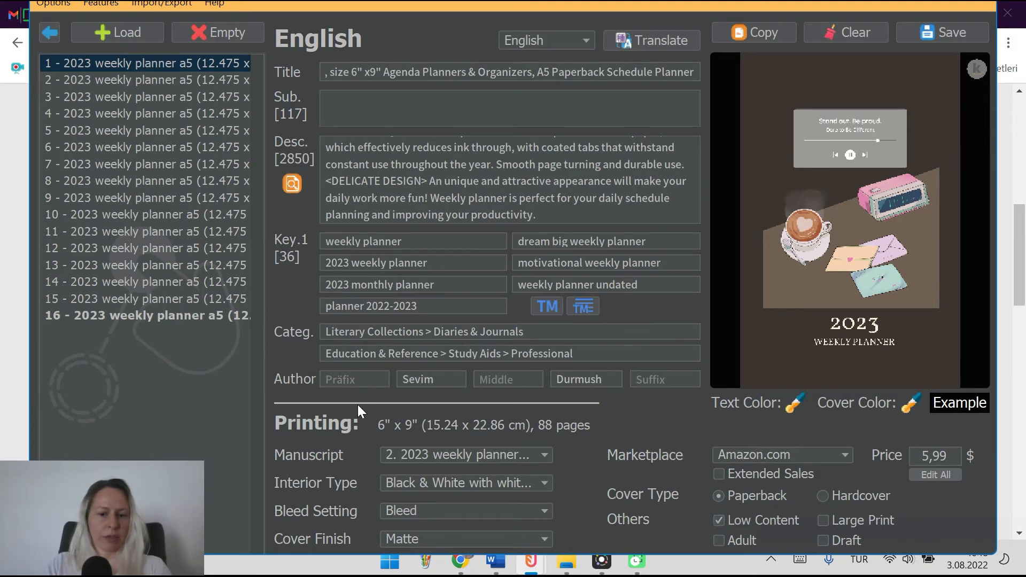
{"action": "mouse_move", "coordinate": [481, 324]}
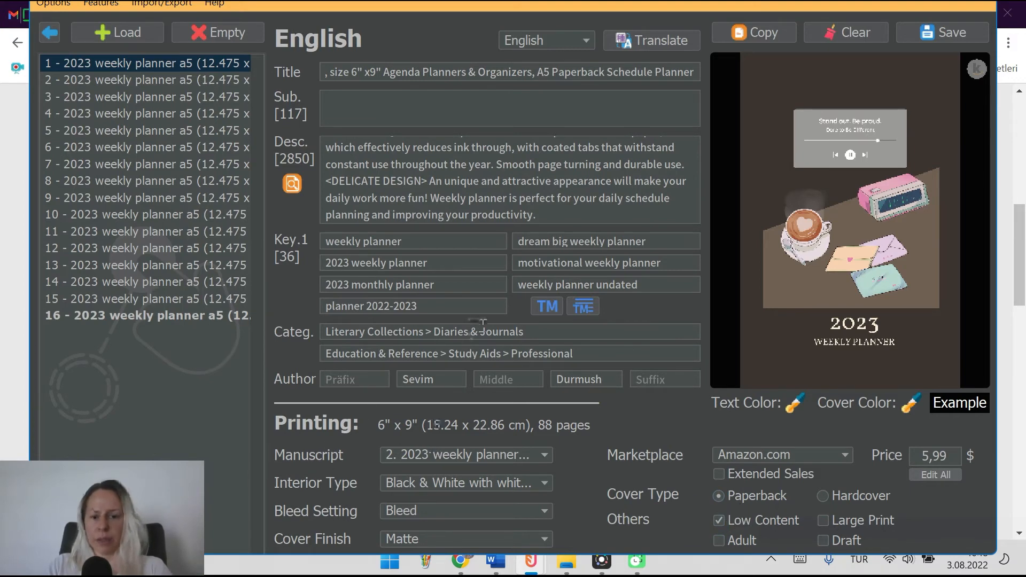
{"action": "mouse_move", "coordinate": [491, 425]}
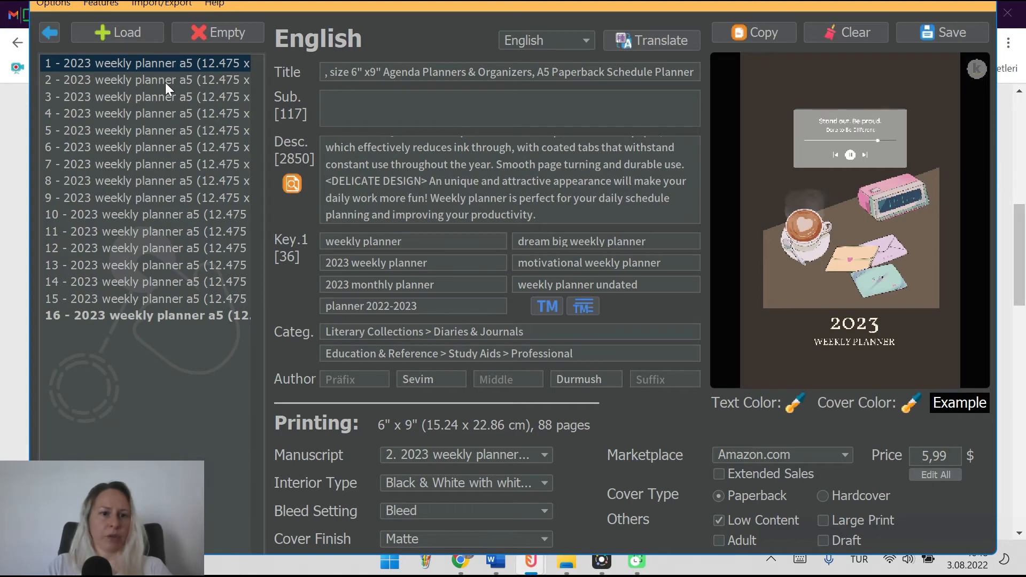
Retitle design 1 'Stand out be proud…', save, and change keyword 2 to 'be proud weekly planner'
{"action": "left_click", "coordinate": [375, 72]}
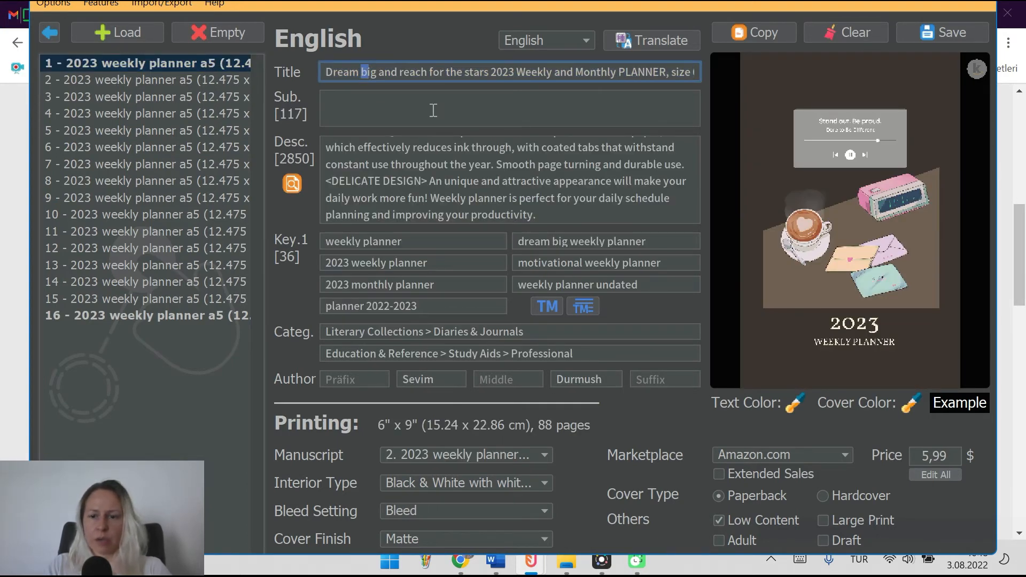
{"action": "mouse_move", "coordinate": [828, 134]}
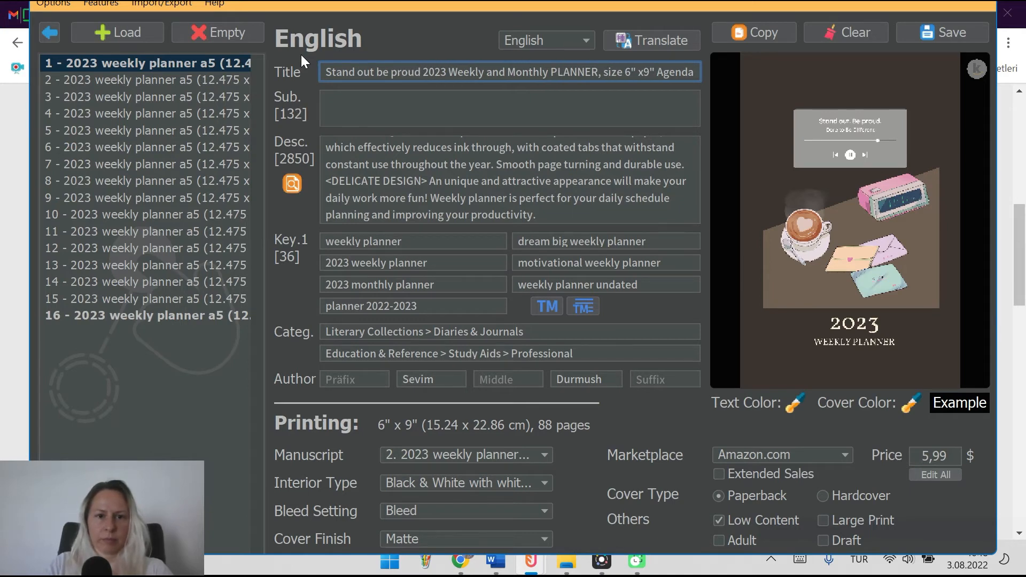
{"action": "left_click", "coordinate": [342, 102]}
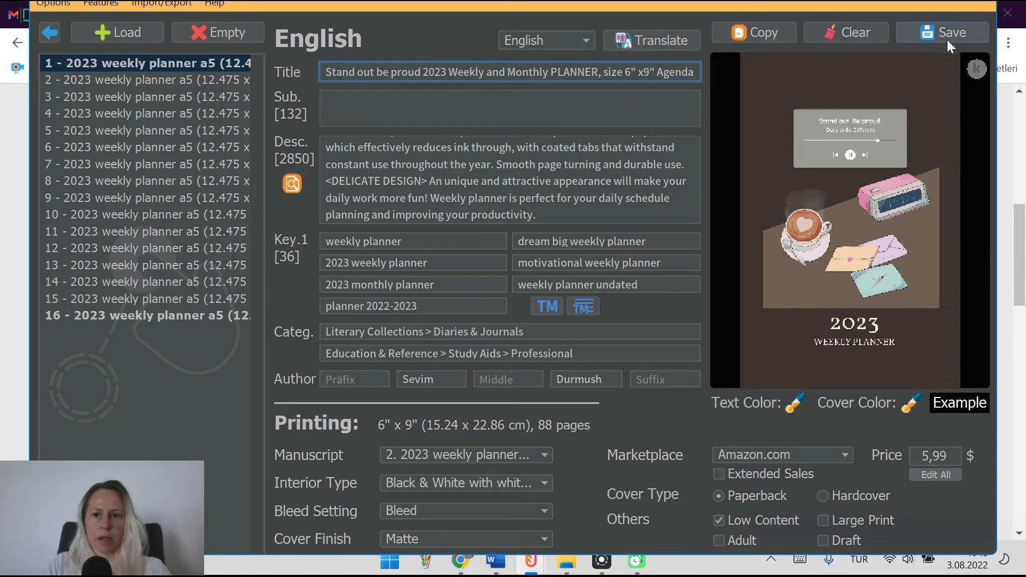
{"action": "left_click", "coordinate": [529, 203]}
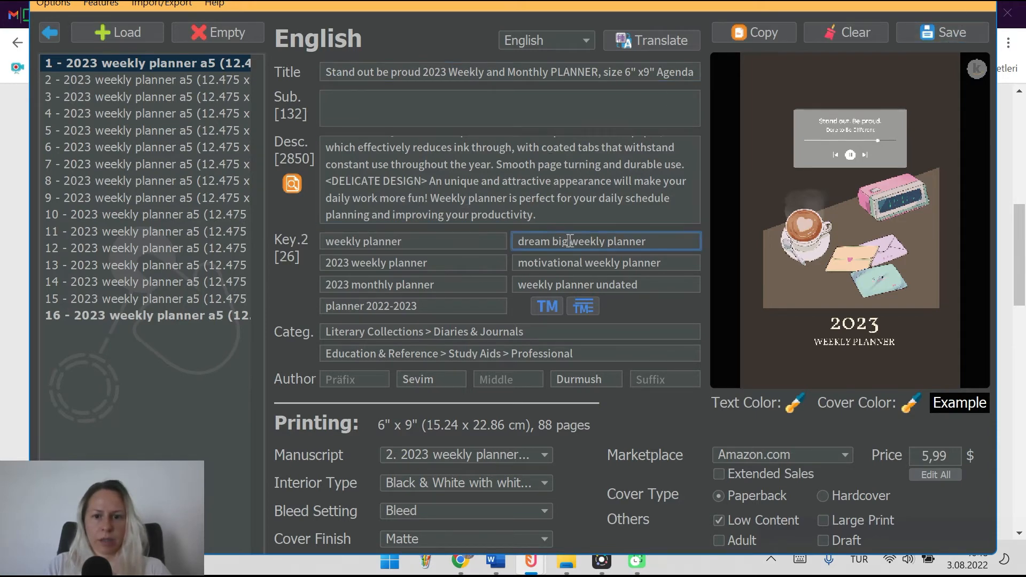
{"action": "double_click", "coordinate": [533, 241]}
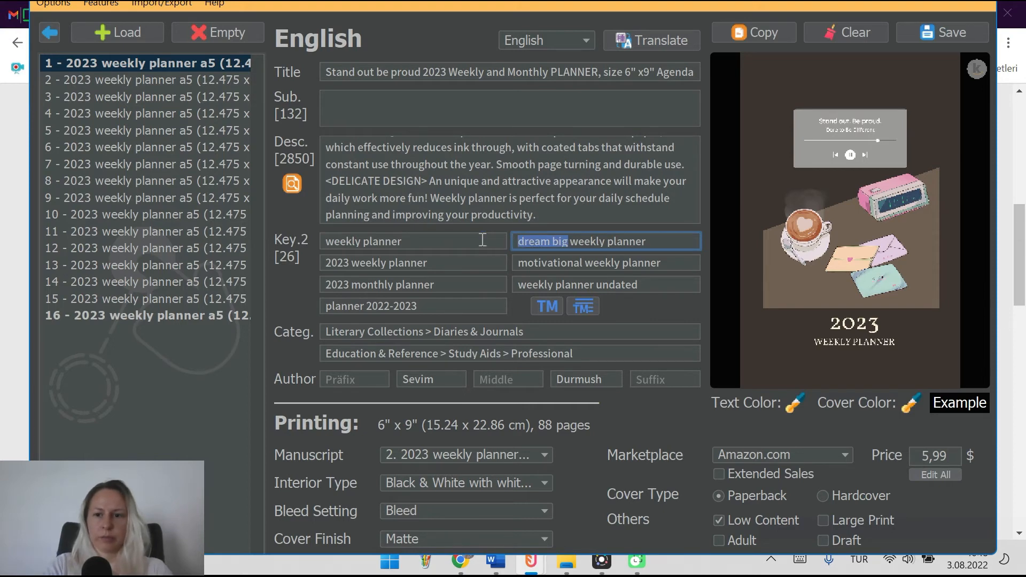
{"action": "type", "text": "be prou"}
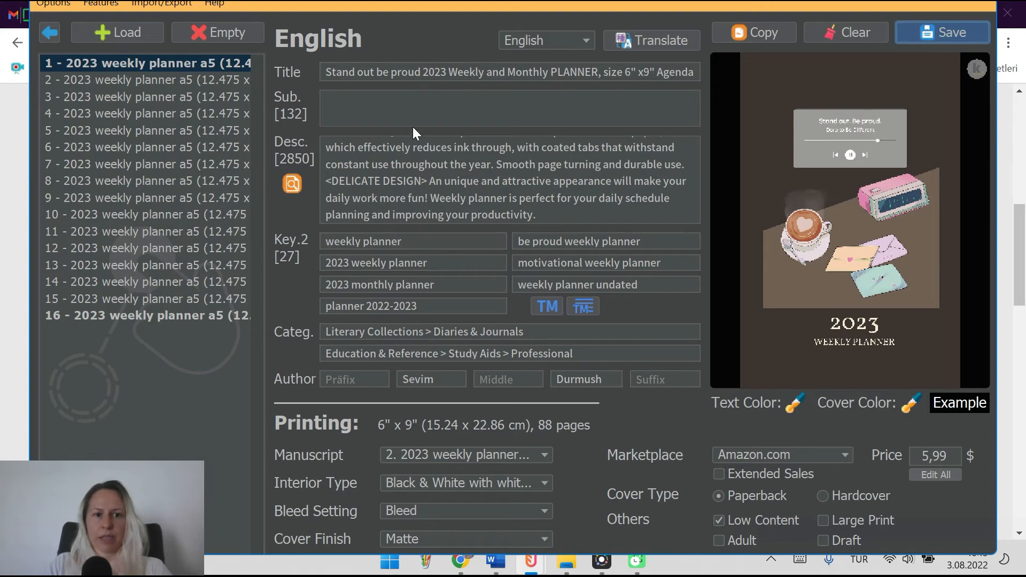
{"action": "mouse_move", "coordinate": [192, 85]}
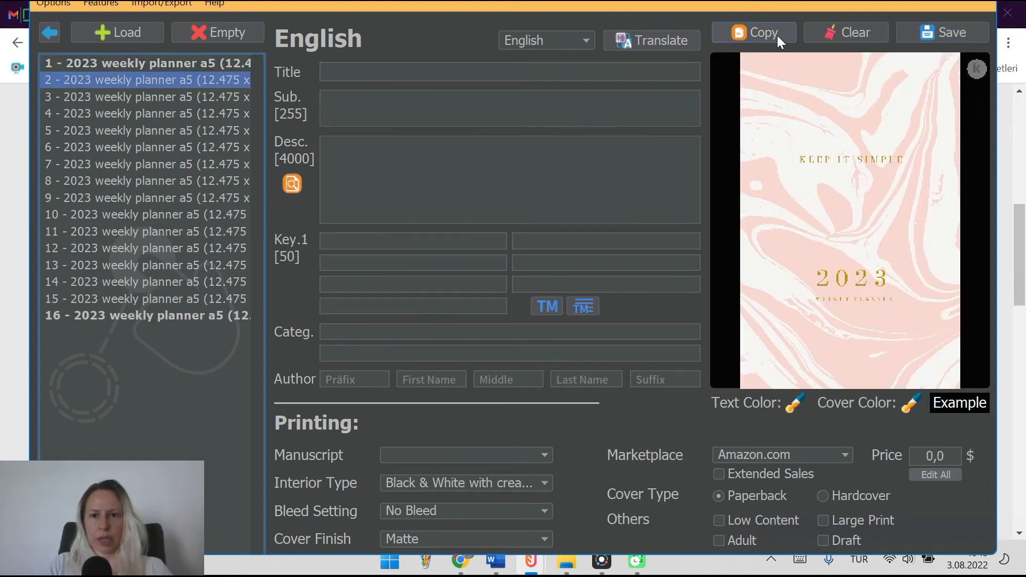
Copy design 1's listing into design 2, remove design 16, then fill designs 3 and 4
{"action": "left_click", "coordinate": [754, 33]}
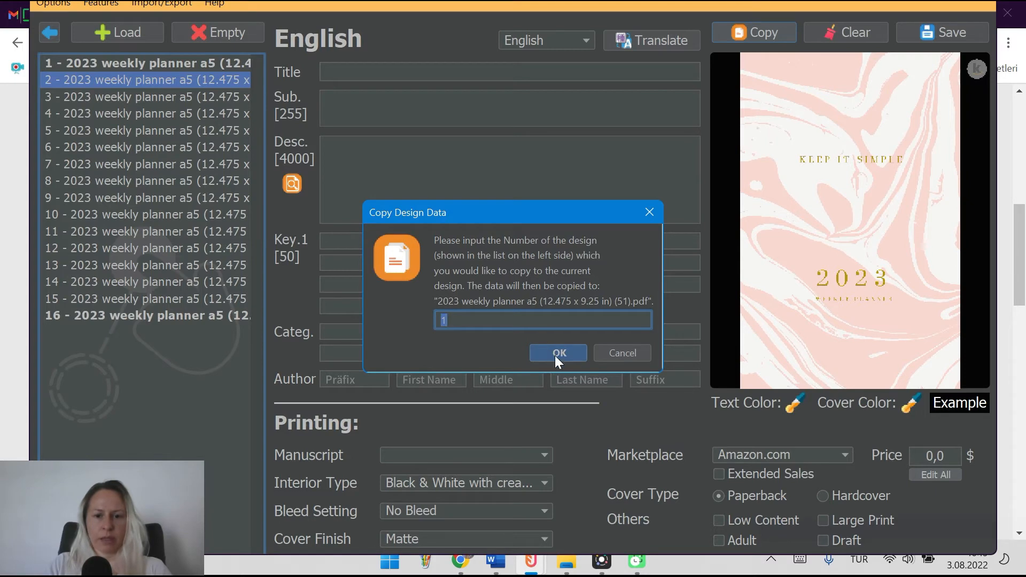
{"action": "left_click", "coordinate": [557, 352]}
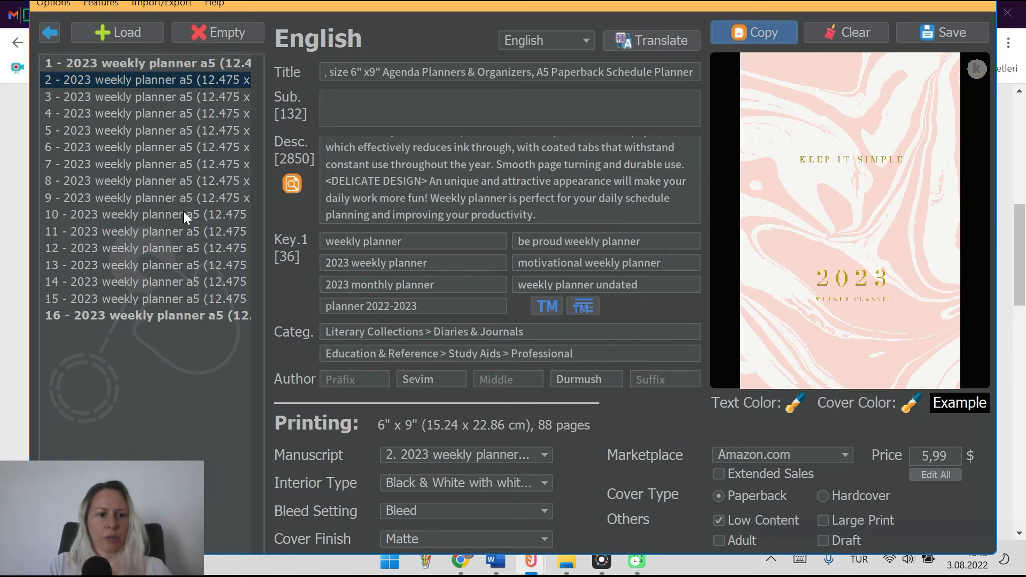
{"action": "left_click", "coordinate": [134, 315]}
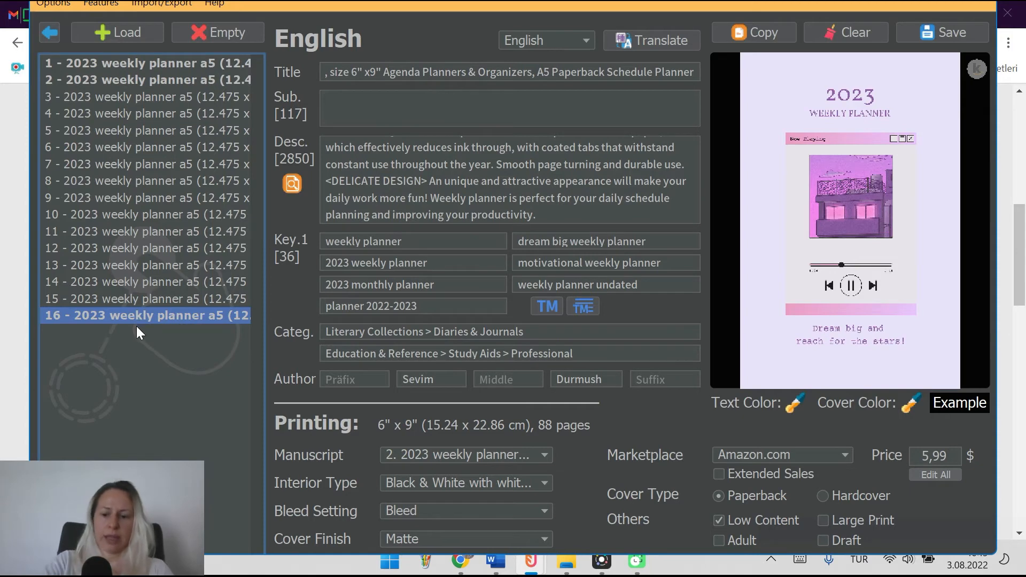
{"action": "mouse_move", "coordinate": [139, 332]}
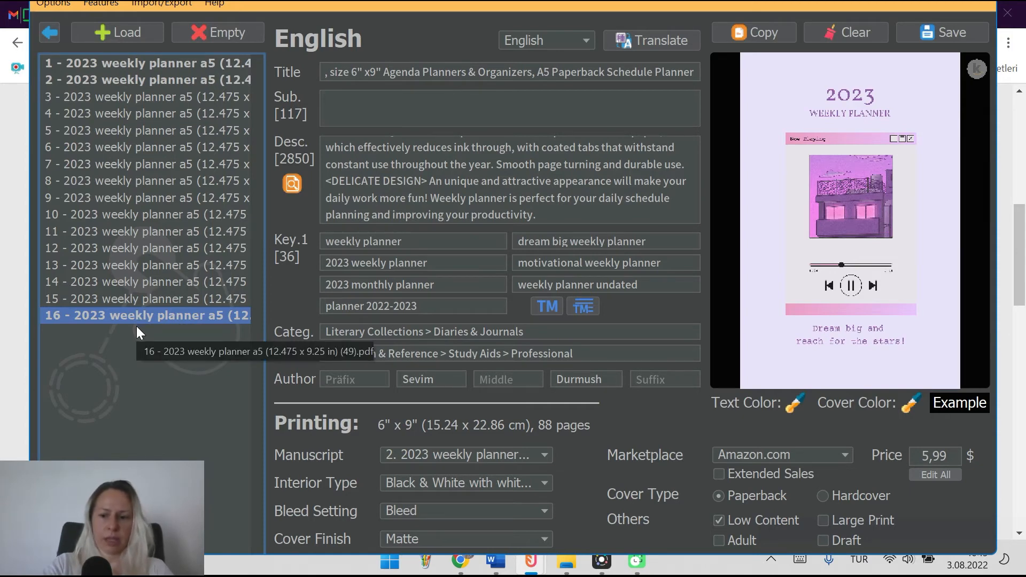
{"action": "left_click", "coordinate": [133, 96]}
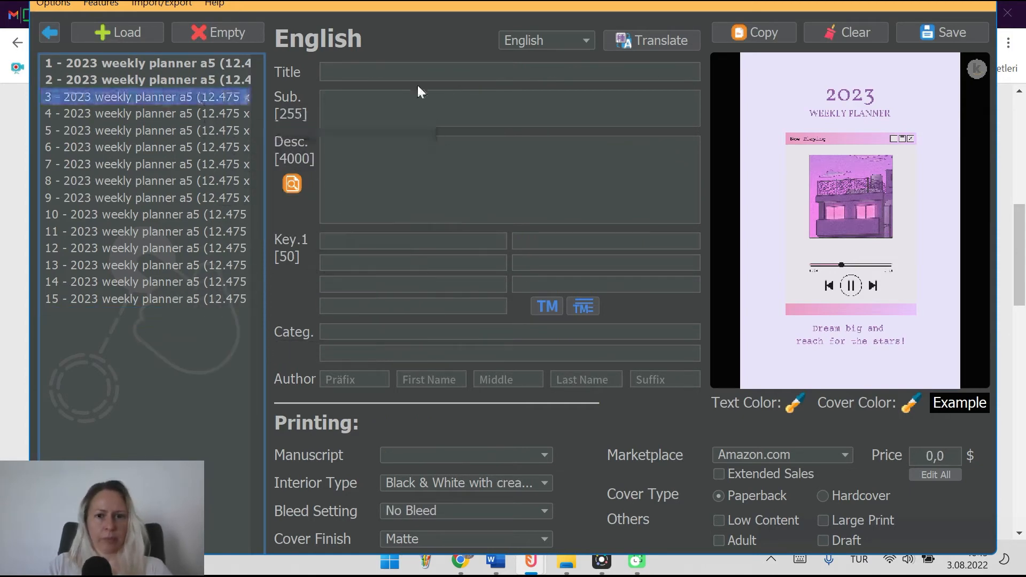
{"action": "left_click", "coordinate": [754, 32]}
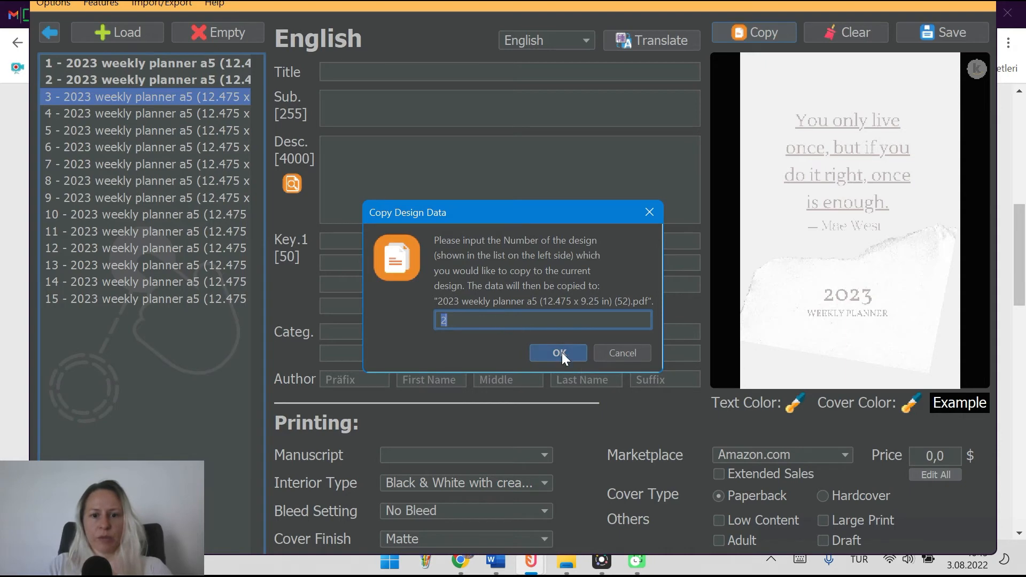
{"action": "left_click", "coordinate": [557, 353]}
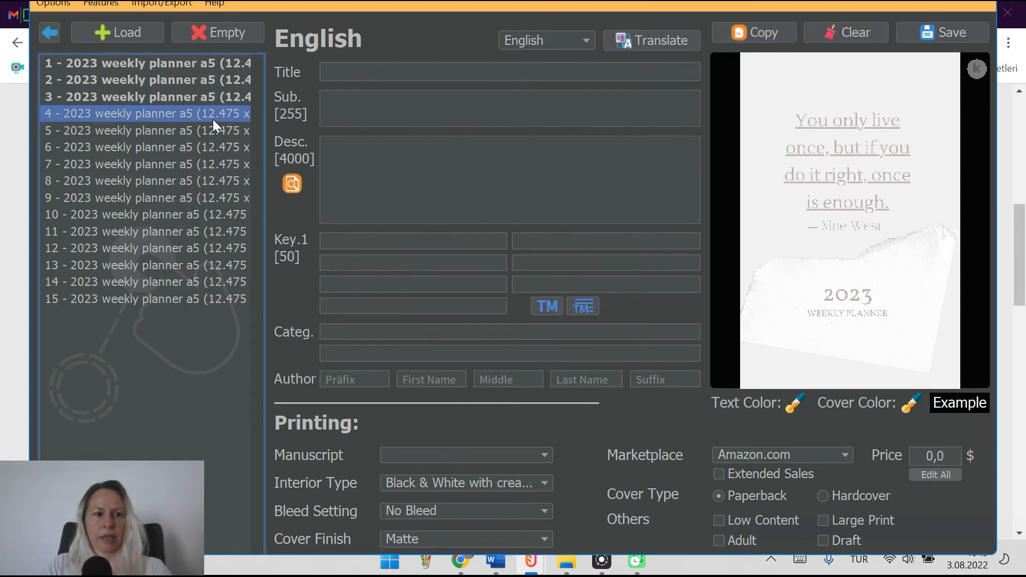
{"action": "left_click", "coordinate": [753, 33]}
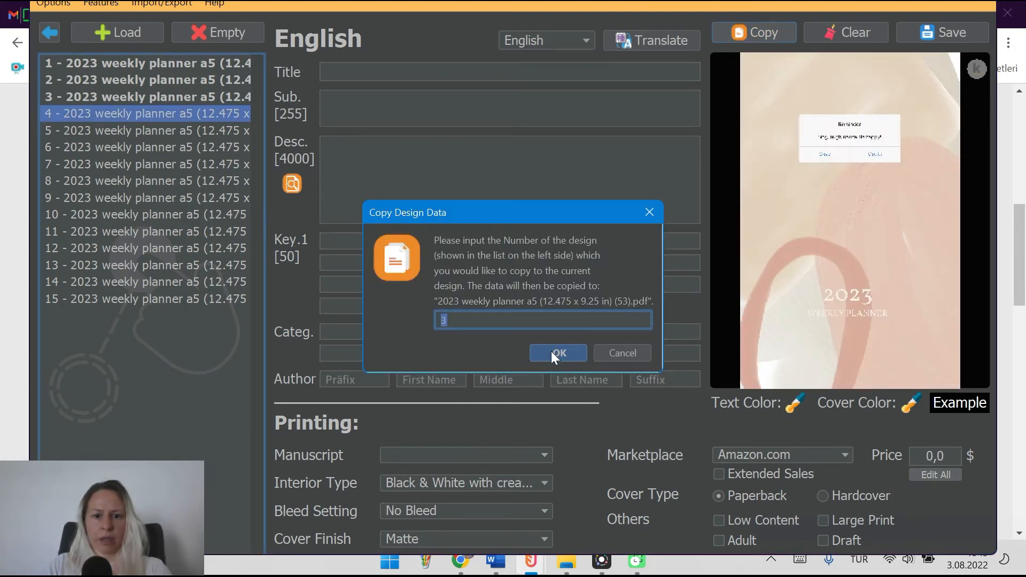
{"action": "left_click", "coordinate": [558, 353]}
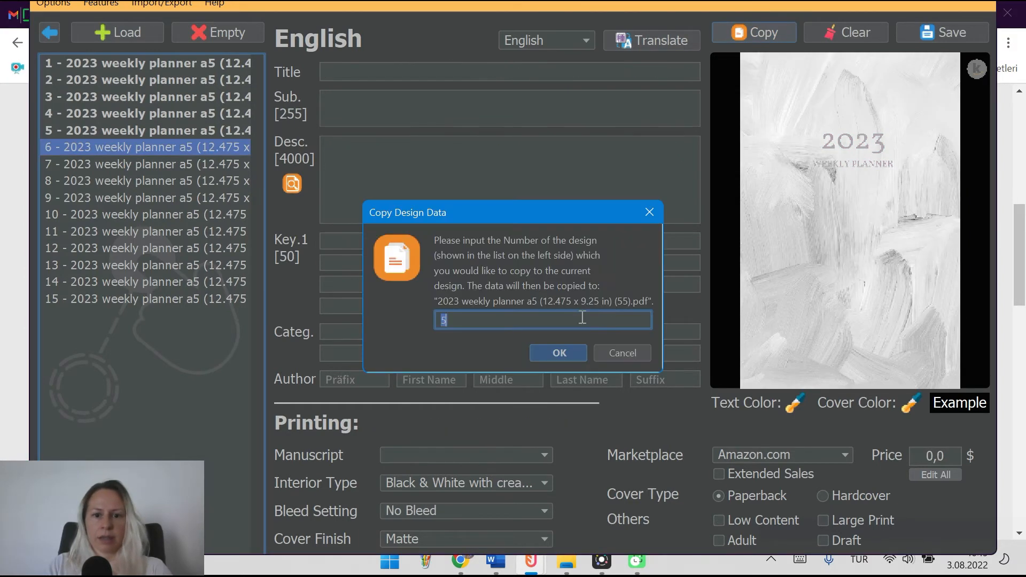
Copy the planner listing forward into designs 6 through 14, then reselect design 1
{"action": "left_click", "coordinate": [557, 352]}
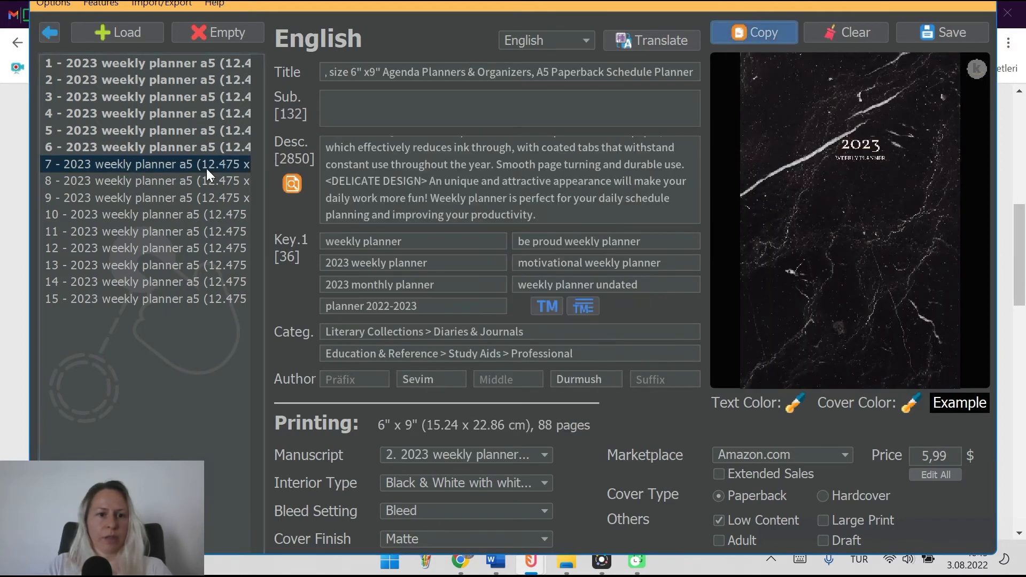
{"action": "left_click", "coordinate": [753, 32]}
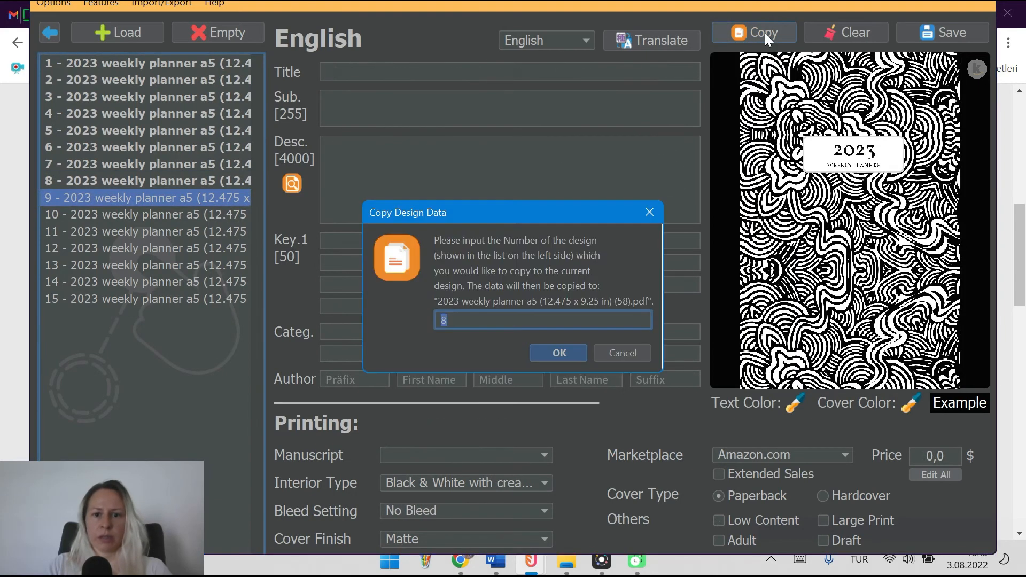
{"action": "left_click", "coordinate": [558, 352]}
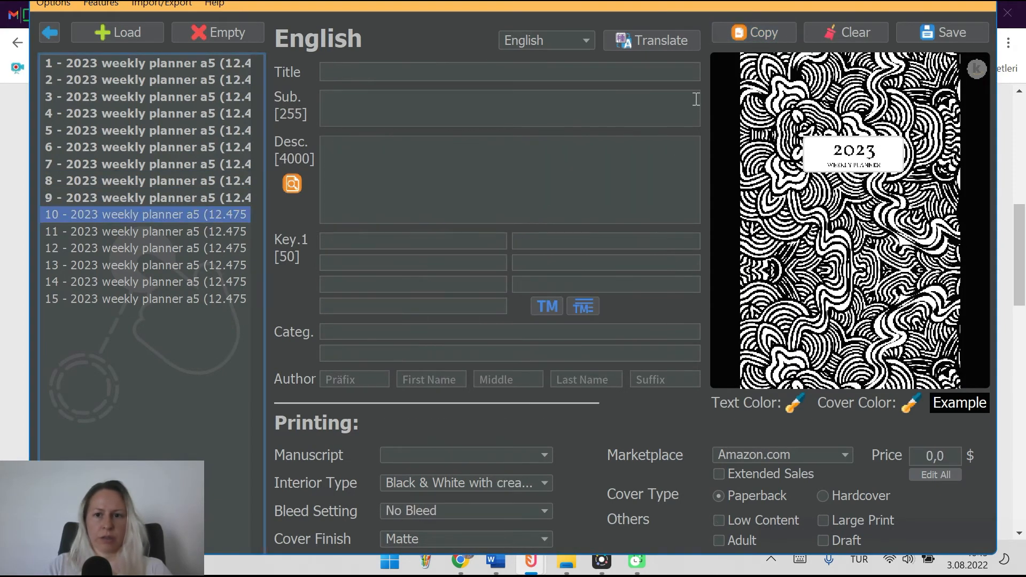
{"action": "left_click", "coordinate": [145, 215]}
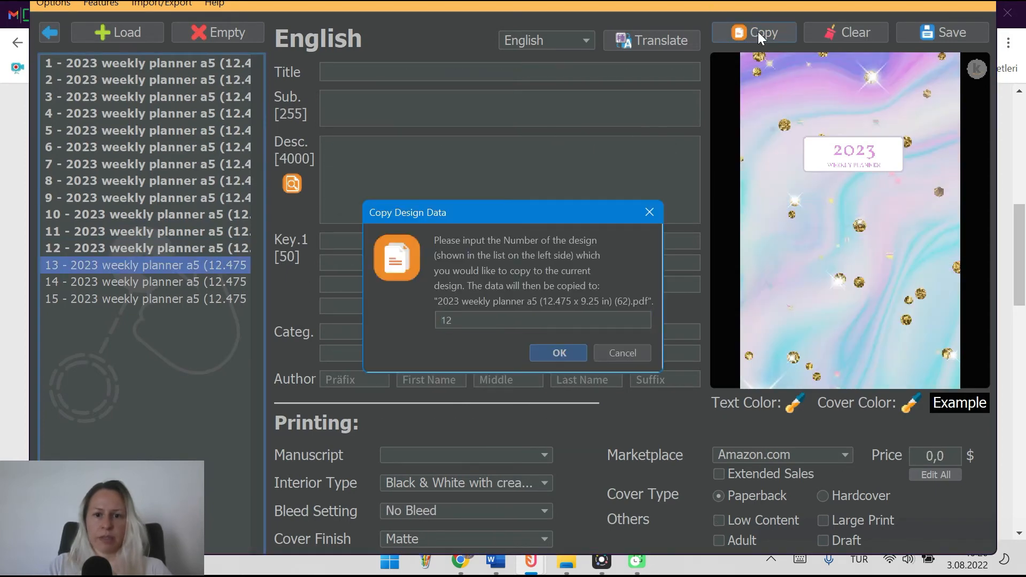
{"action": "left_click", "coordinate": [557, 352]}
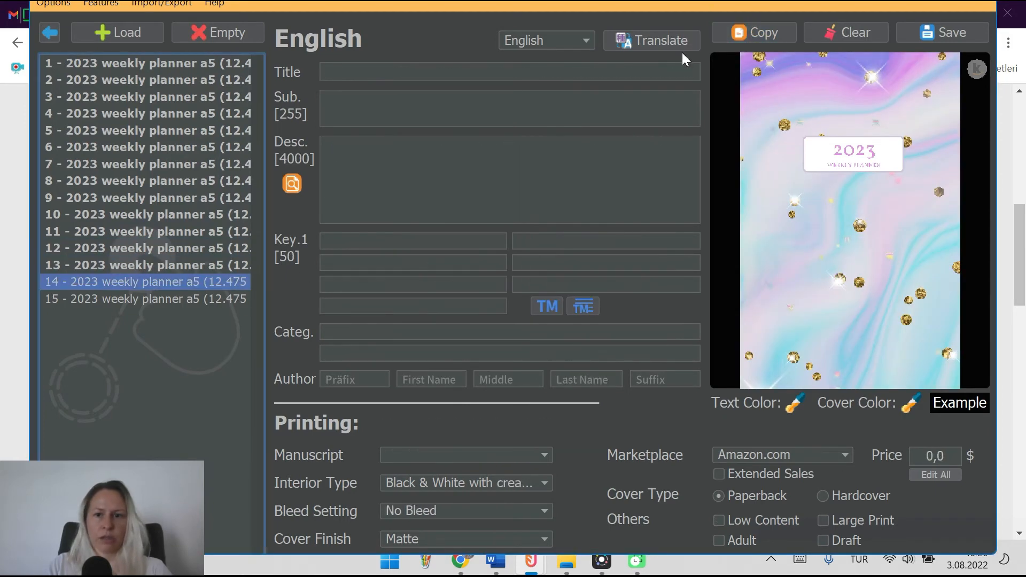
{"action": "left_click", "coordinate": [144, 299]}
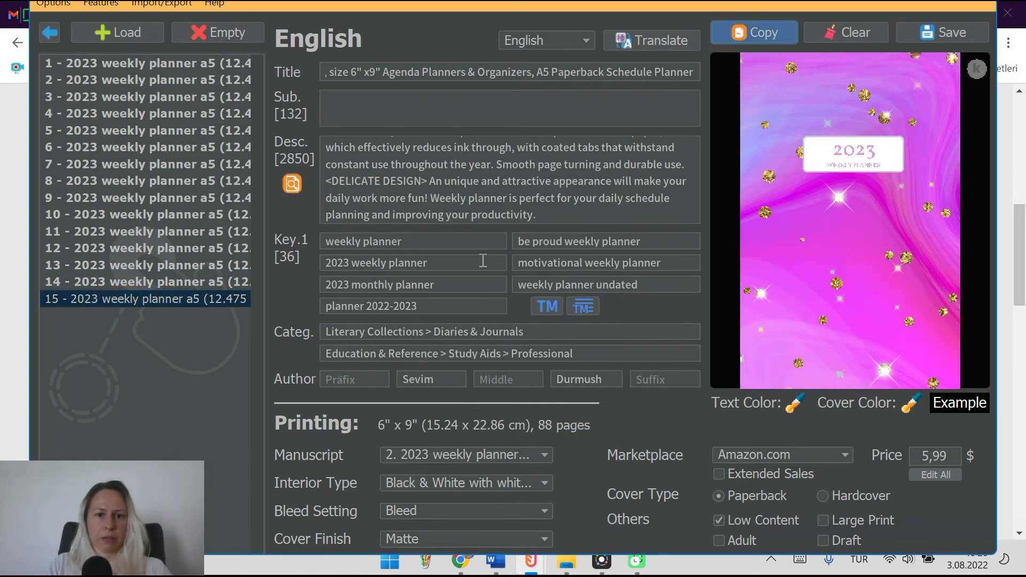
{"action": "left_click", "coordinate": [134, 63]}
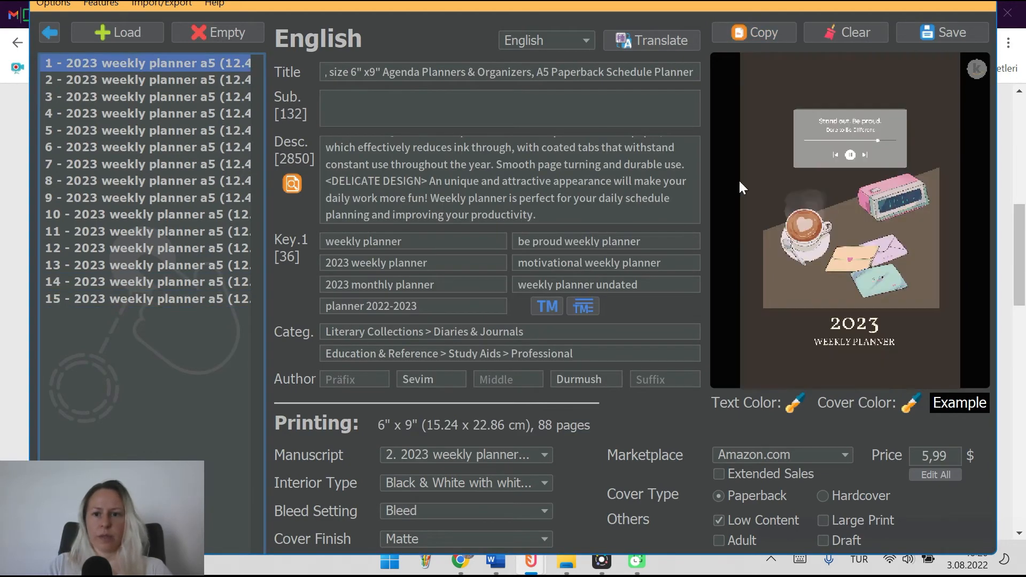
Change design 2's title prefix and keyword to 'Keep it simple weekly planner'
{"action": "left_click", "coordinate": [144, 79]}
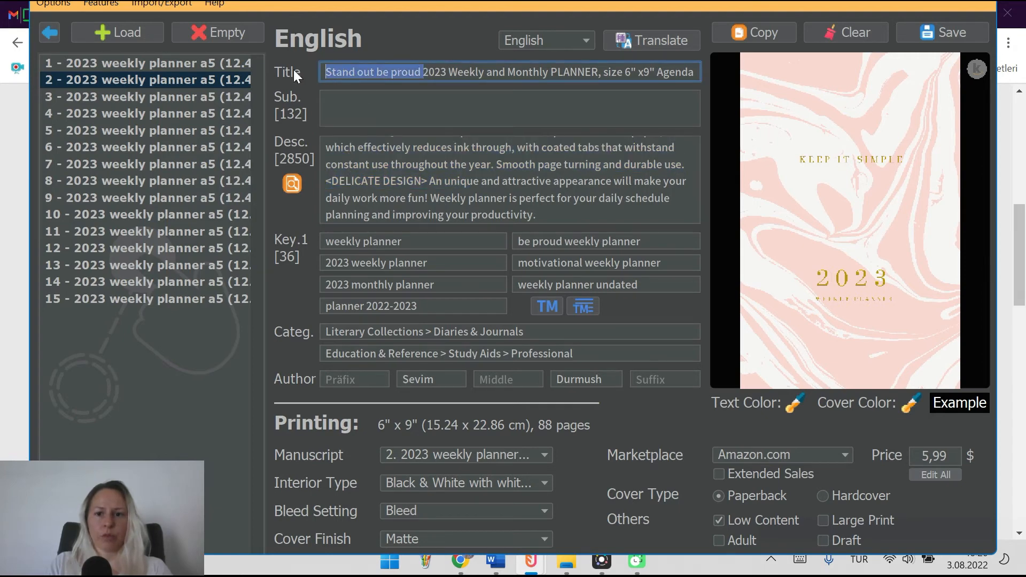
{"action": "type", "text": "Keep i"}
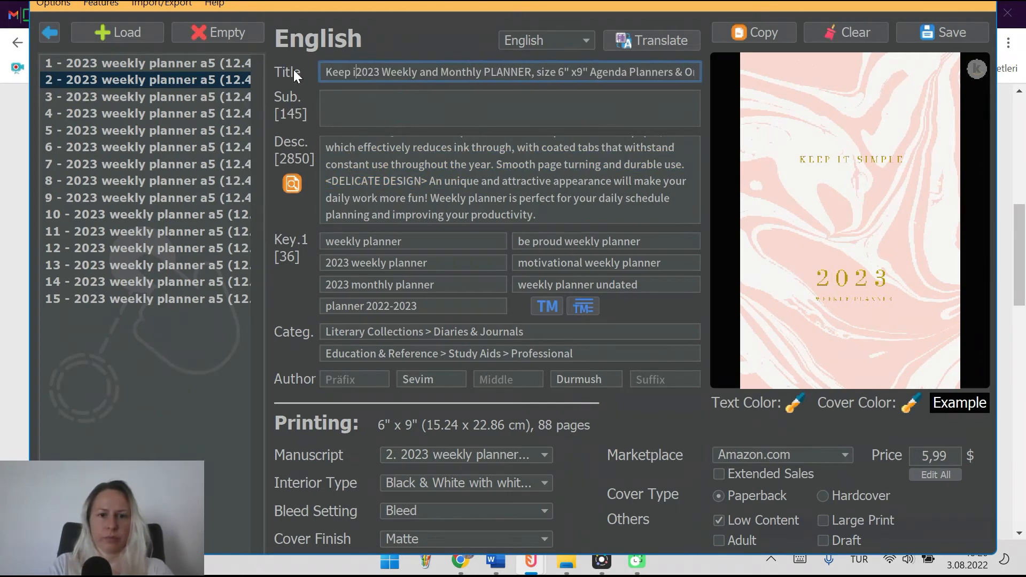
{"action": "type", "text": "s,m"}
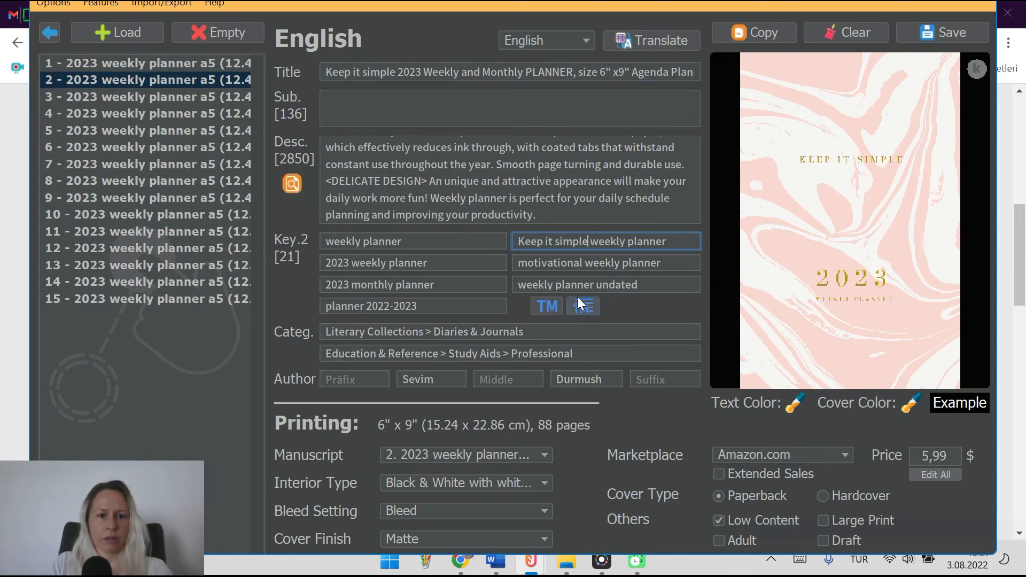
{"action": "left_click", "coordinate": [134, 97]}
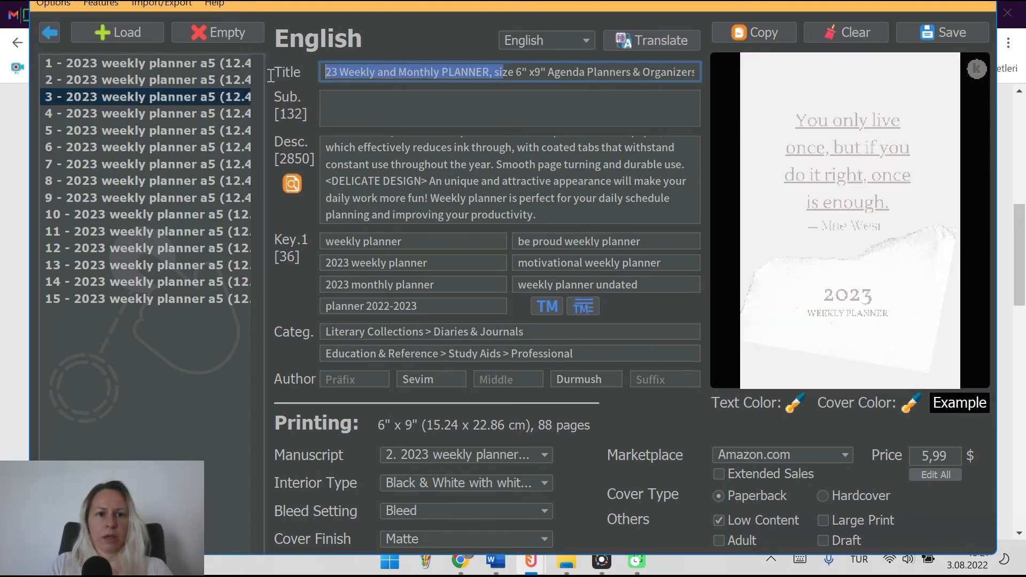
Replace design 3's 'Stand out be proud' title prefix and keyword with 'You only live once'
{"action": "type", "text": "Stand out be proud 20"}
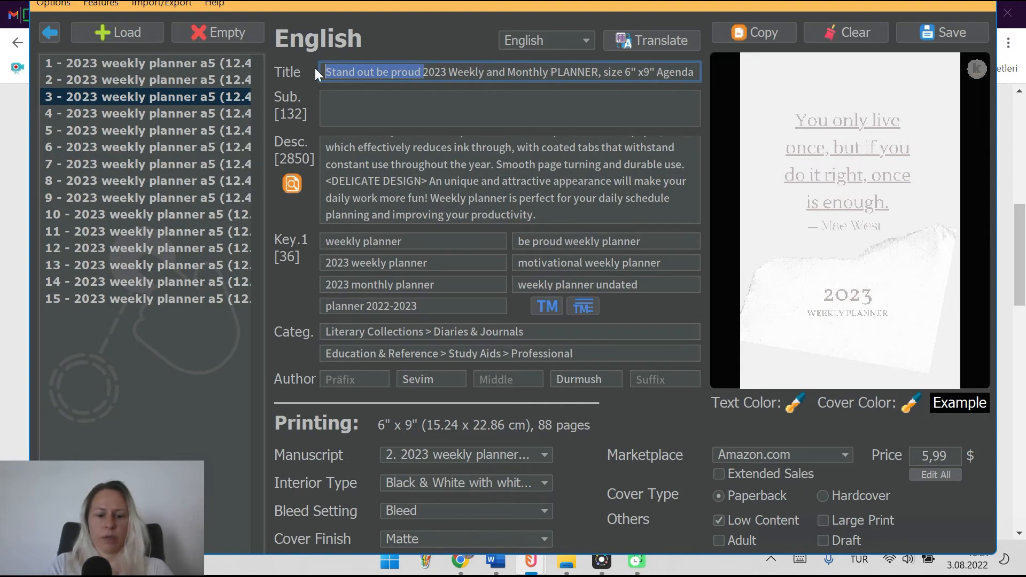
{"action": "type", "text": "You only"}
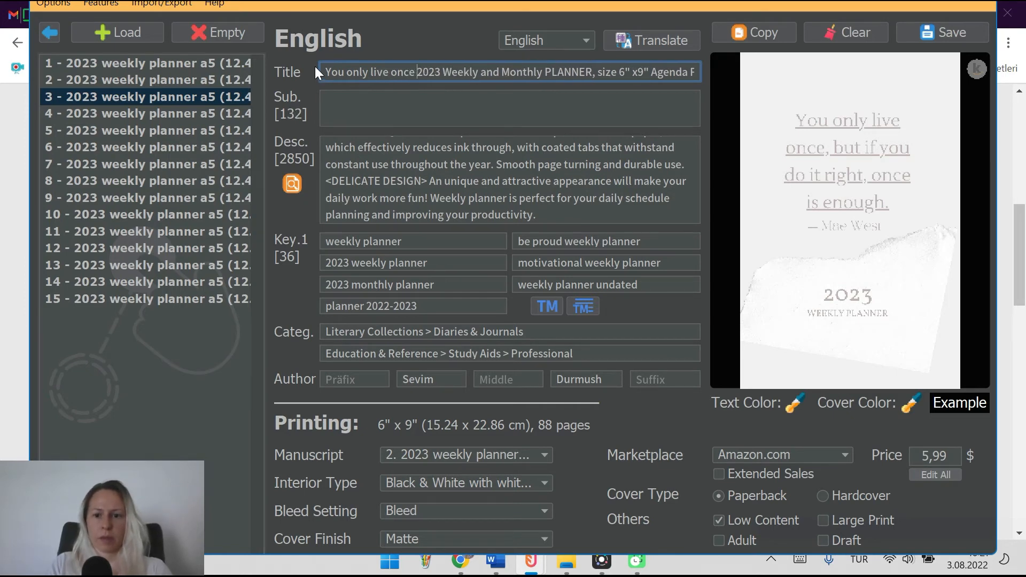
{"action": "left_click", "coordinate": [417, 72]}
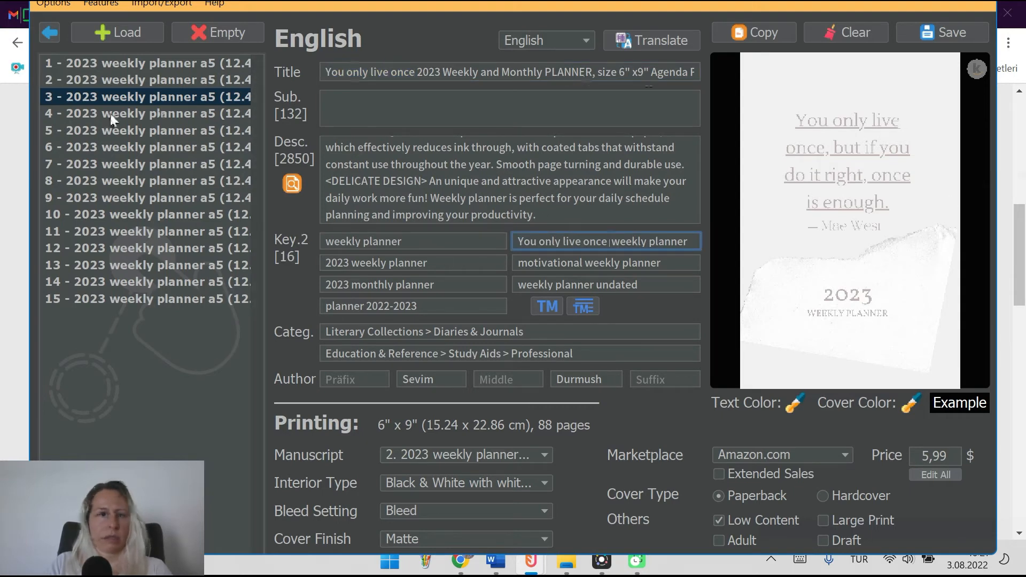
Give design 4 a 'Brouwn colours' title and keyword
{"action": "left_click", "coordinate": [144, 113]}
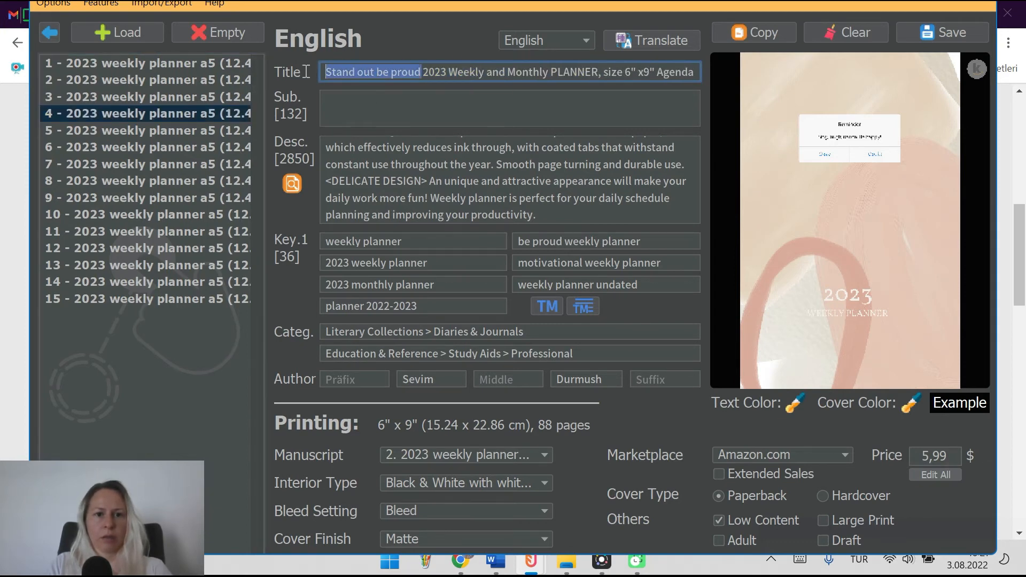
{"action": "type", "text": "Brouwn colours"}
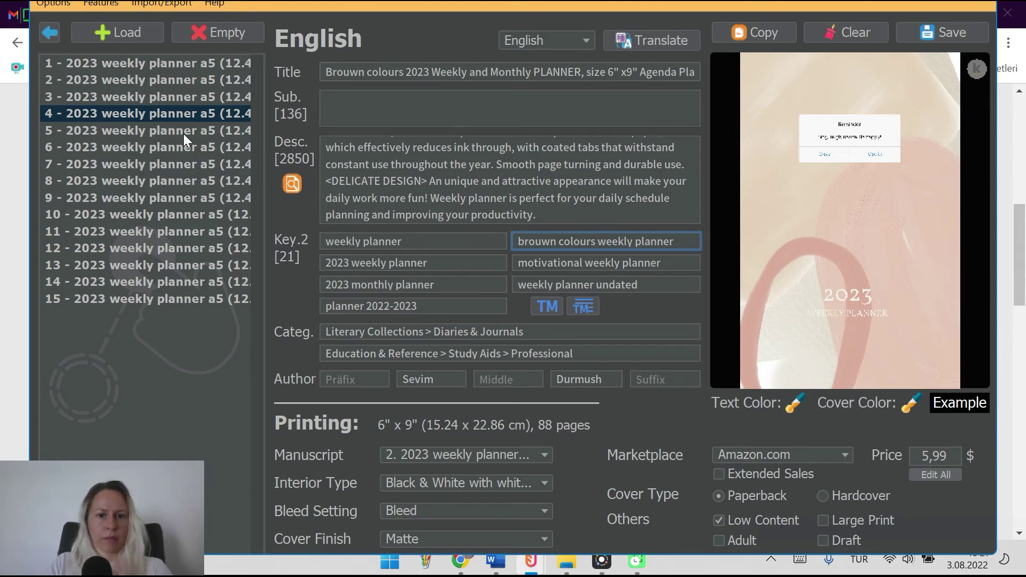
{"action": "left_click", "coordinate": [144, 131]}
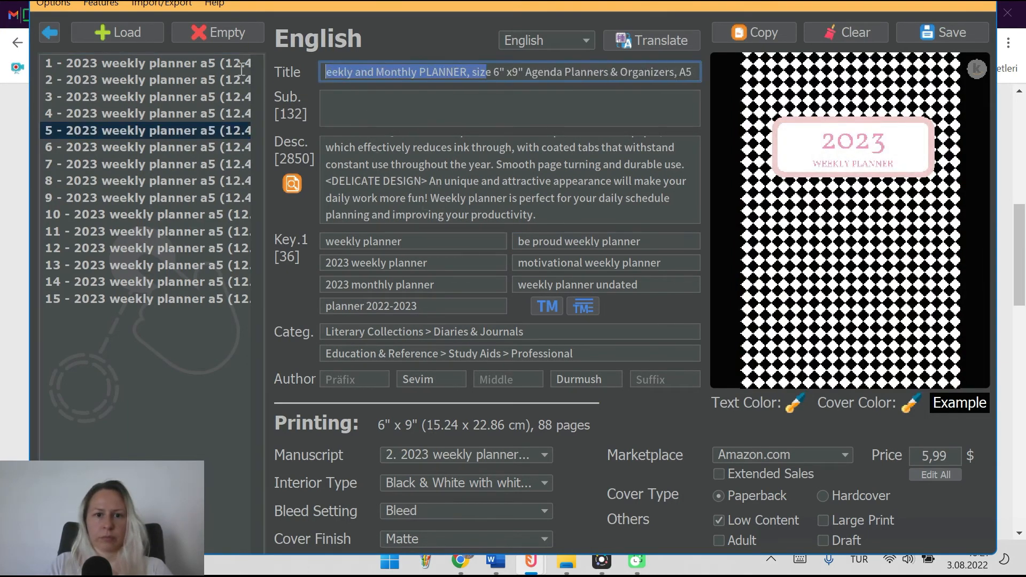
Replace design 5's 'Stand out be proud' prefix with 'Black and white' in title and keyword
{"action": "type", "text": "Stand out be proud"}
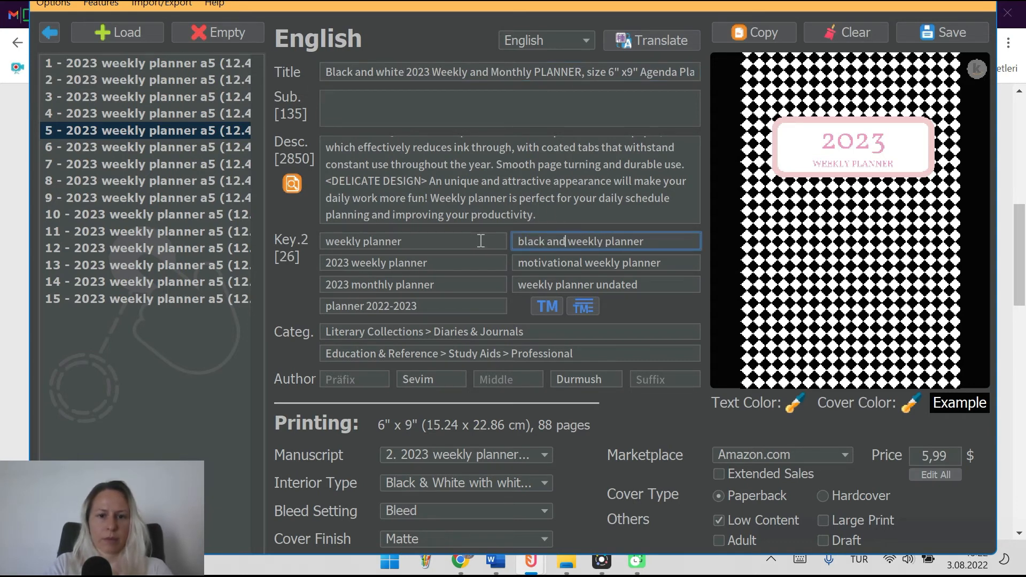
{"action": "type", "text": "white"}
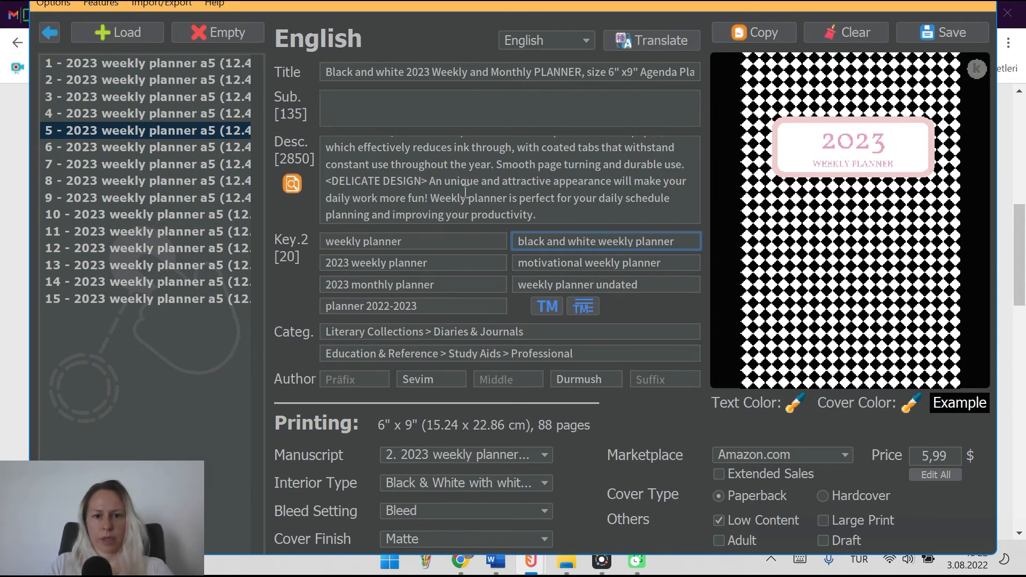
{"action": "mouse_move", "coordinate": [455, 232]}
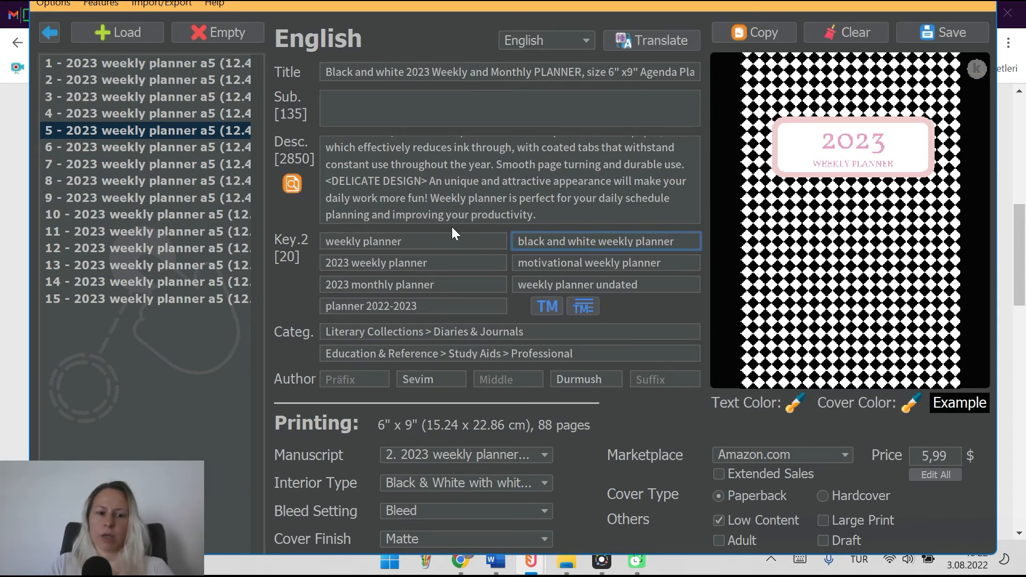
{"action": "left_click", "coordinate": [600, 241]}
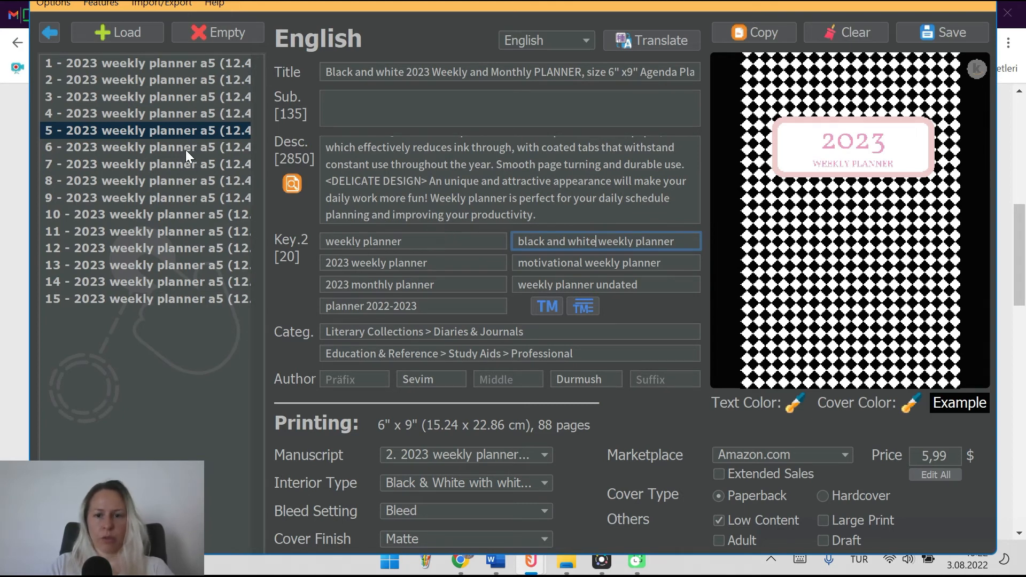
{"action": "mouse_move", "coordinate": [187, 156]}
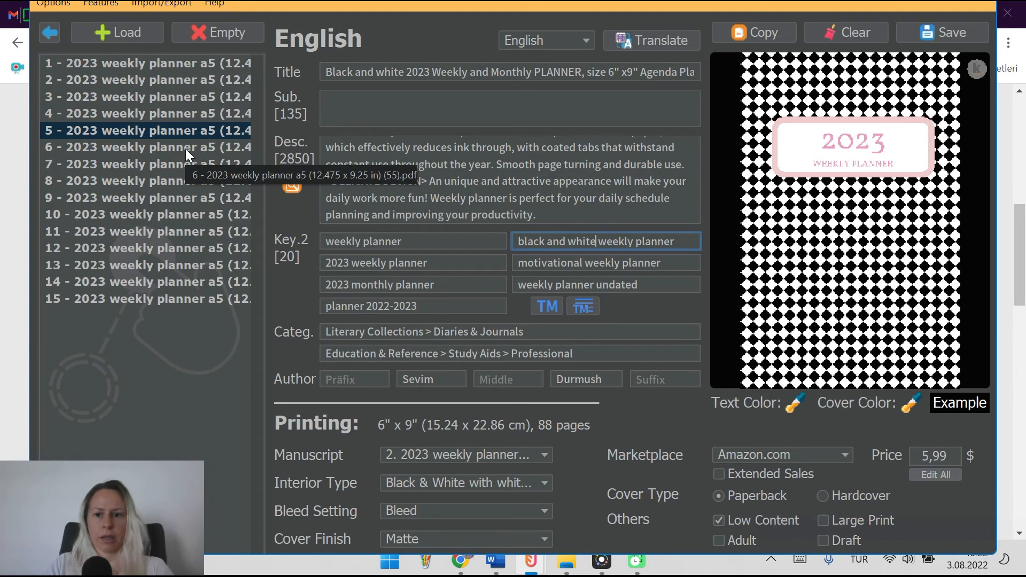
{"action": "left_click", "coordinate": [133, 147]}
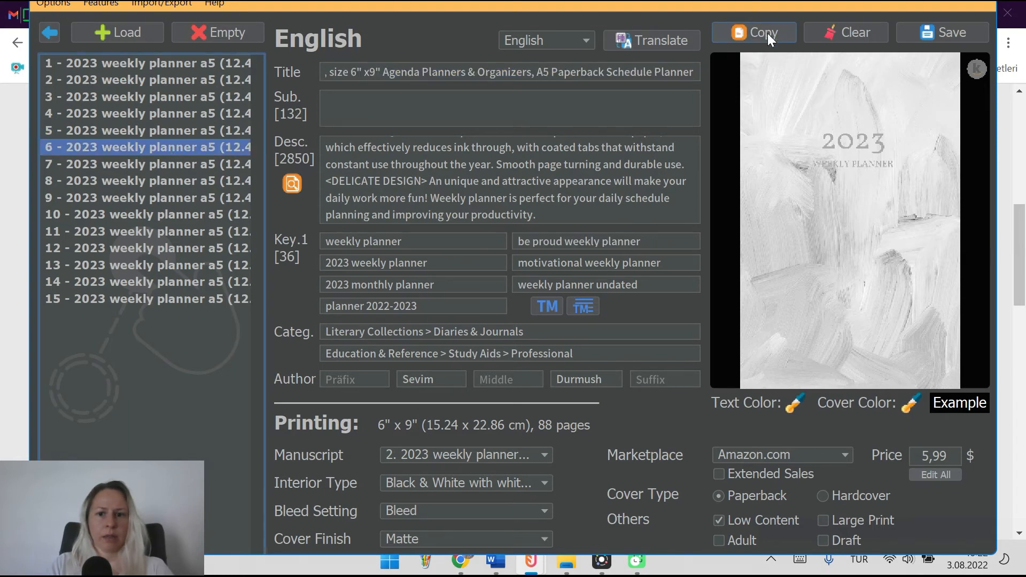
Copy design 5's metadata into design 6 and enter its Monthly Planner and 'Black and white 2023' keywords
{"action": "left_click", "coordinate": [754, 32]}
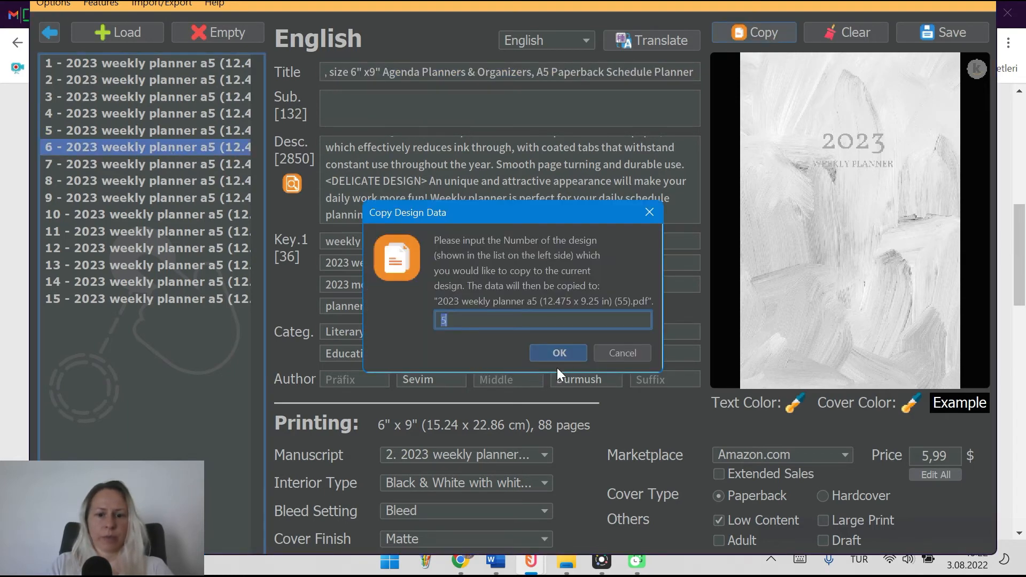
{"action": "left_click", "coordinate": [557, 352]}
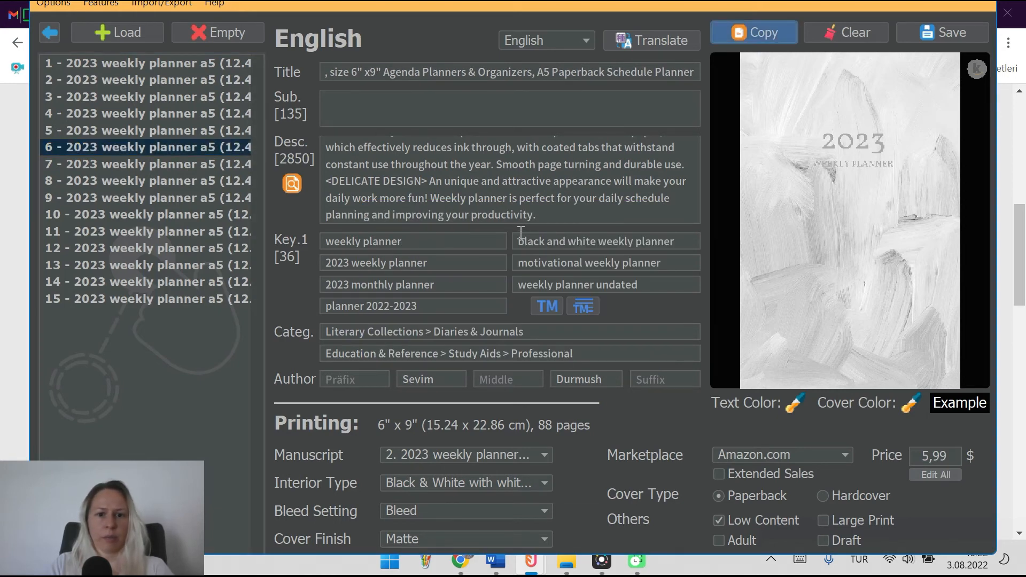
{"action": "left_click", "coordinate": [604, 241]}
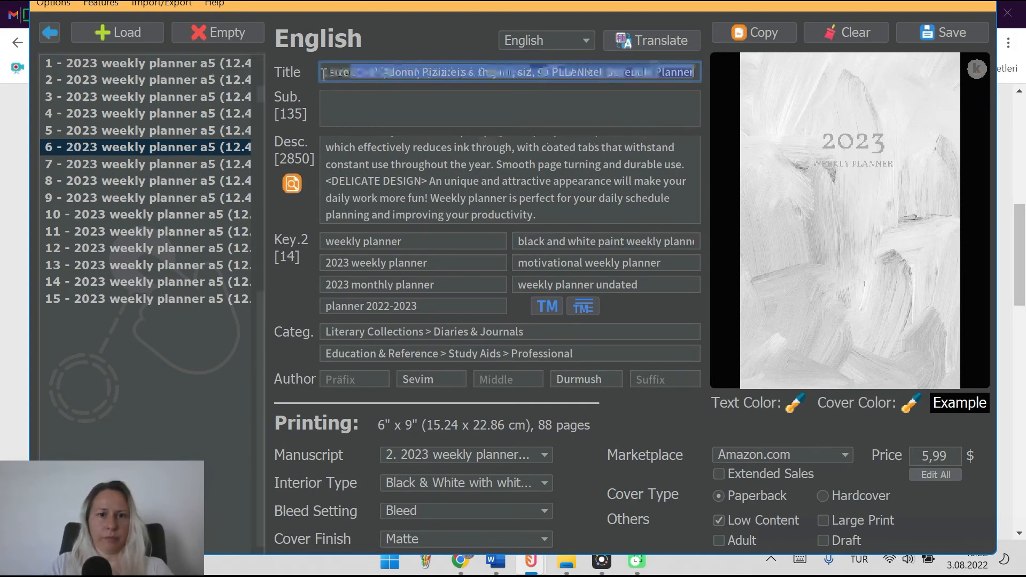
{"action": "type", "text": "Monthly PLANNER, size 6\" x9\" Agenda Planners & Organizers, A5 Paperback"}
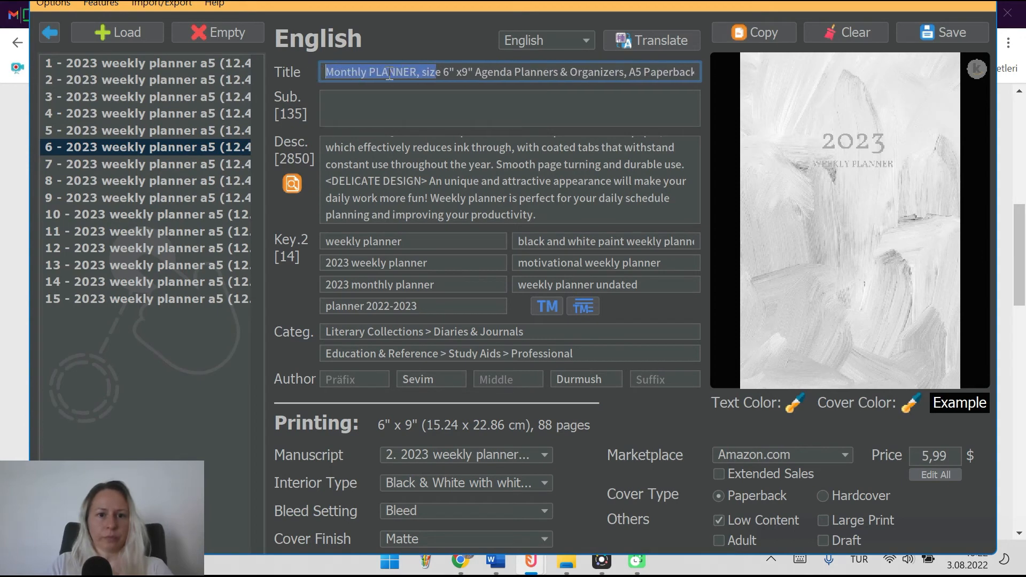
{"action": "type", "text": "Black and white 2023 Weekly and Monthly"}
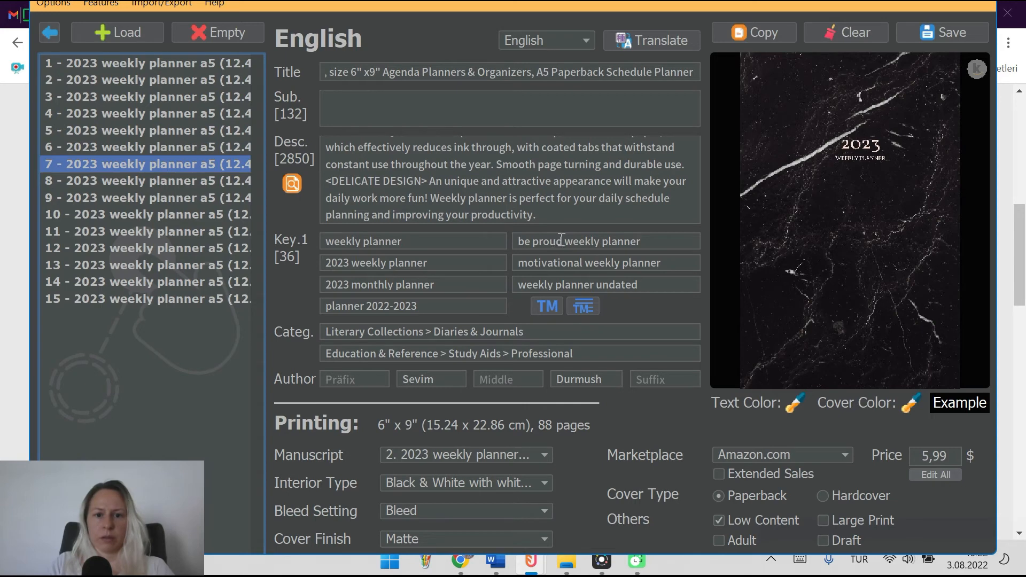
{"action": "mouse_move", "coordinate": [177, 165]}
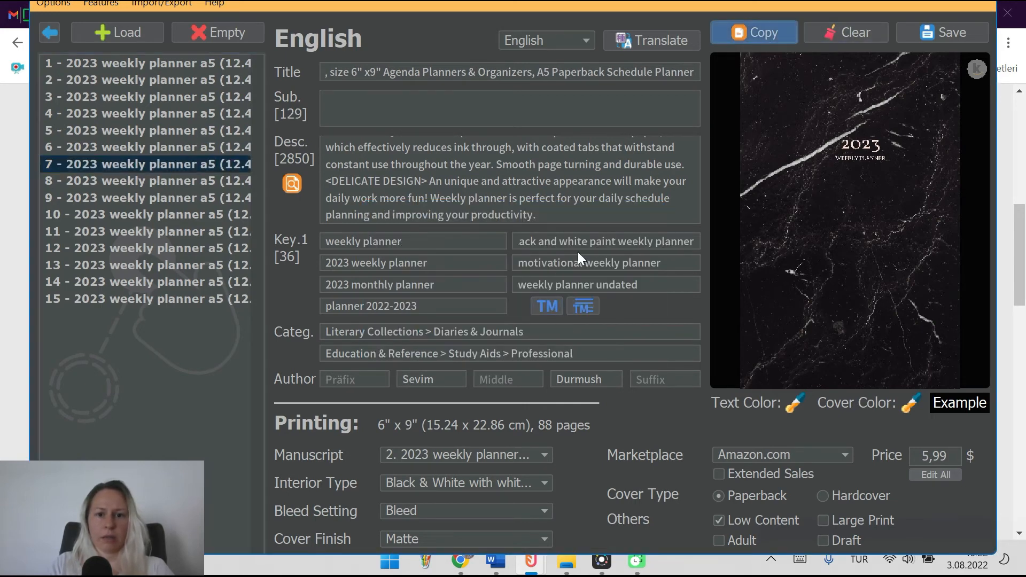
Give design 7 the 'black and white weekly planner' and mosaic keywords, fix the spelling, and save
{"action": "left_click", "coordinate": [619, 241]}
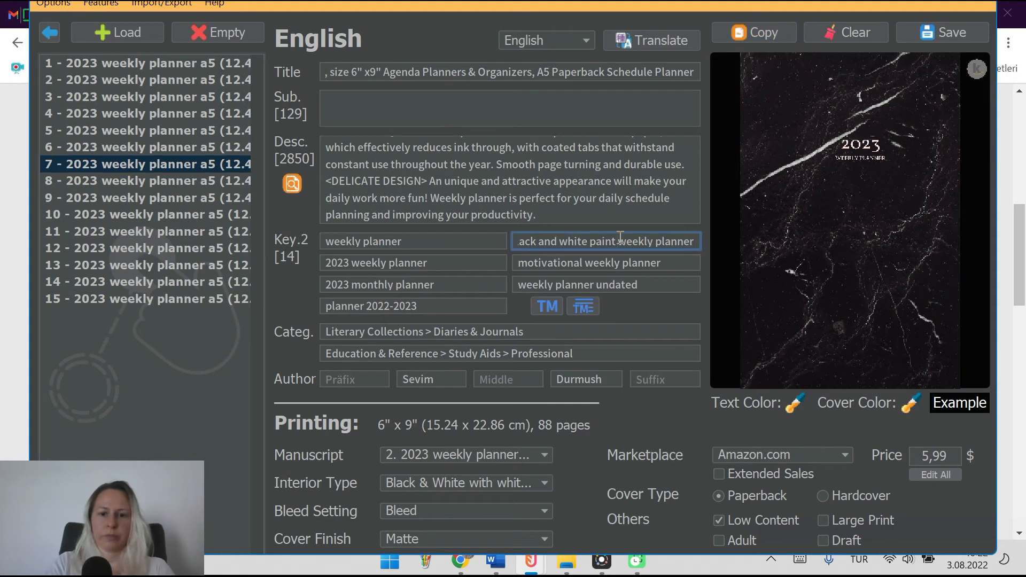
{"action": "type", "text": "black and white weekly planner"}
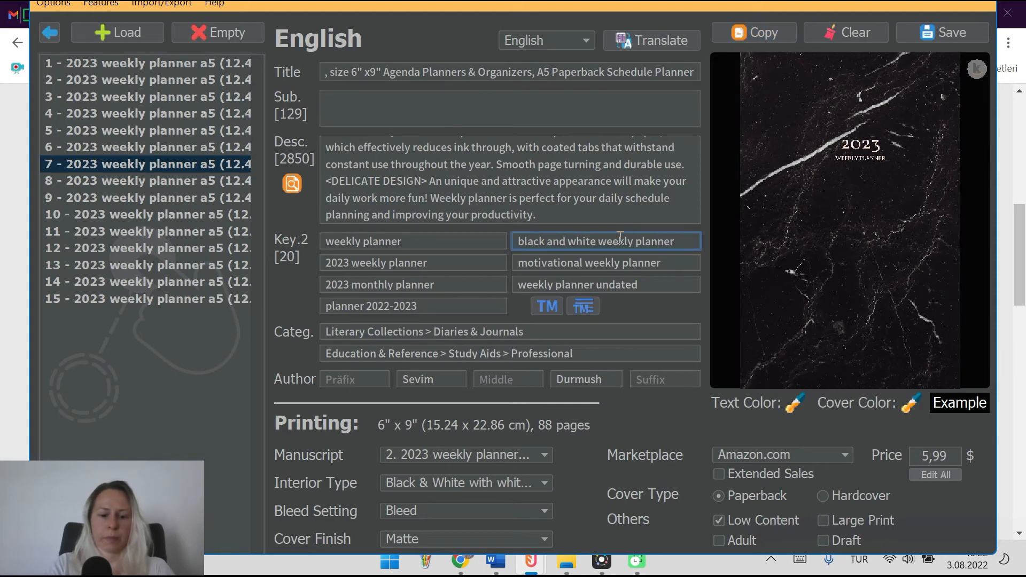
{"action": "type", "text": "mozaik"}
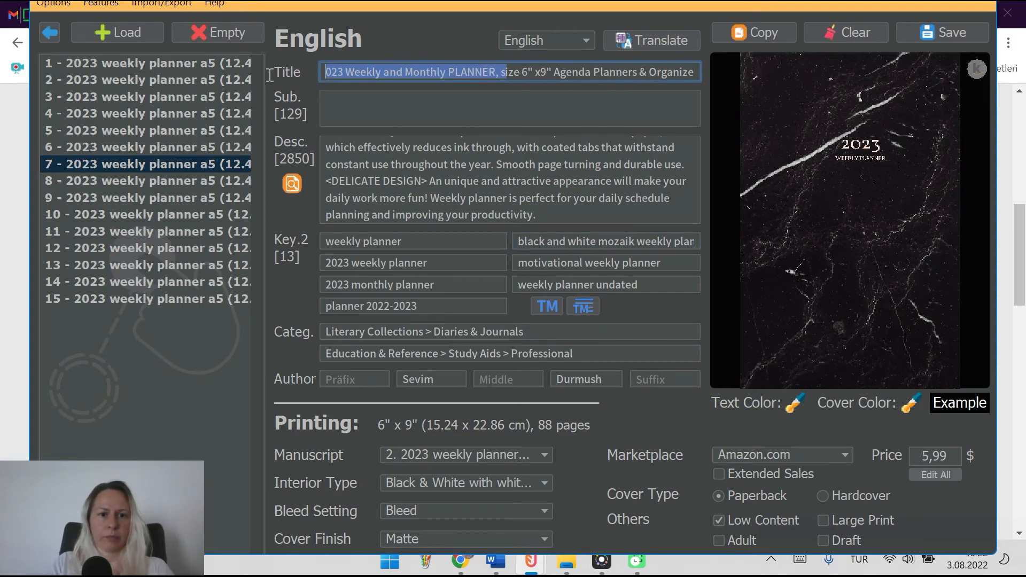
{"action": "type", "text": "Black and white paint 2"}
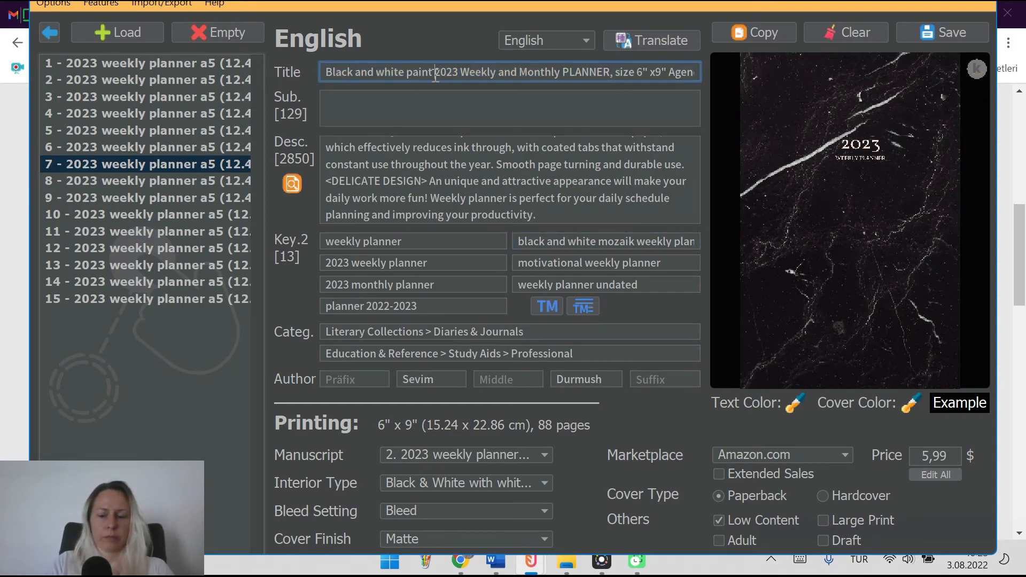
{"action": "type", "text": "mozaik"}
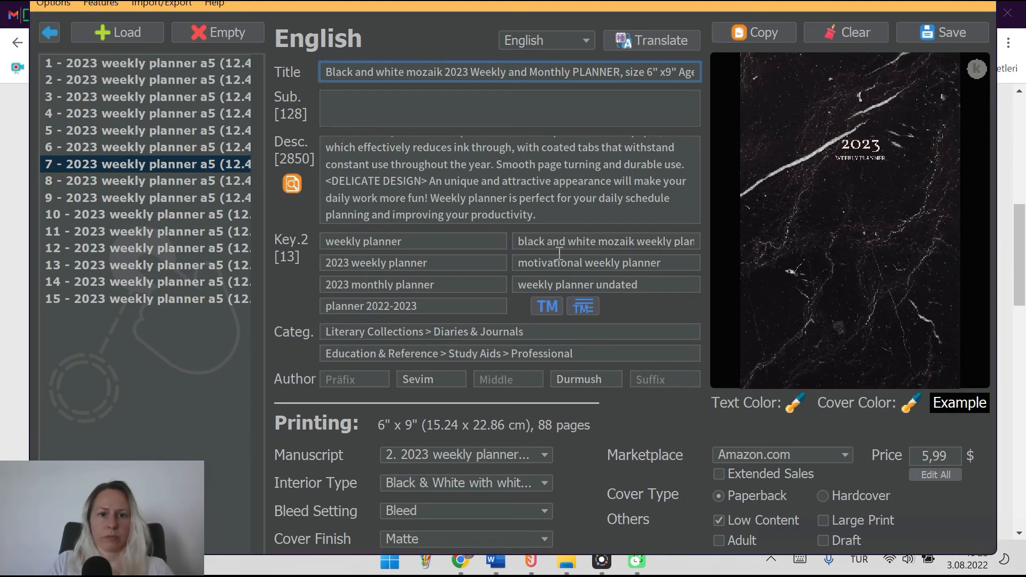
{"action": "left_click", "coordinate": [442, 71]}
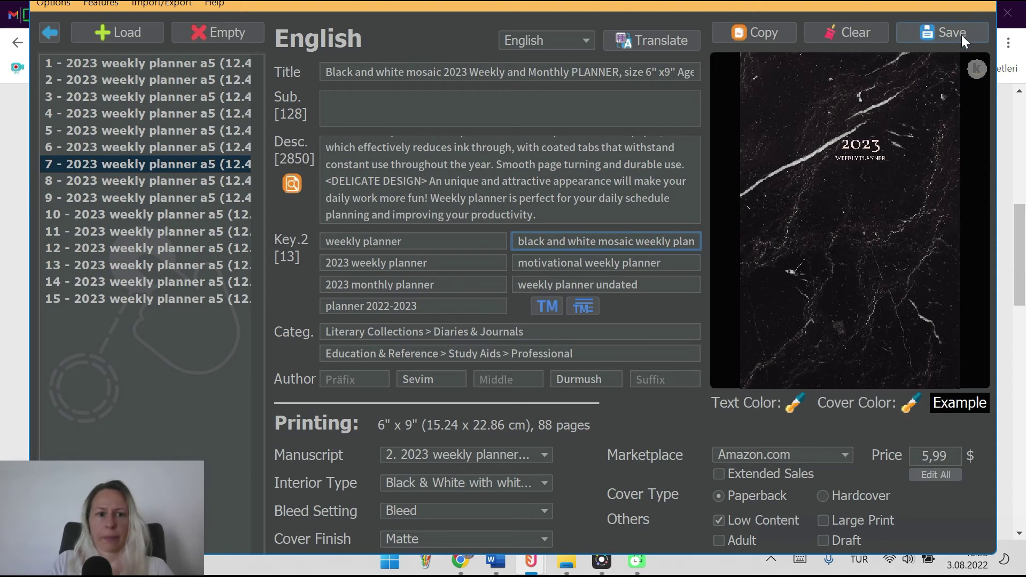
{"action": "left_click", "coordinate": [145, 180]}
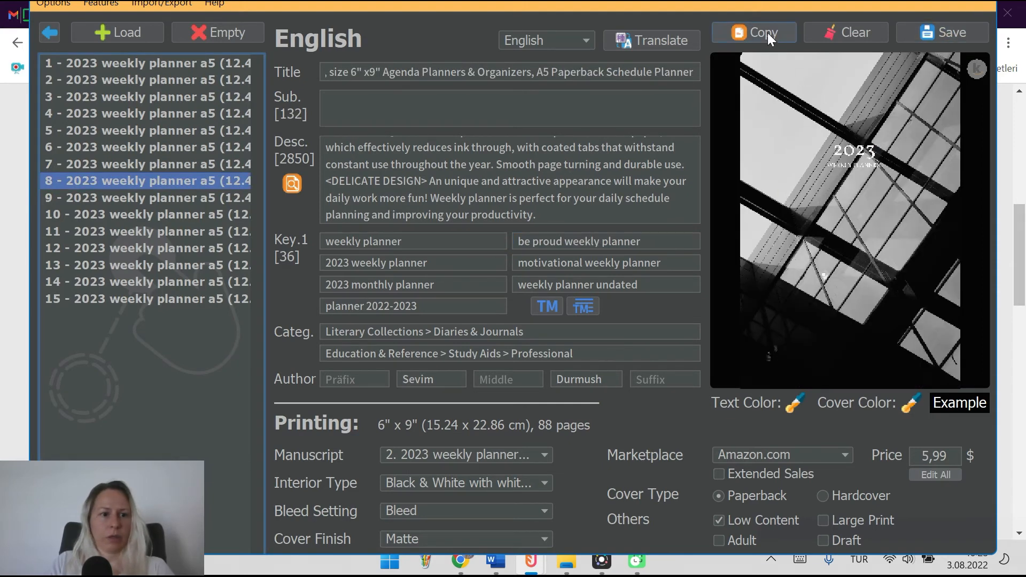
Copy design 6's metadata into design 8, change its keyword to 'window', then return to design 7
{"action": "left_click", "coordinate": [760, 32]}
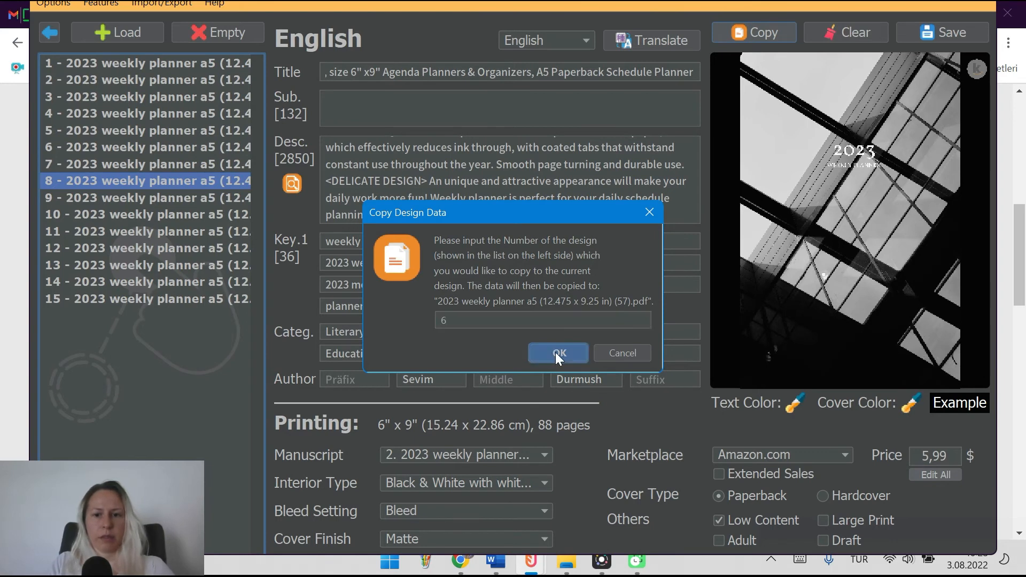
{"action": "left_click", "coordinate": [558, 353]}
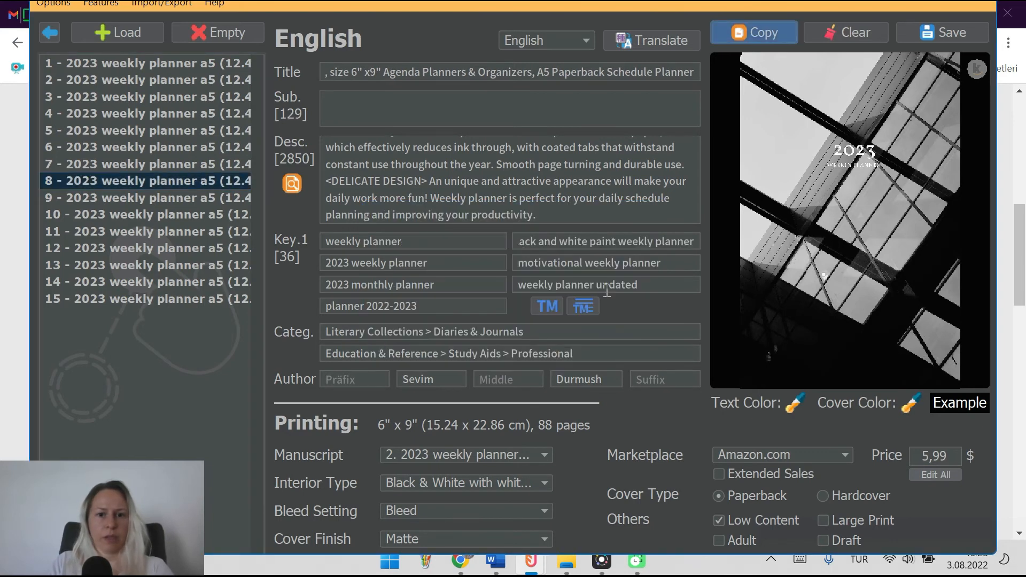
{"action": "left_click", "coordinate": [615, 241]}
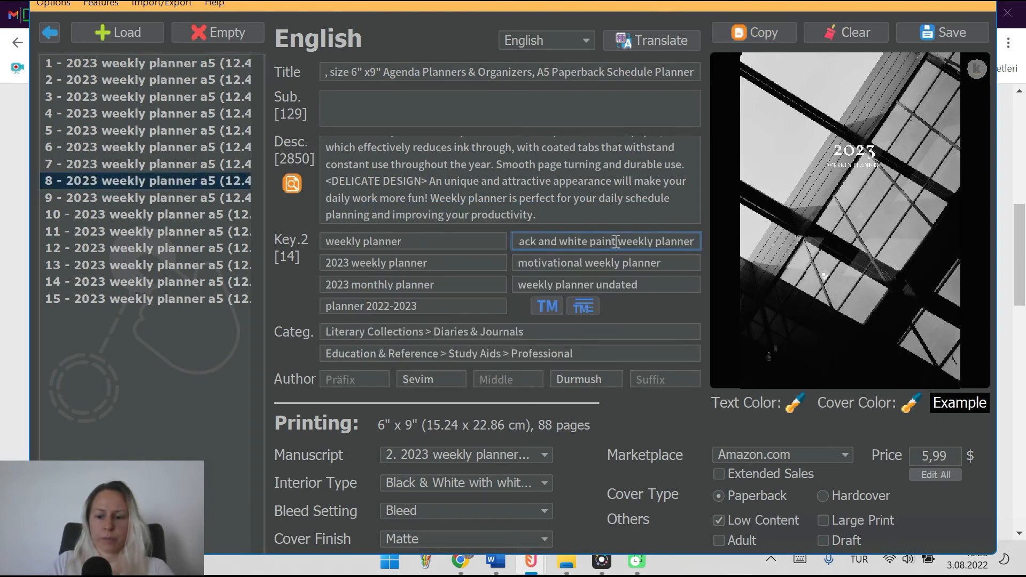
{"action": "type", "text": "black and white weekly planner"}
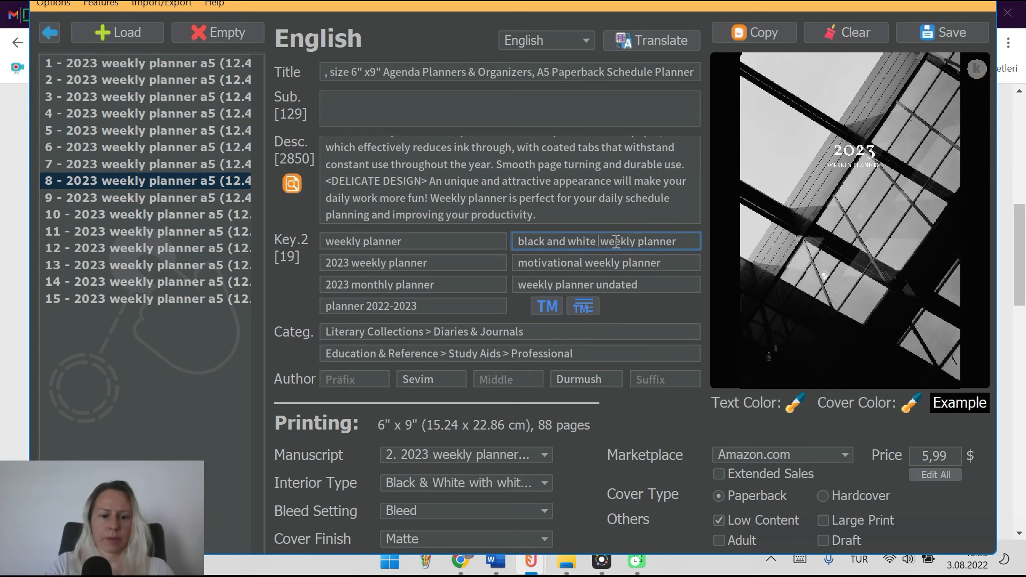
{"action": "type", "text": "windows w"}
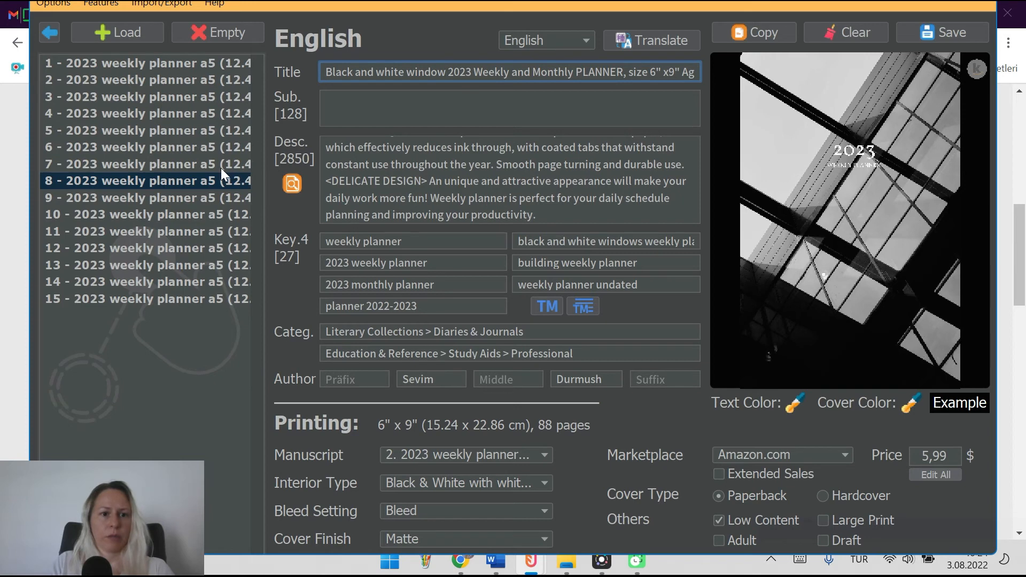
{"action": "left_click", "coordinate": [133, 164]}
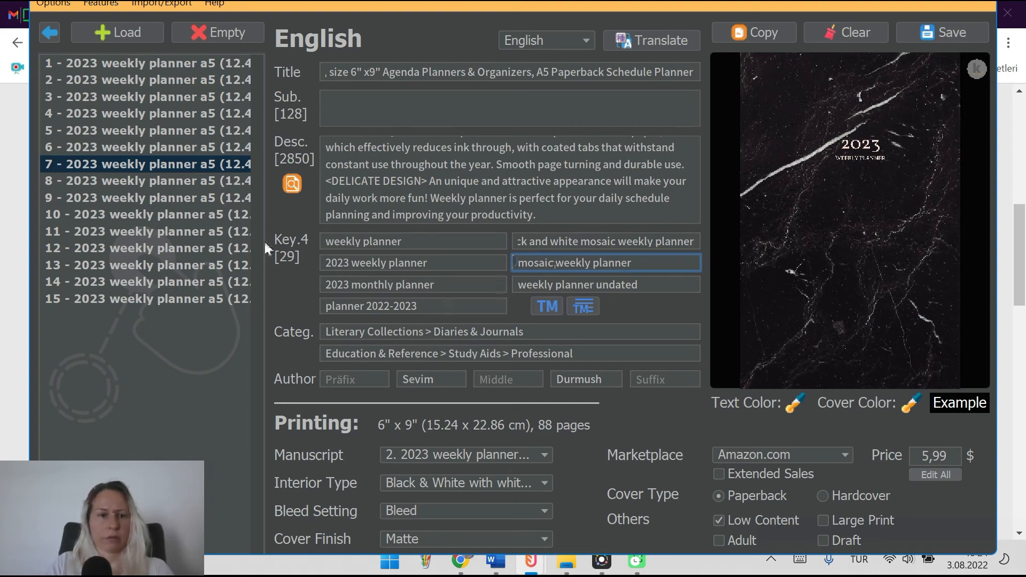
Change design 6's motivational keyword to paint and save it
{"action": "left_click", "coordinate": [144, 147]}
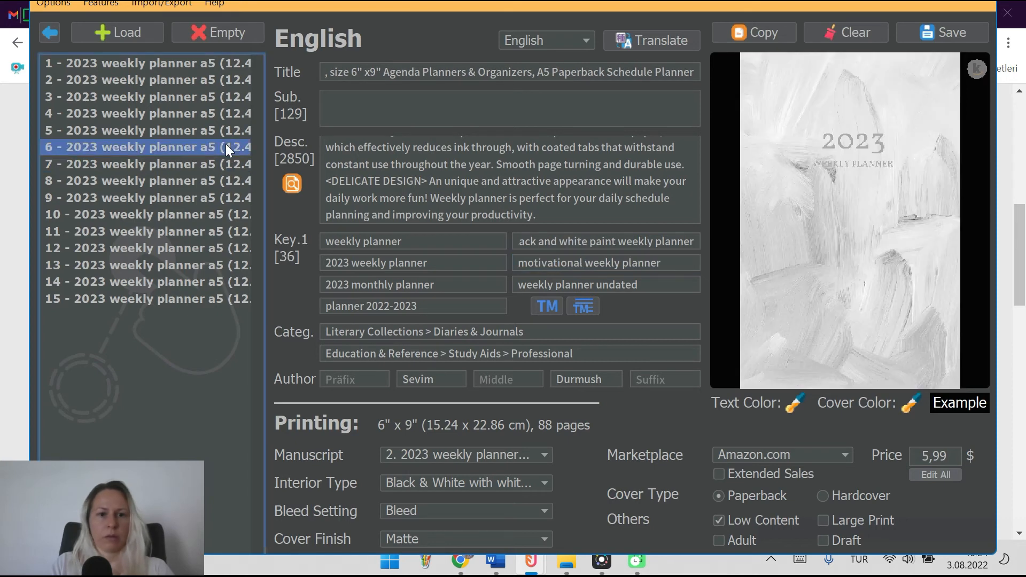
{"action": "left_click", "coordinate": [586, 263]}
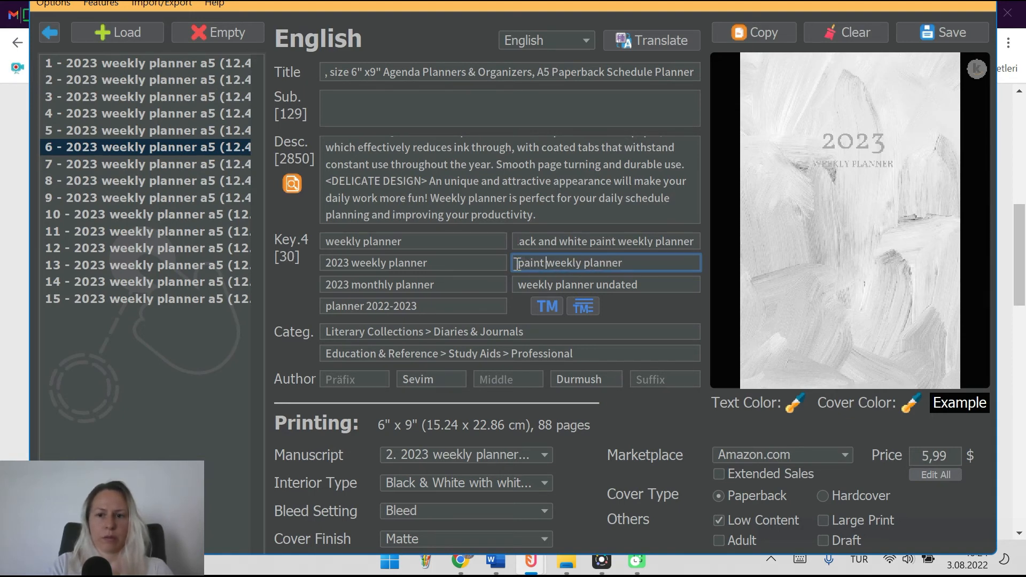
{"action": "left_click", "coordinate": [144, 181]}
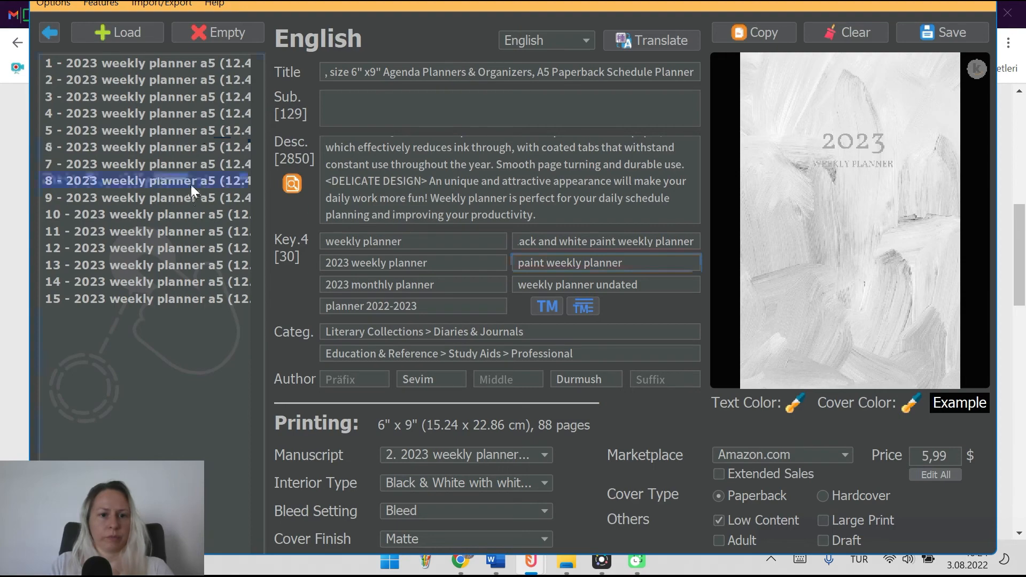
Copy design 8's metadata into design 9 and set the keyword 'black and white weekly planner'
{"action": "left_click", "coordinate": [144, 198]}
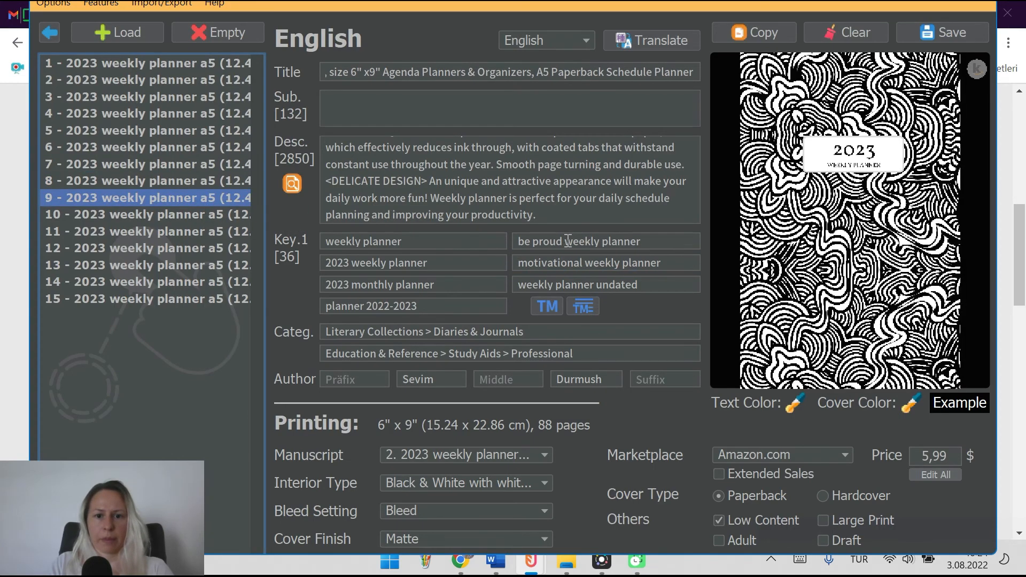
{"action": "left_click", "coordinate": [753, 33]}
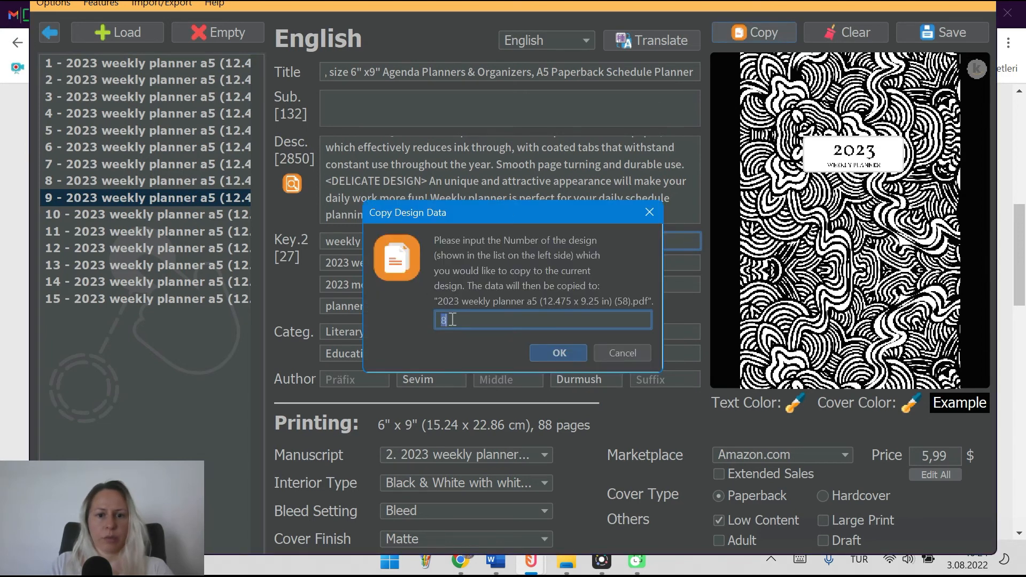
{"action": "left_click", "coordinate": [557, 353]}
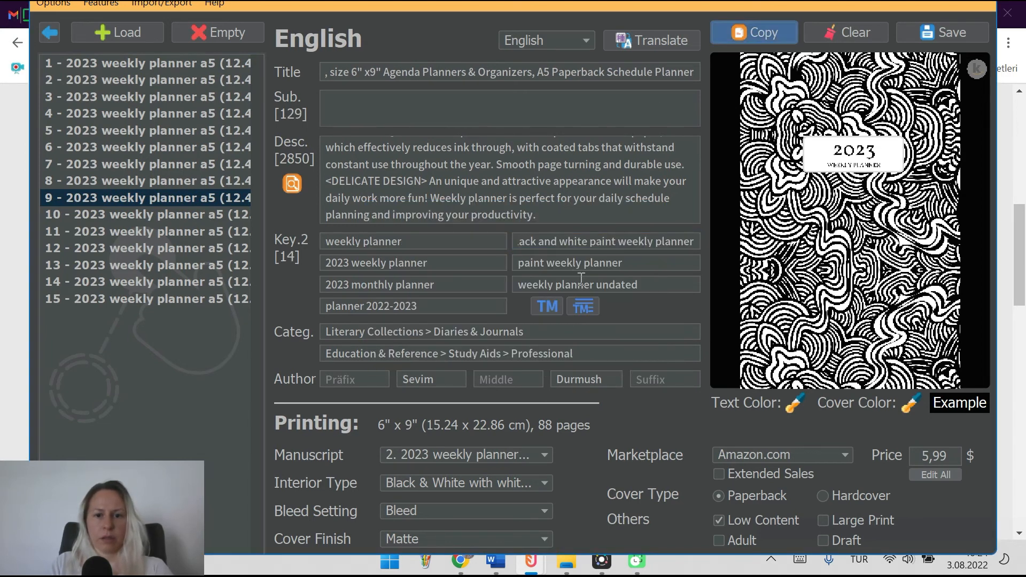
{"action": "left_click", "coordinate": [618, 241]}
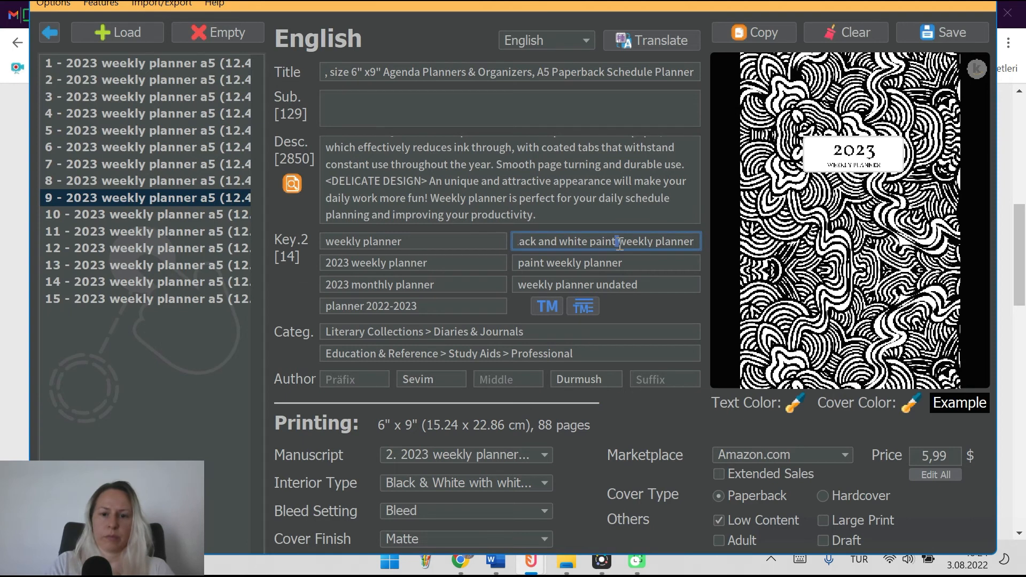
{"action": "type", "text": "black and white weekly planner"}
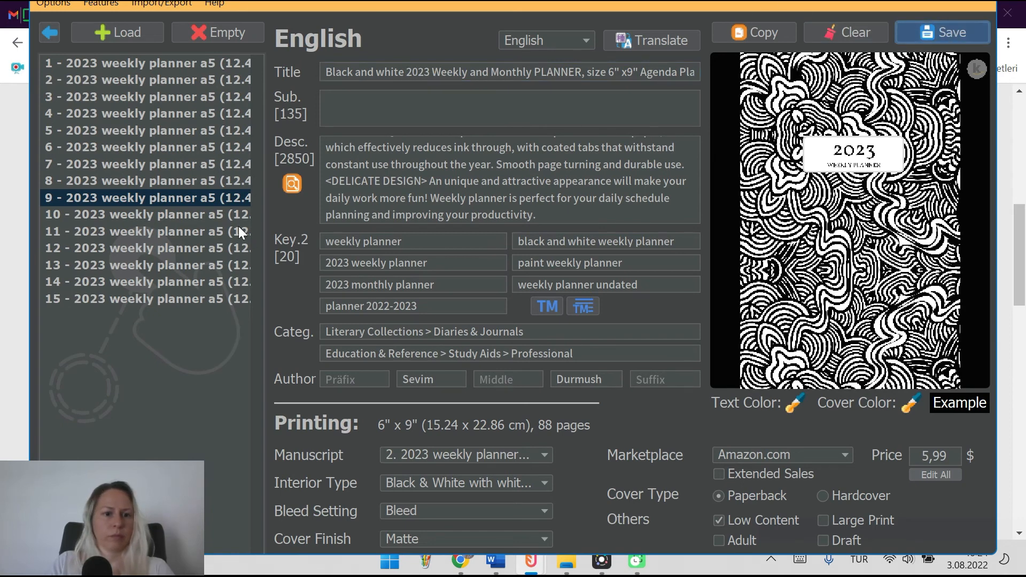
{"action": "left_click", "coordinate": [133, 214]}
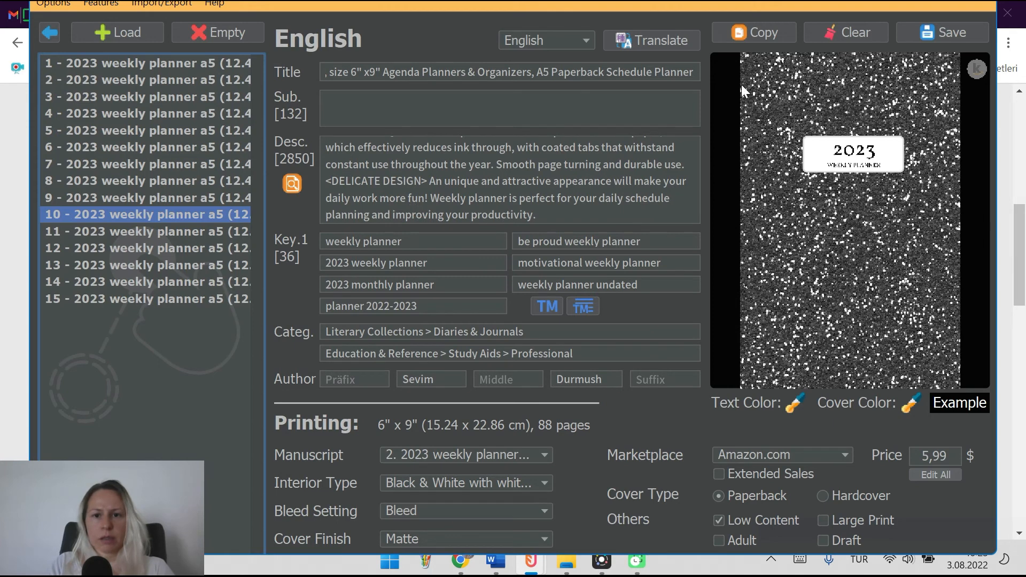
Copy design 9's metadata into design 10 and change its title and keyword to 'shiny'
{"action": "left_click", "coordinate": [755, 32]}
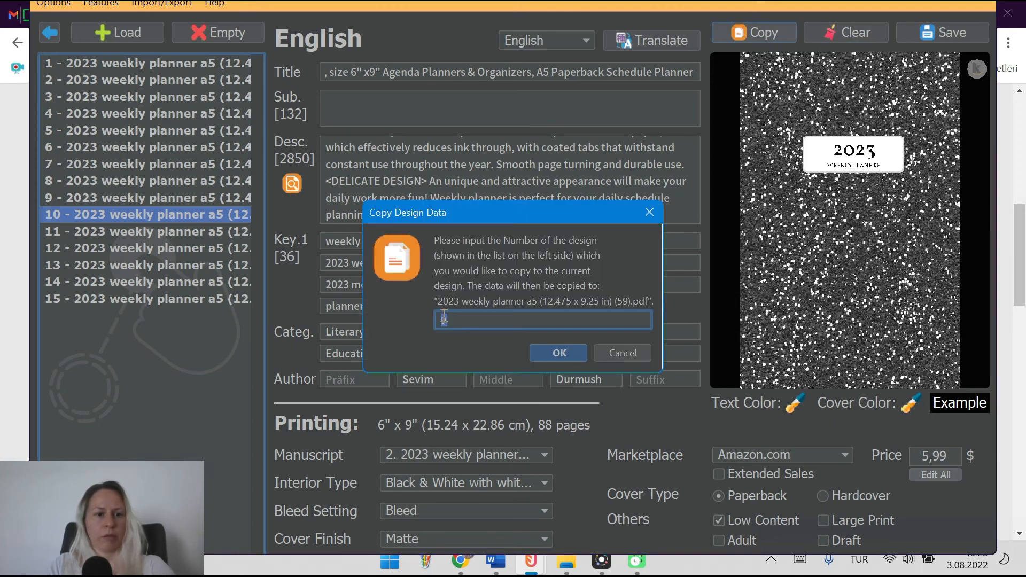
{"action": "type", "text": "9"}
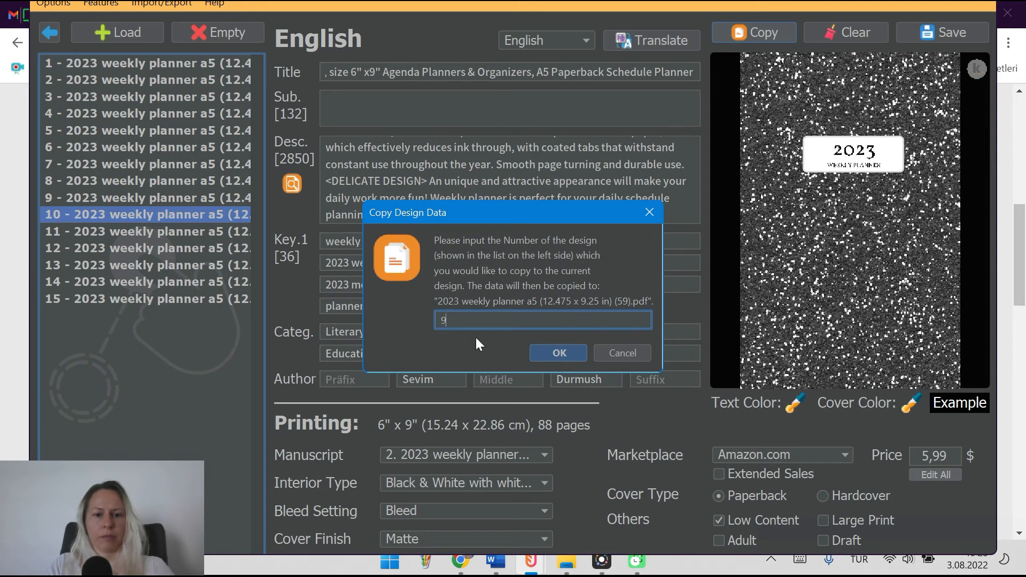
{"action": "left_click", "coordinate": [558, 353]}
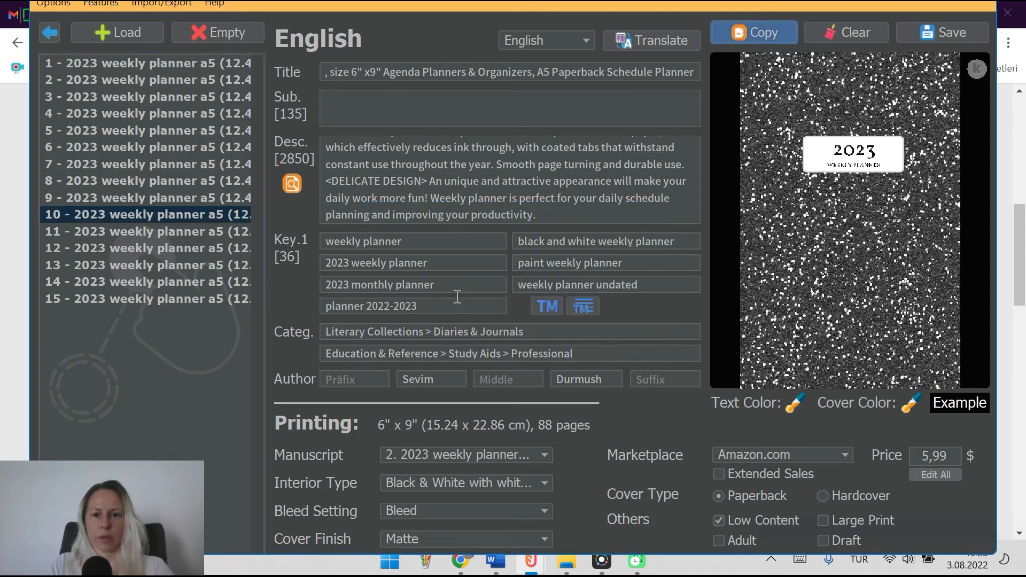
{"action": "mouse_move", "coordinate": [597, 245]}
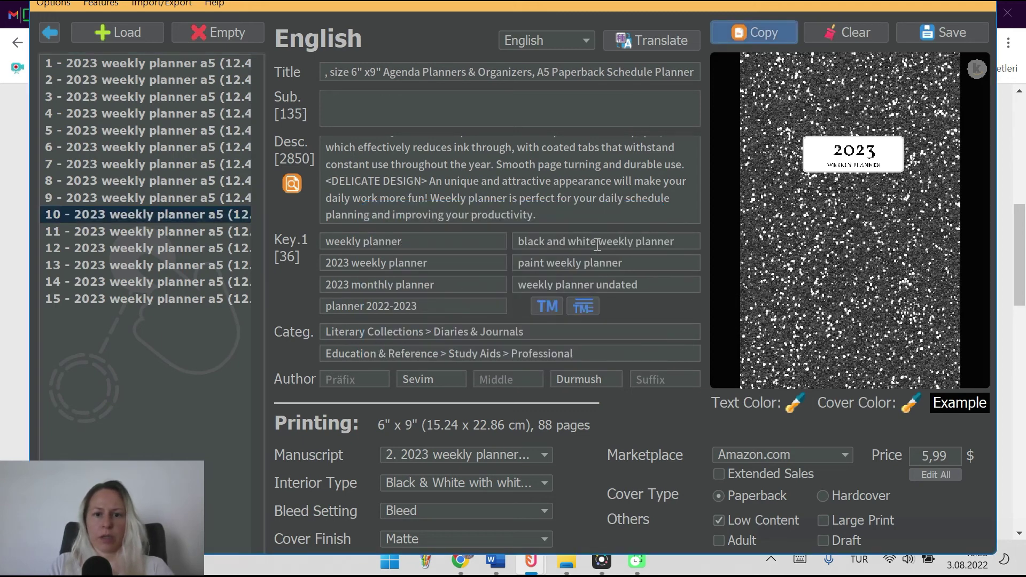
{"action": "double_click", "coordinate": [530, 263]}
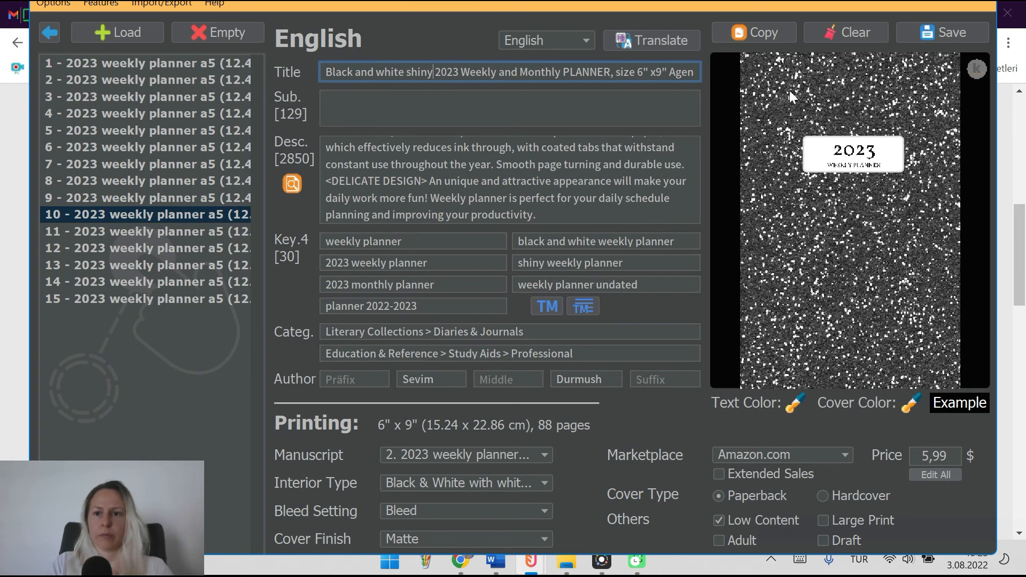
{"action": "left_click", "coordinate": [134, 231]}
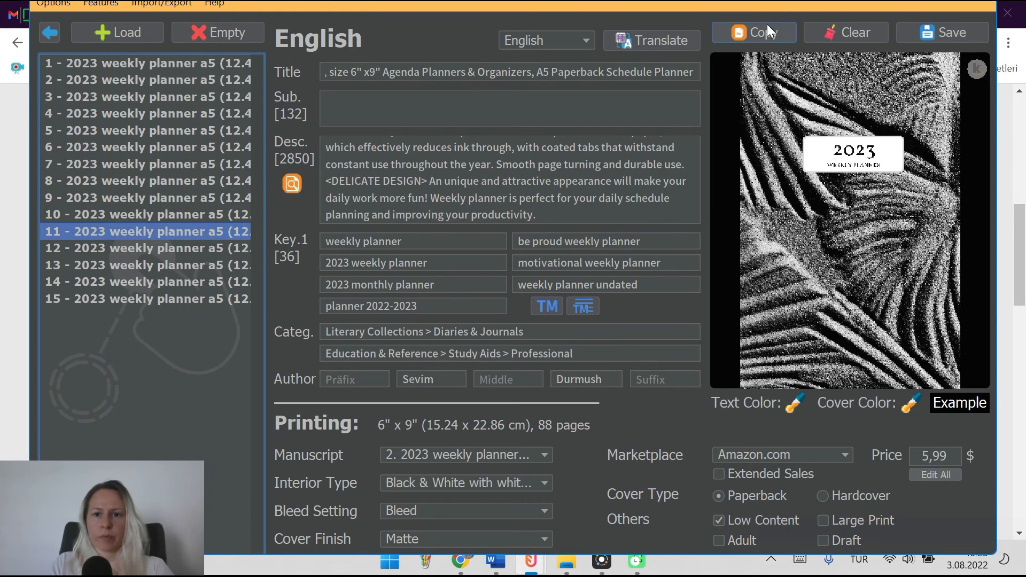
Copy design 10's metadata into design 11, replacing 'shiny' with 'sand' in keywords and title
{"action": "left_click", "coordinate": [754, 33]}
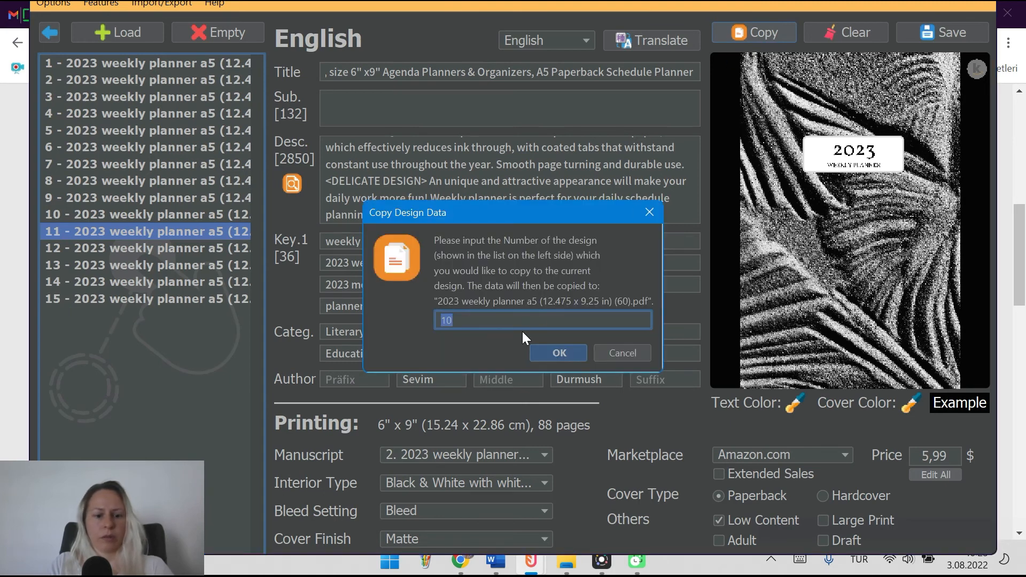
{"action": "left_click", "coordinate": [558, 353]}
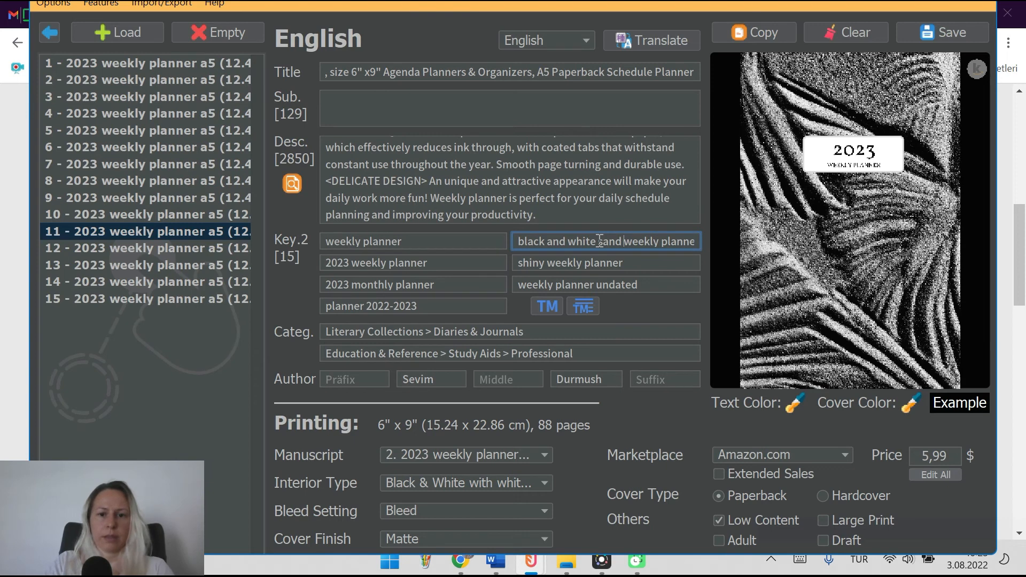
{"action": "double_click", "coordinate": [531, 263]}
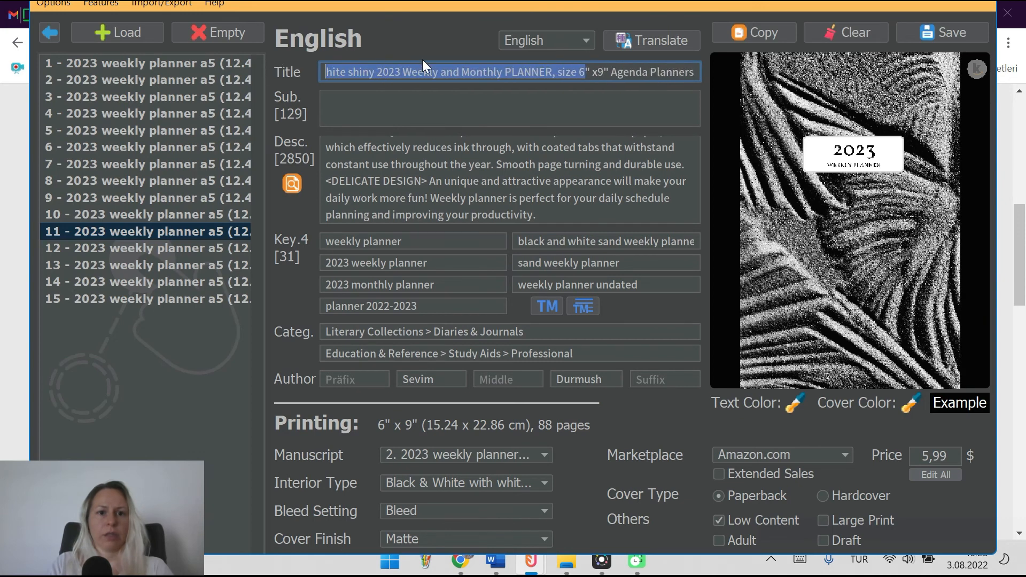
{"action": "left_click", "coordinate": [379, 72]}
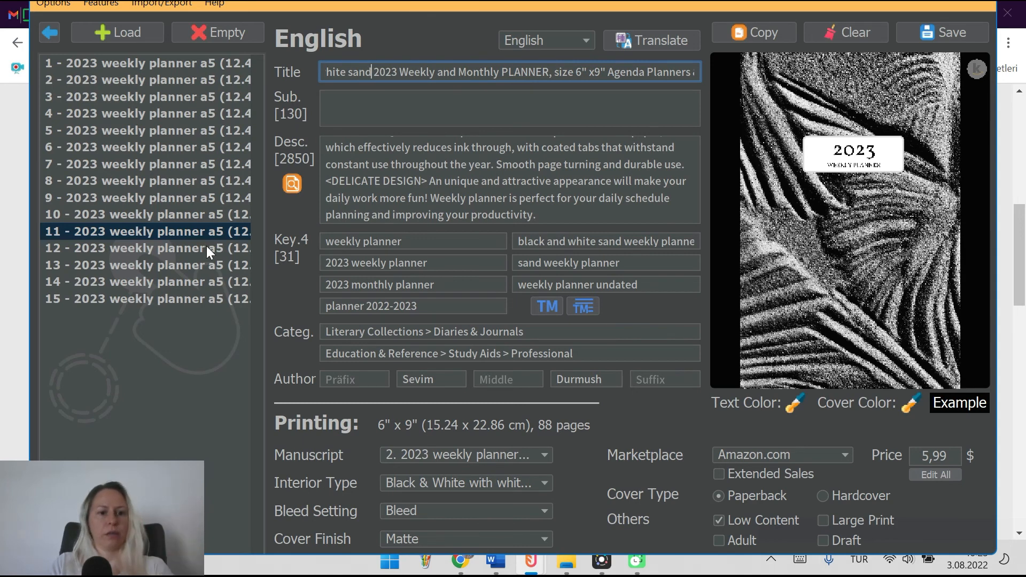
{"action": "left_click", "coordinate": [144, 248]}
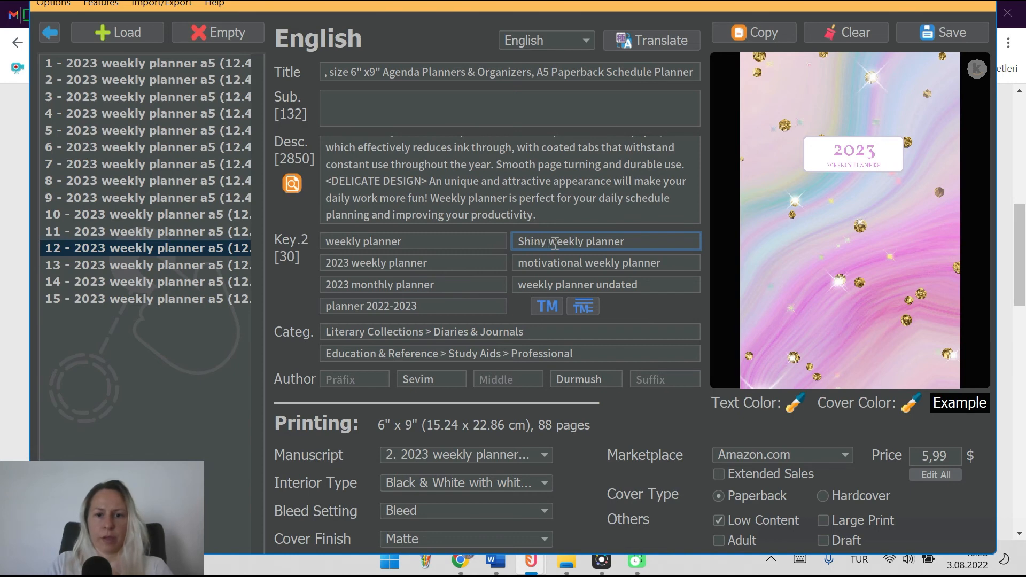
Change design 12's keyword to pink and save the 'Shiny pink dimonds' title
{"action": "double_click", "coordinate": [622, 263]}
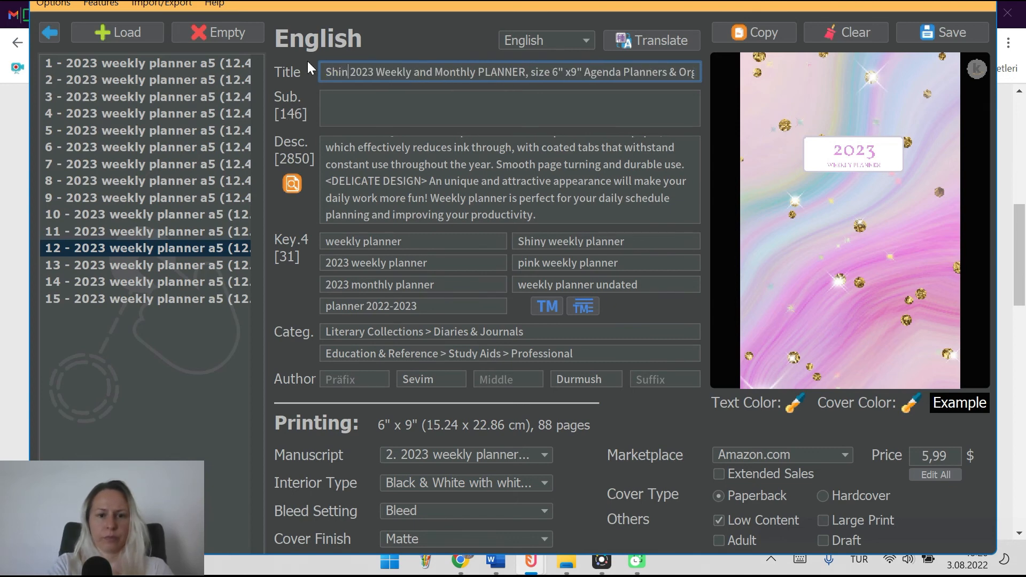
{"action": "type", "text": "ypin"}
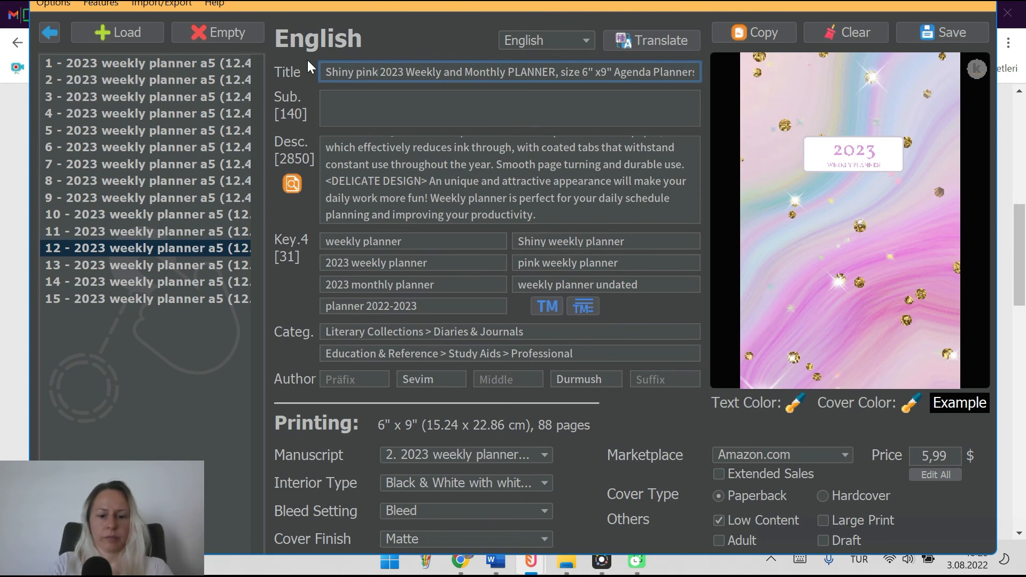
{"action": "type", "text": "pea"}
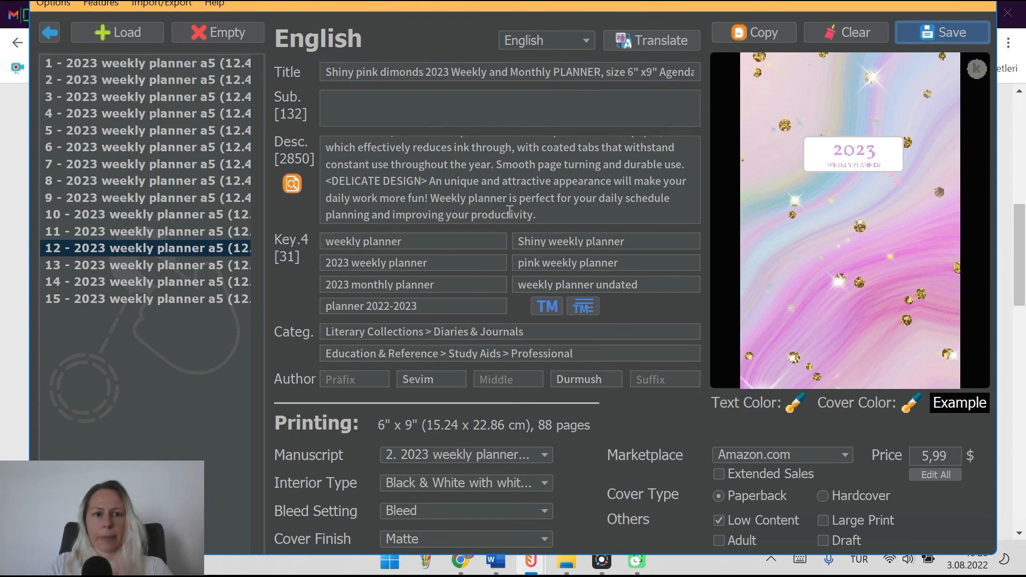
{"action": "left_click", "coordinate": [139, 265]}
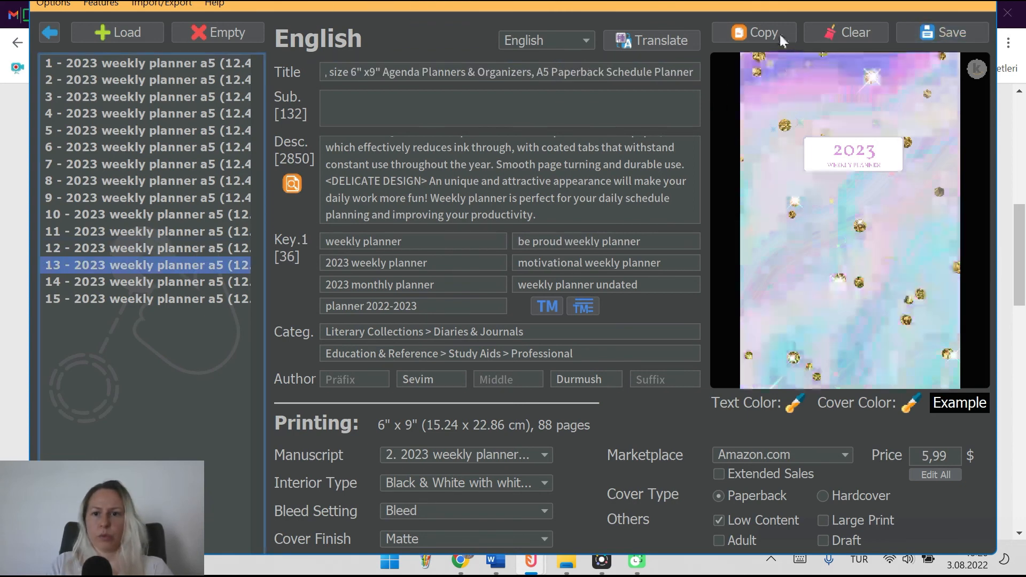
Copy design 12's listing into design 13, add 'blue' to the title, and save
{"action": "left_click", "coordinate": [754, 33]}
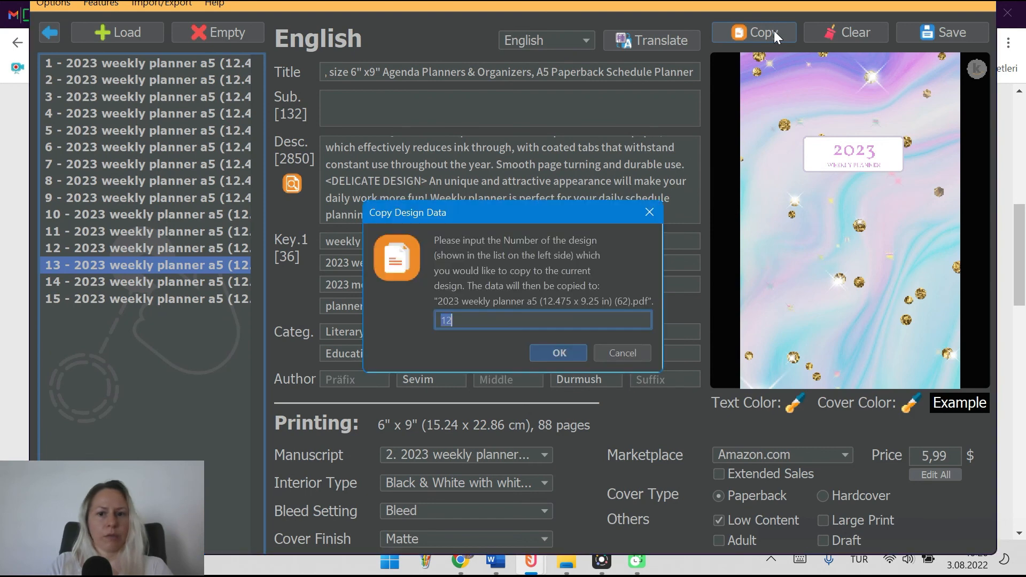
{"action": "left_click", "coordinate": [558, 352]}
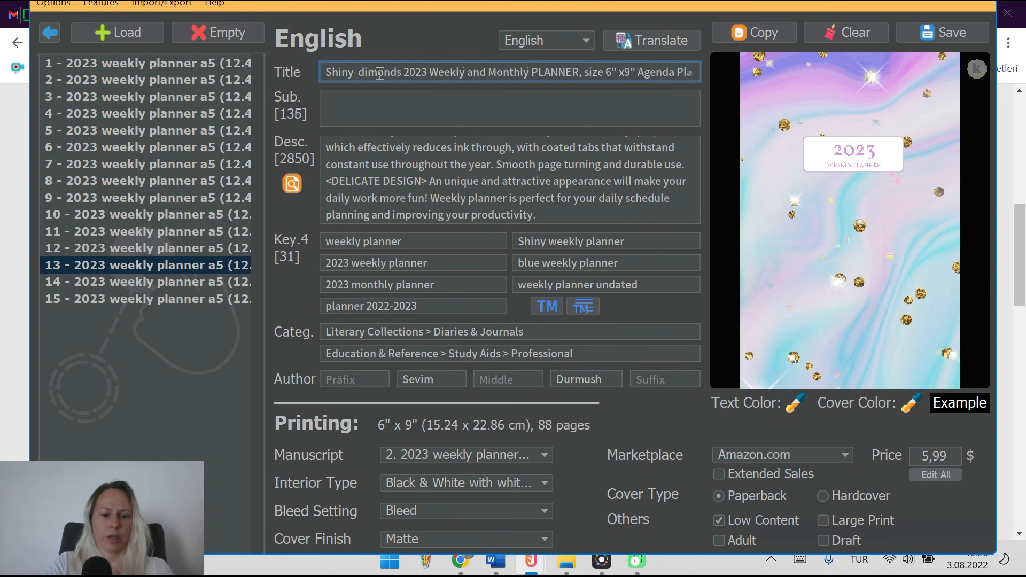
{"action": "type", "text": "blue"}
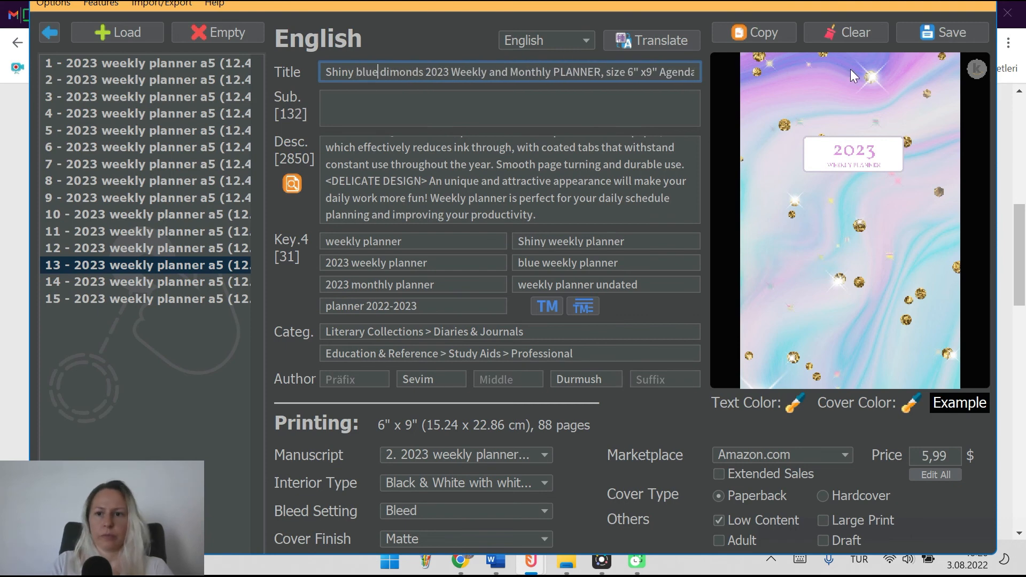
{"action": "left_click", "coordinate": [134, 282]}
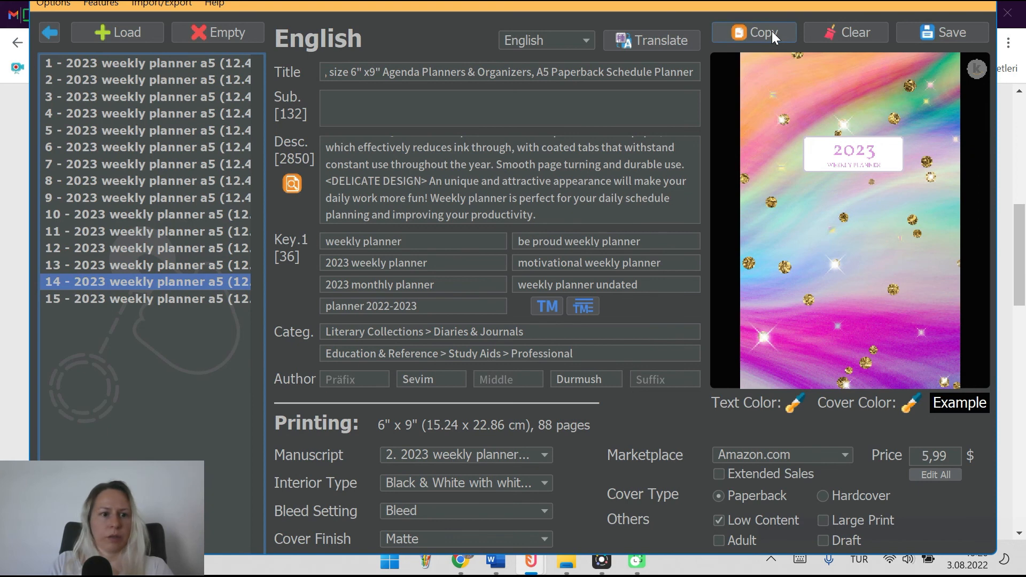
Copy design 12's metadata into design 14 and design 14's into 15, then exit to the start screen
{"action": "left_click", "coordinate": [754, 33]}
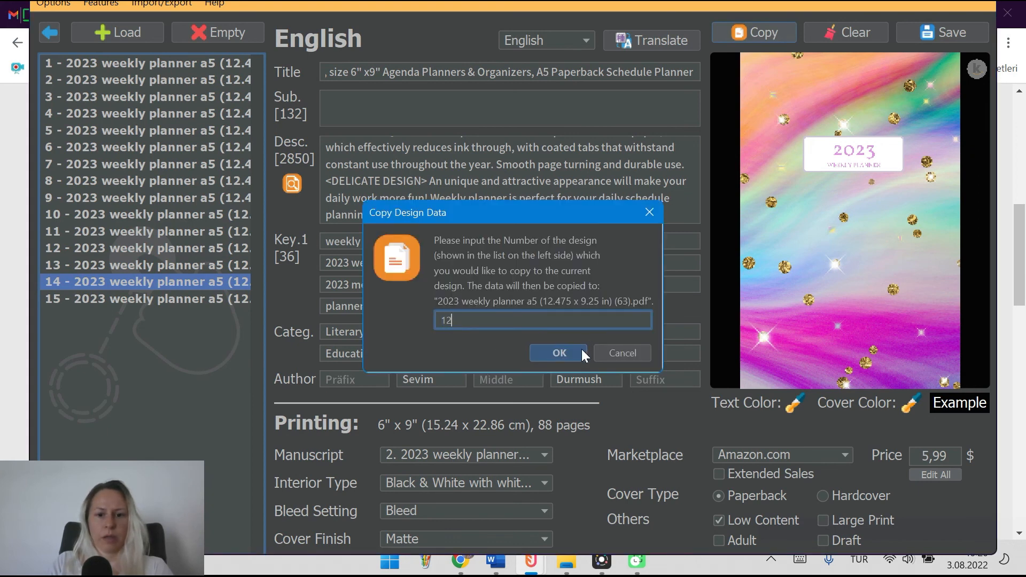
{"action": "left_click", "coordinate": [559, 353]}
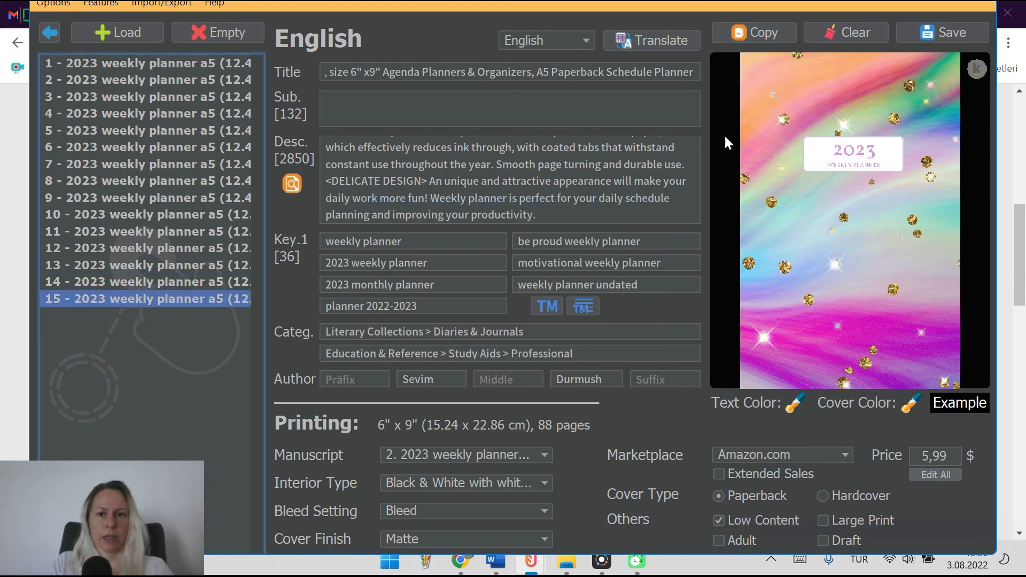
{"action": "left_click", "coordinate": [754, 33]}
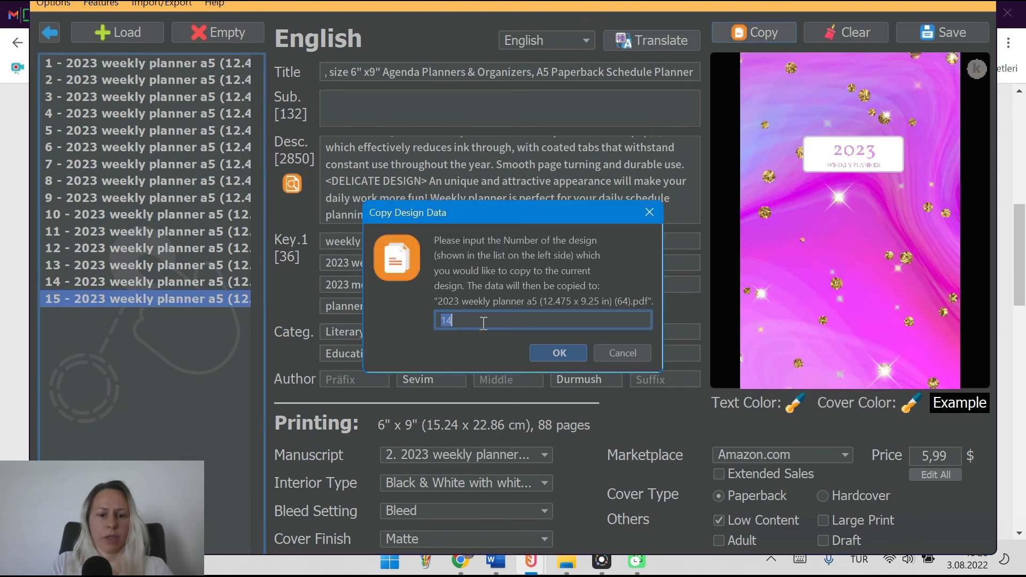
{"action": "left_click", "coordinate": [558, 353]}
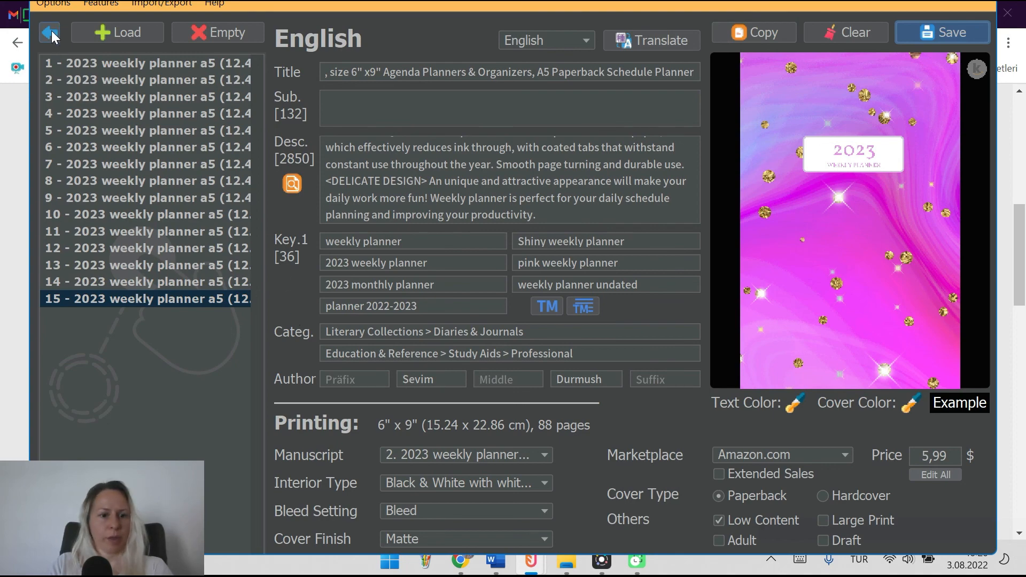
{"action": "left_click", "coordinate": [48, 32]}
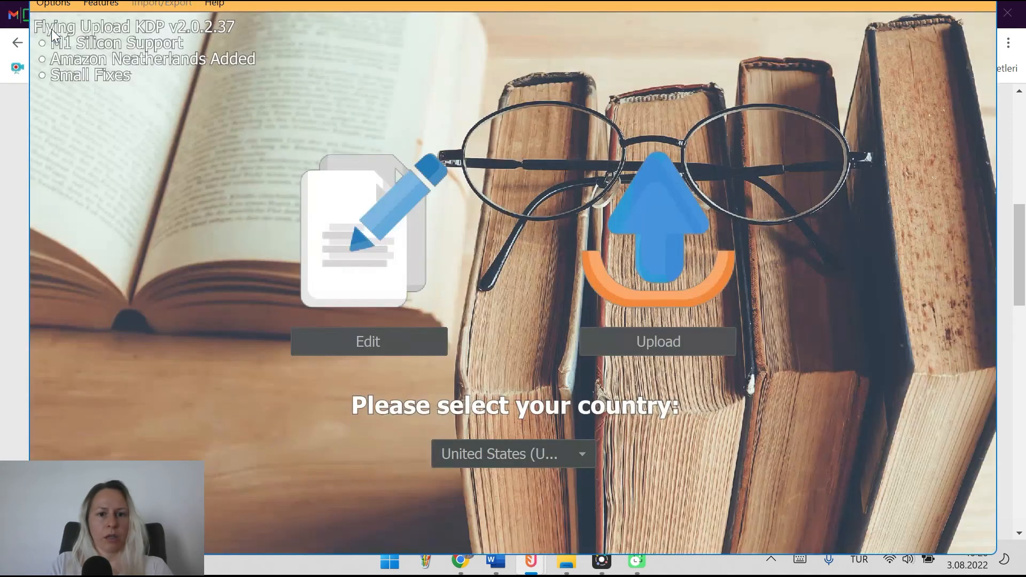
Agree to assume all responsibilities and start the batch upload to Amazon KDP
{"action": "left_click", "coordinate": [658, 341]}
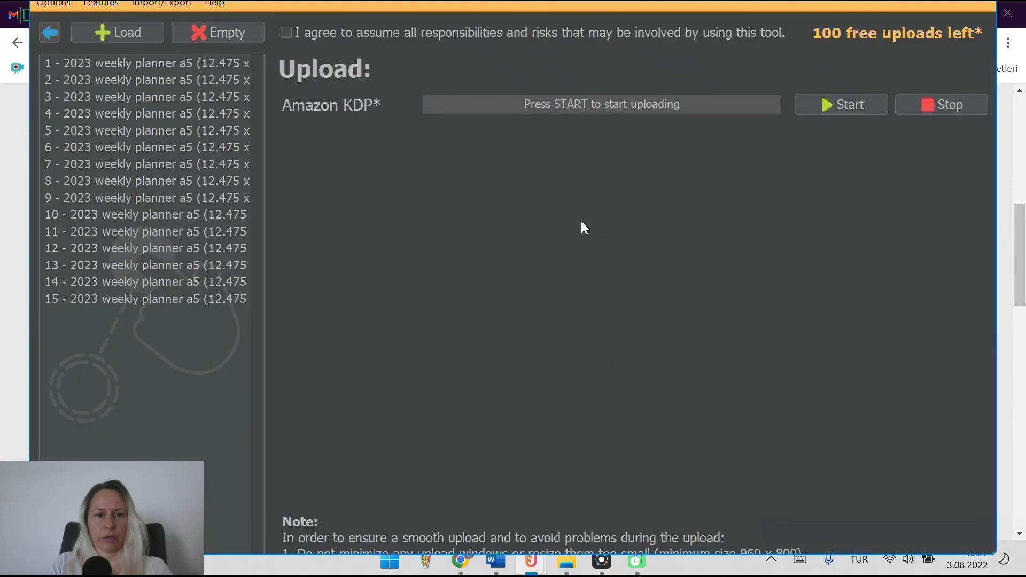
{"action": "mouse_move", "coordinate": [204, 69]}
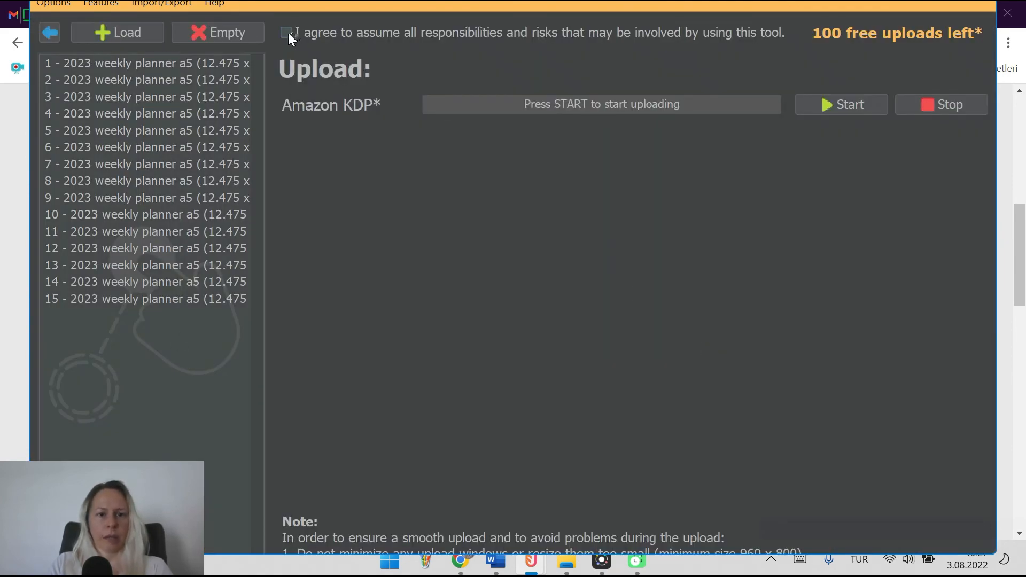
{"action": "left_click", "coordinate": [287, 33]}
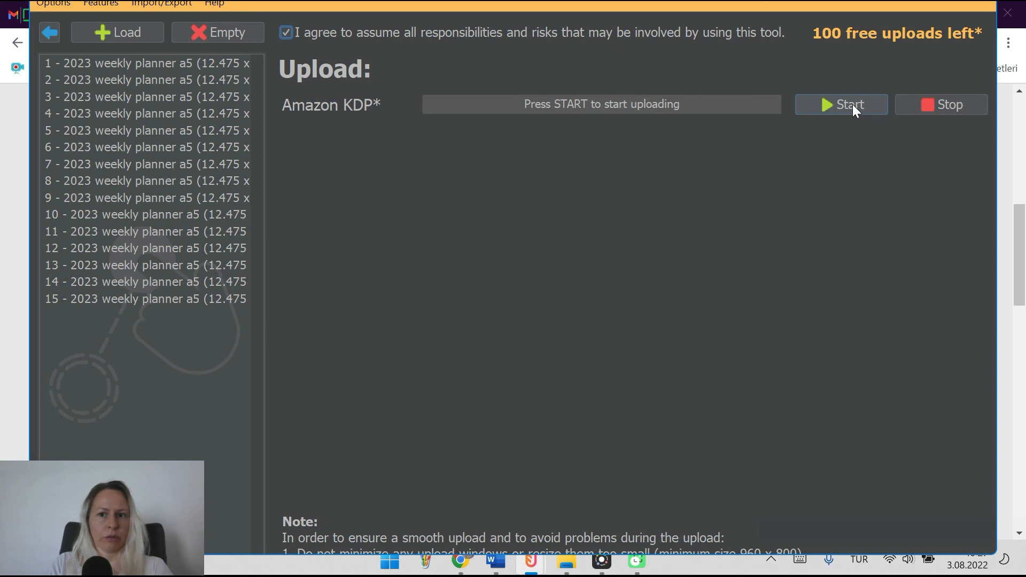
{"action": "mouse_move", "coordinate": [666, 305]}
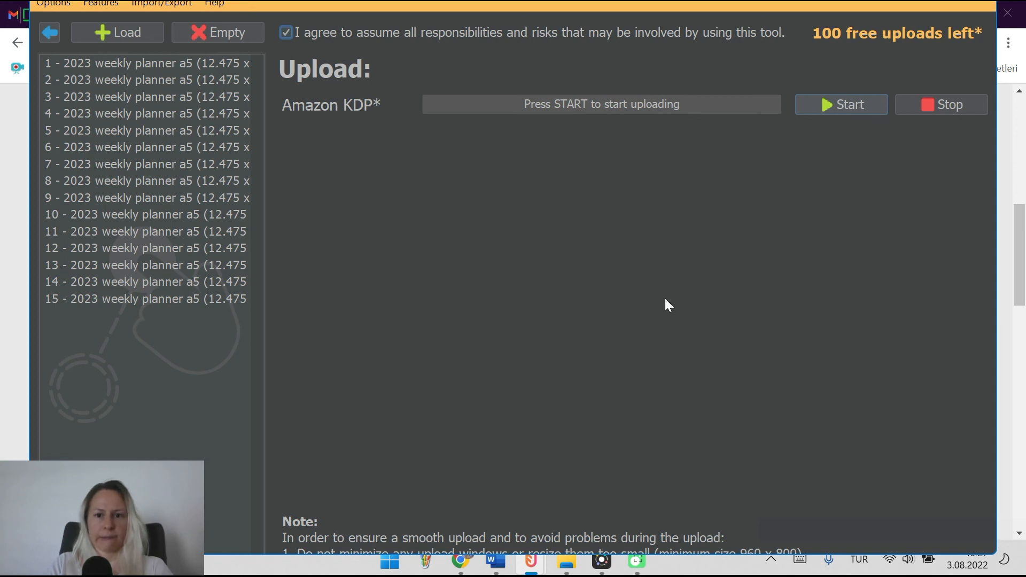
{"action": "left_click", "coordinate": [841, 104]}
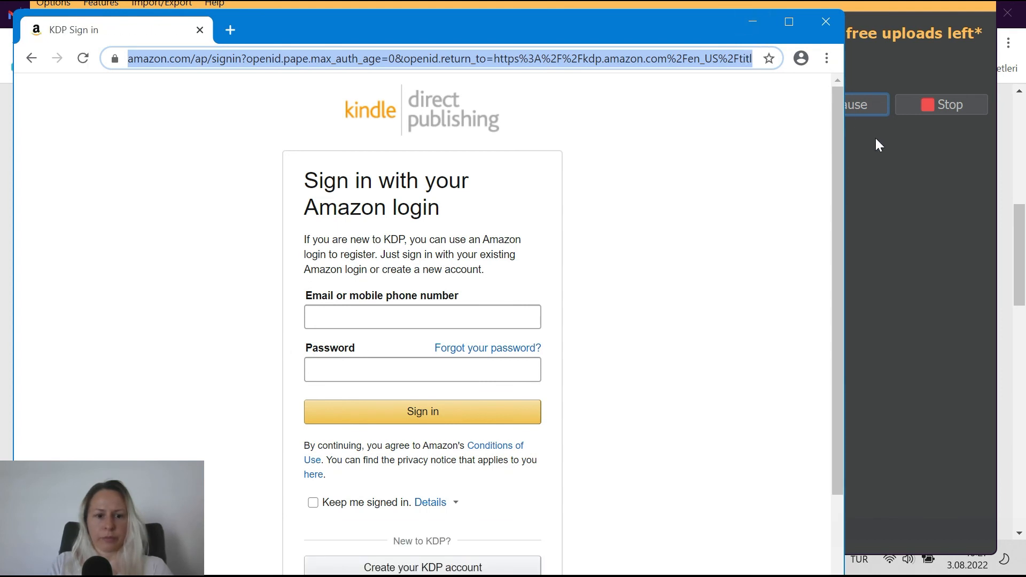
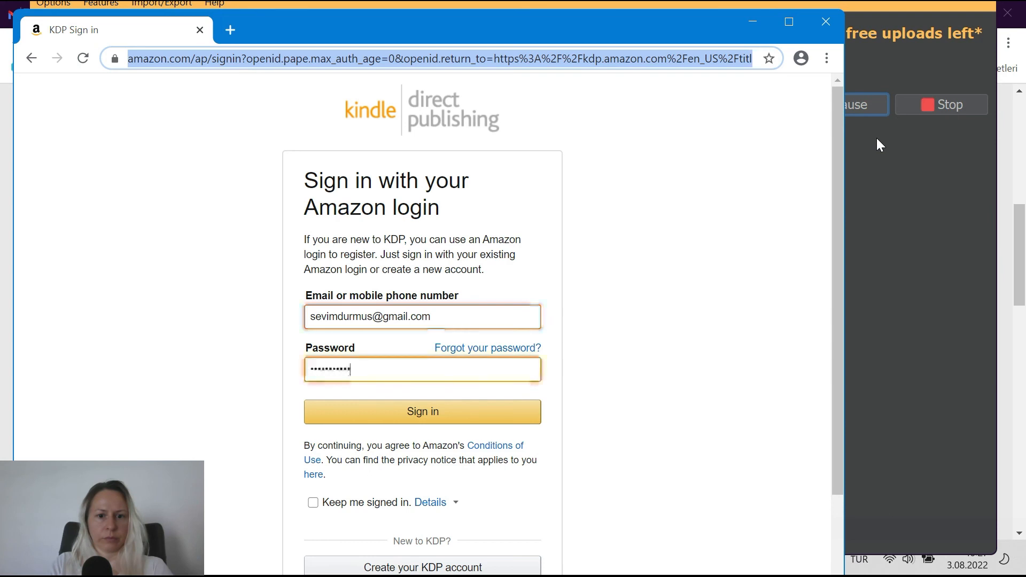
{"action": "left_click", "coordinate": [423, 411]}
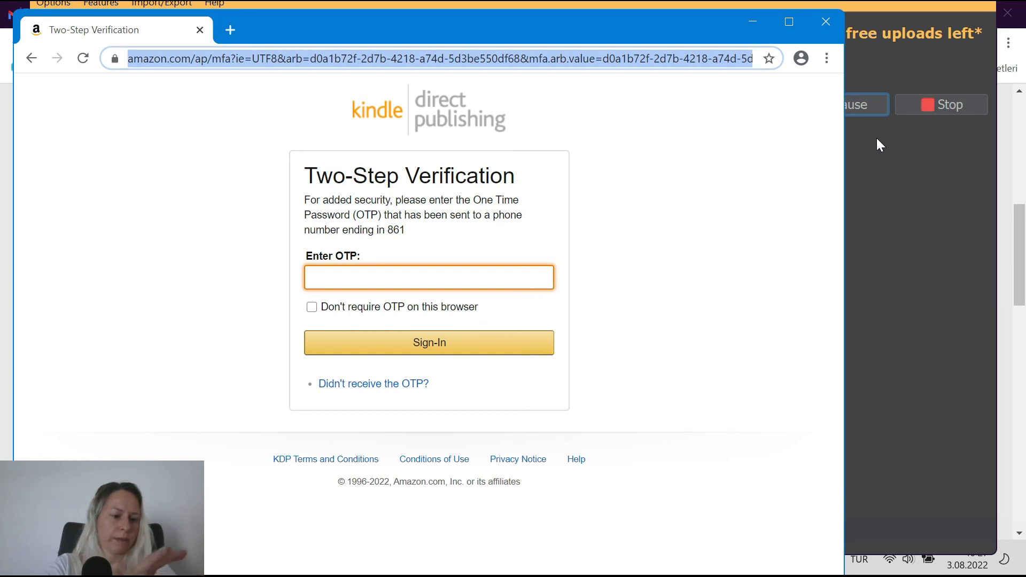
{"action": "left_click", "coordinate": [429, 278]}
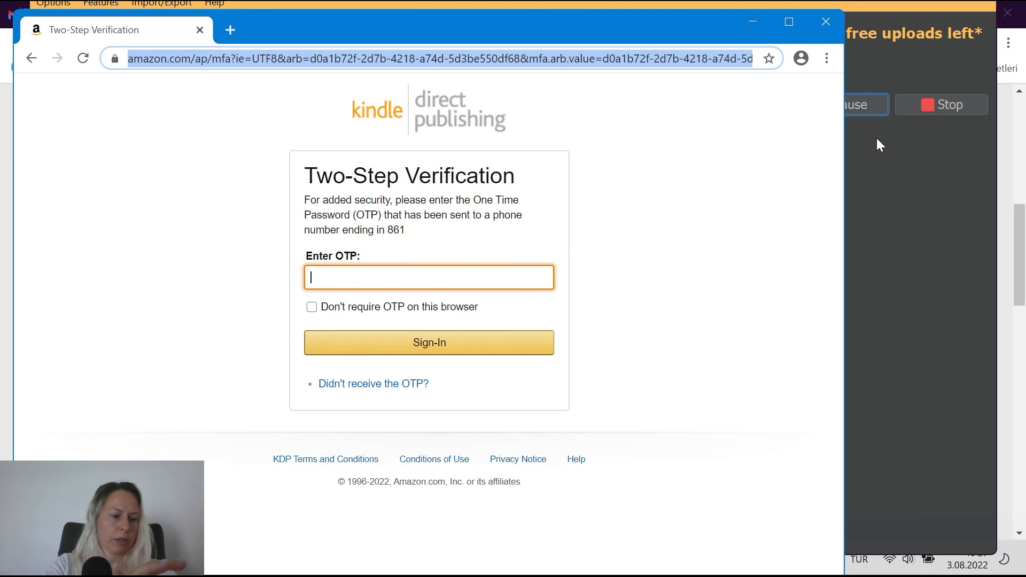
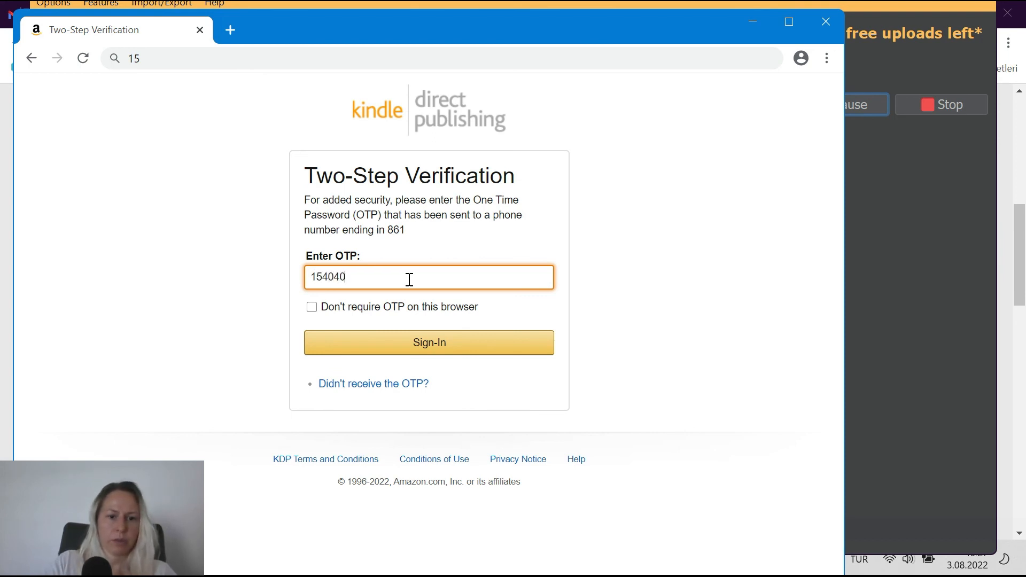
{"action": "left_click", "coordinate": [429, 342]}
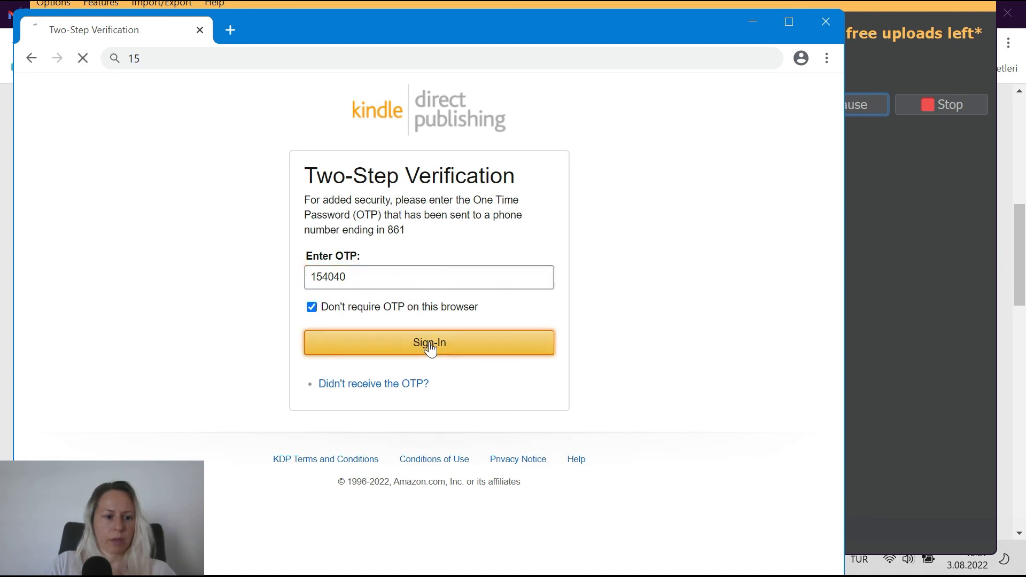
{"action": "left_click", "coordinate": [429, 343]}
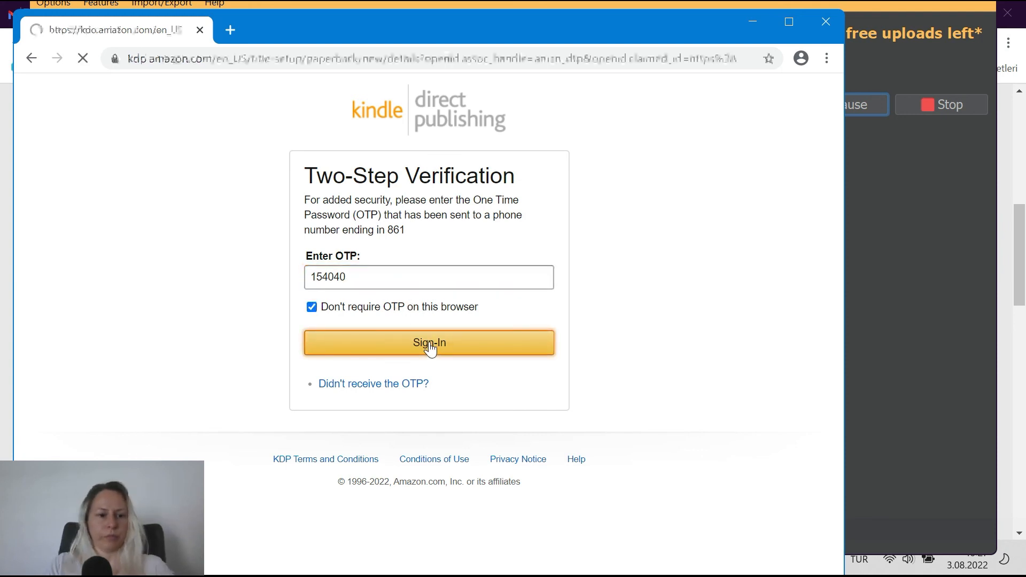
{"action": "left_click", "coordinate": [429, 342]}
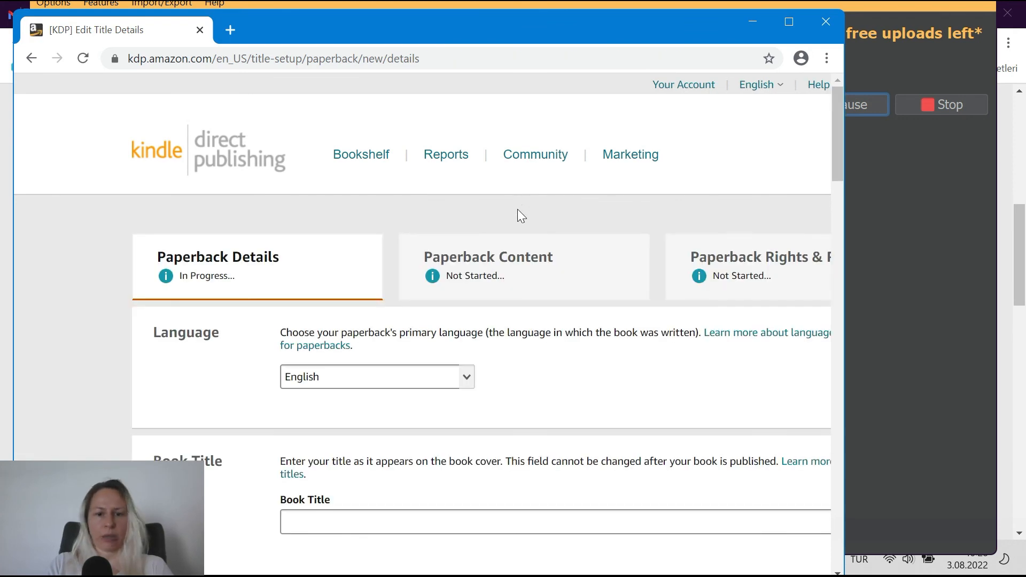
{"action": "mouse_move", "coordinate": [502, 209]}
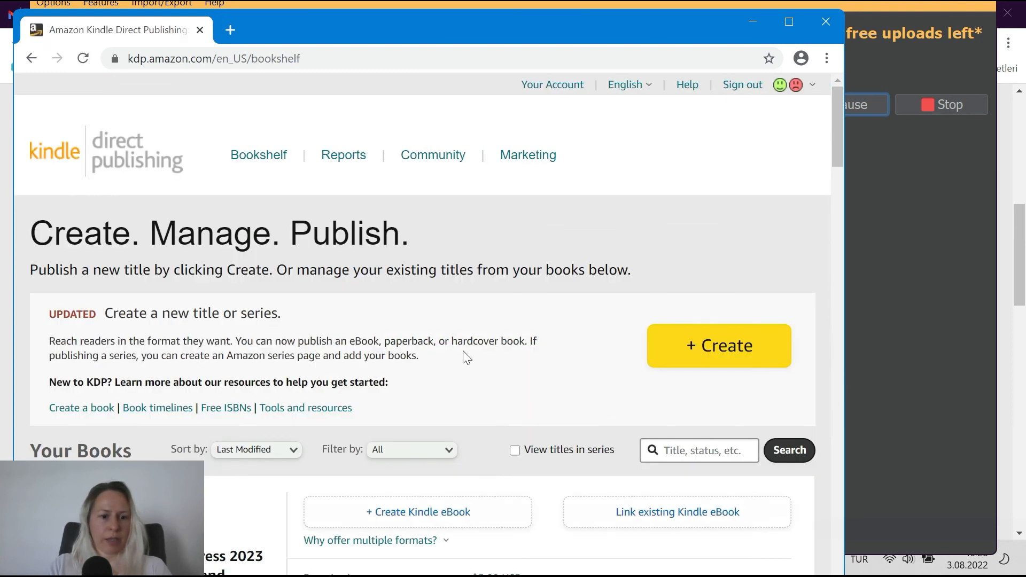
{"action": "mouse_move", "coordinate": [454, 345]}
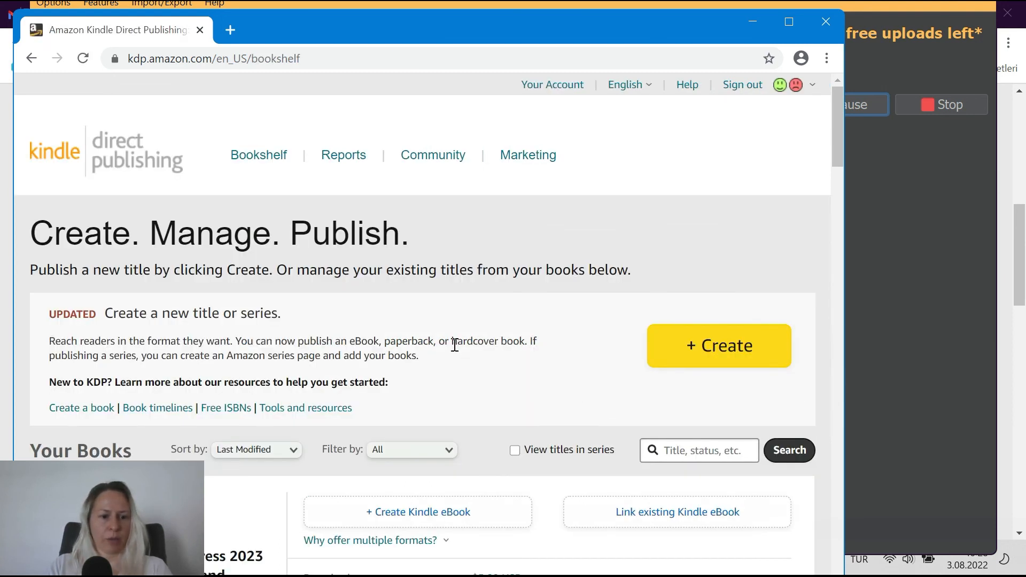
{"action": "left_click", "coordinate": [718, 345]}
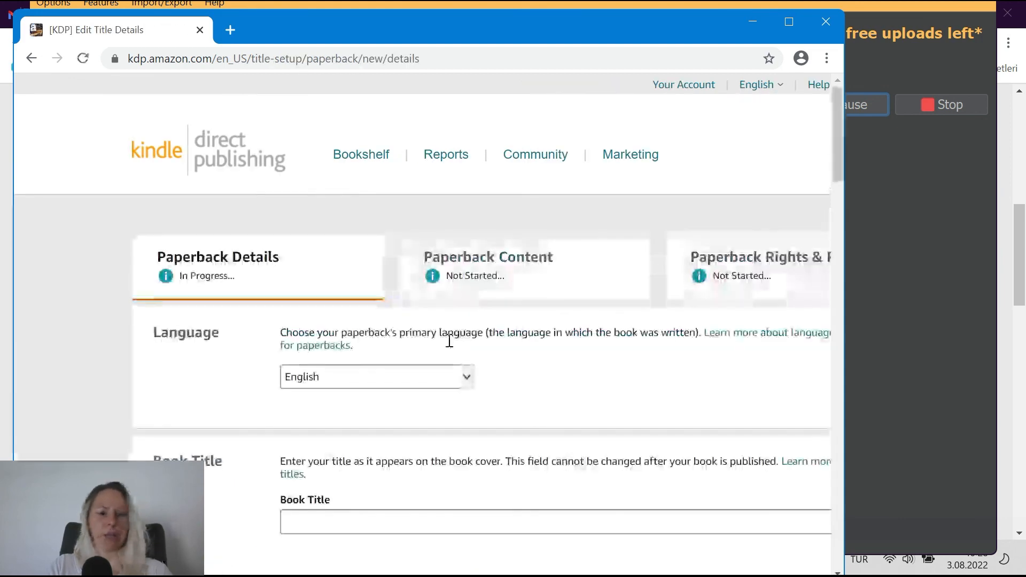